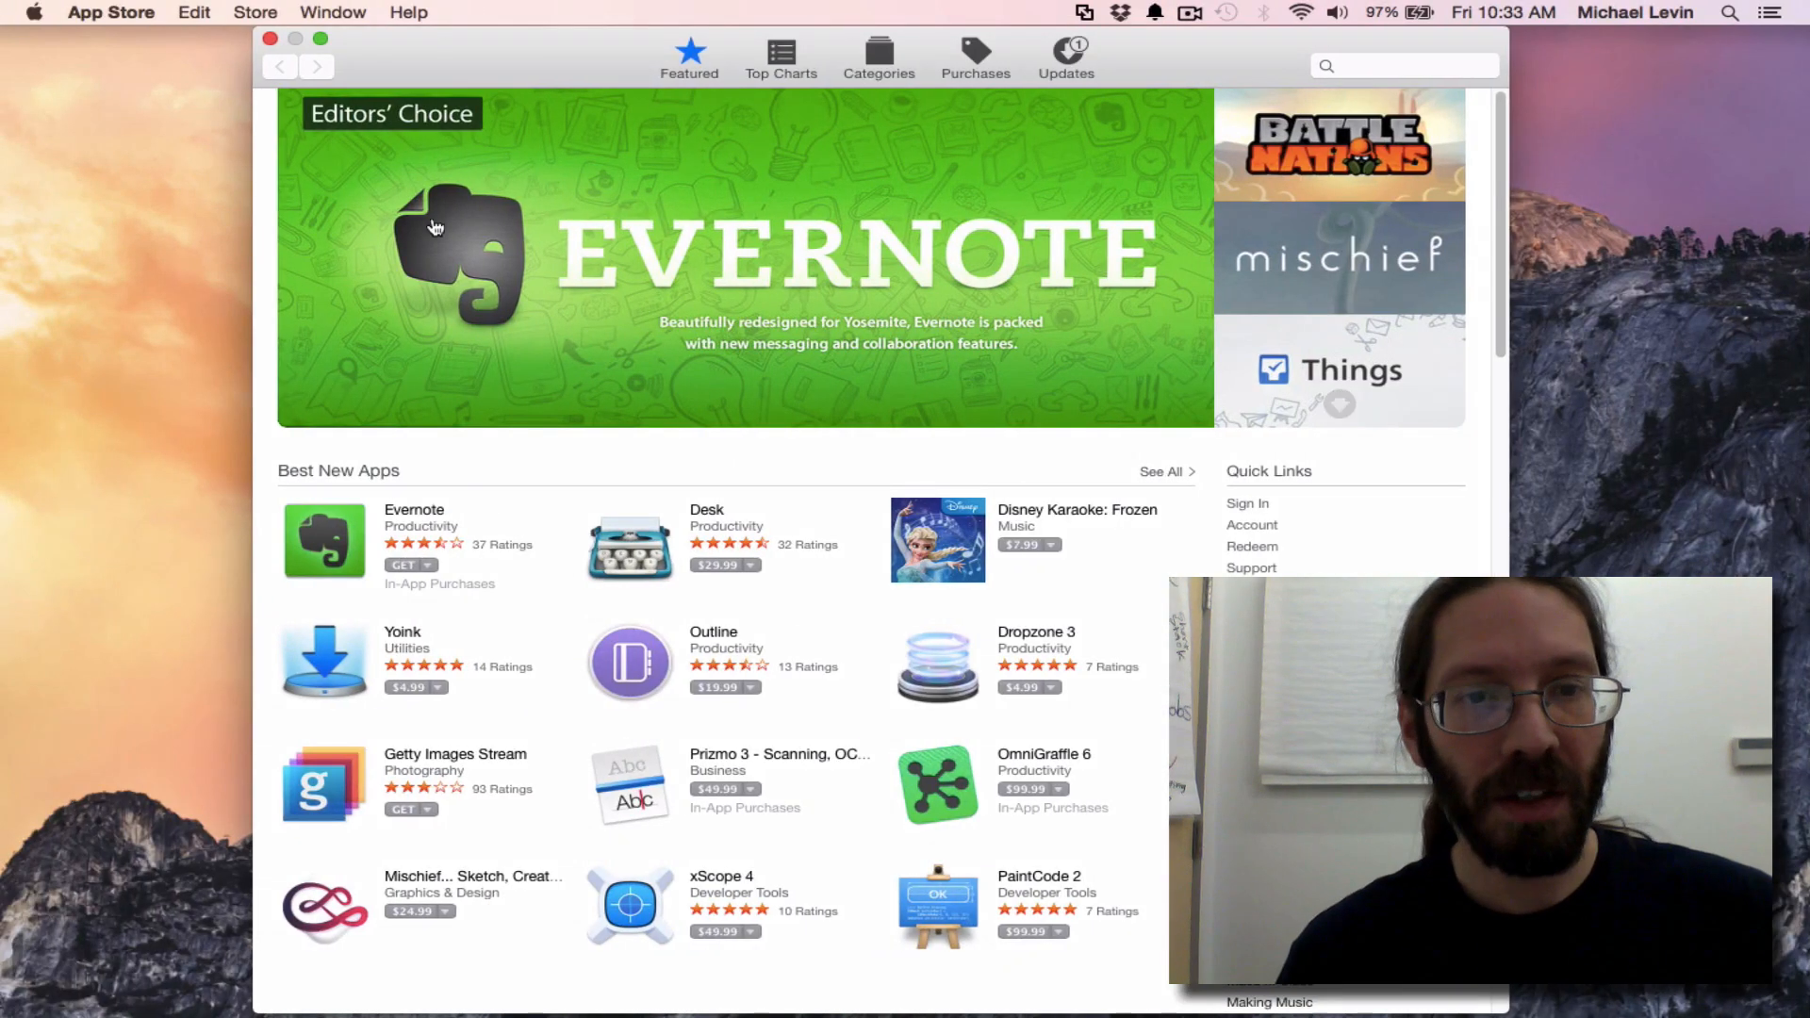
mouse_move(705, 179)
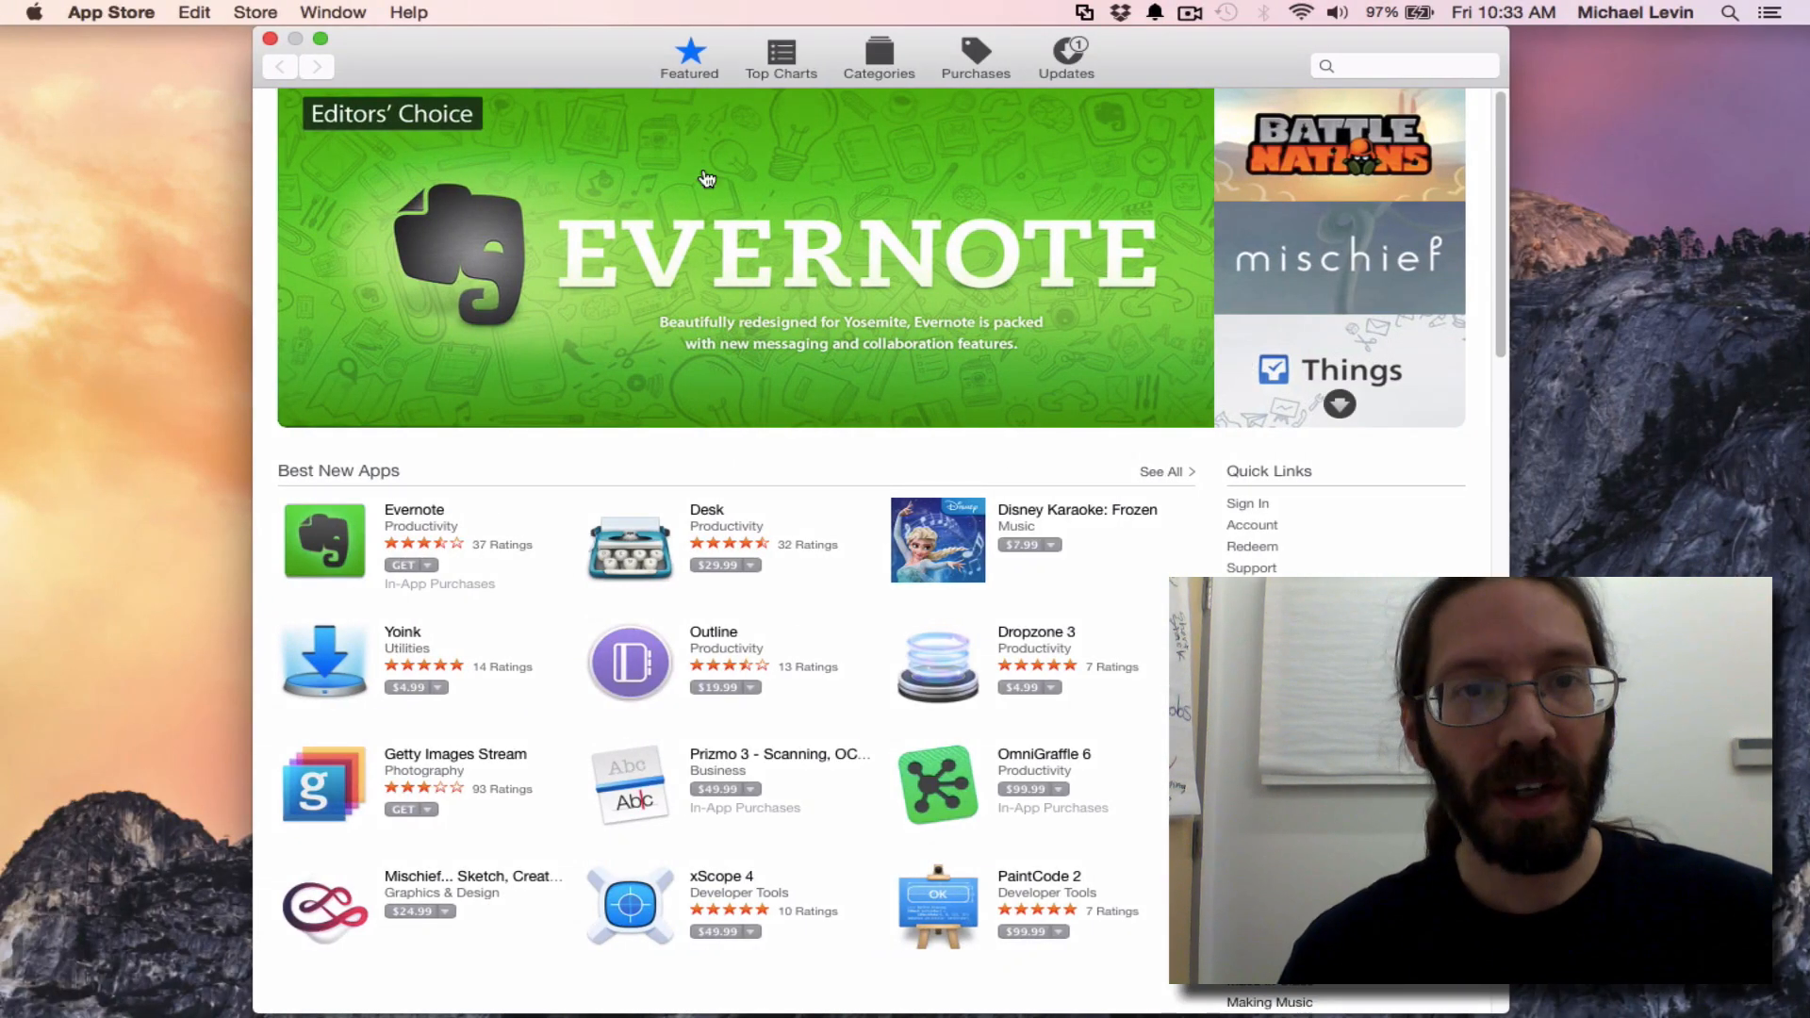
mouse_move(705, 412)
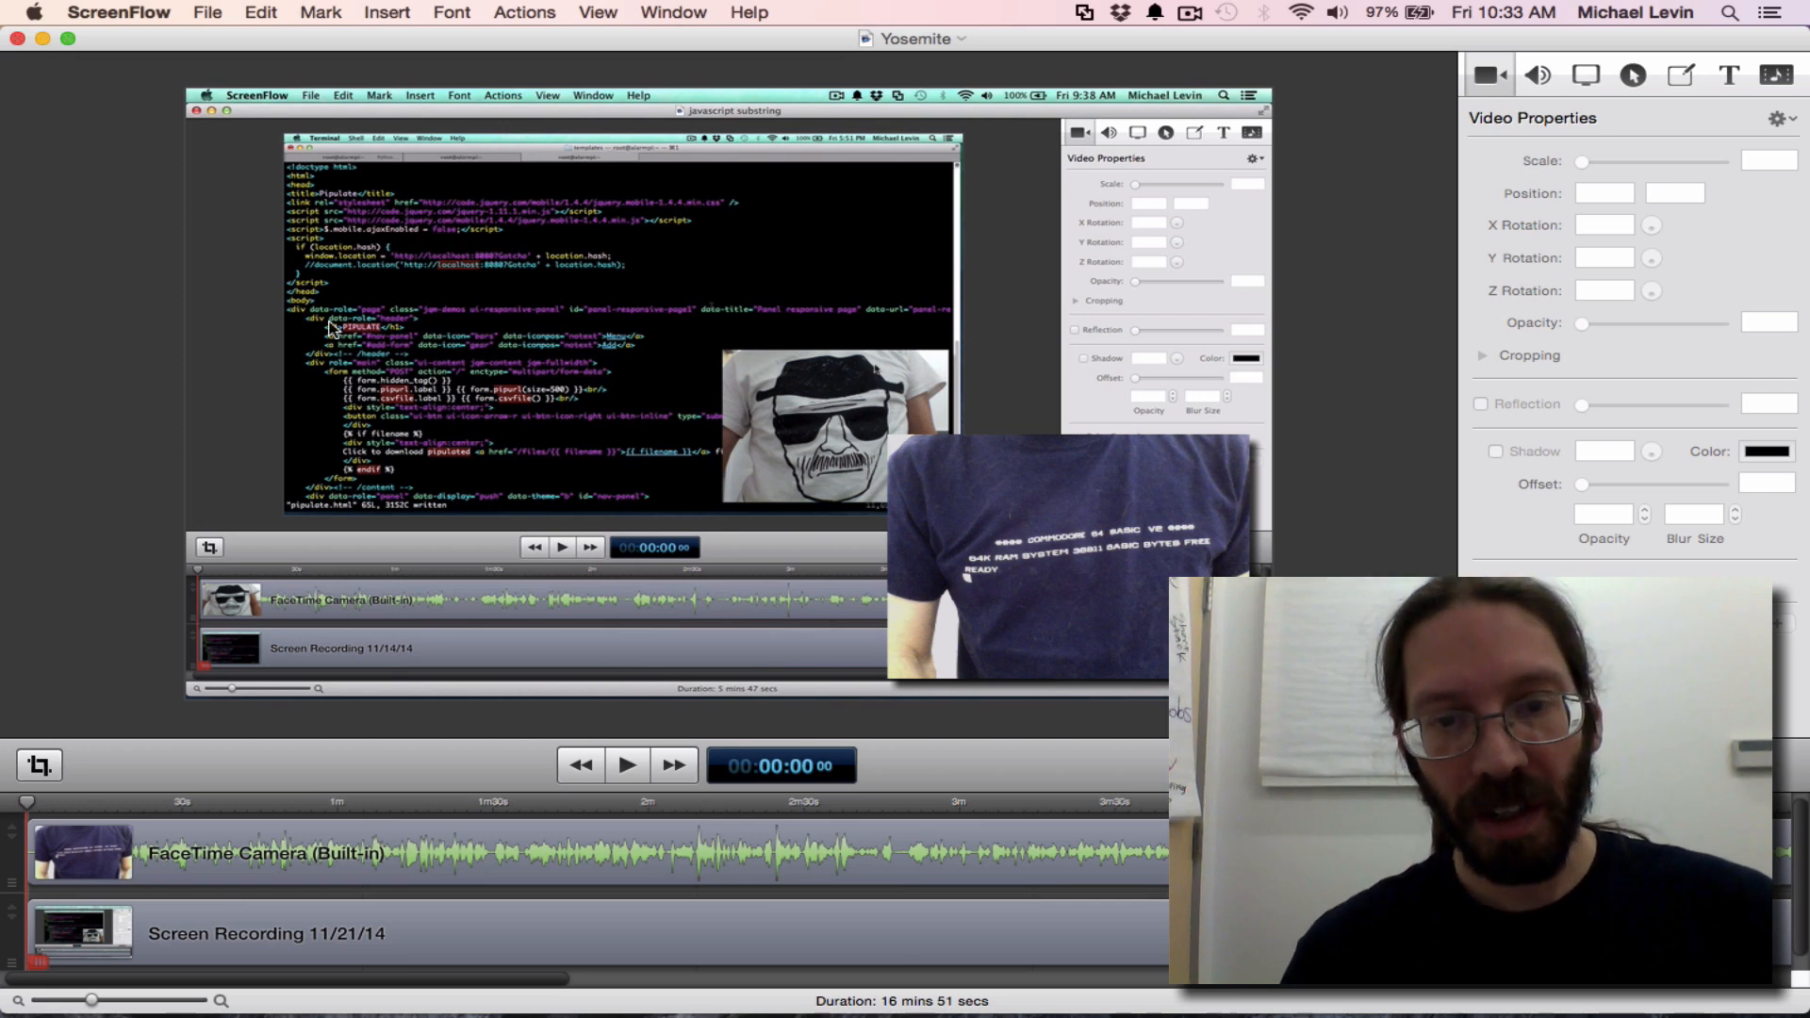
mouse_move(667, 499)
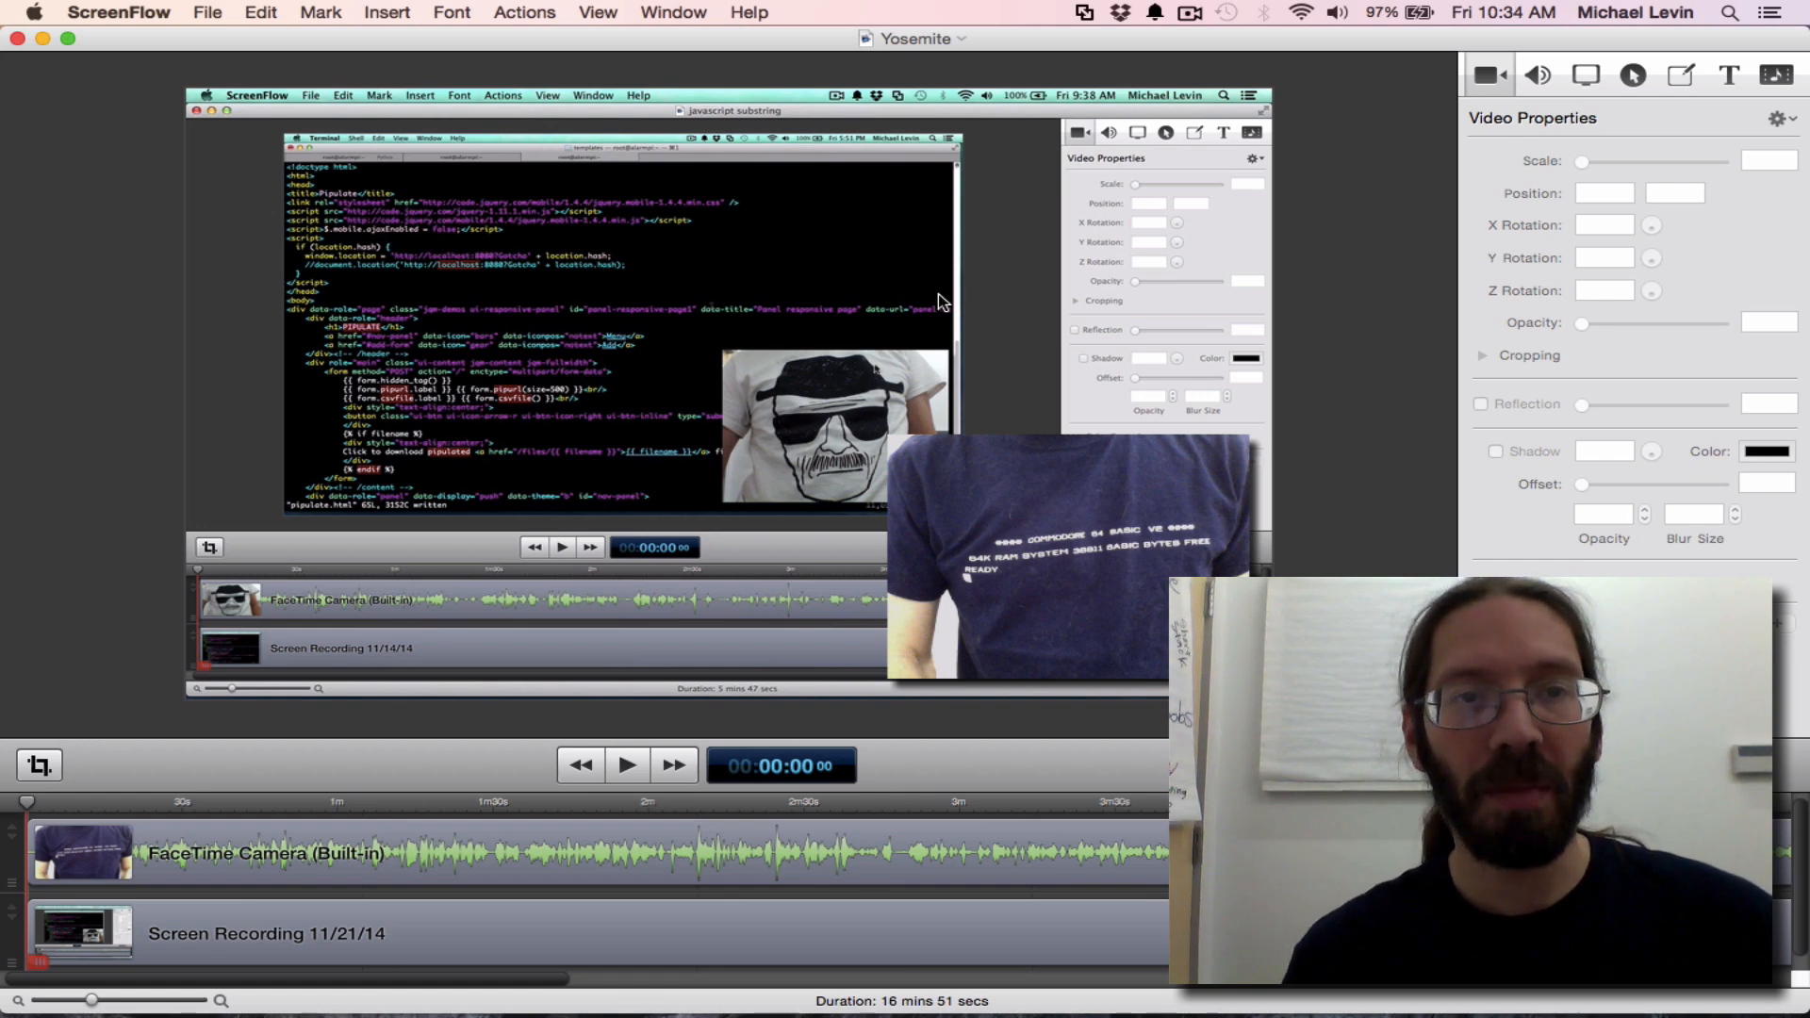
Bring up File > Publish to YouTube, keeping 1080 HD encoding and no extra options ticked
left_click(597, 12)
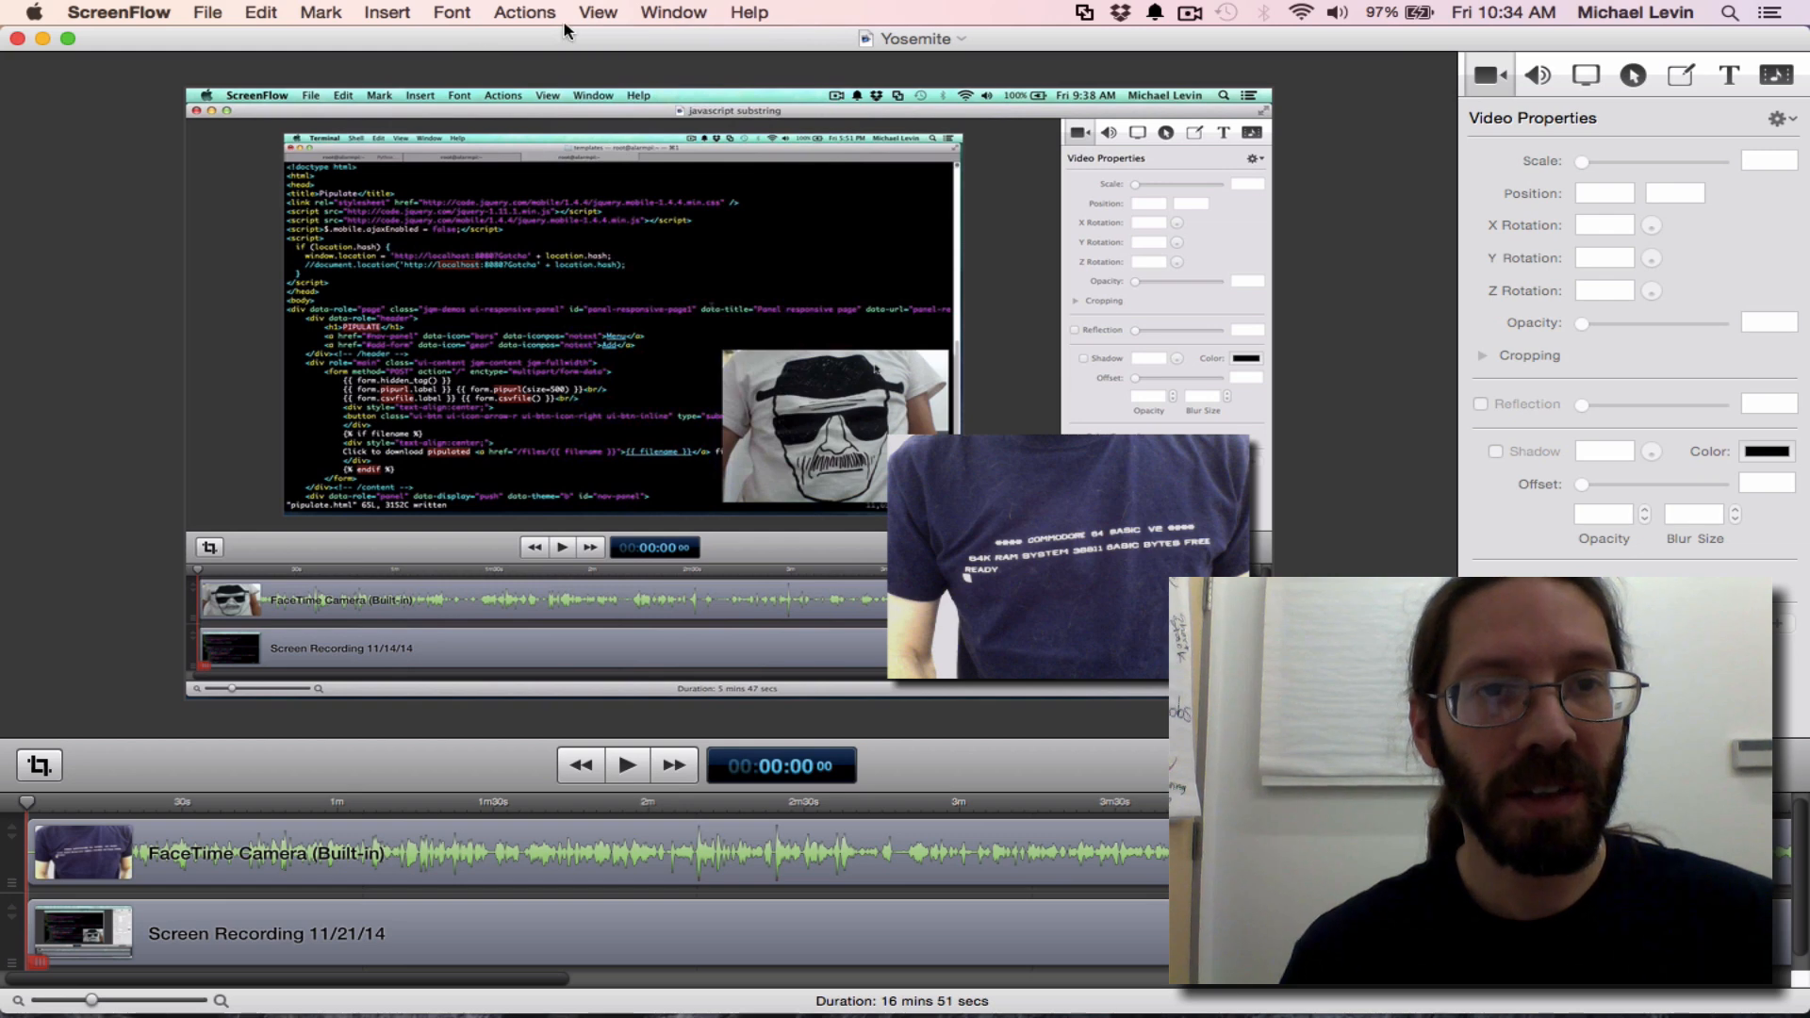
left_click(207, 12)
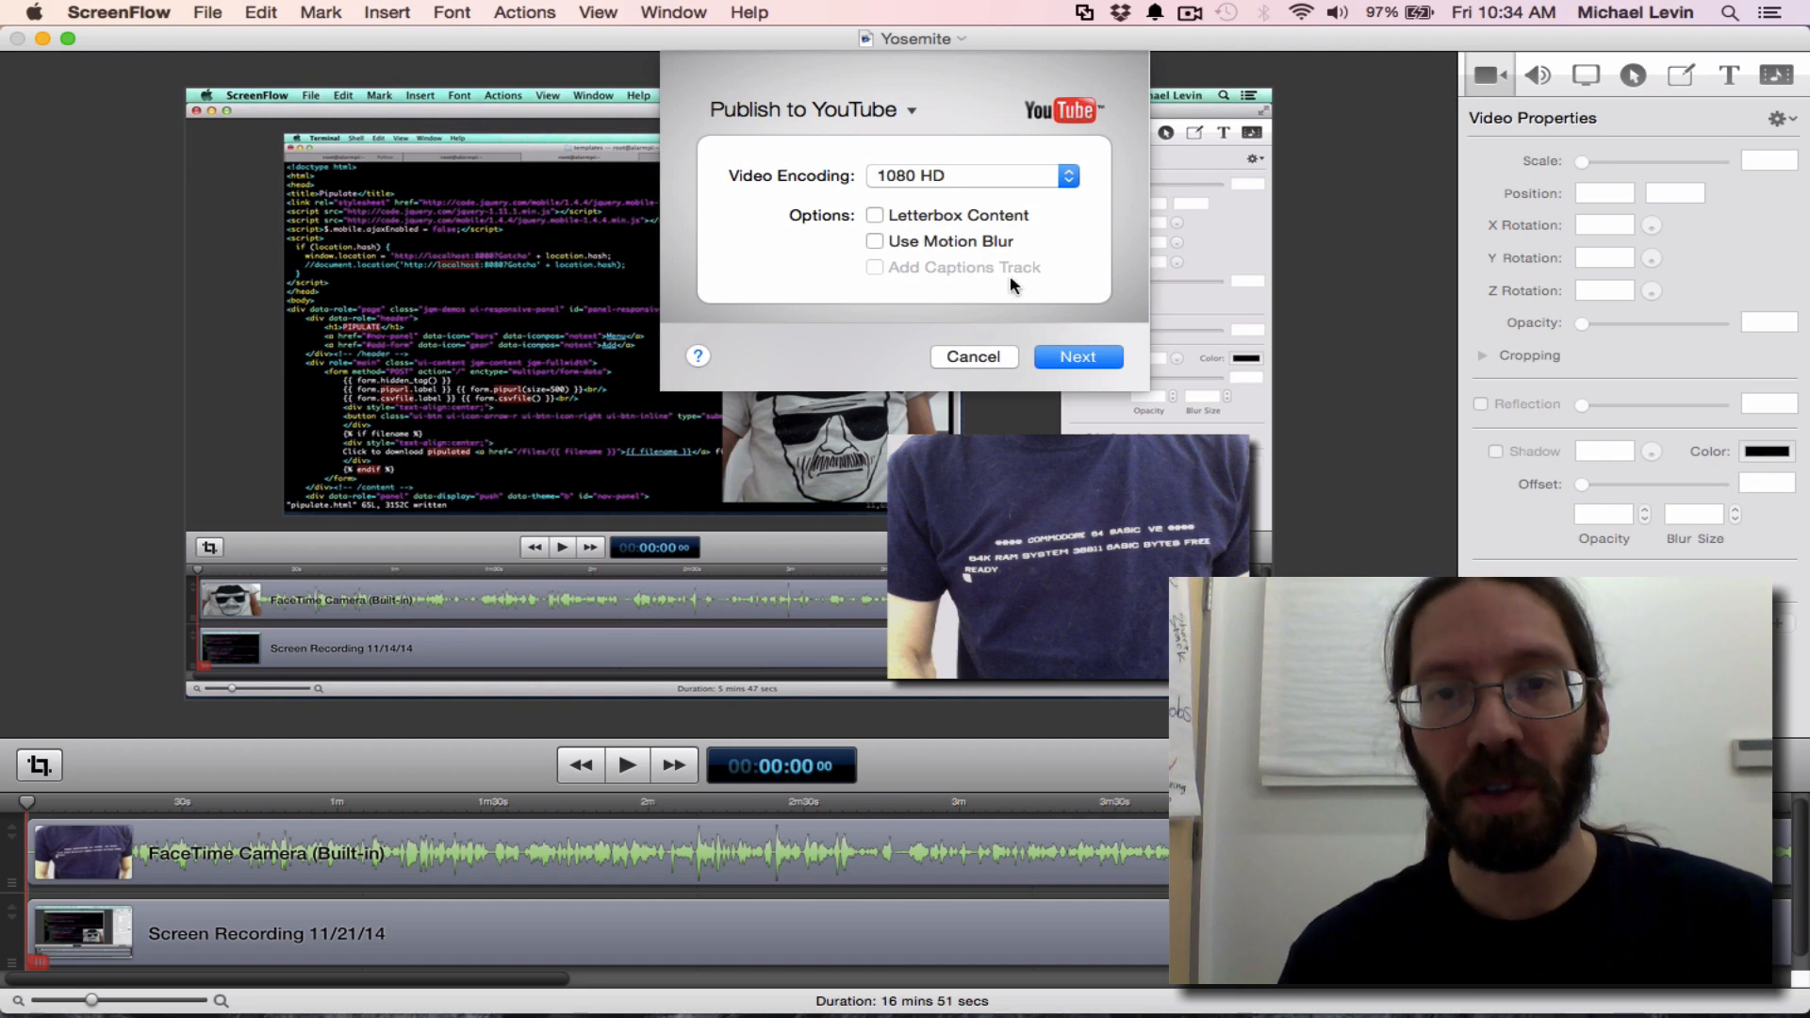
mouse_move(832, 174)
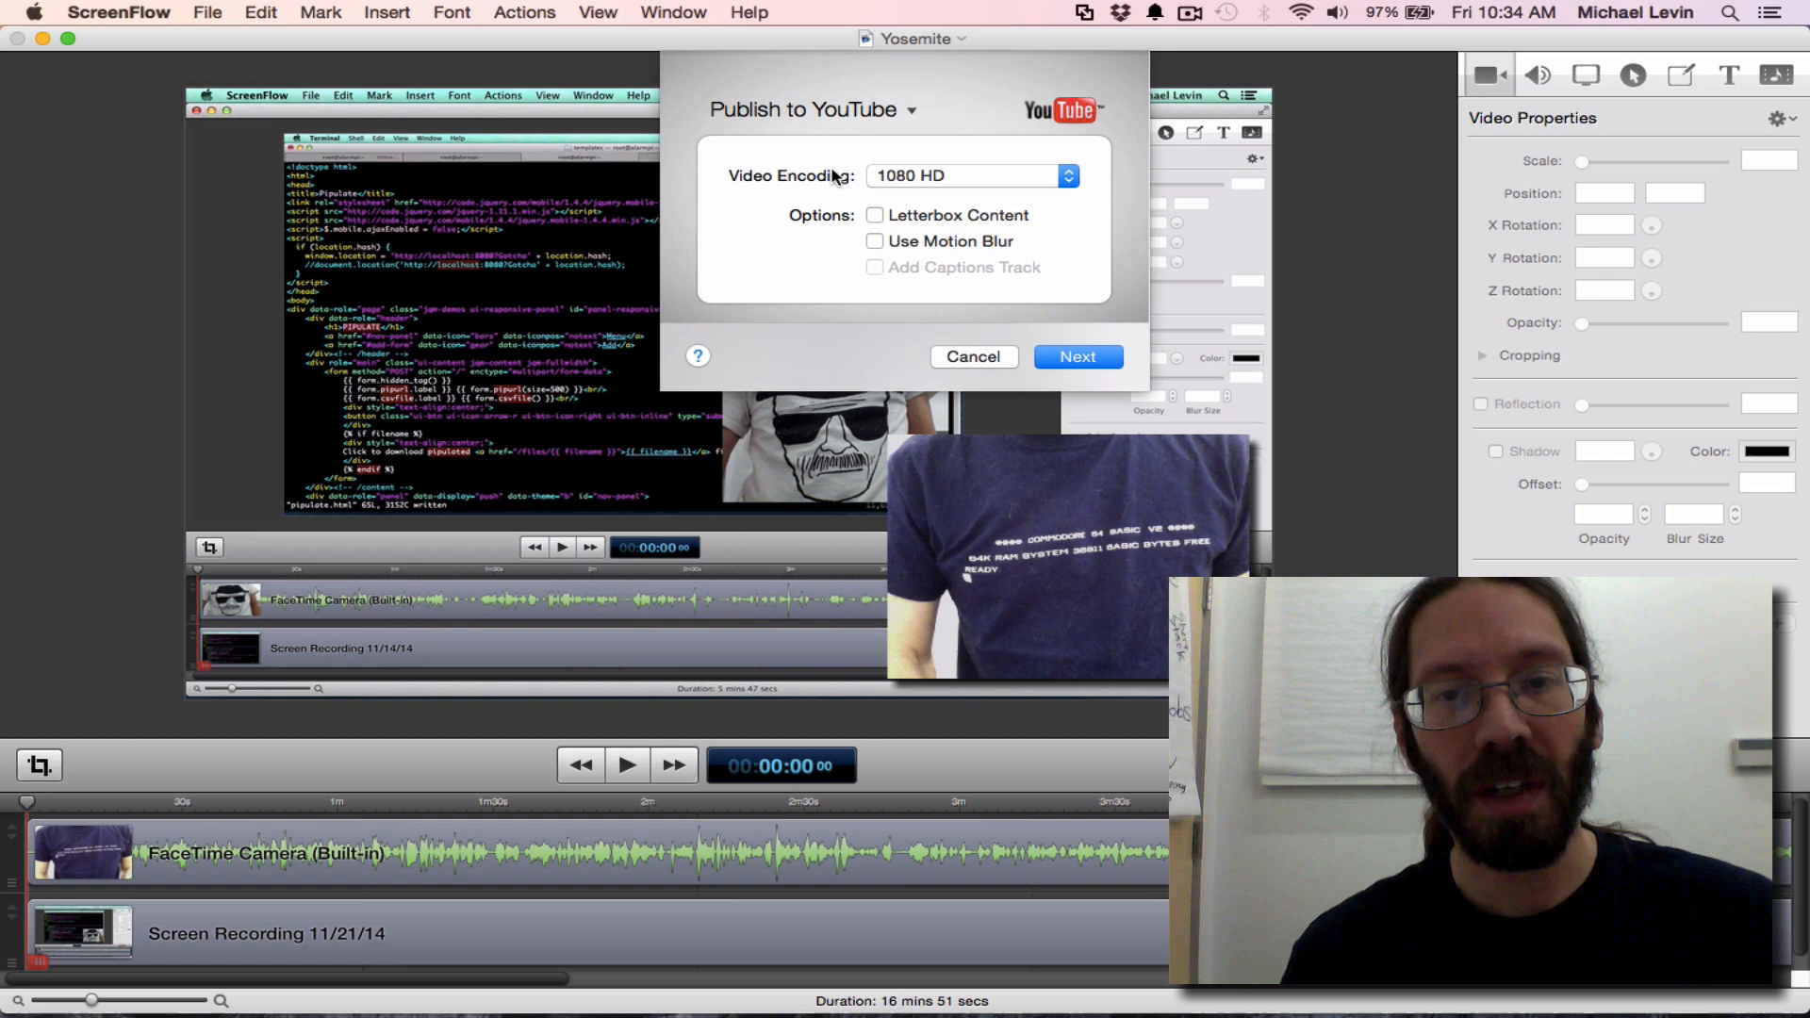
mouse_move(1038, 323)
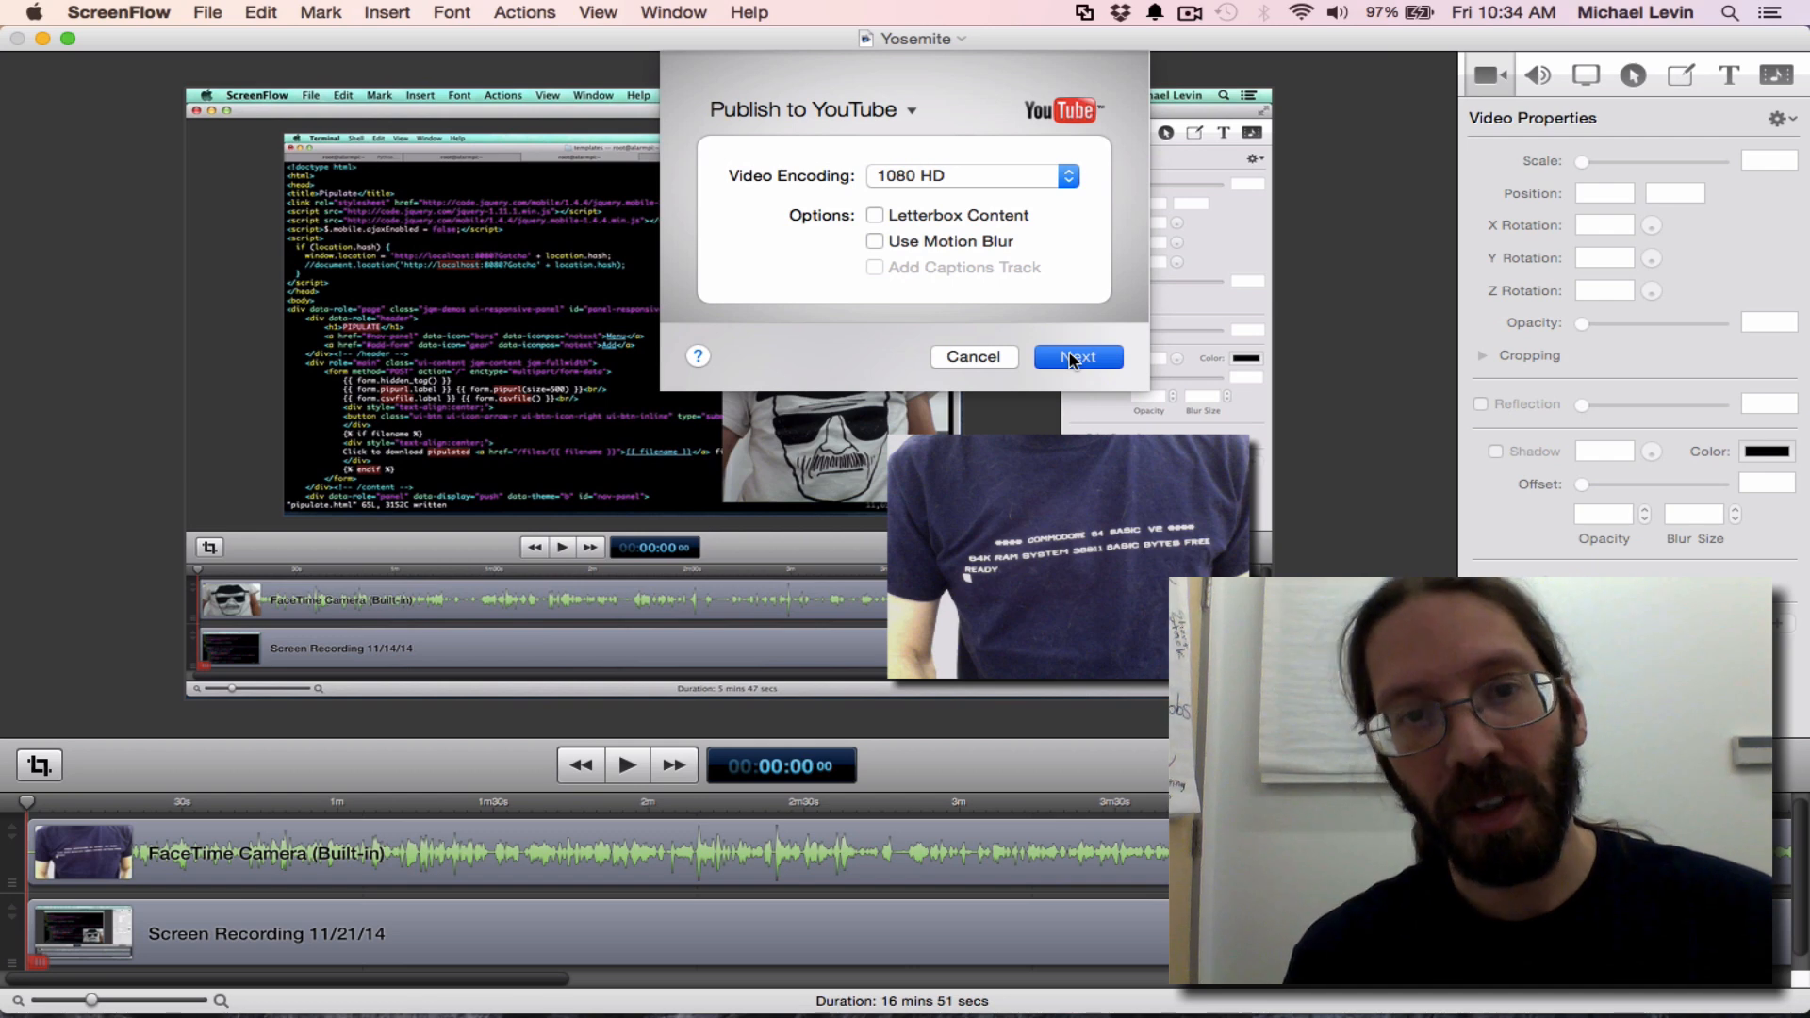
Advance to the upload details and set the category to Education, then Videoblogging
left_click(1076, 356)
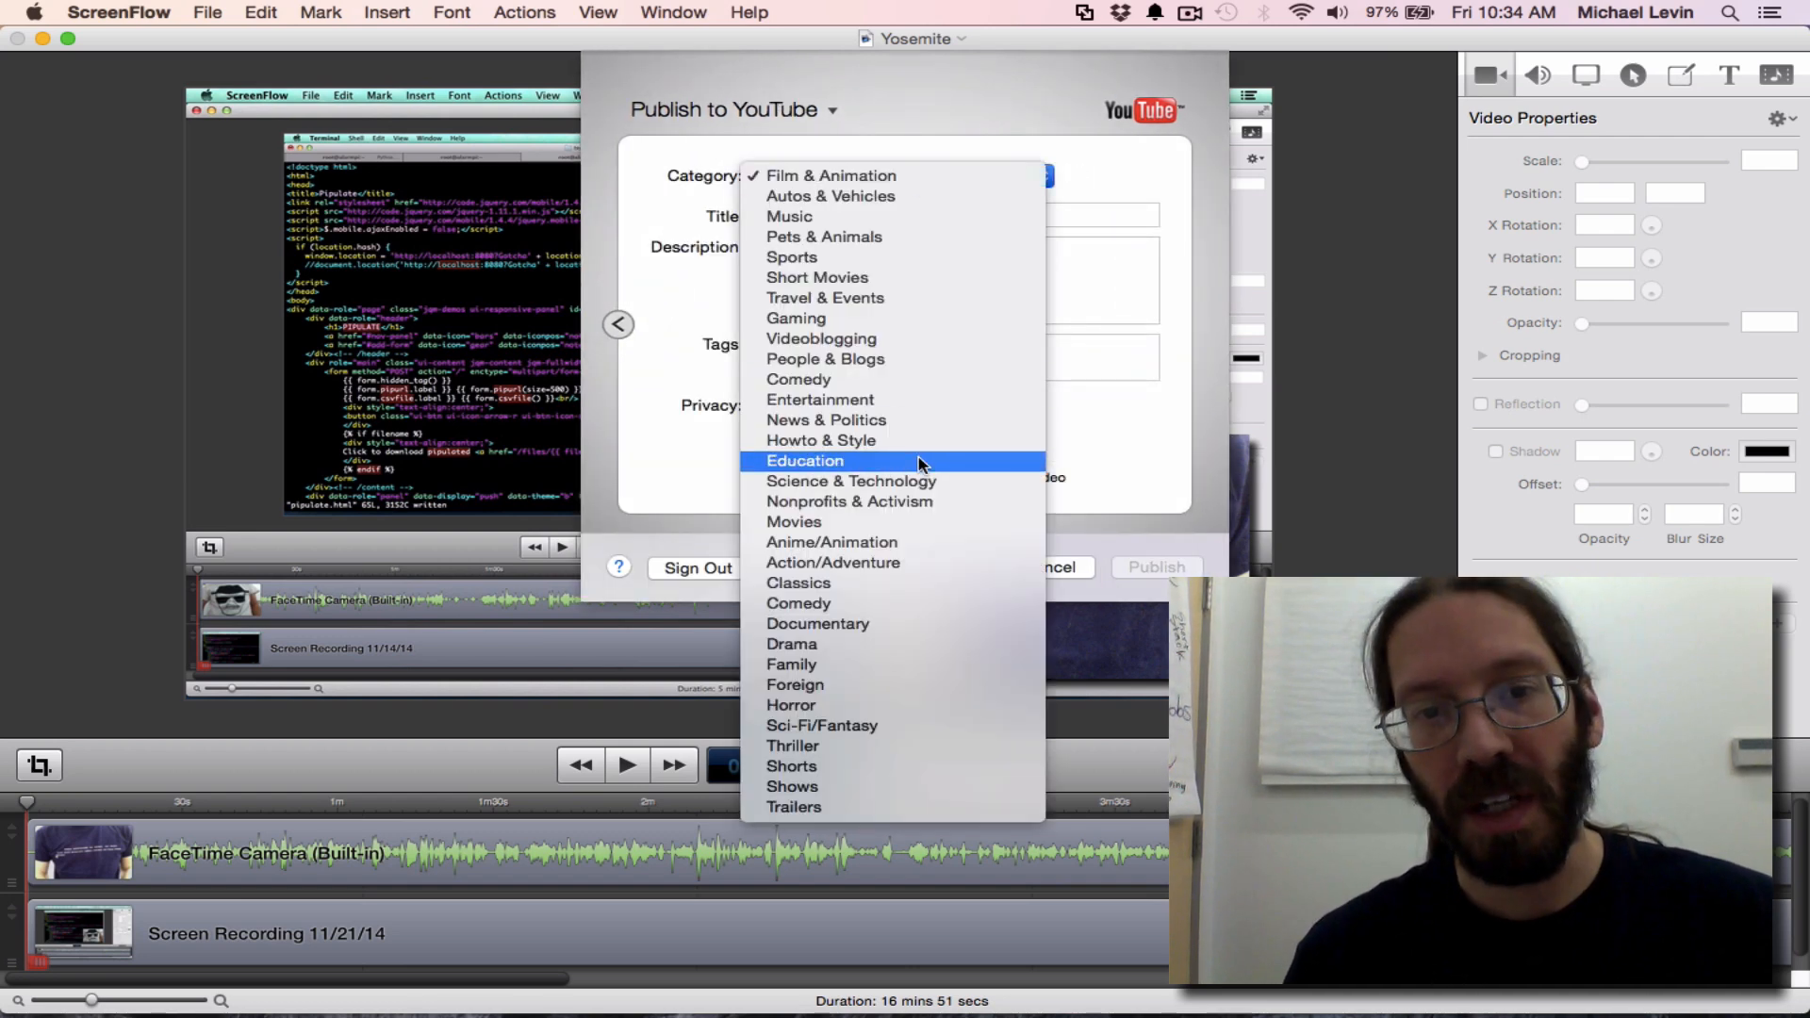
mouse_move(850, 480)
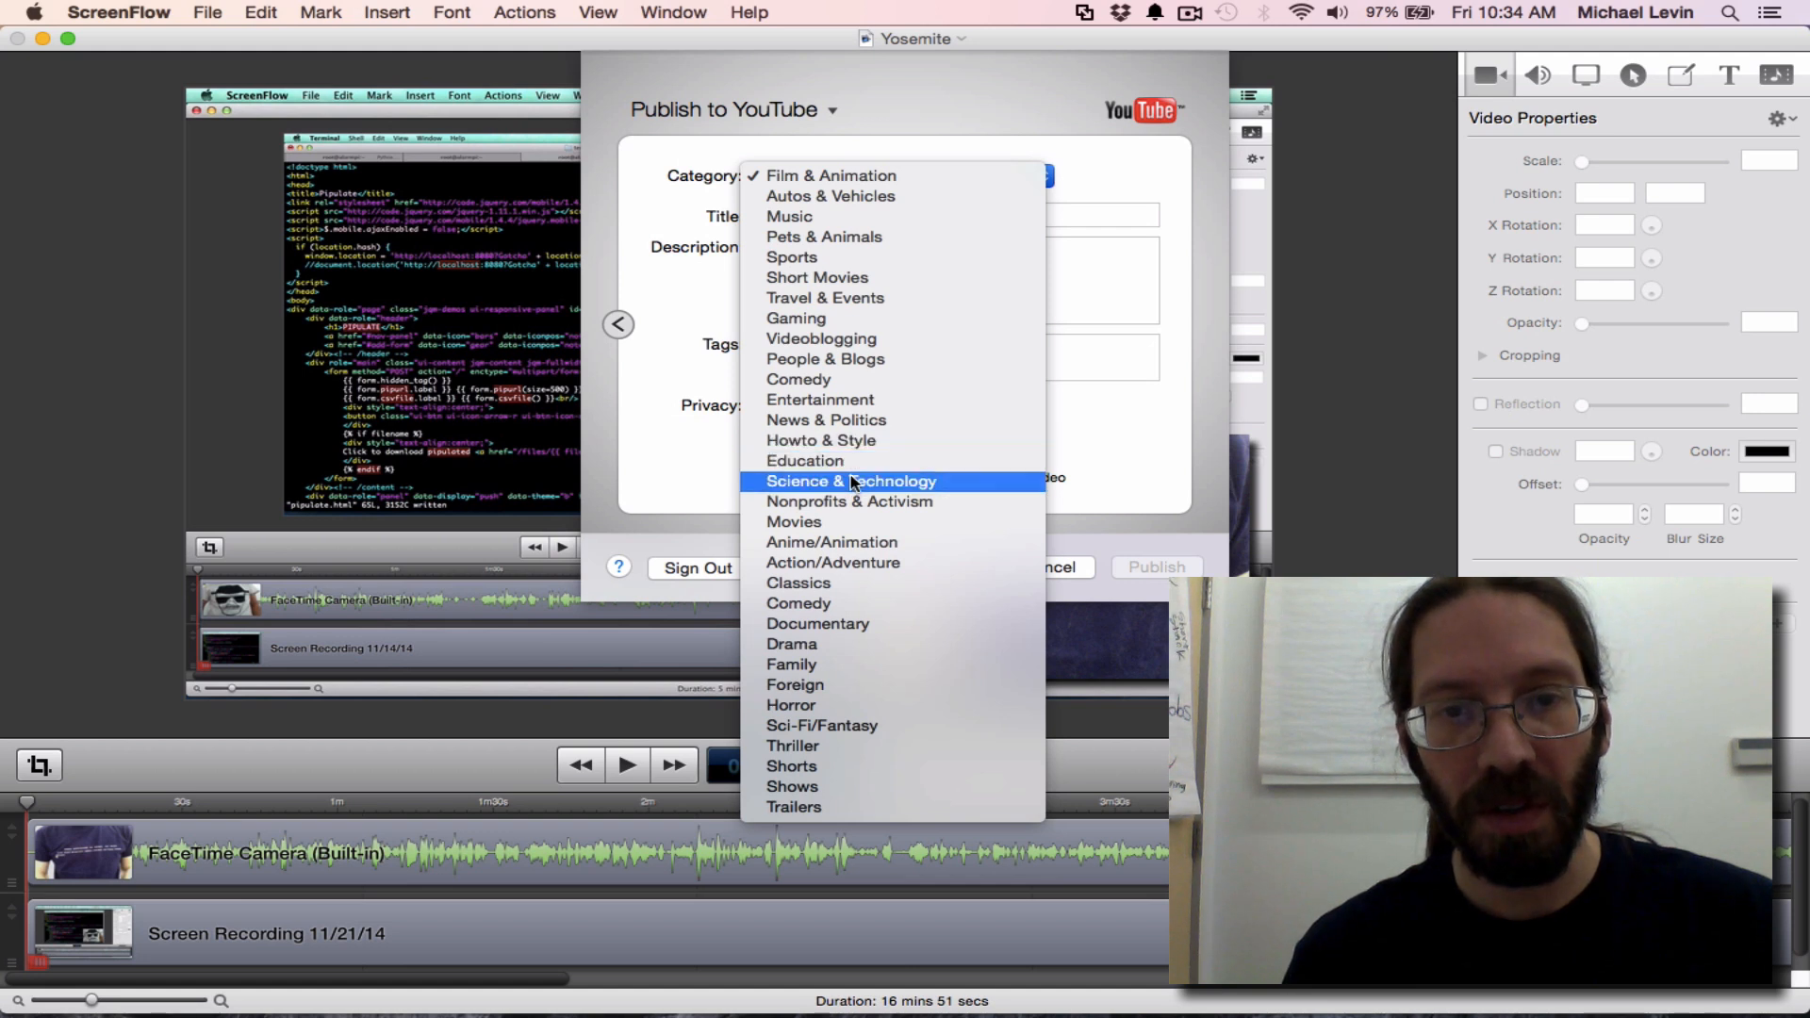
mouse_move(820, 441)
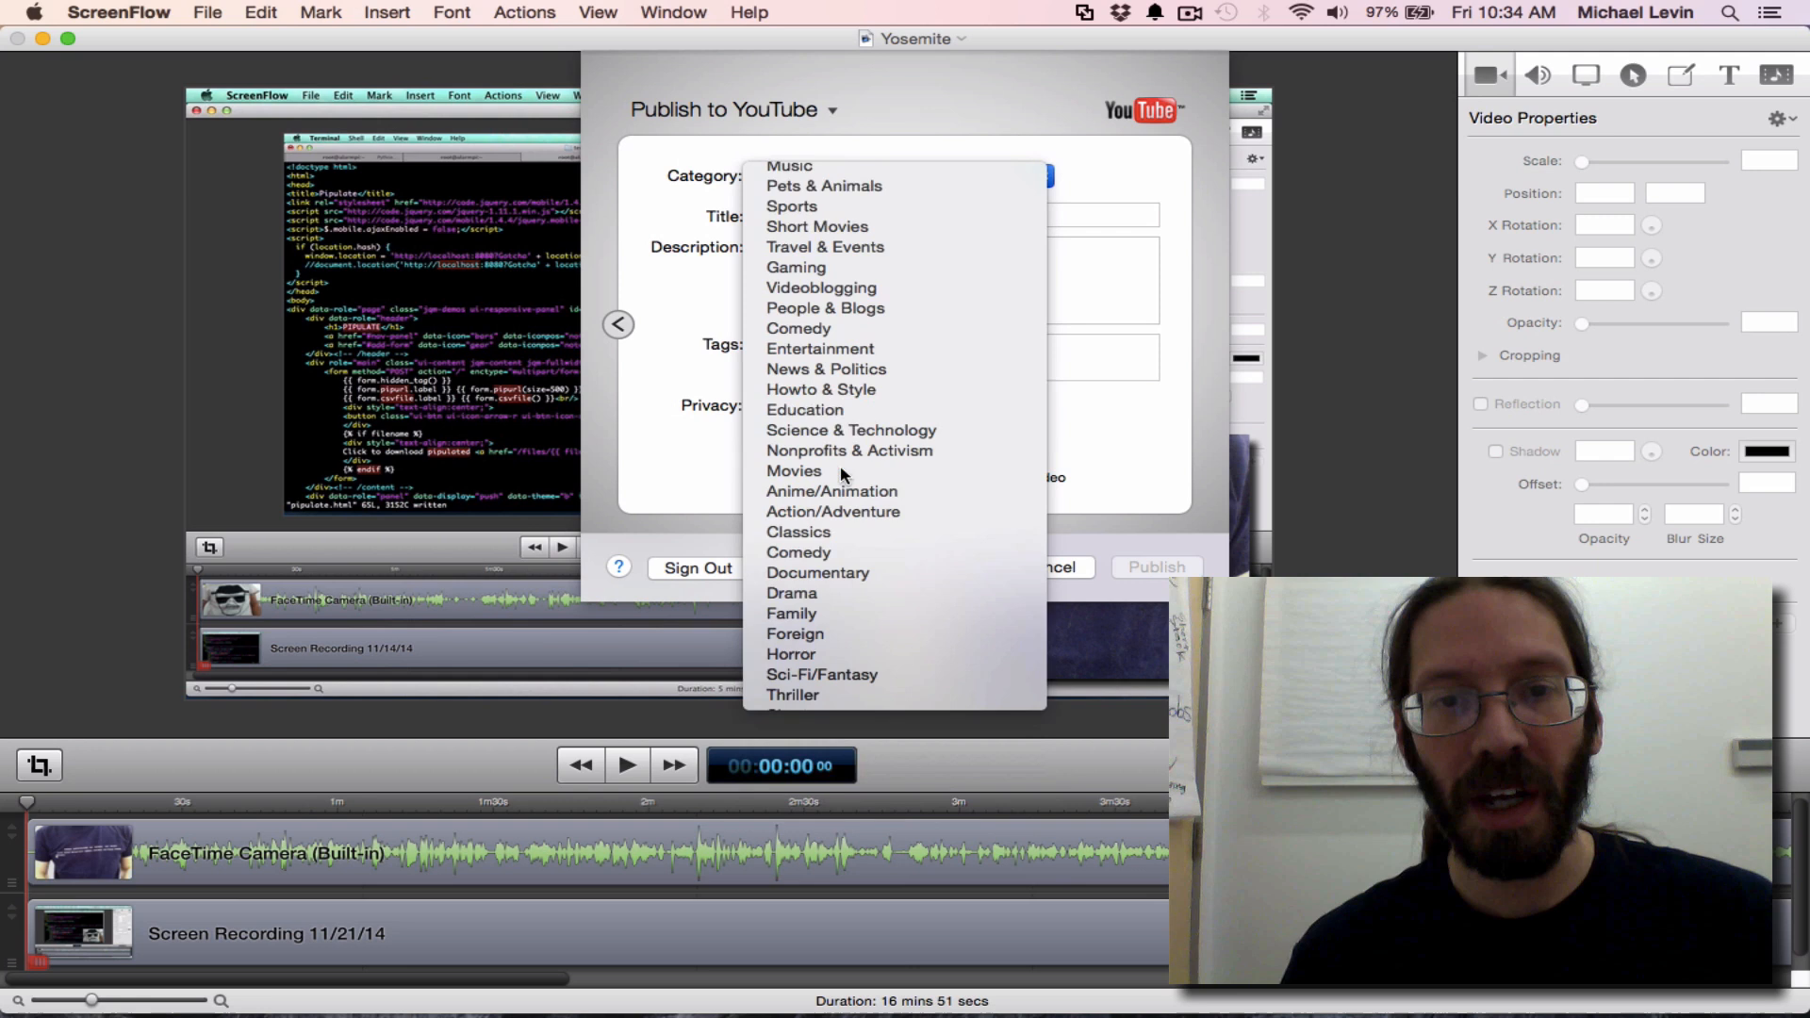
left_click(804, 410)
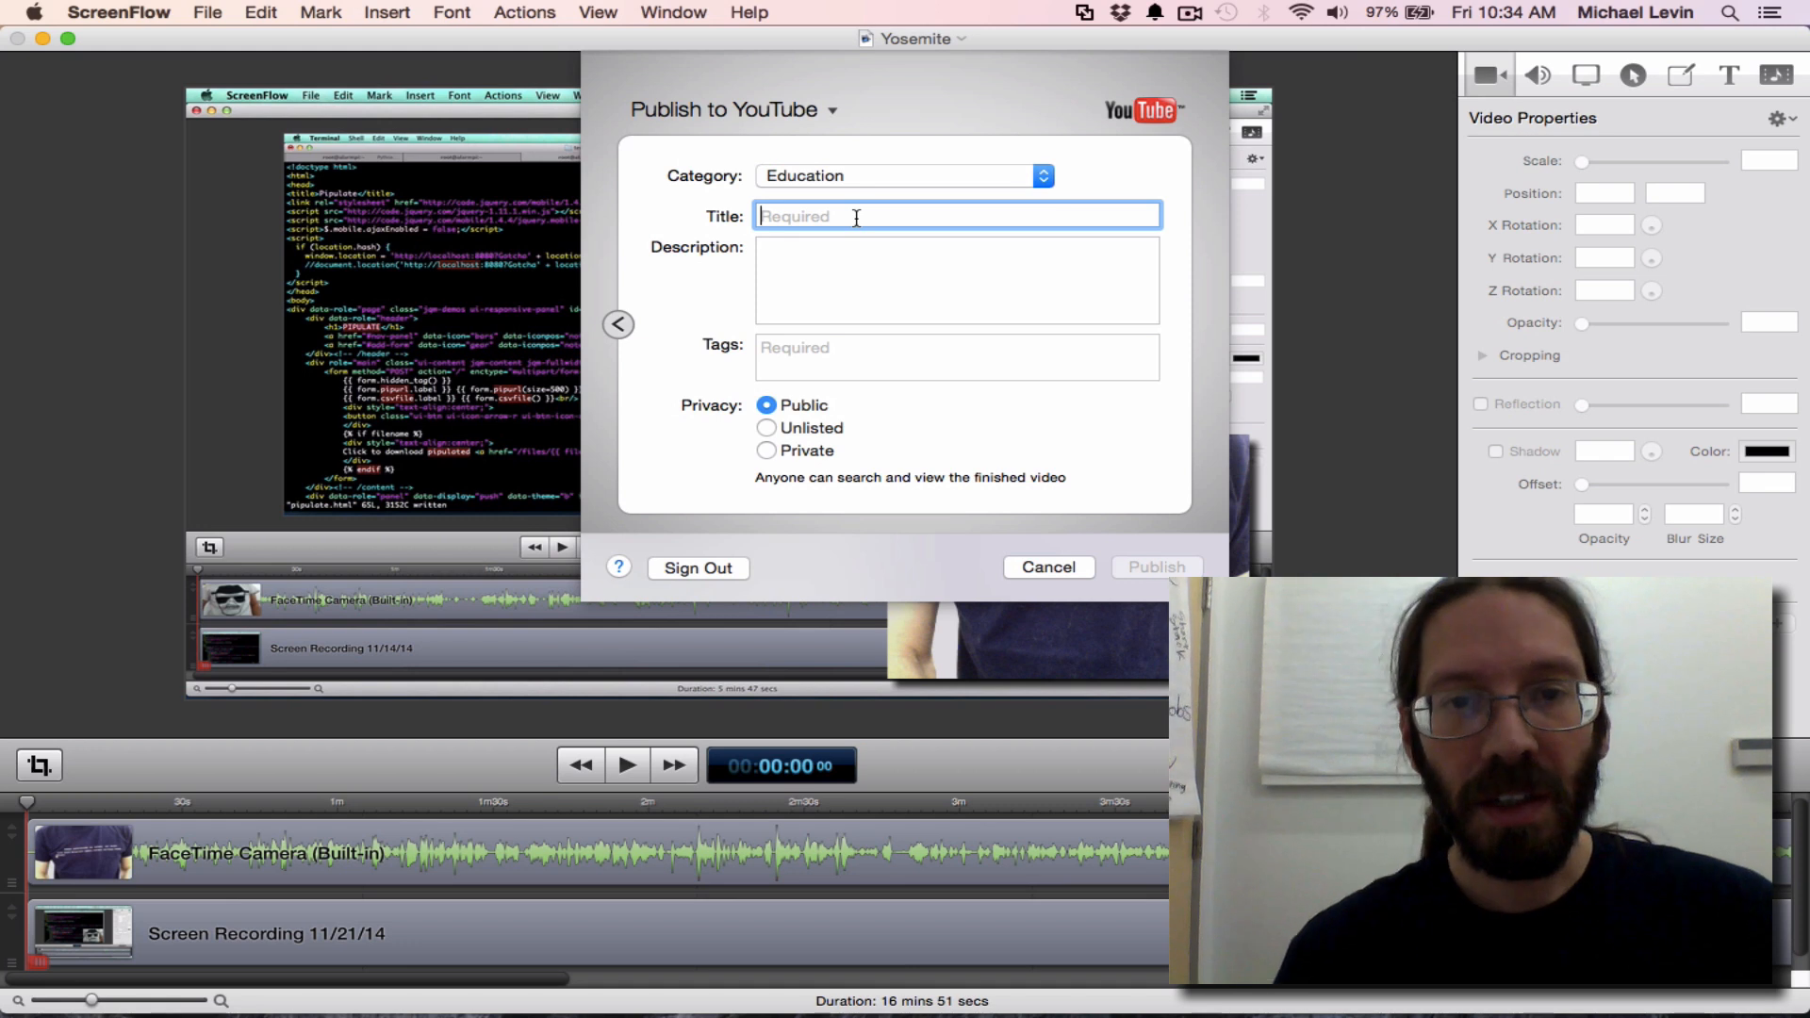
mouse_move(820, 180)
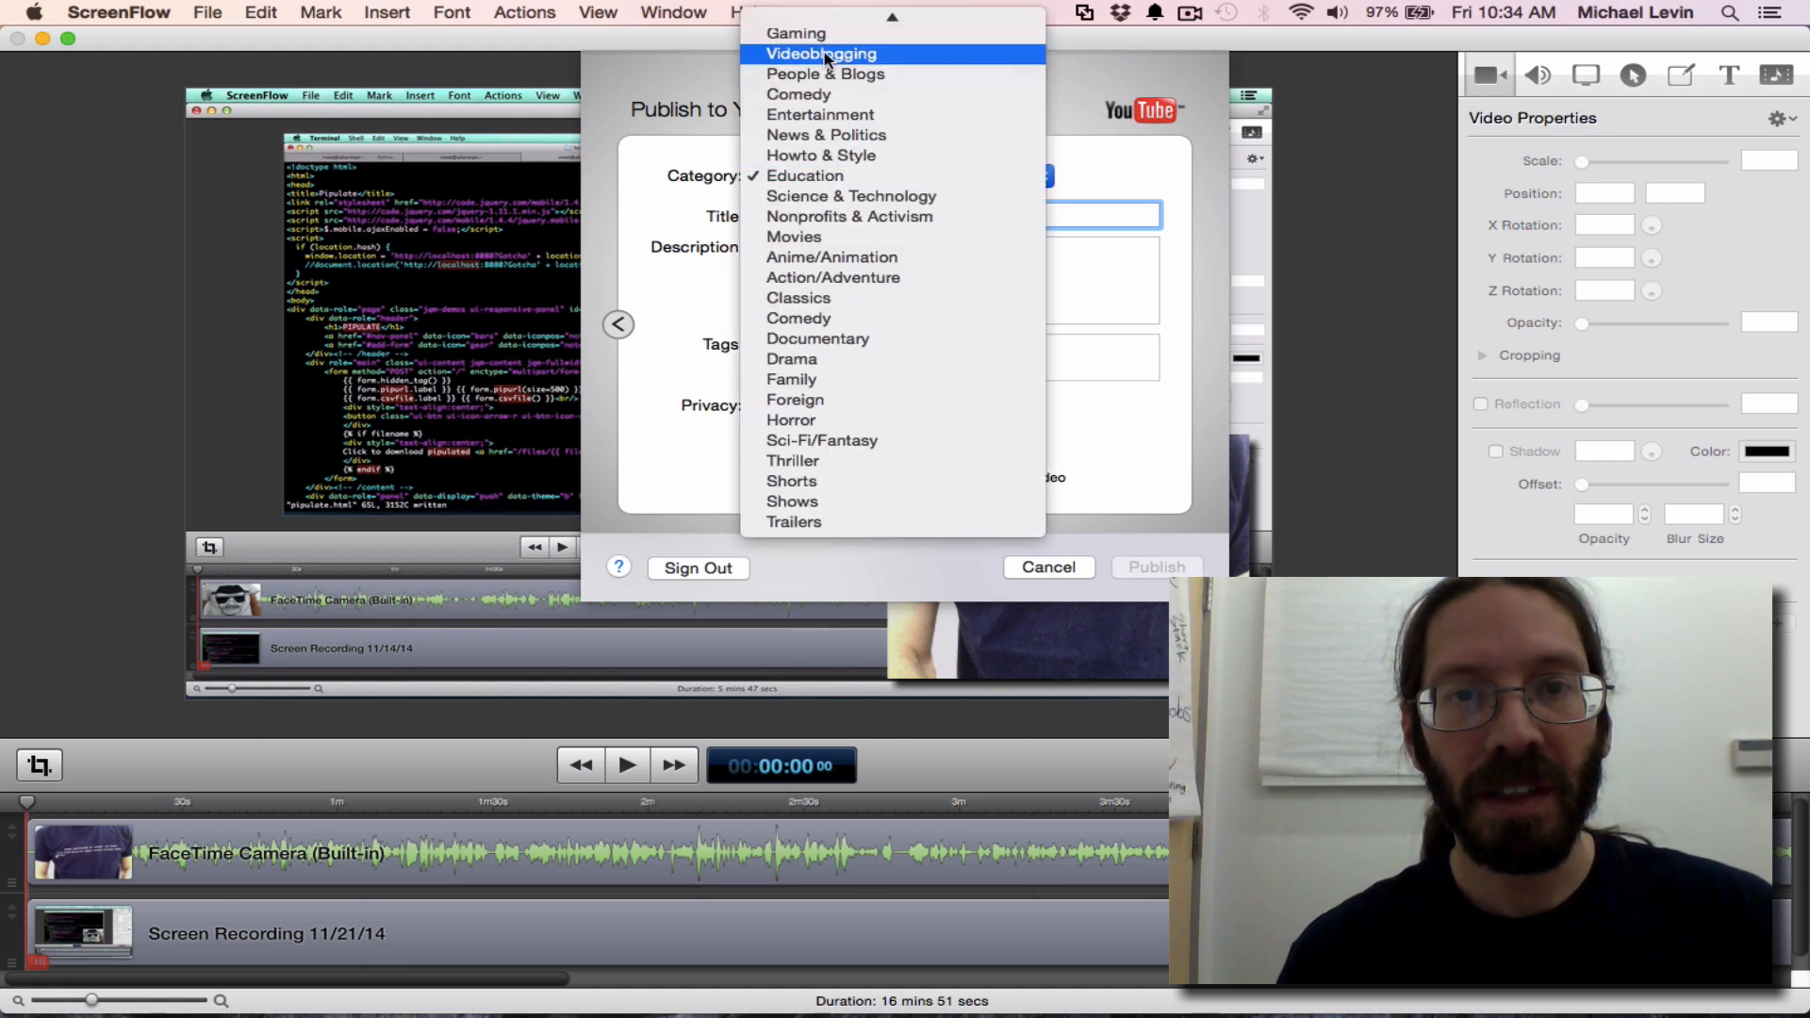
left_click(820, 53)
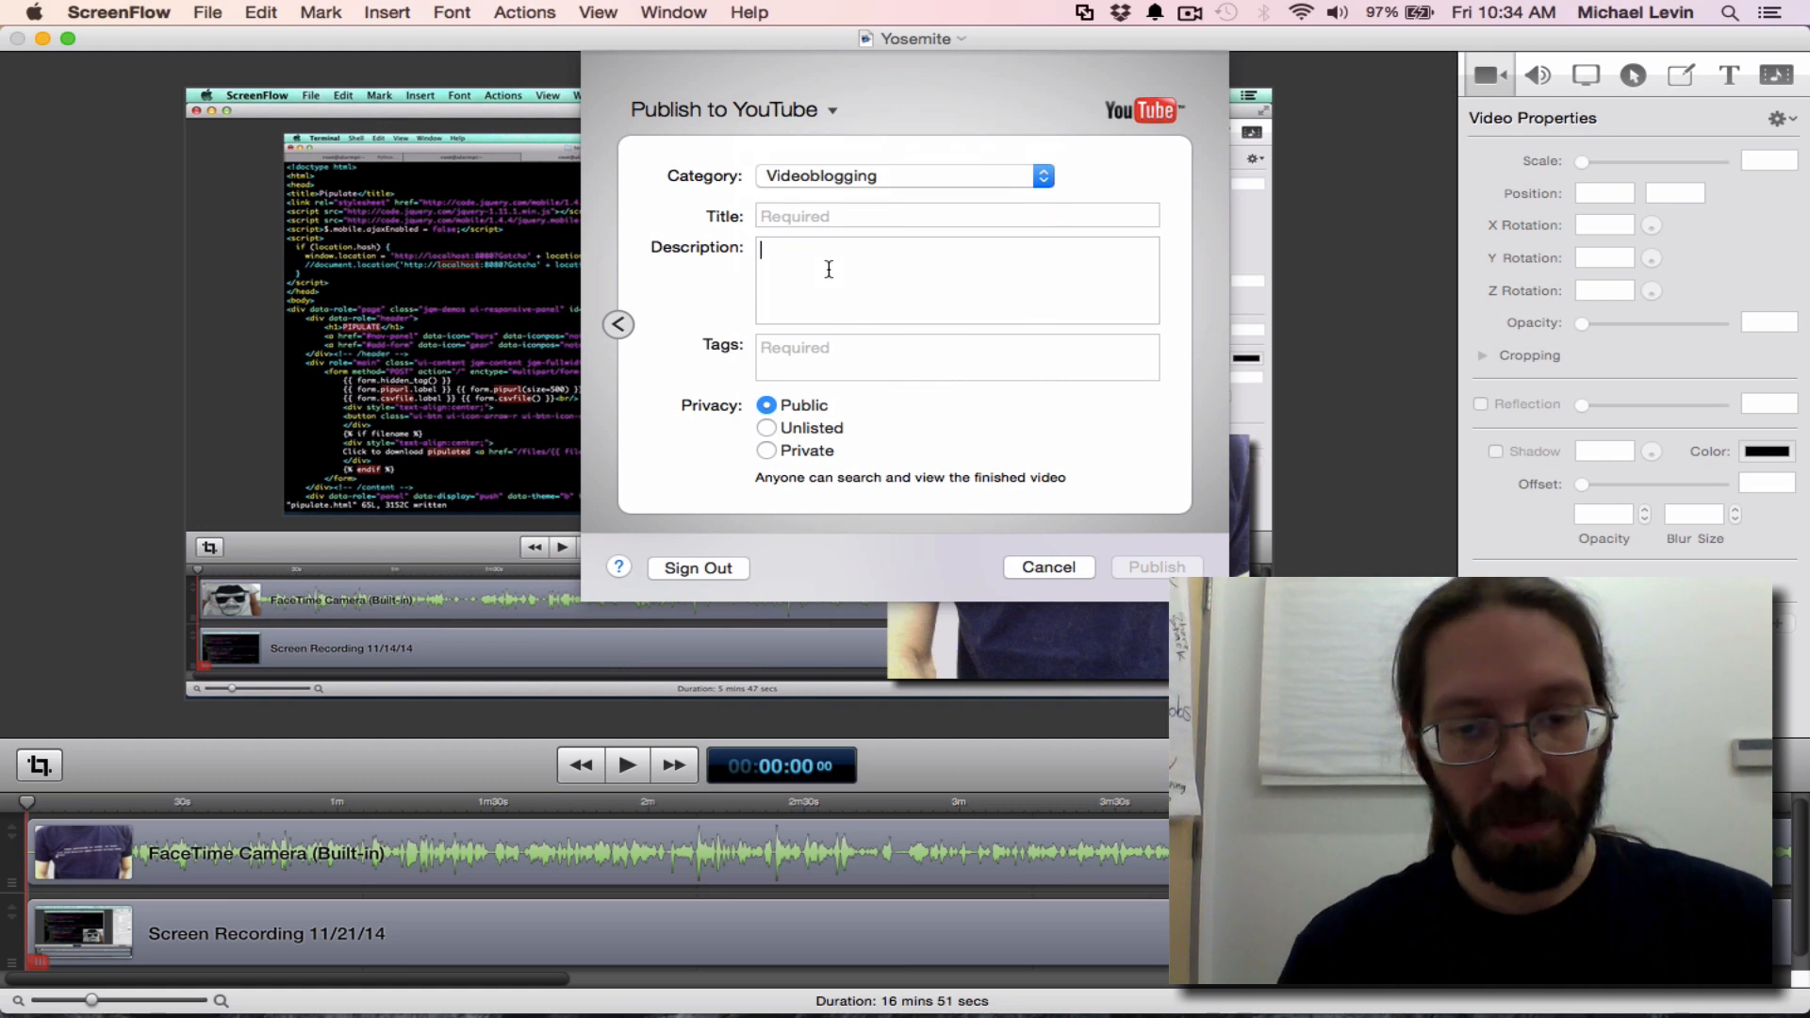
Move keywords from Description into Tags: Yosemite upgrade, git, pipulate, plus Flask, Python, vim
type("Yosemite u")
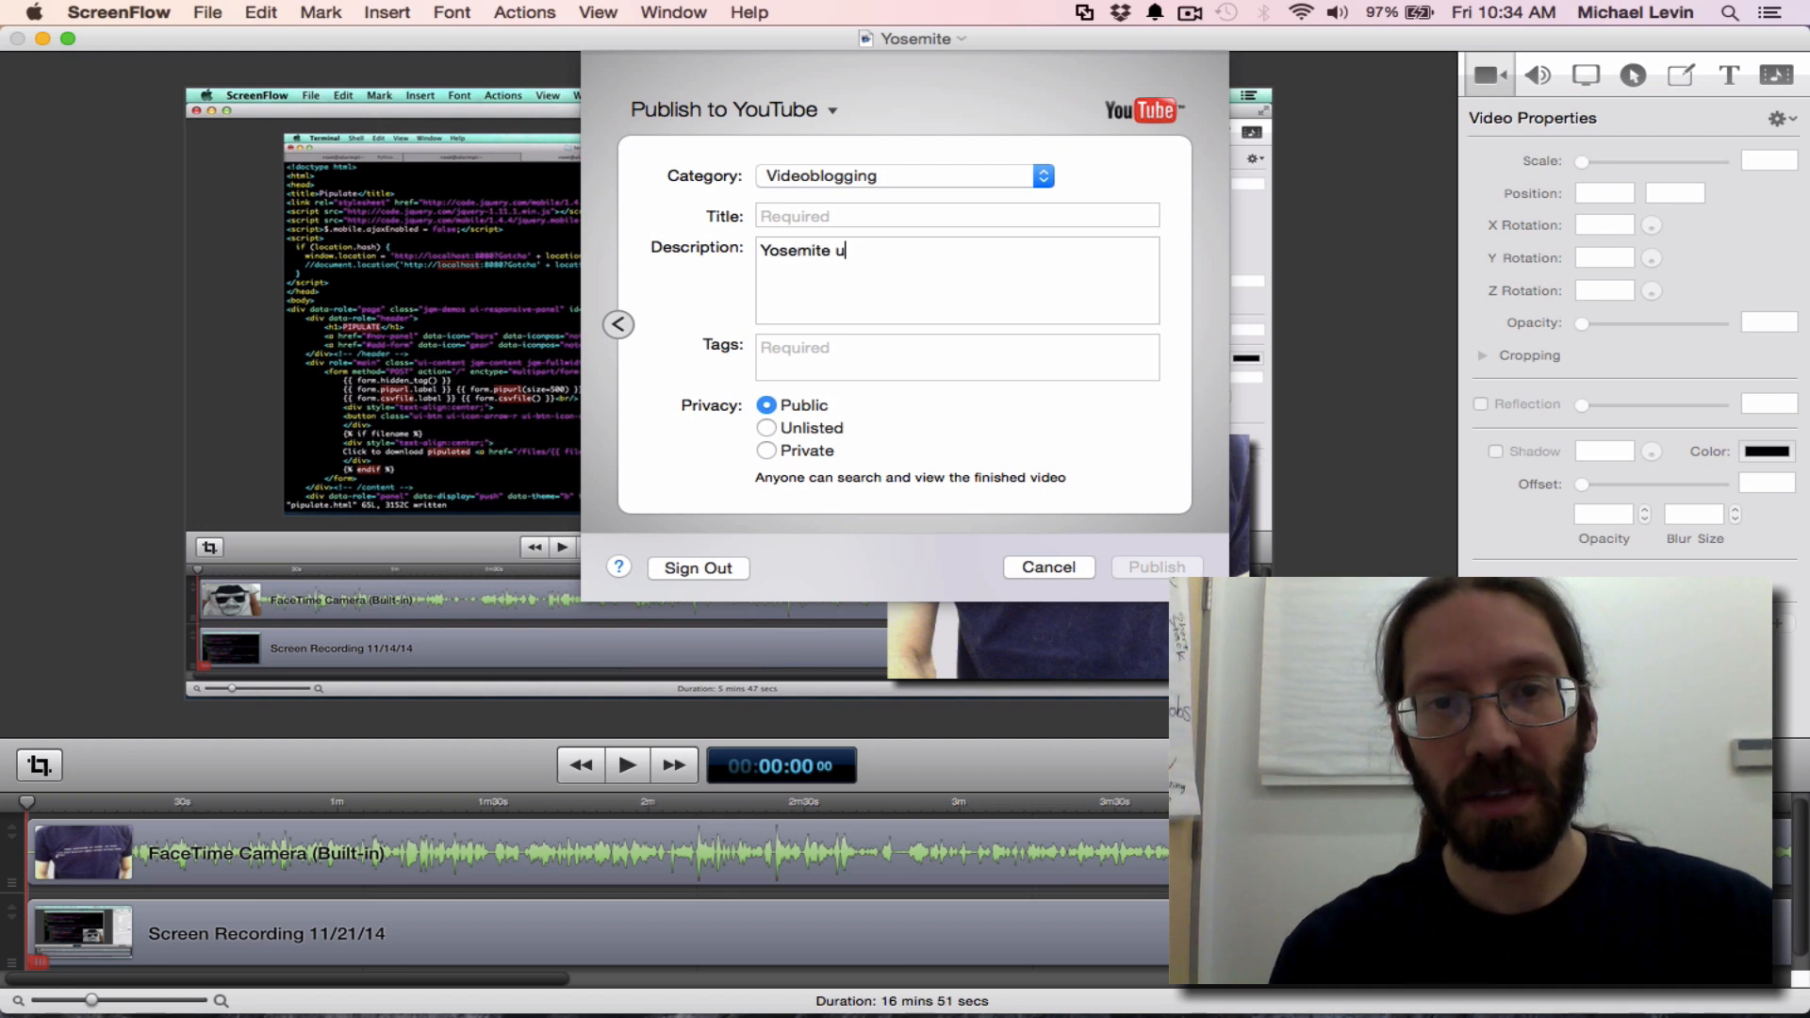
type("pgrad")
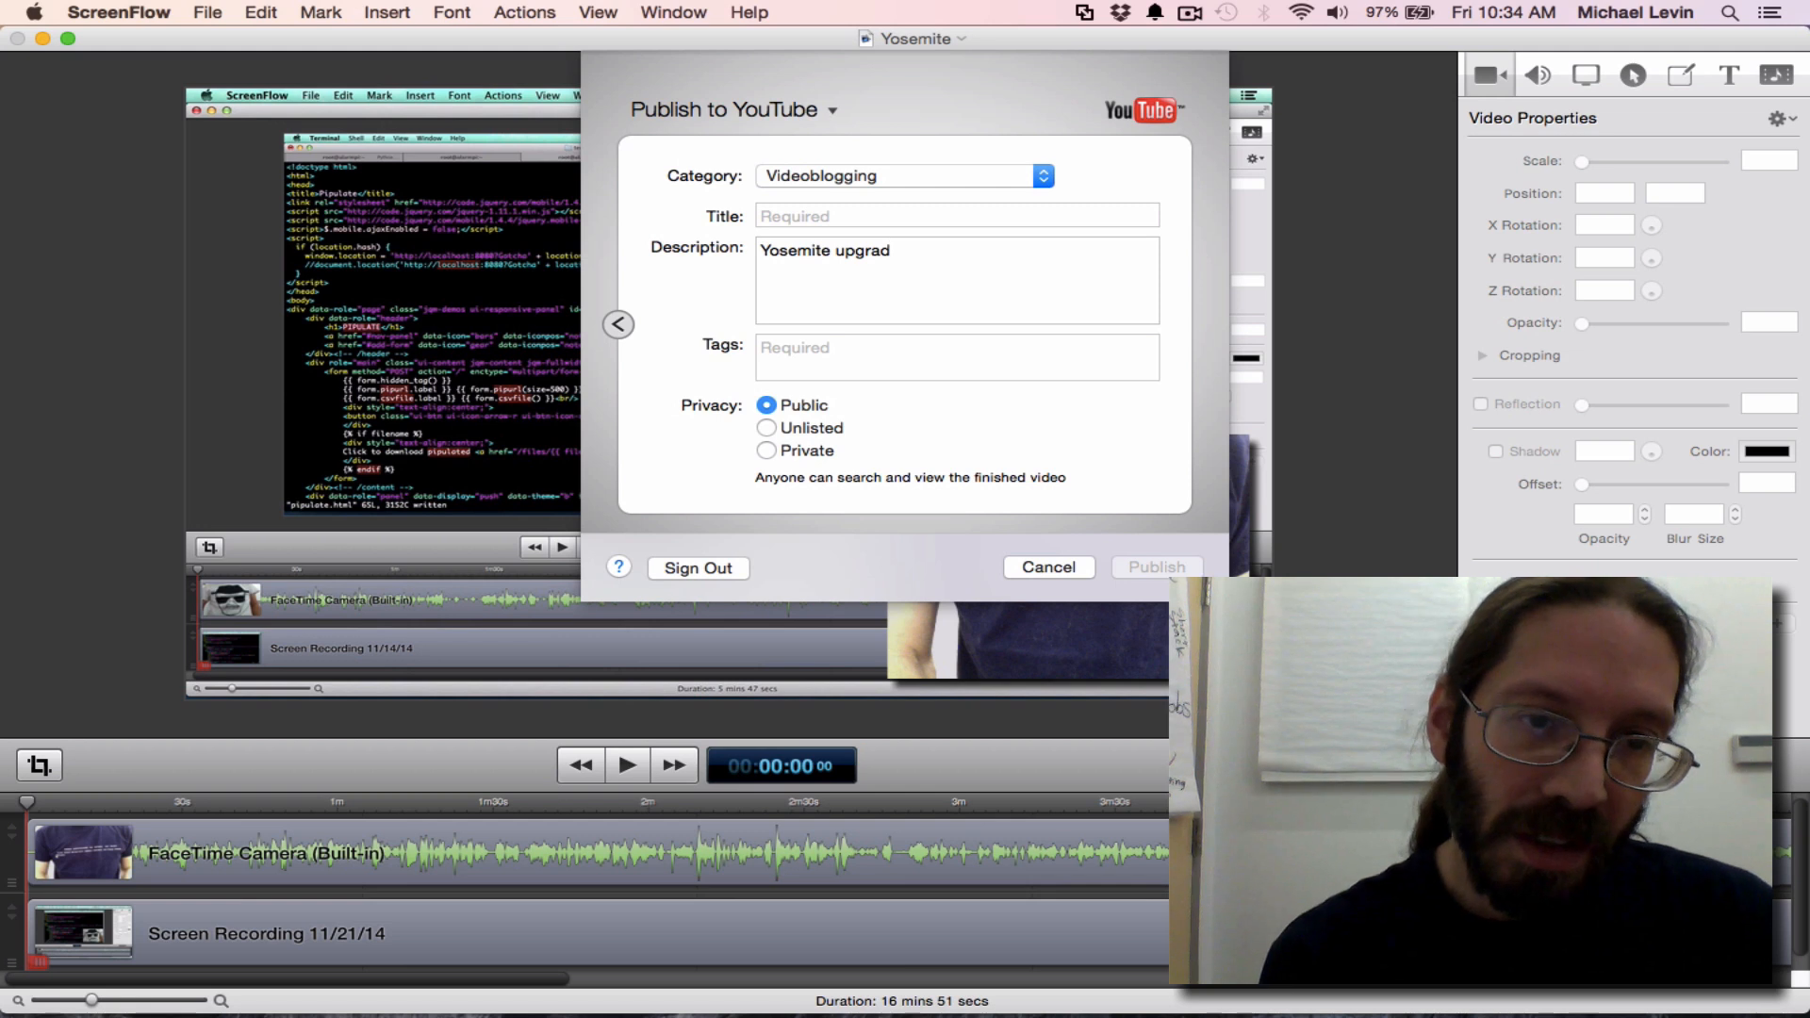
type(",")
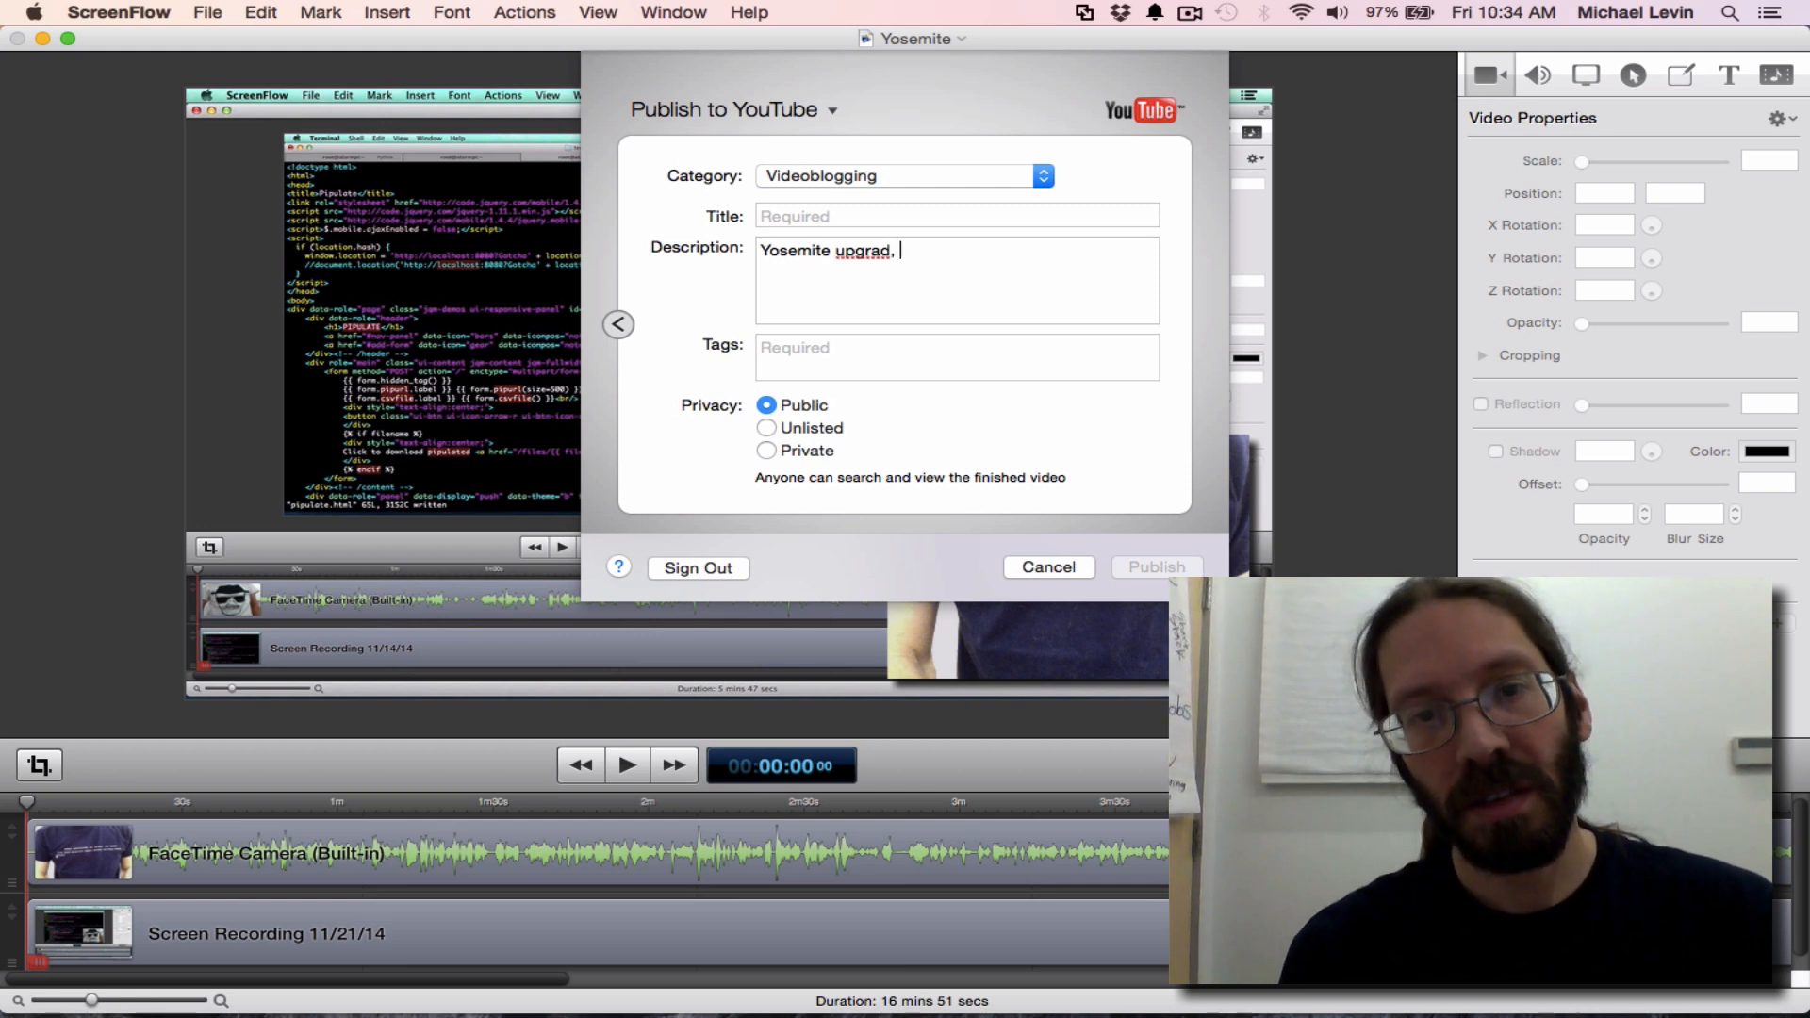
type("e, g")
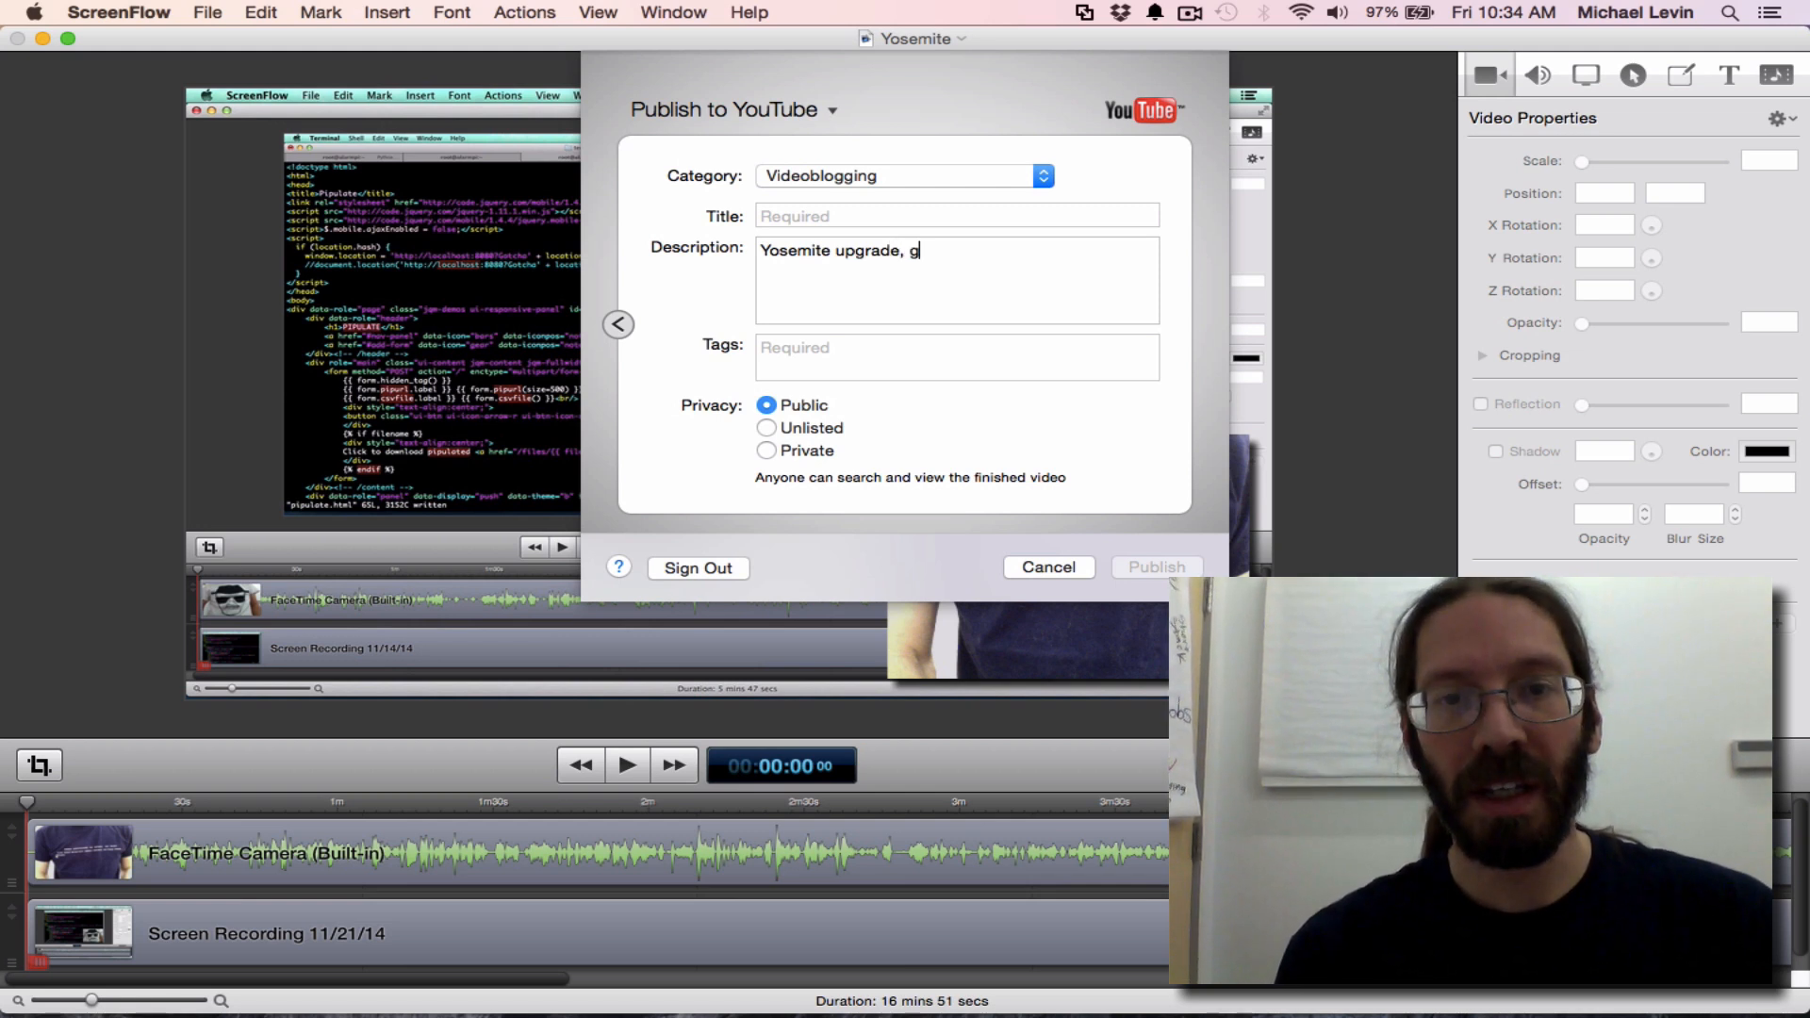
type("it, pipulate")
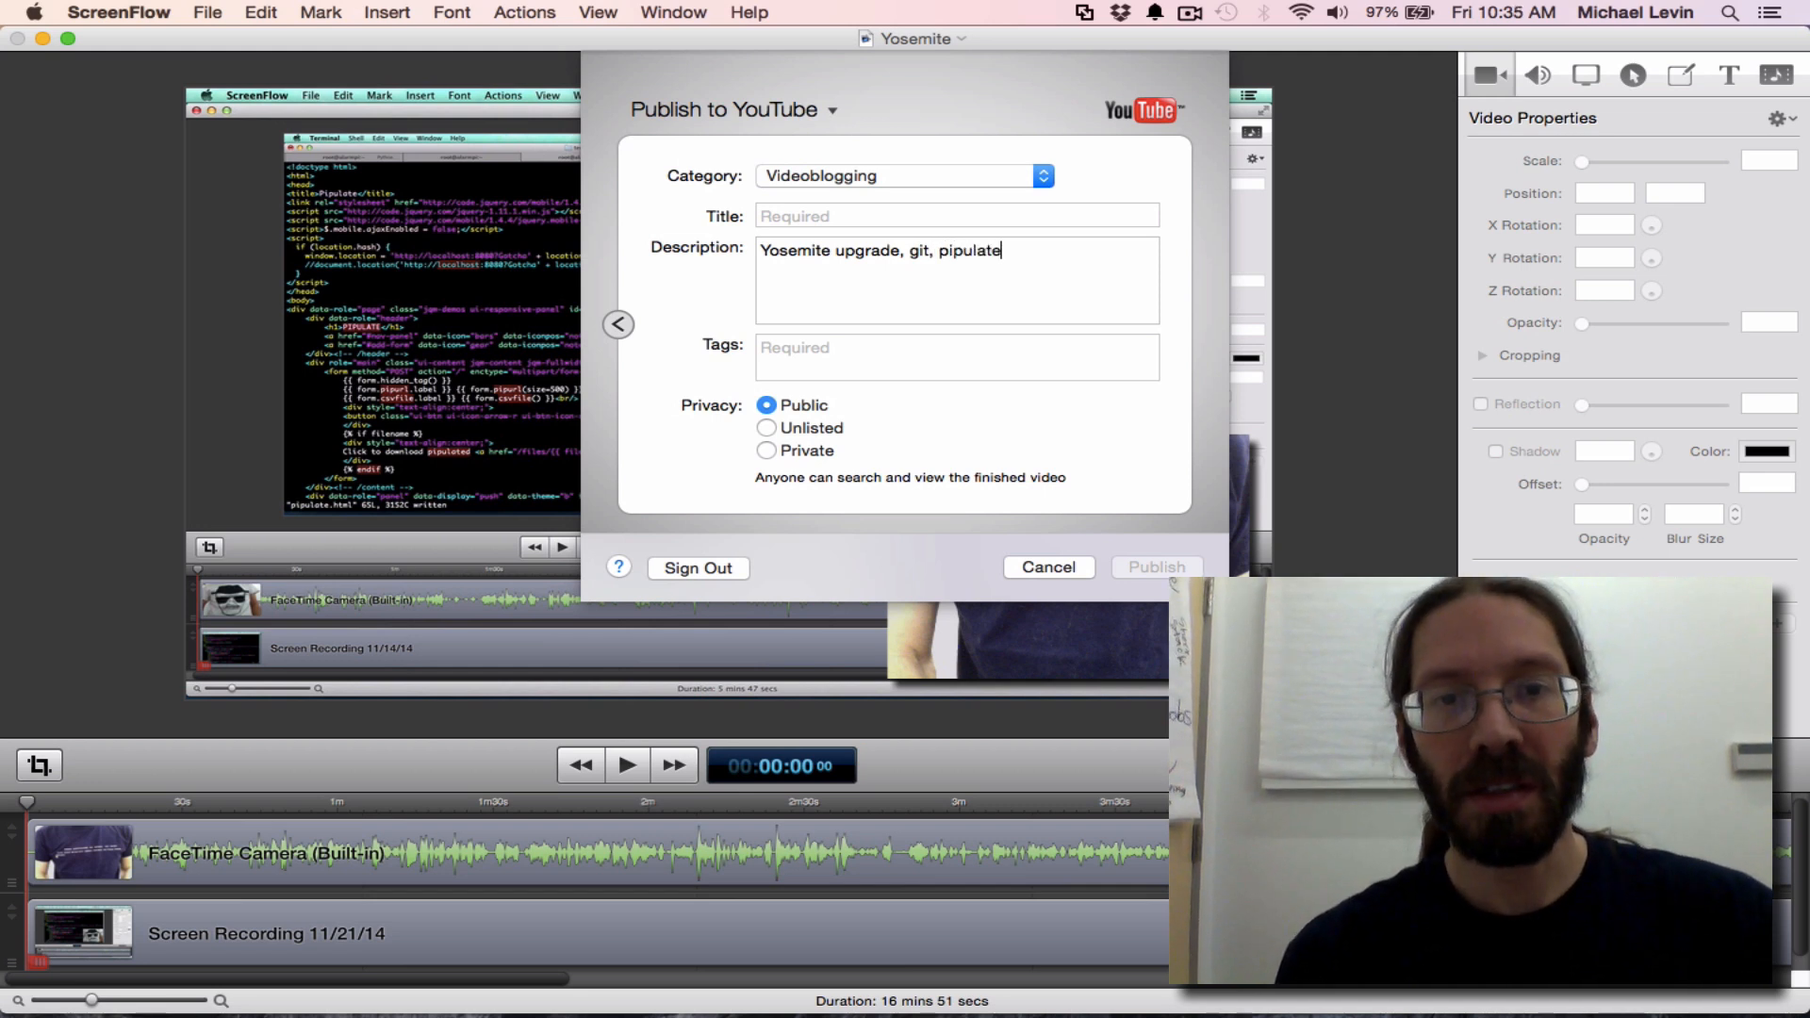
triple_click(880, 250)
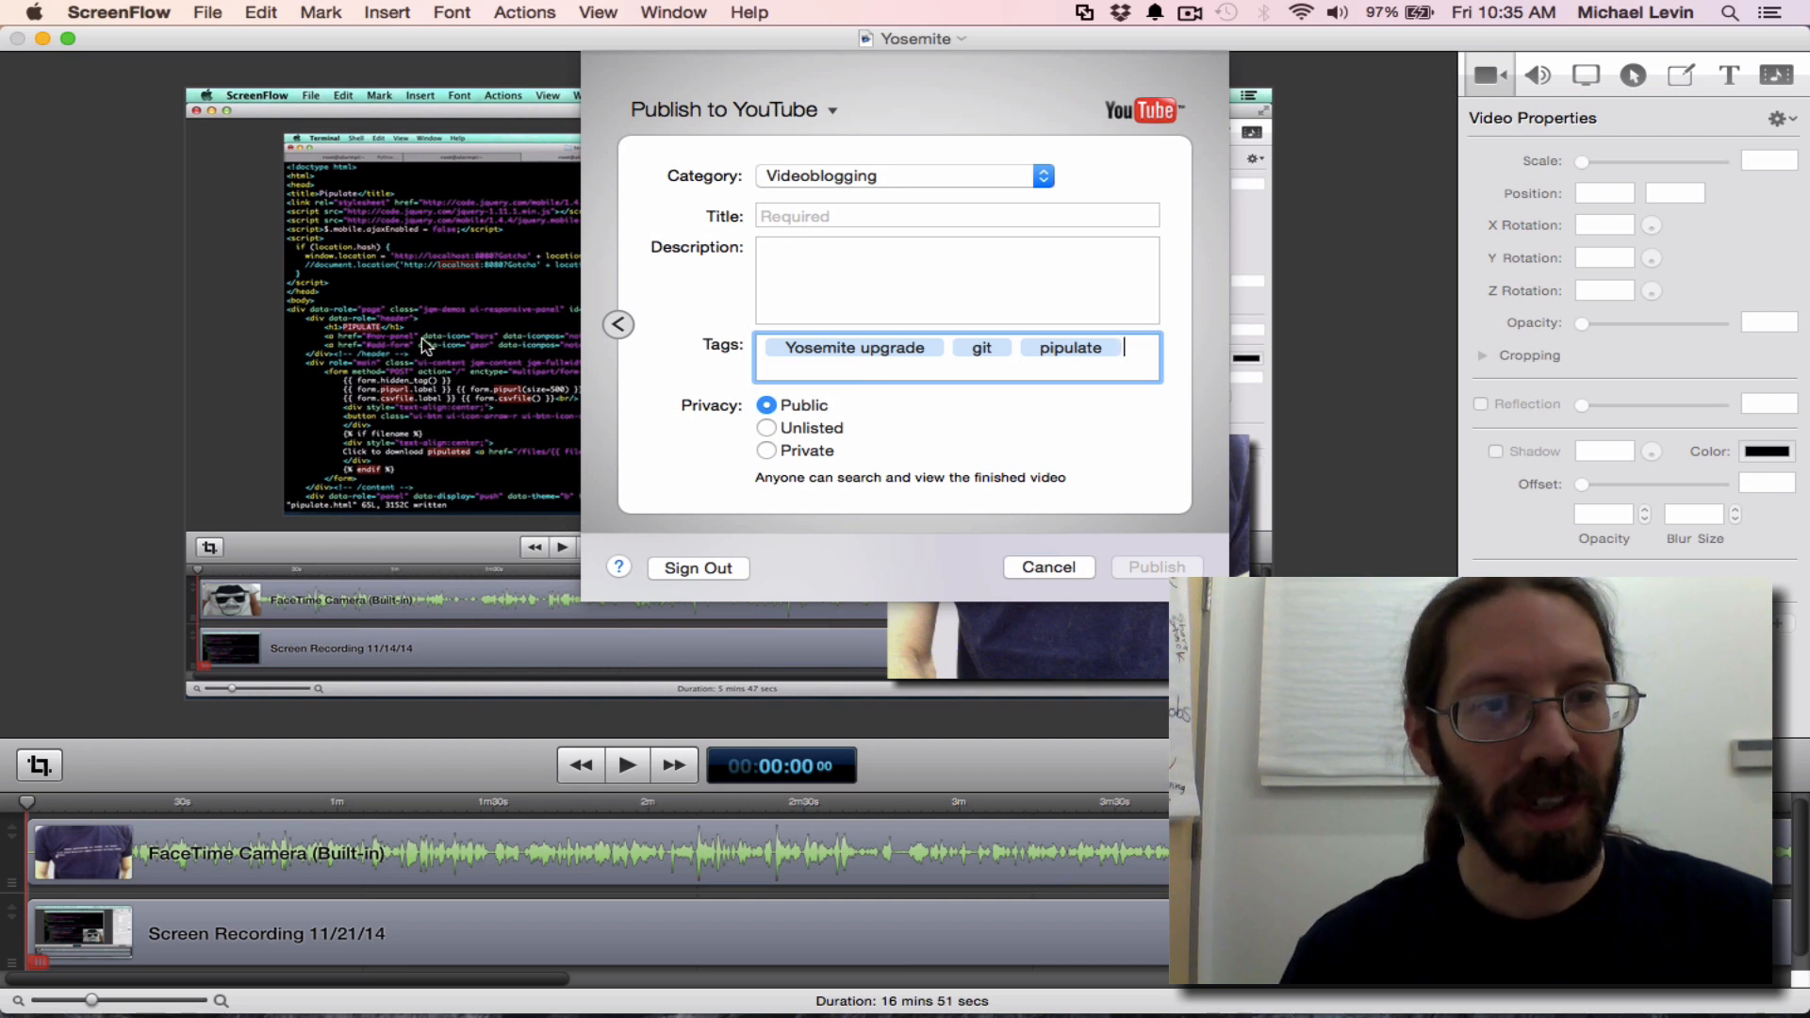
mouse_move(706, 430)
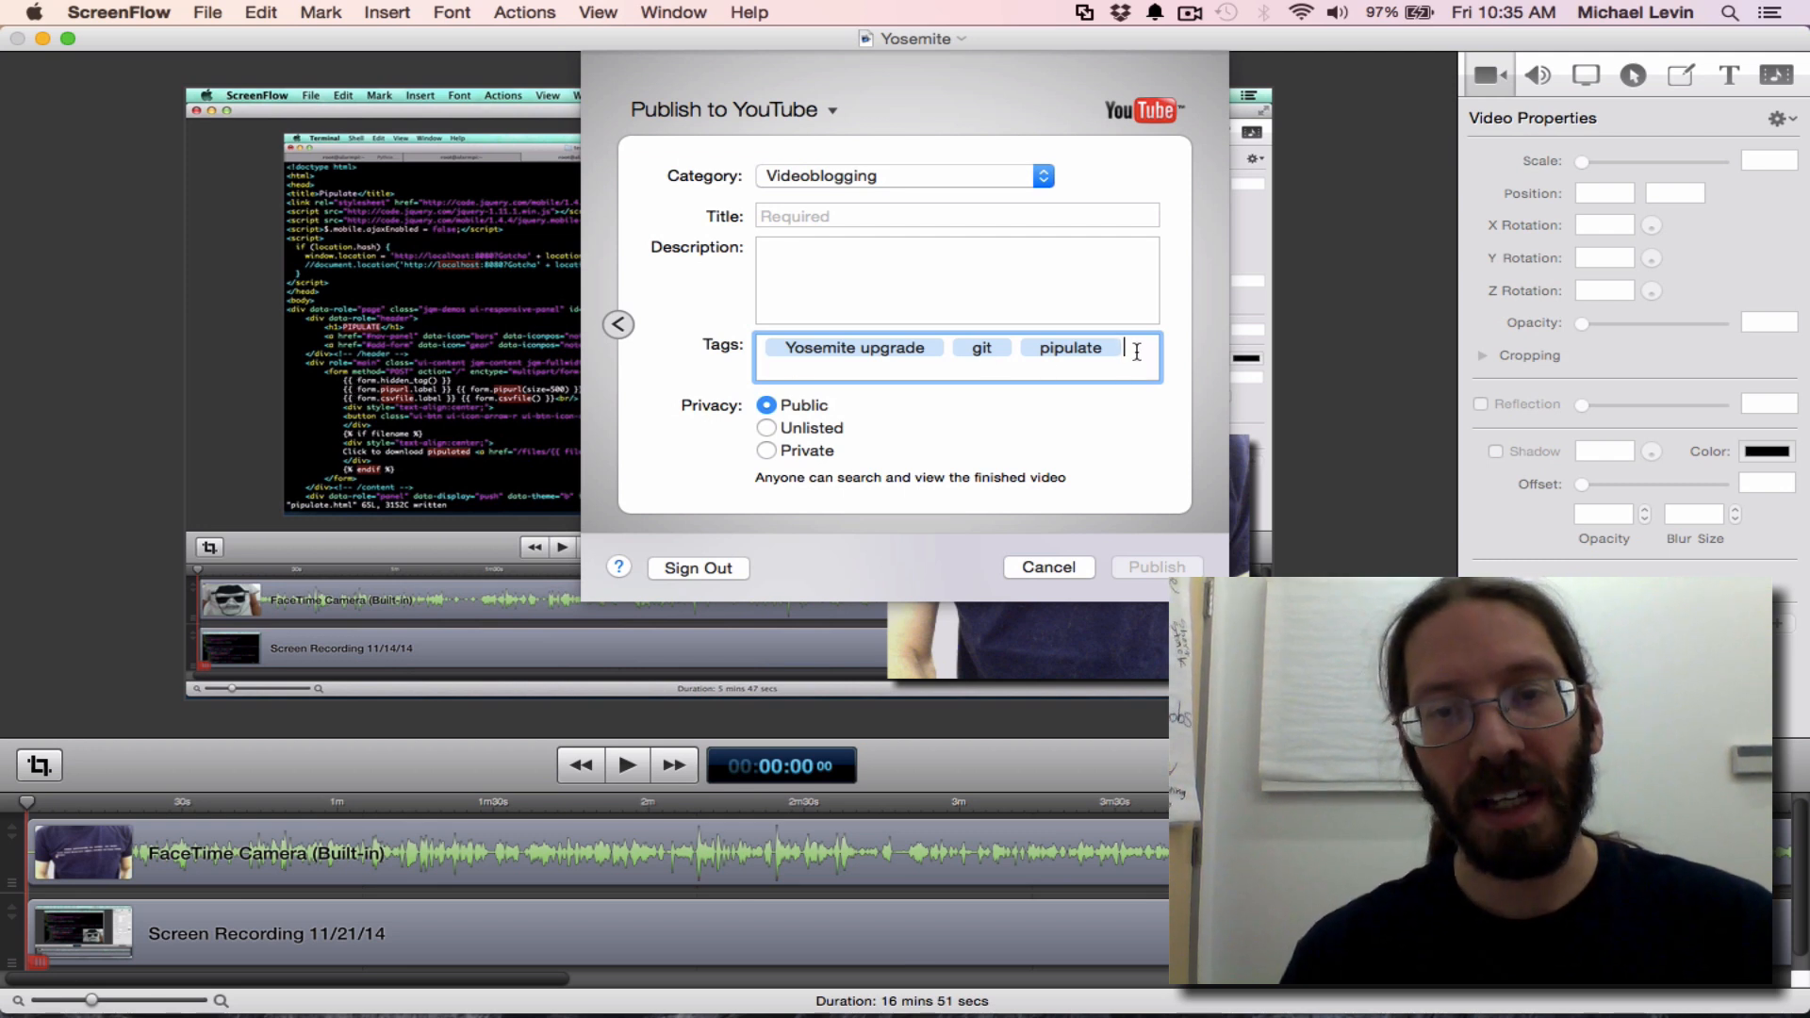
type("Flask Python vim")
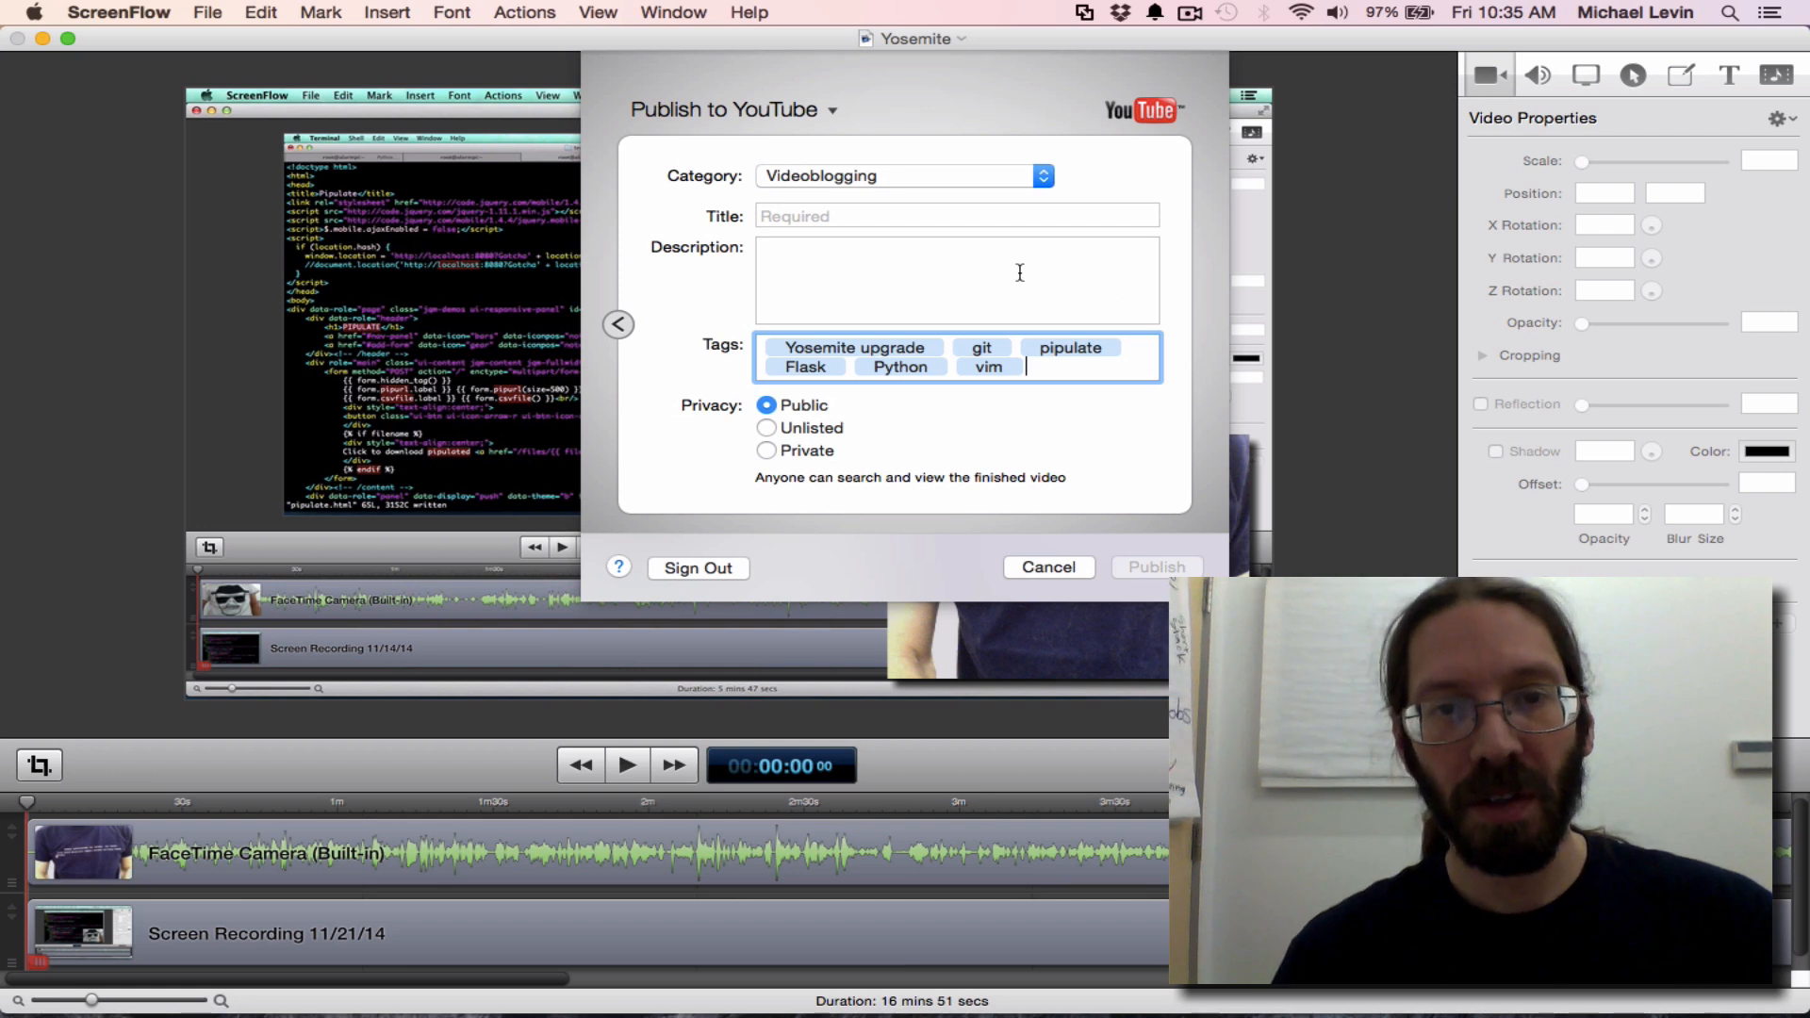
Title the video about being prompted for the Yosemite upgrade before Code-With-Mike
left_click(957, 216)
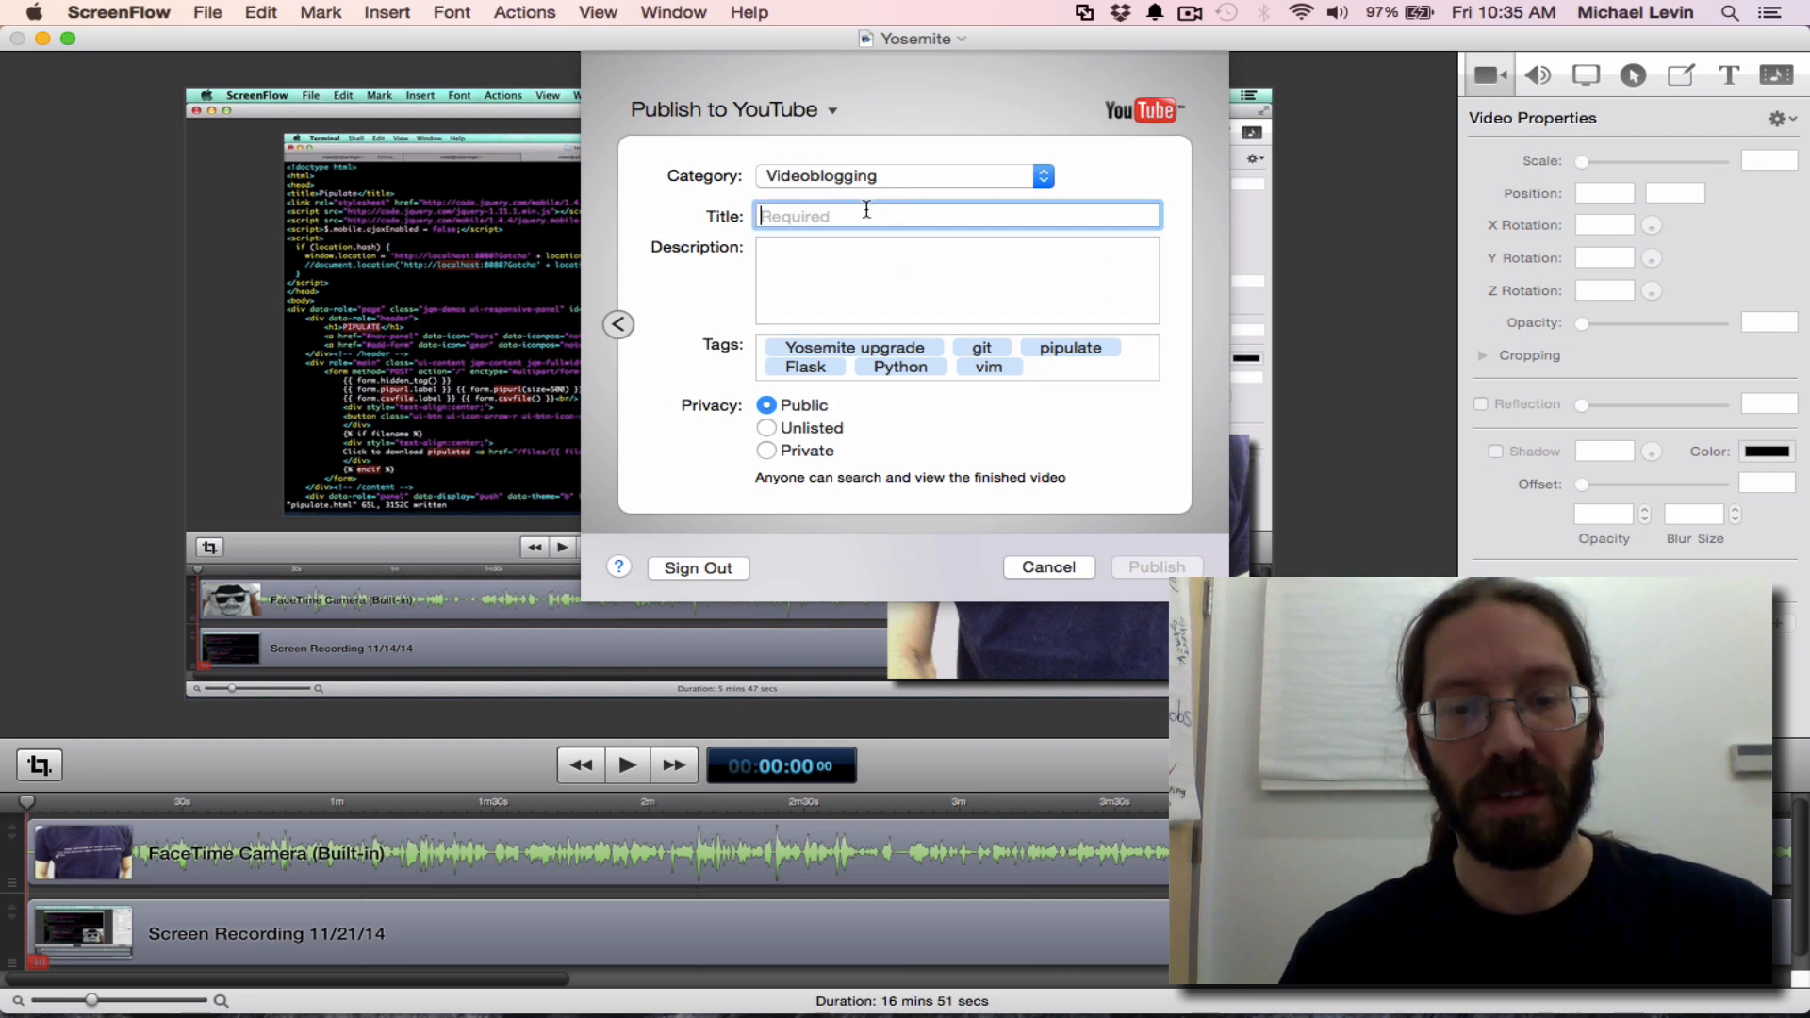
type("Gett")
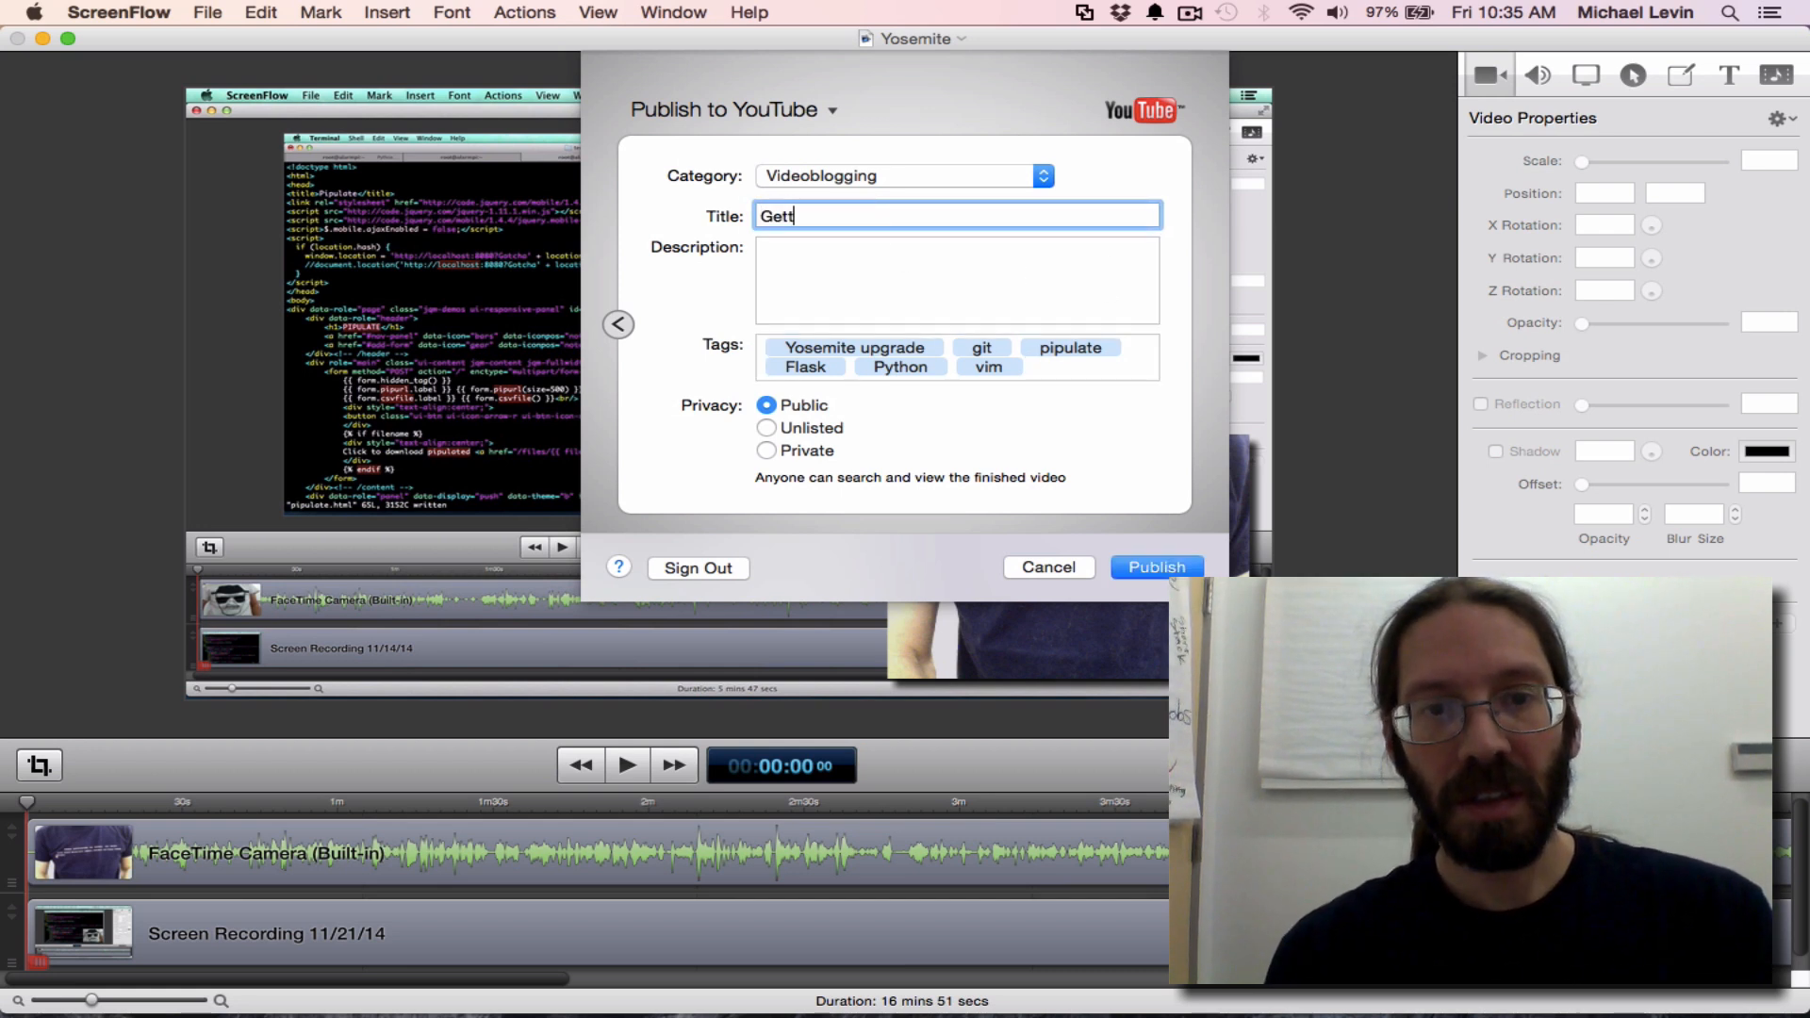
type("ing started")
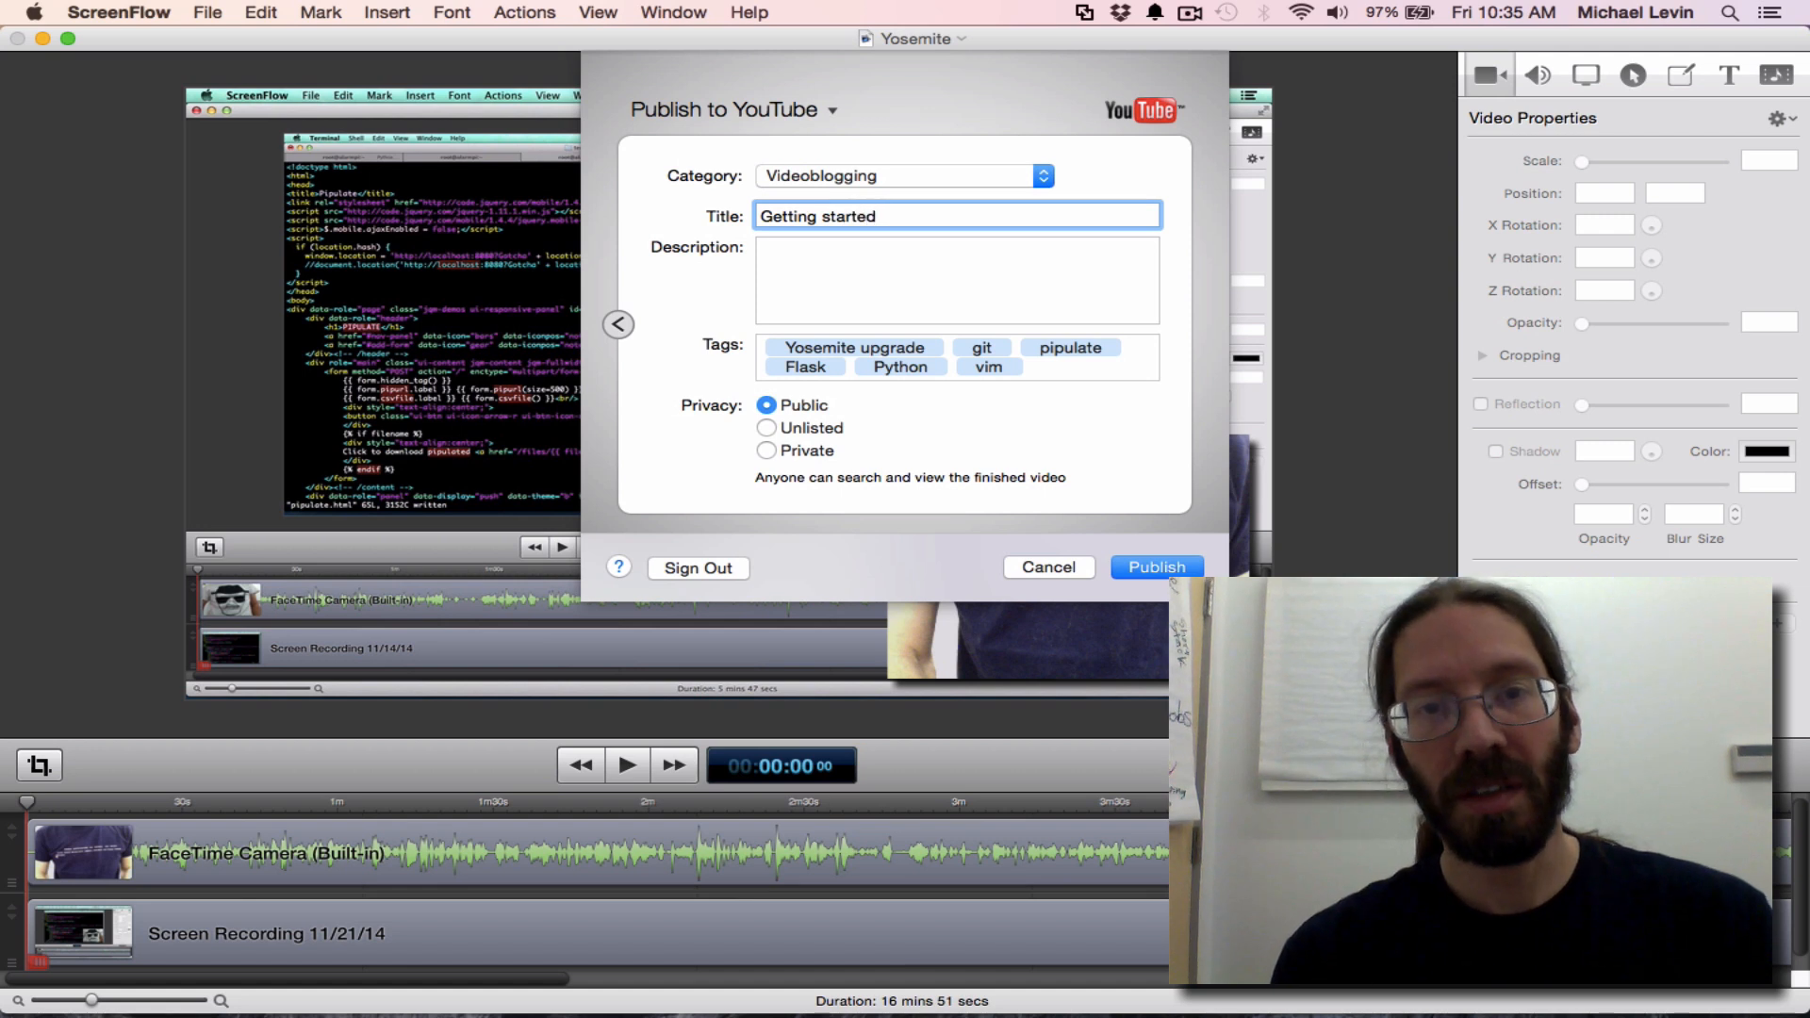
type("and pro")
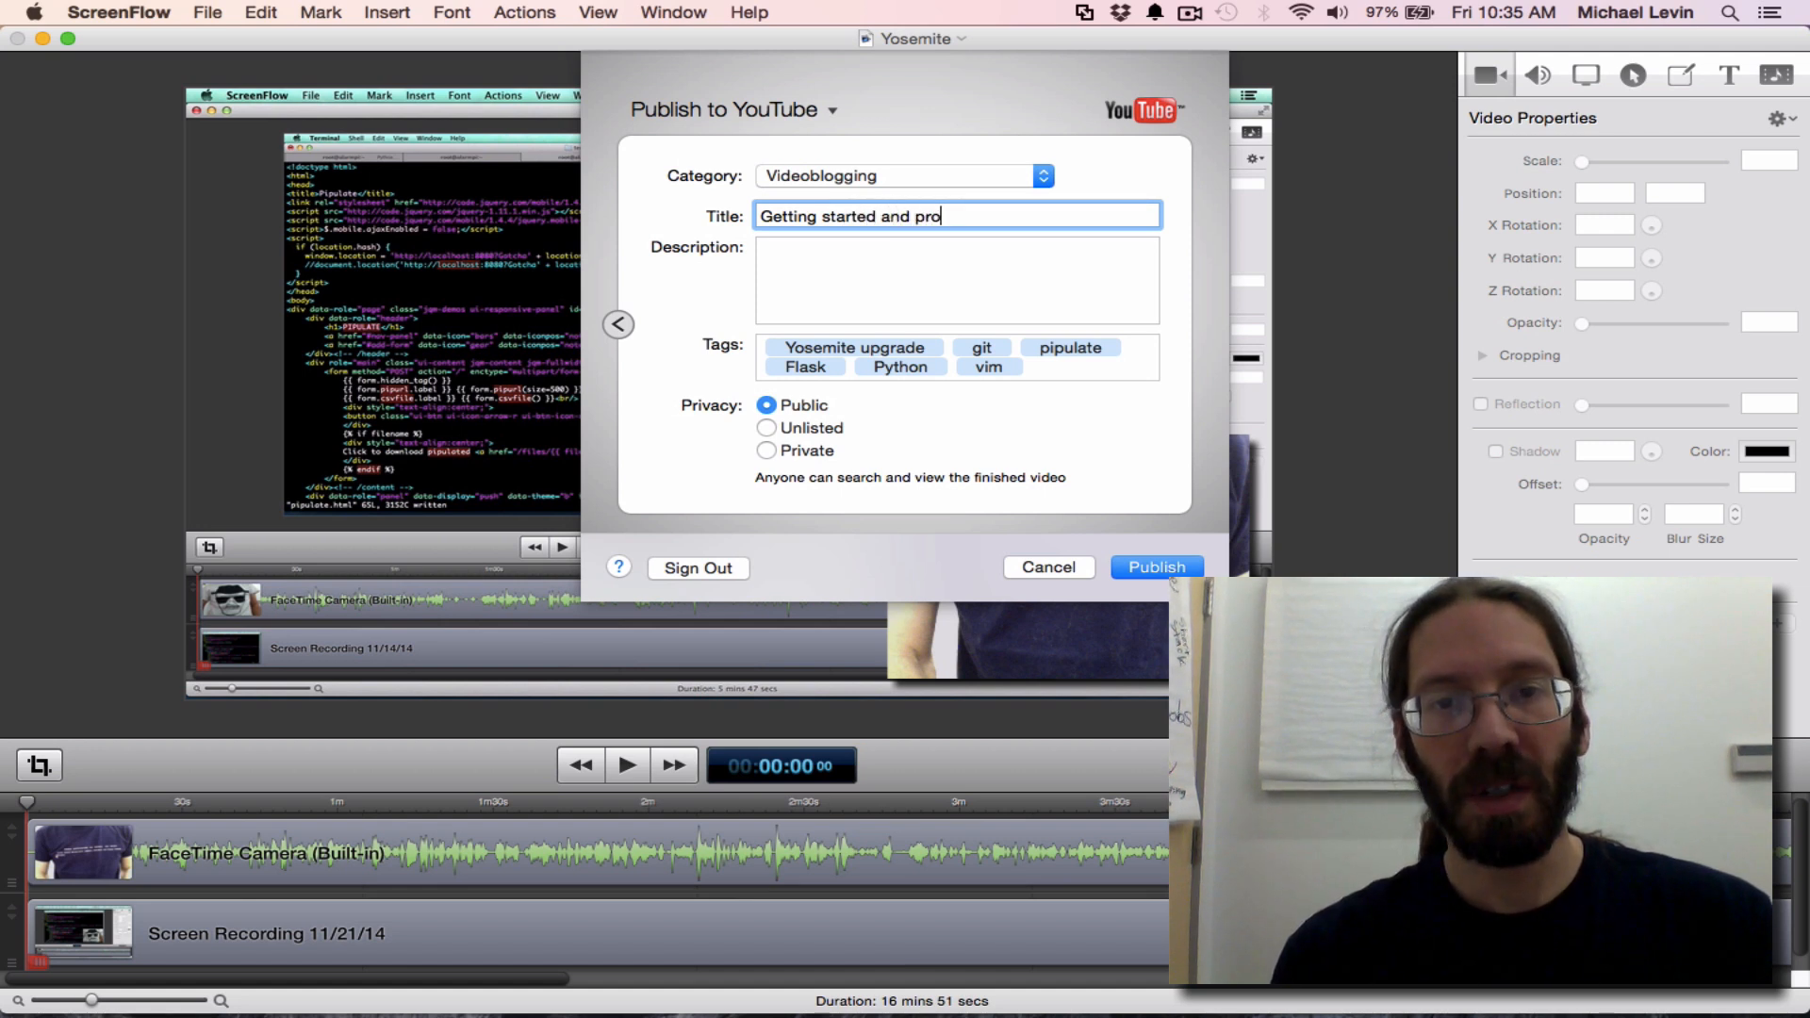
type("mpted to")
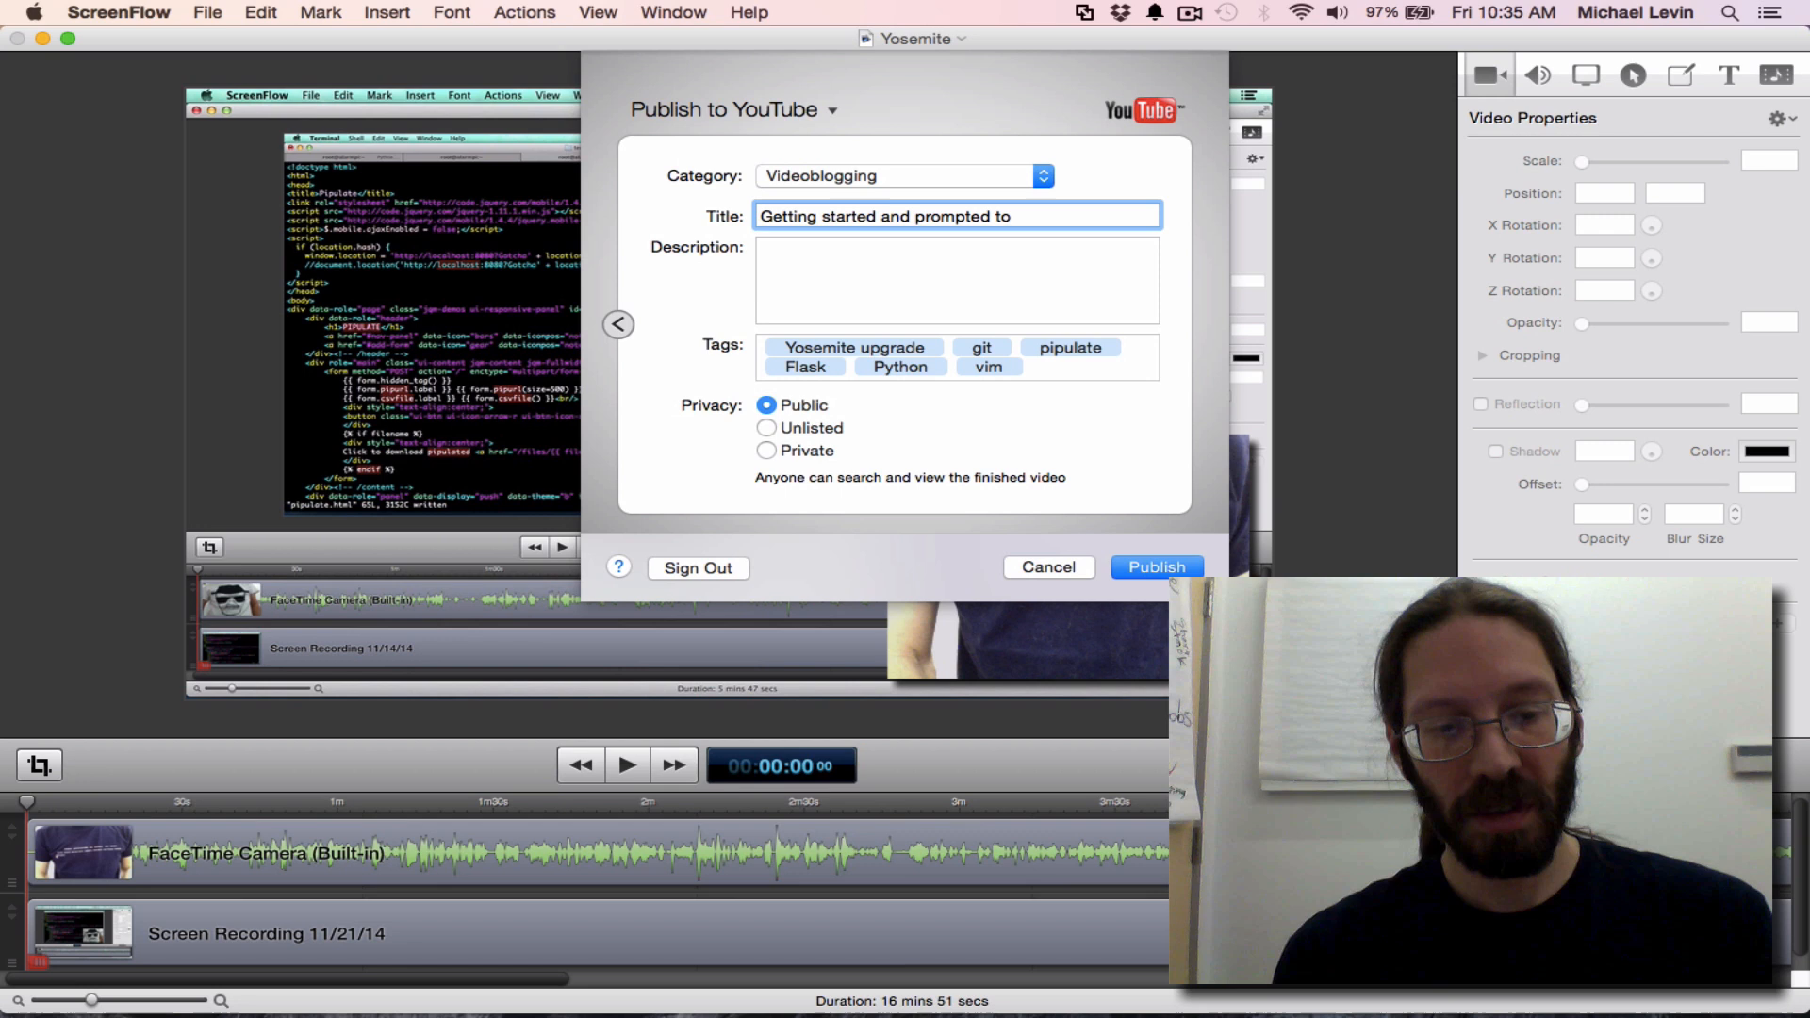
type("Yosemite")
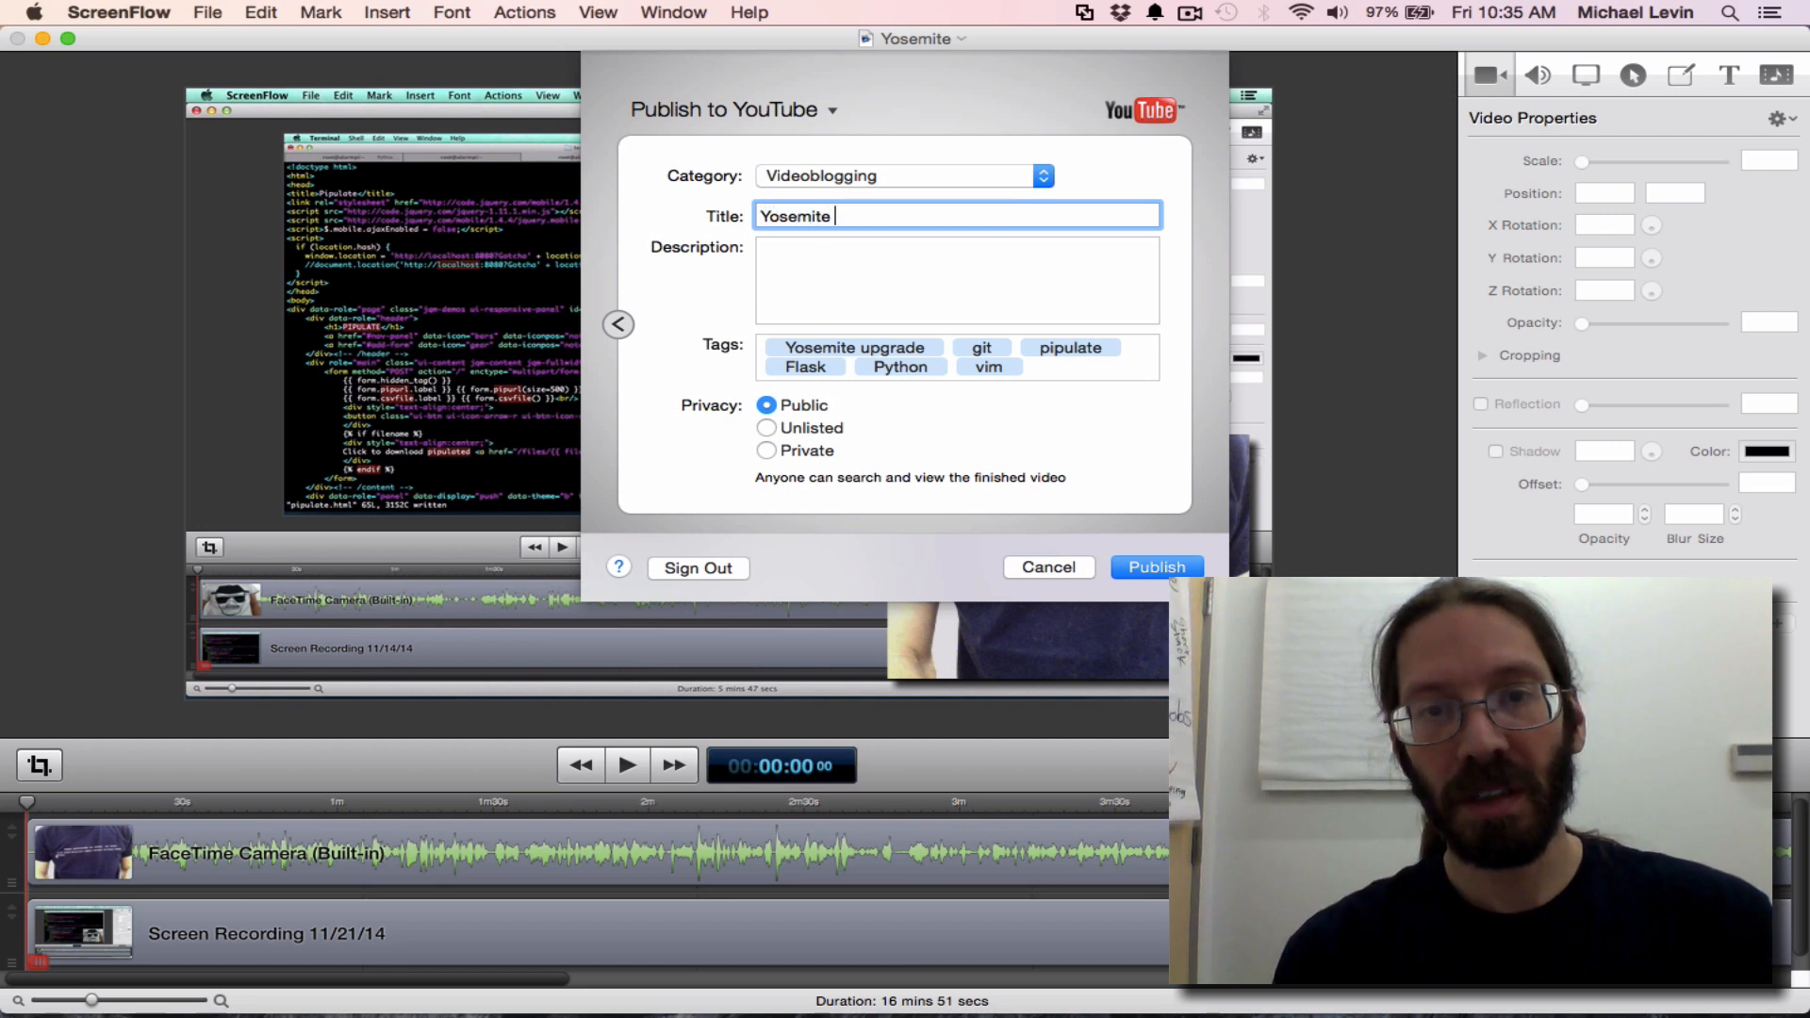
type("Upgrade")
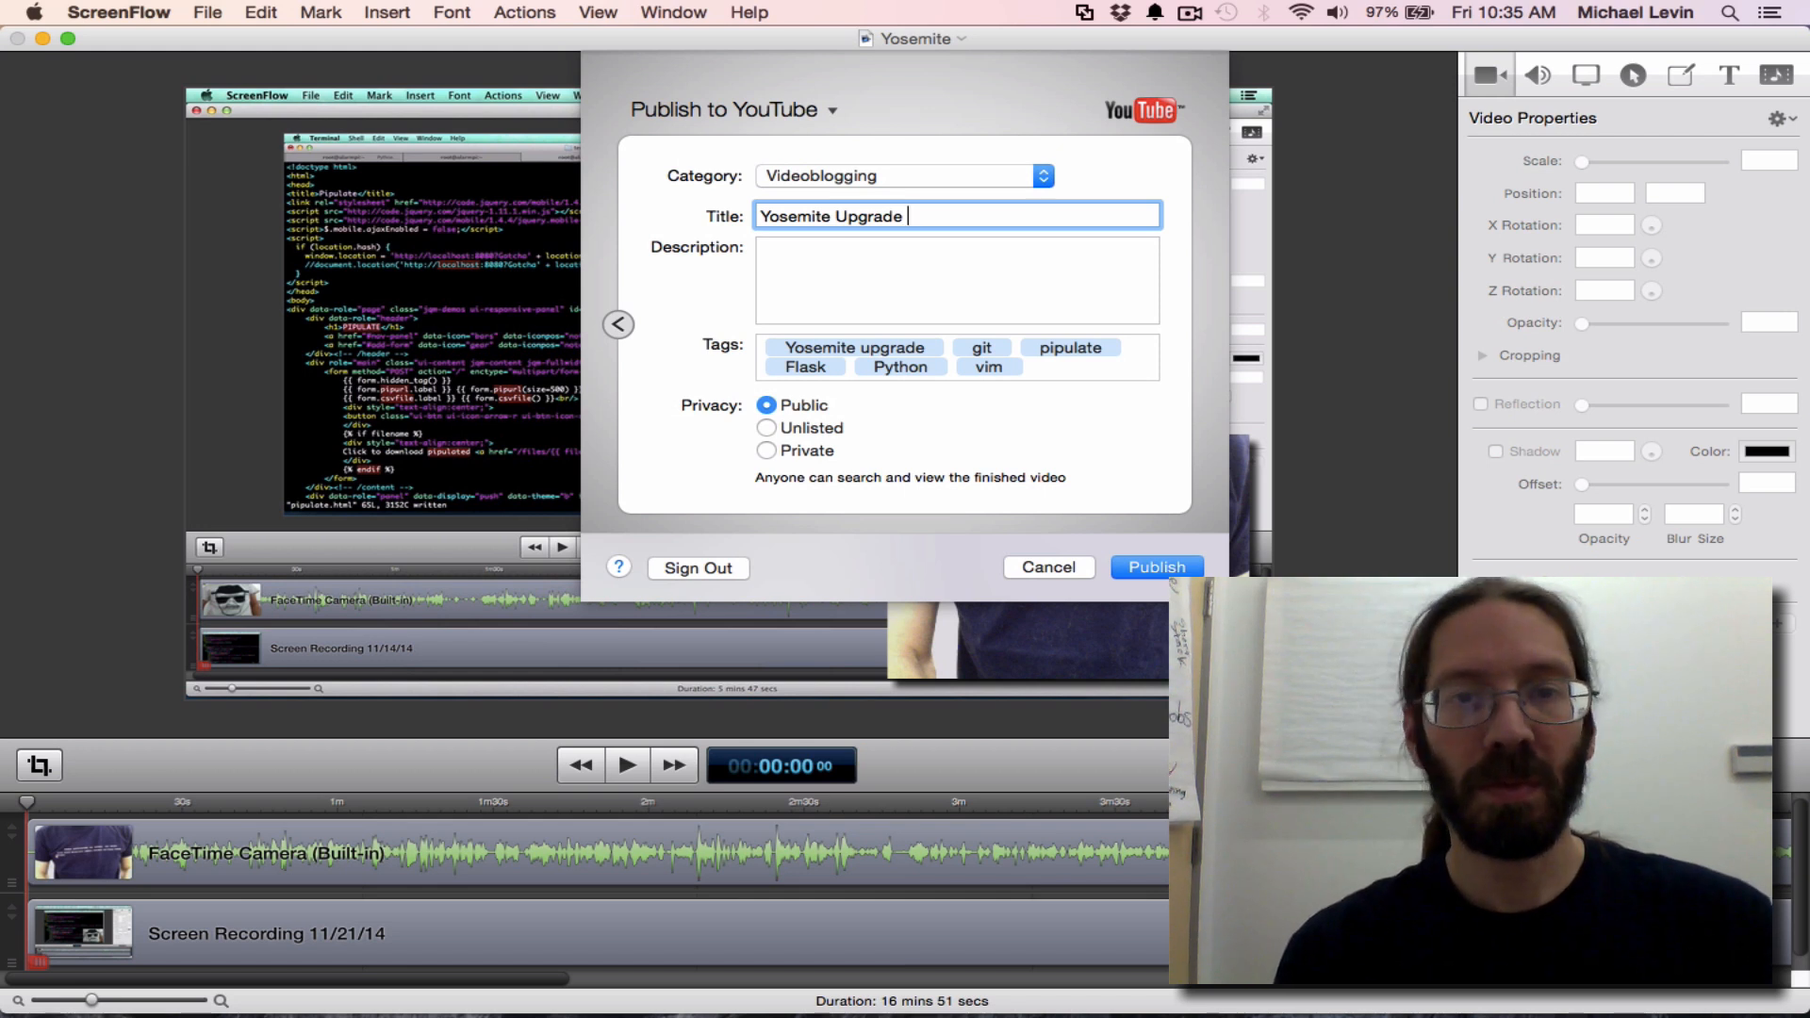
type("Prompt Before C")
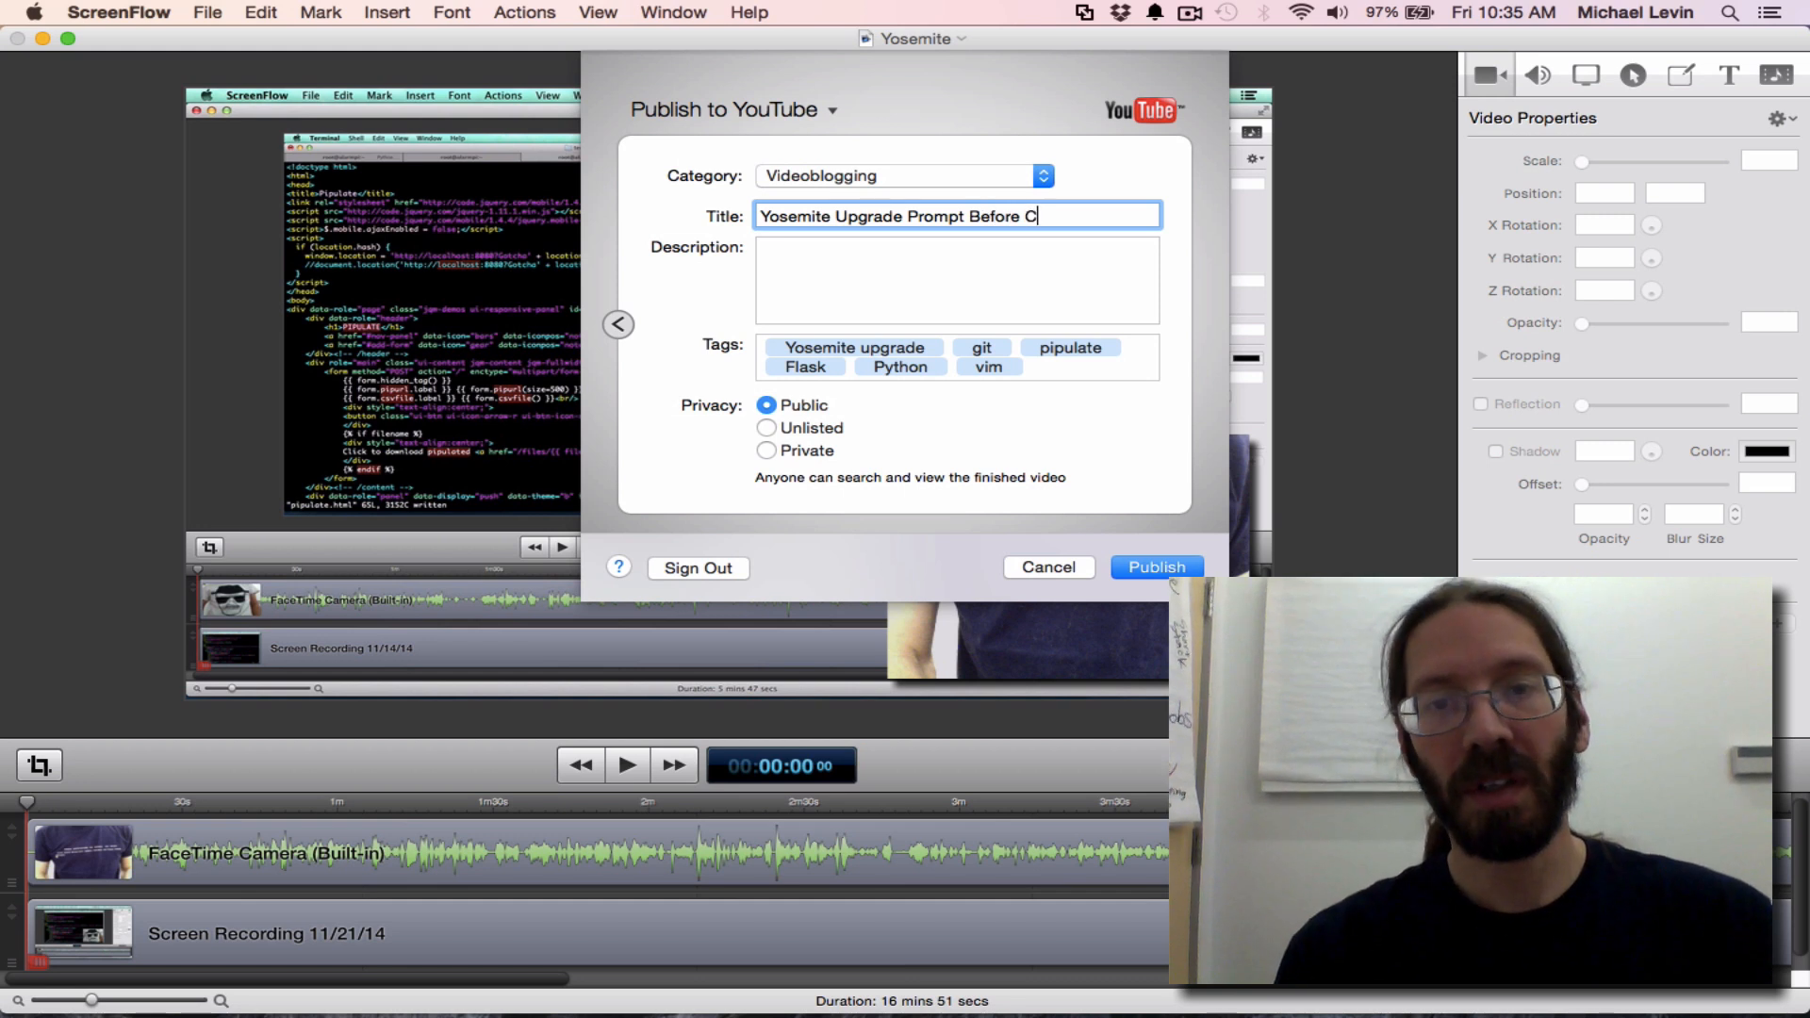
type("ode-Wi")
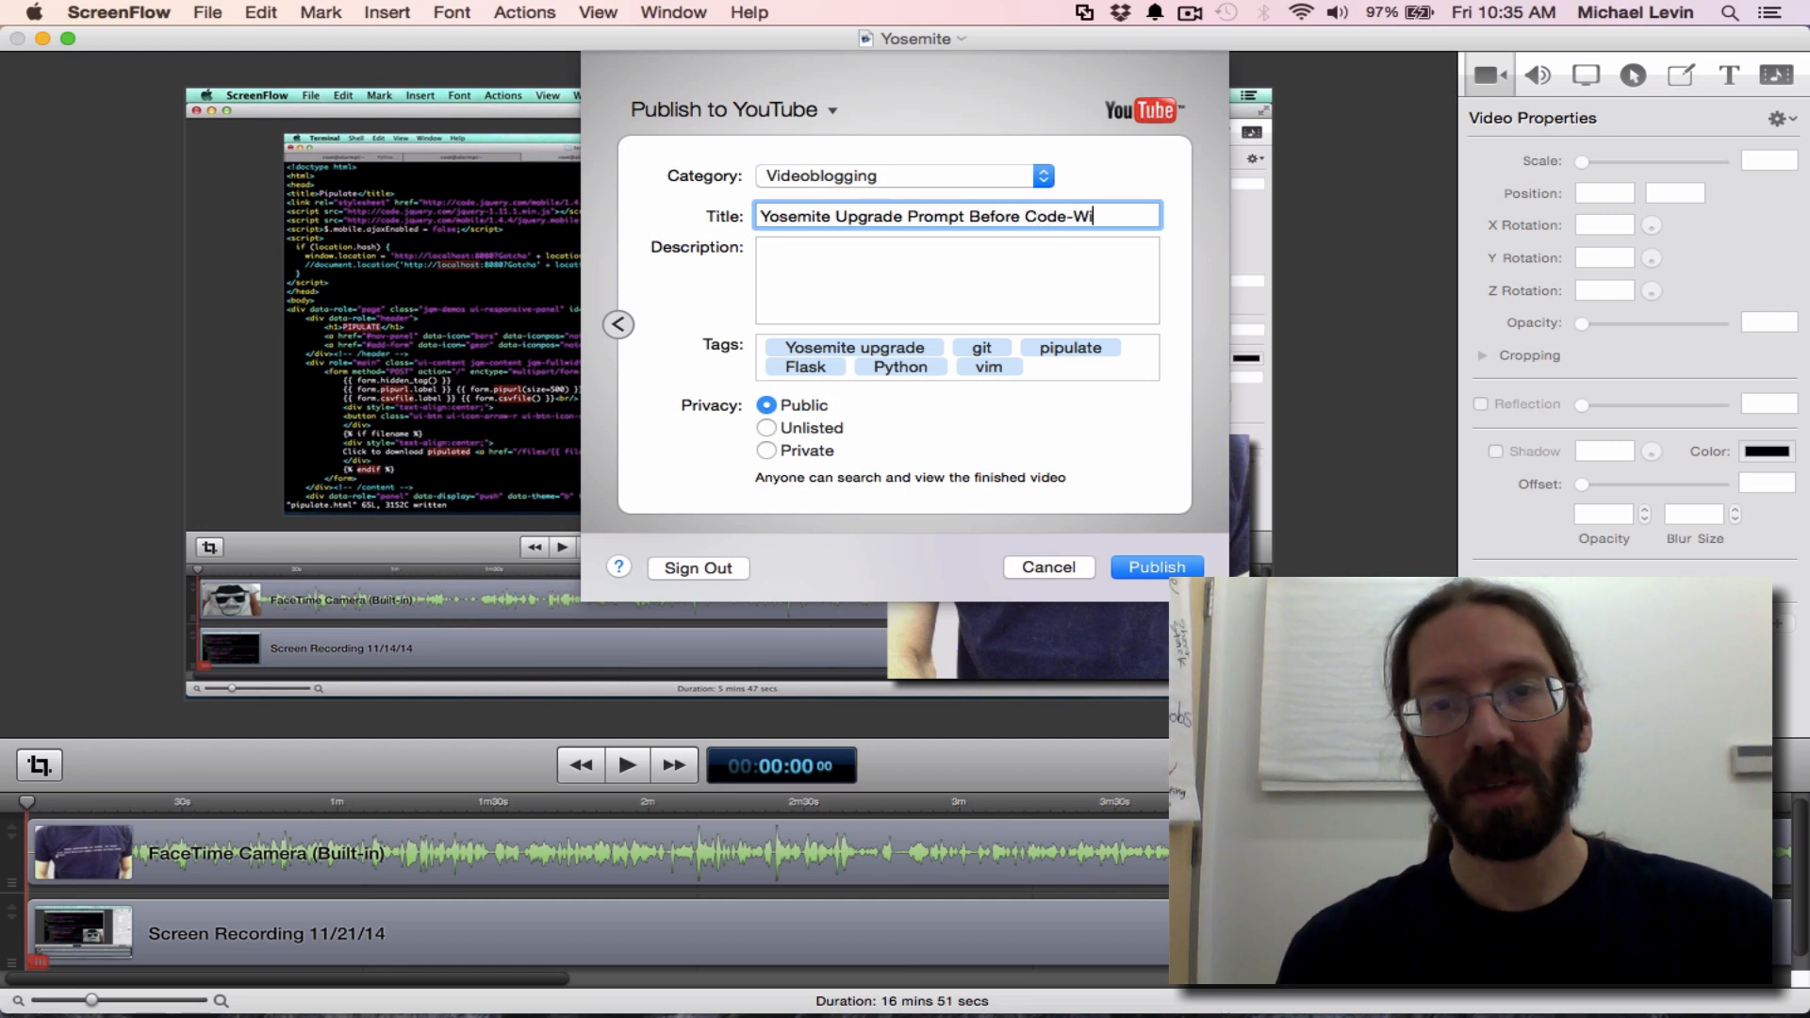
type("th")
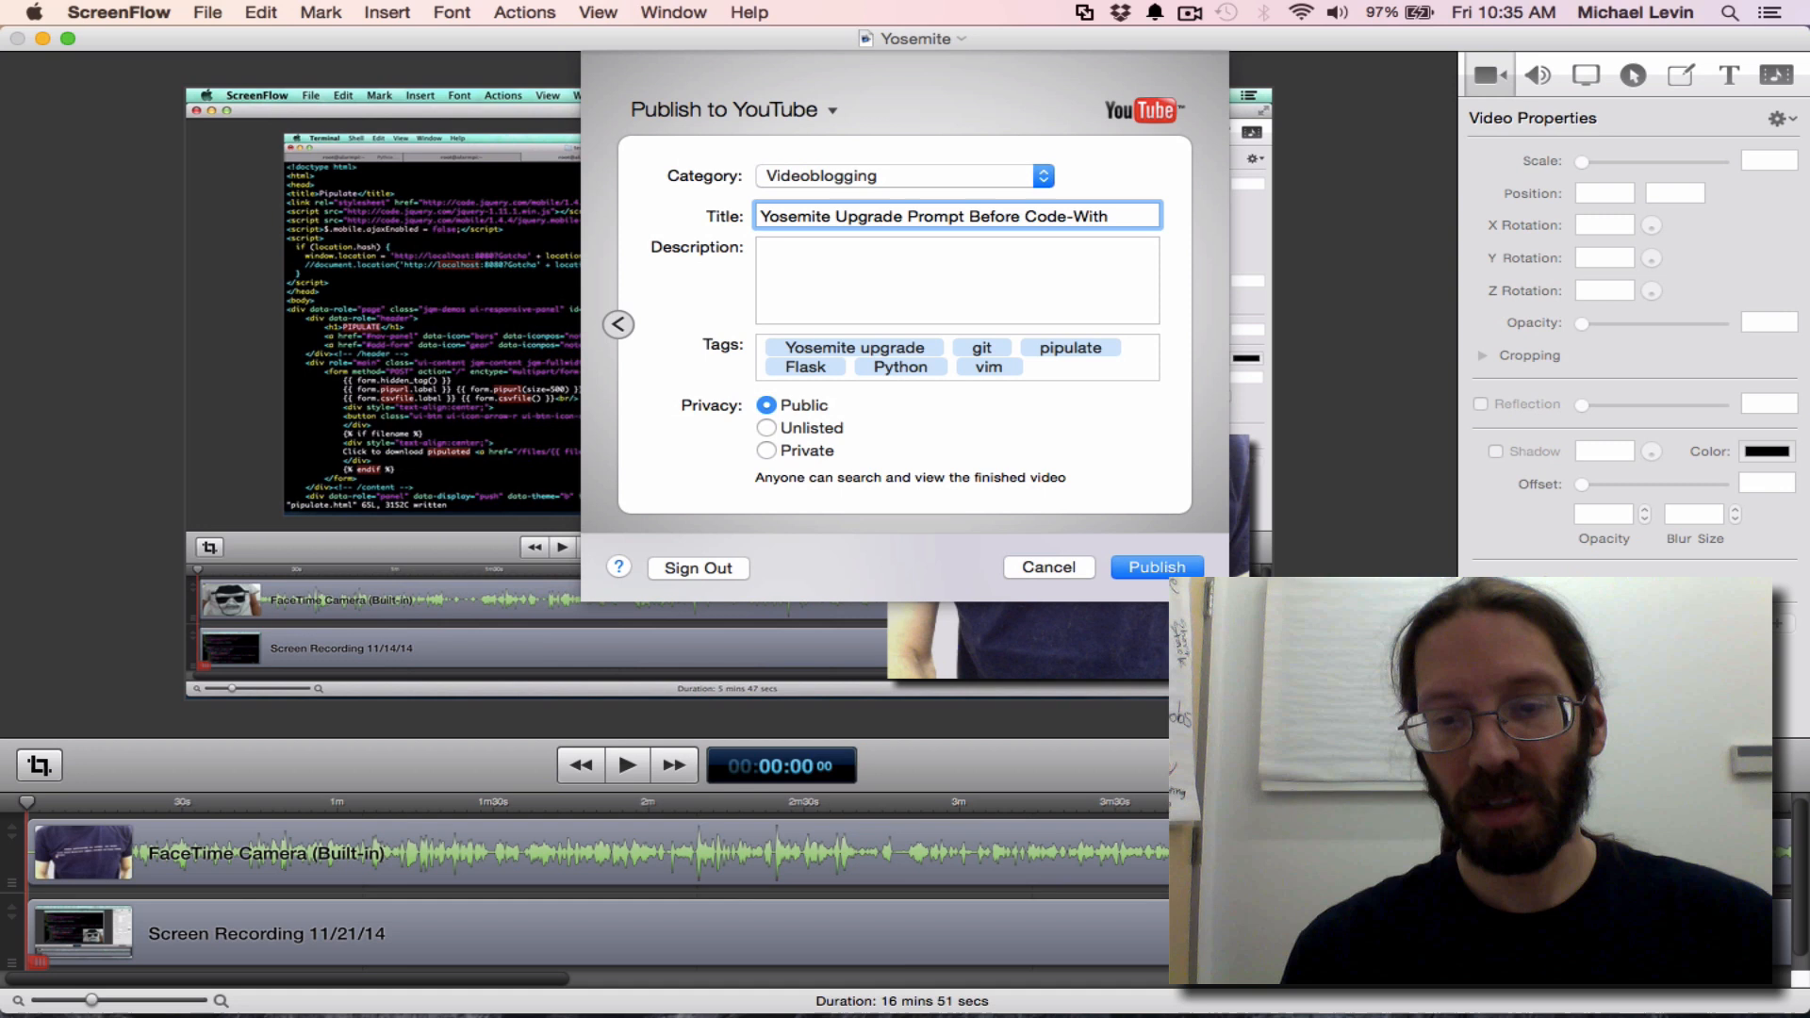
type("-Mike Frida")
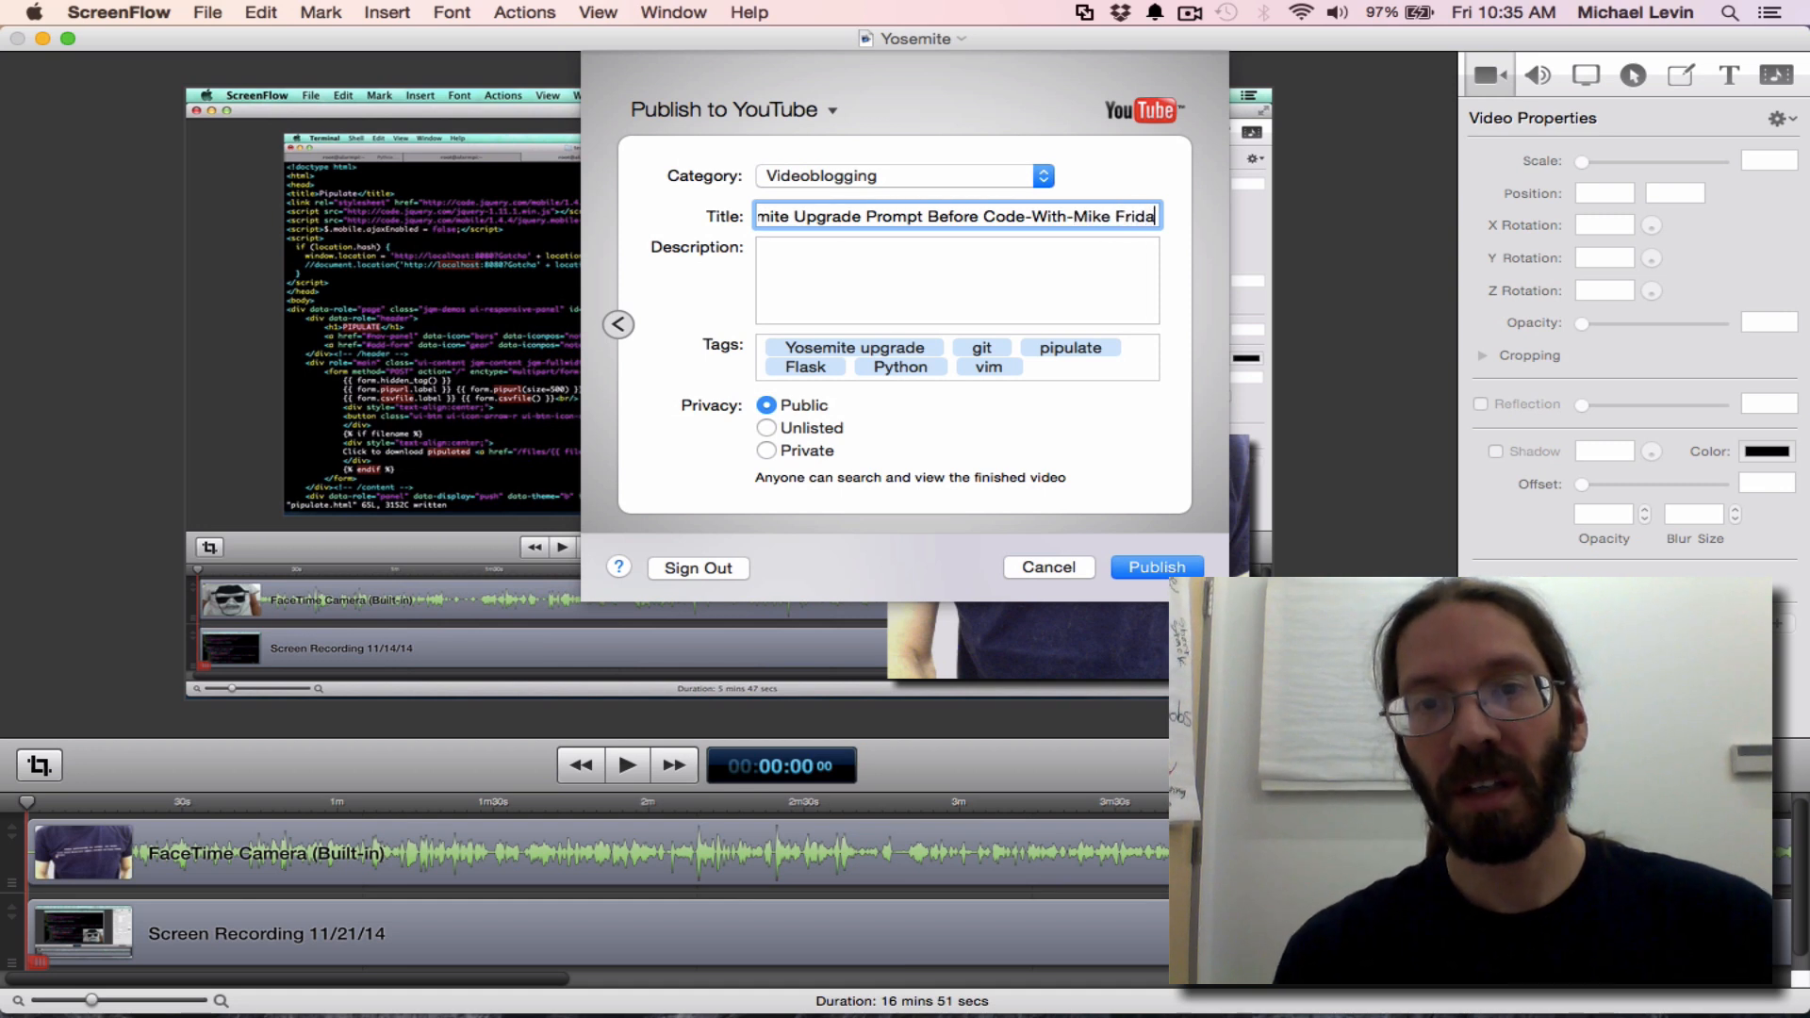
left_click(859, 283)
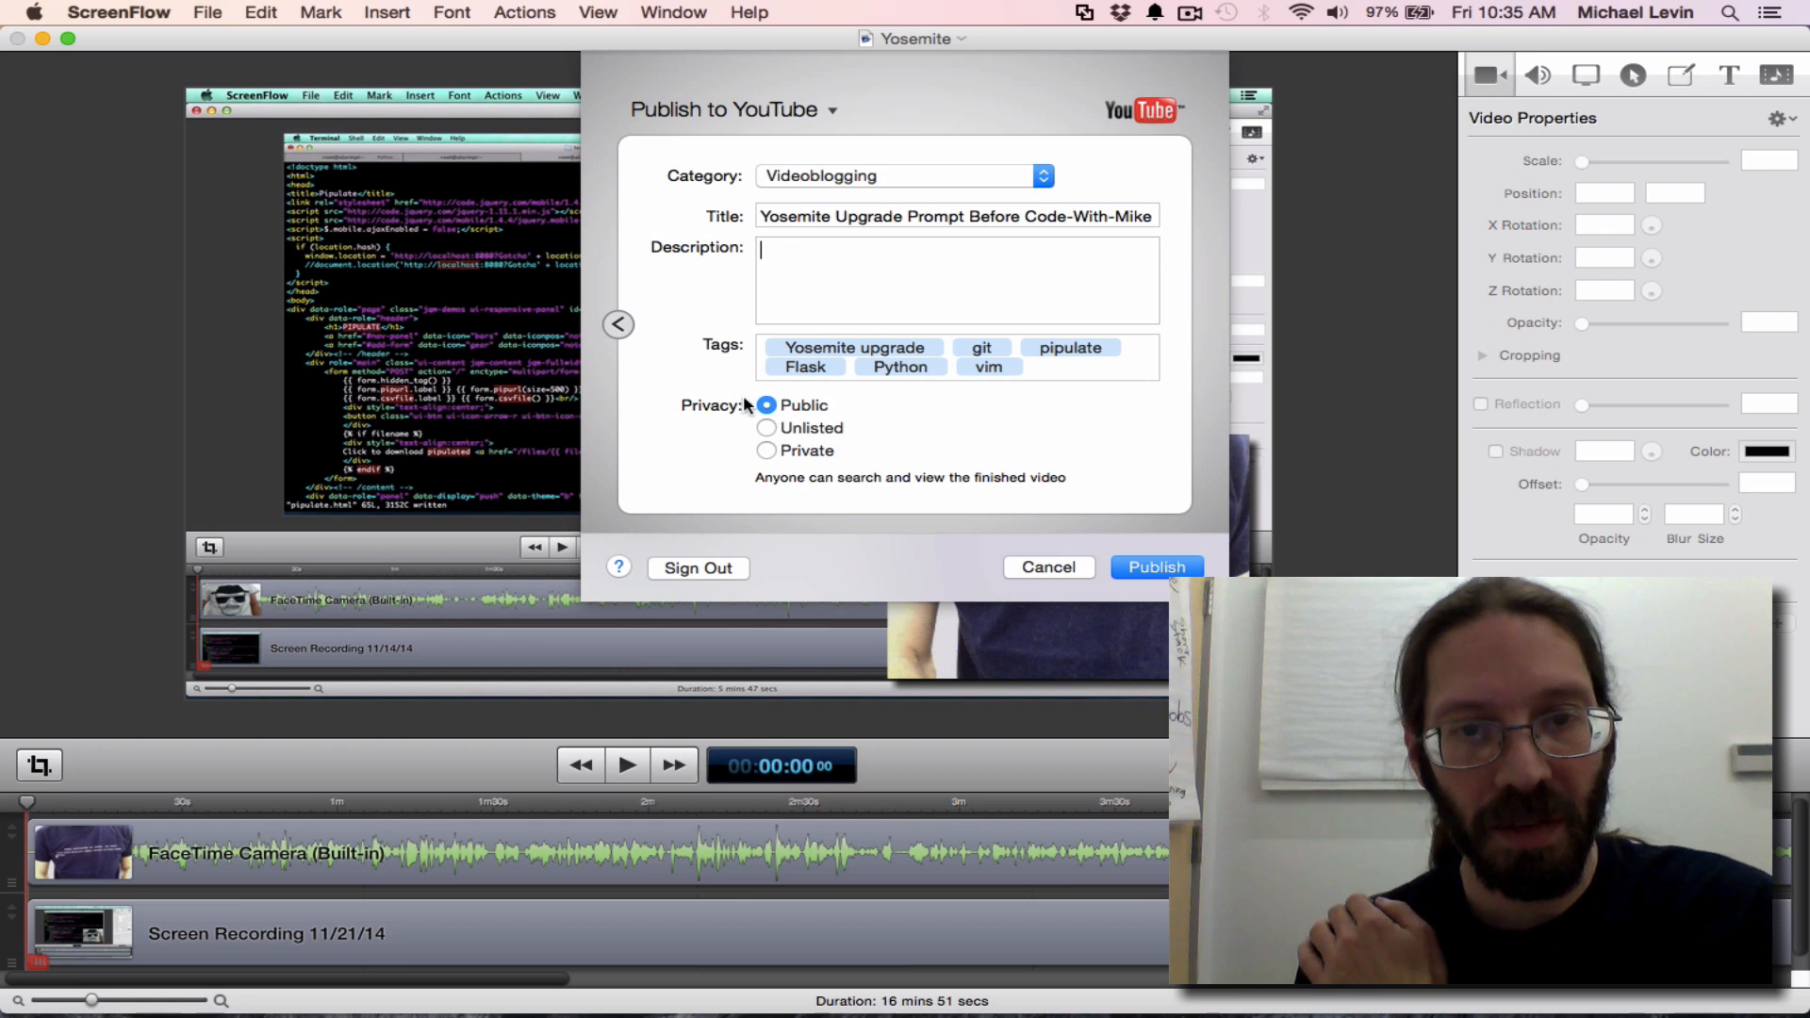
mouse_move(819, 505)
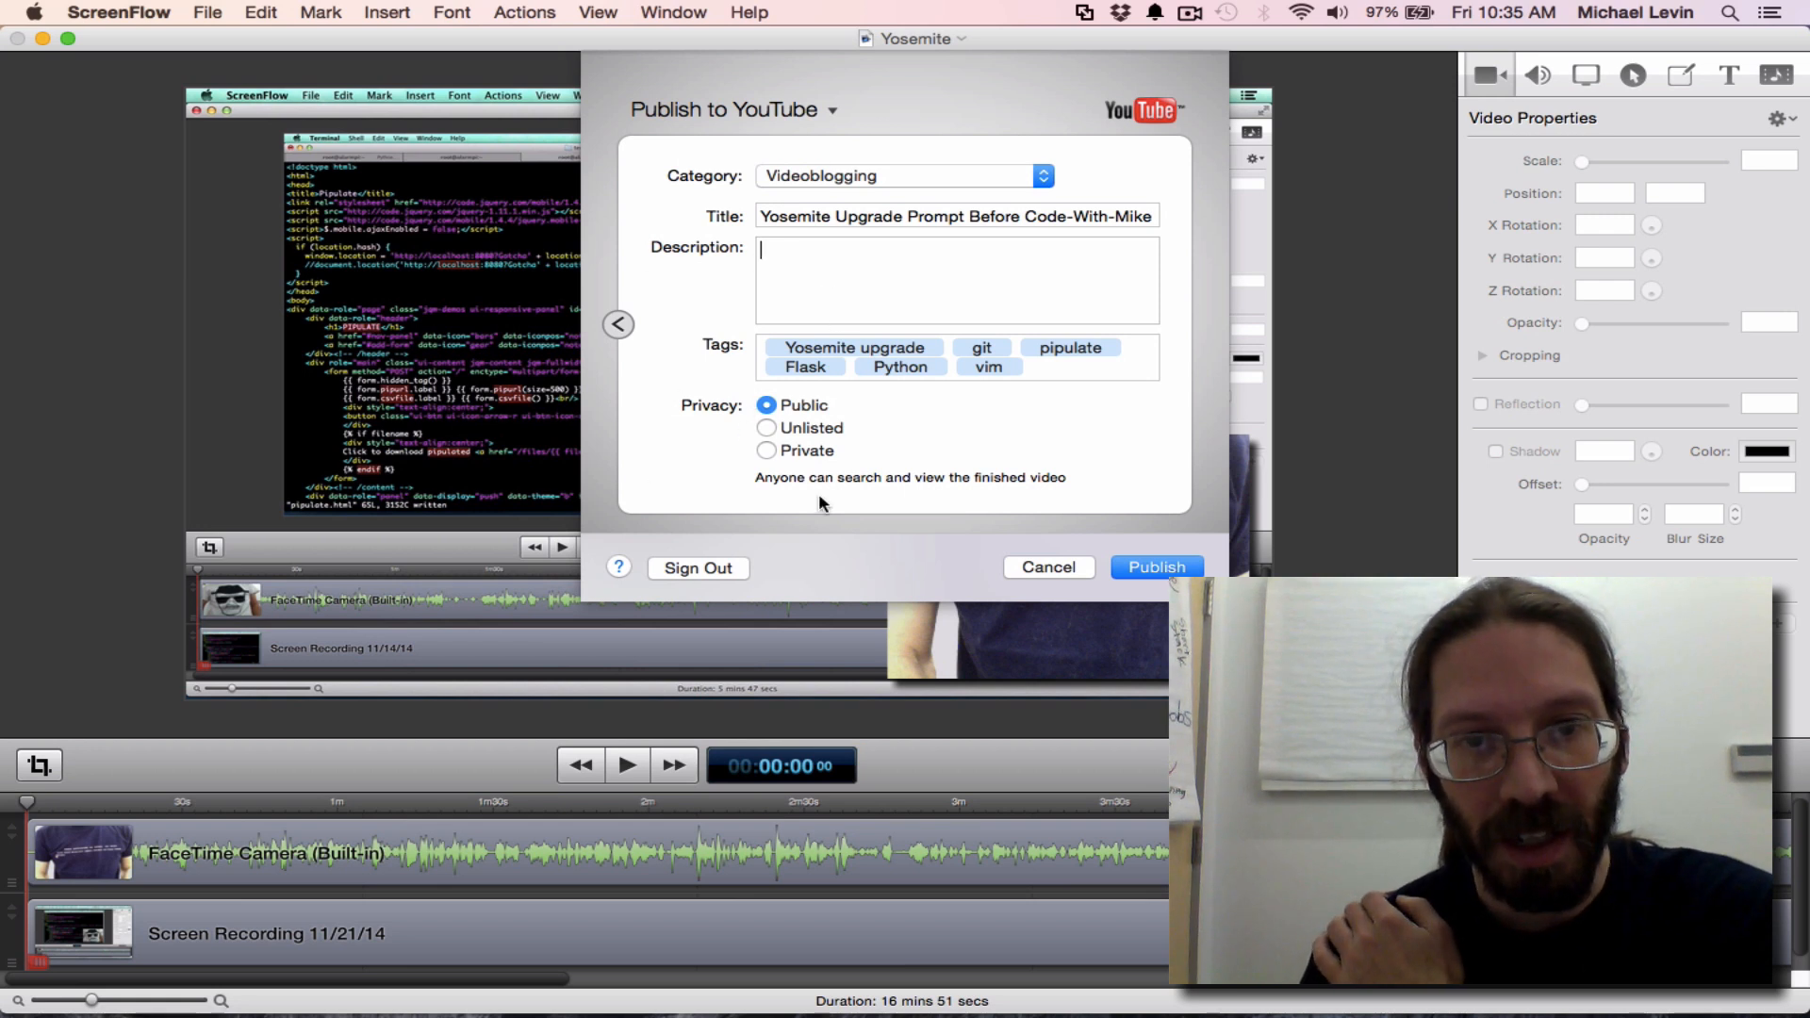
mouse_move(1163, 508)
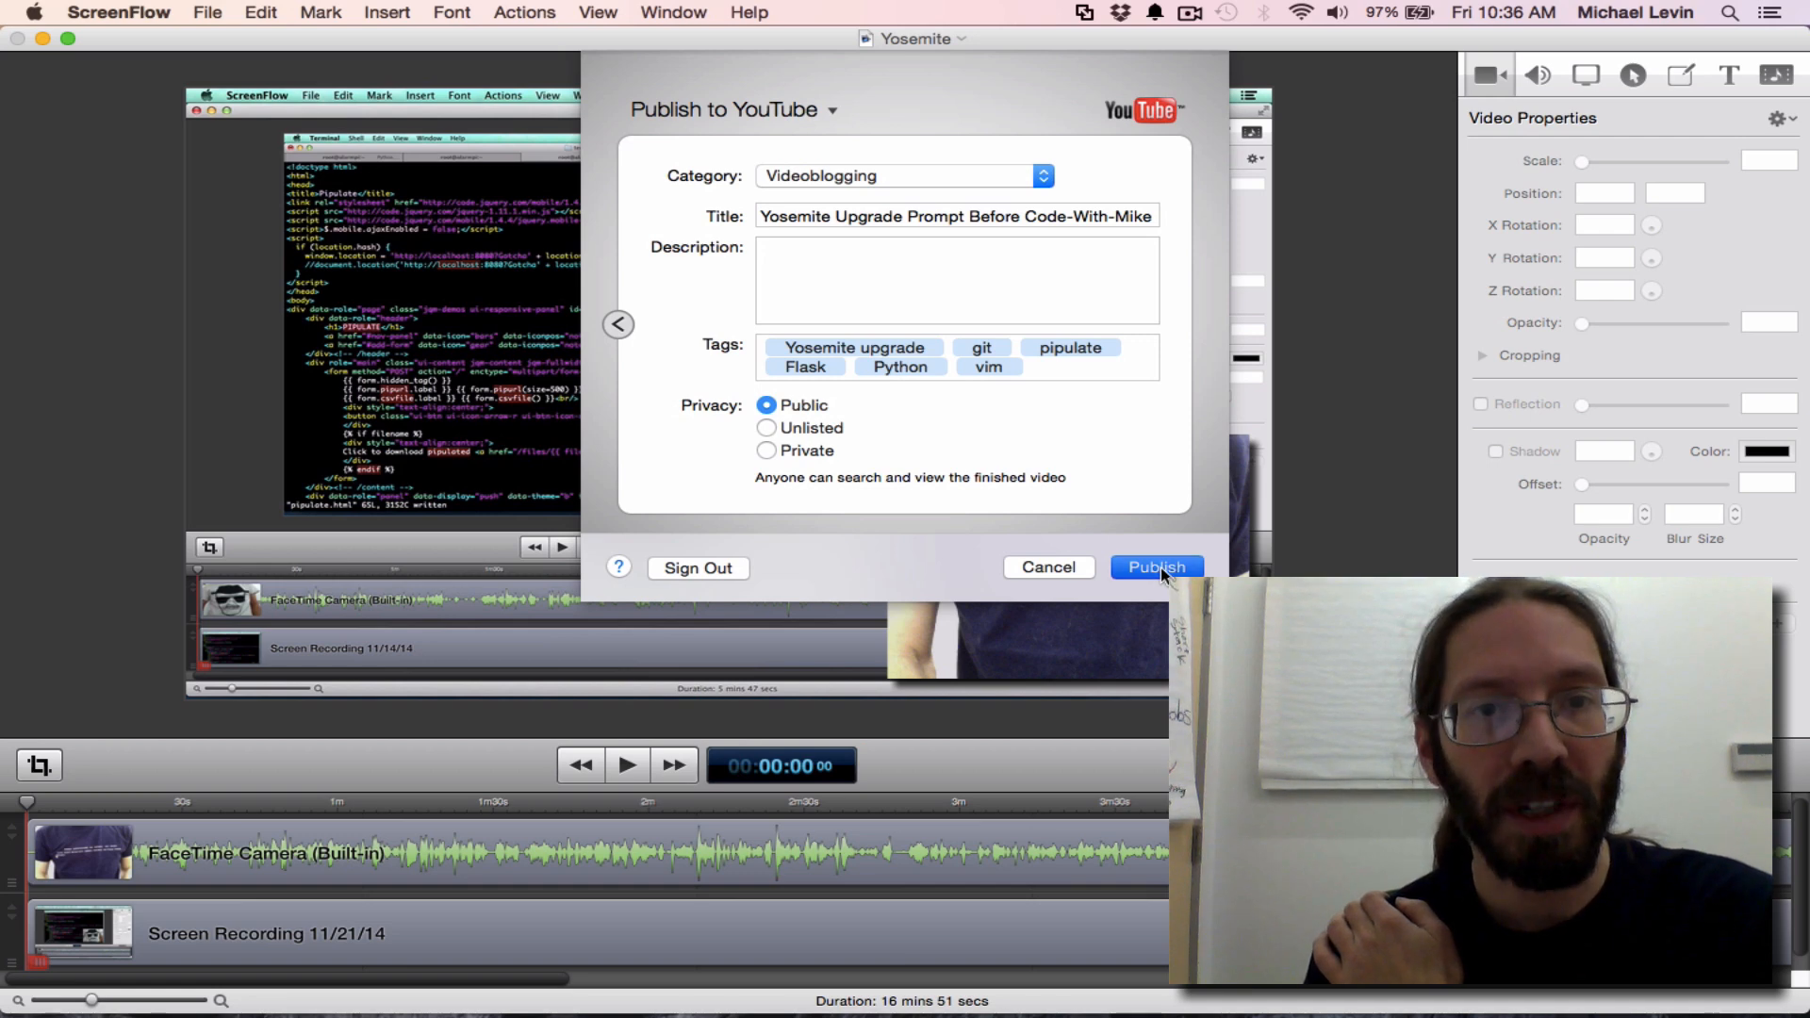
Publish the video to YouTube, starting the export
left_click(1156, 567)
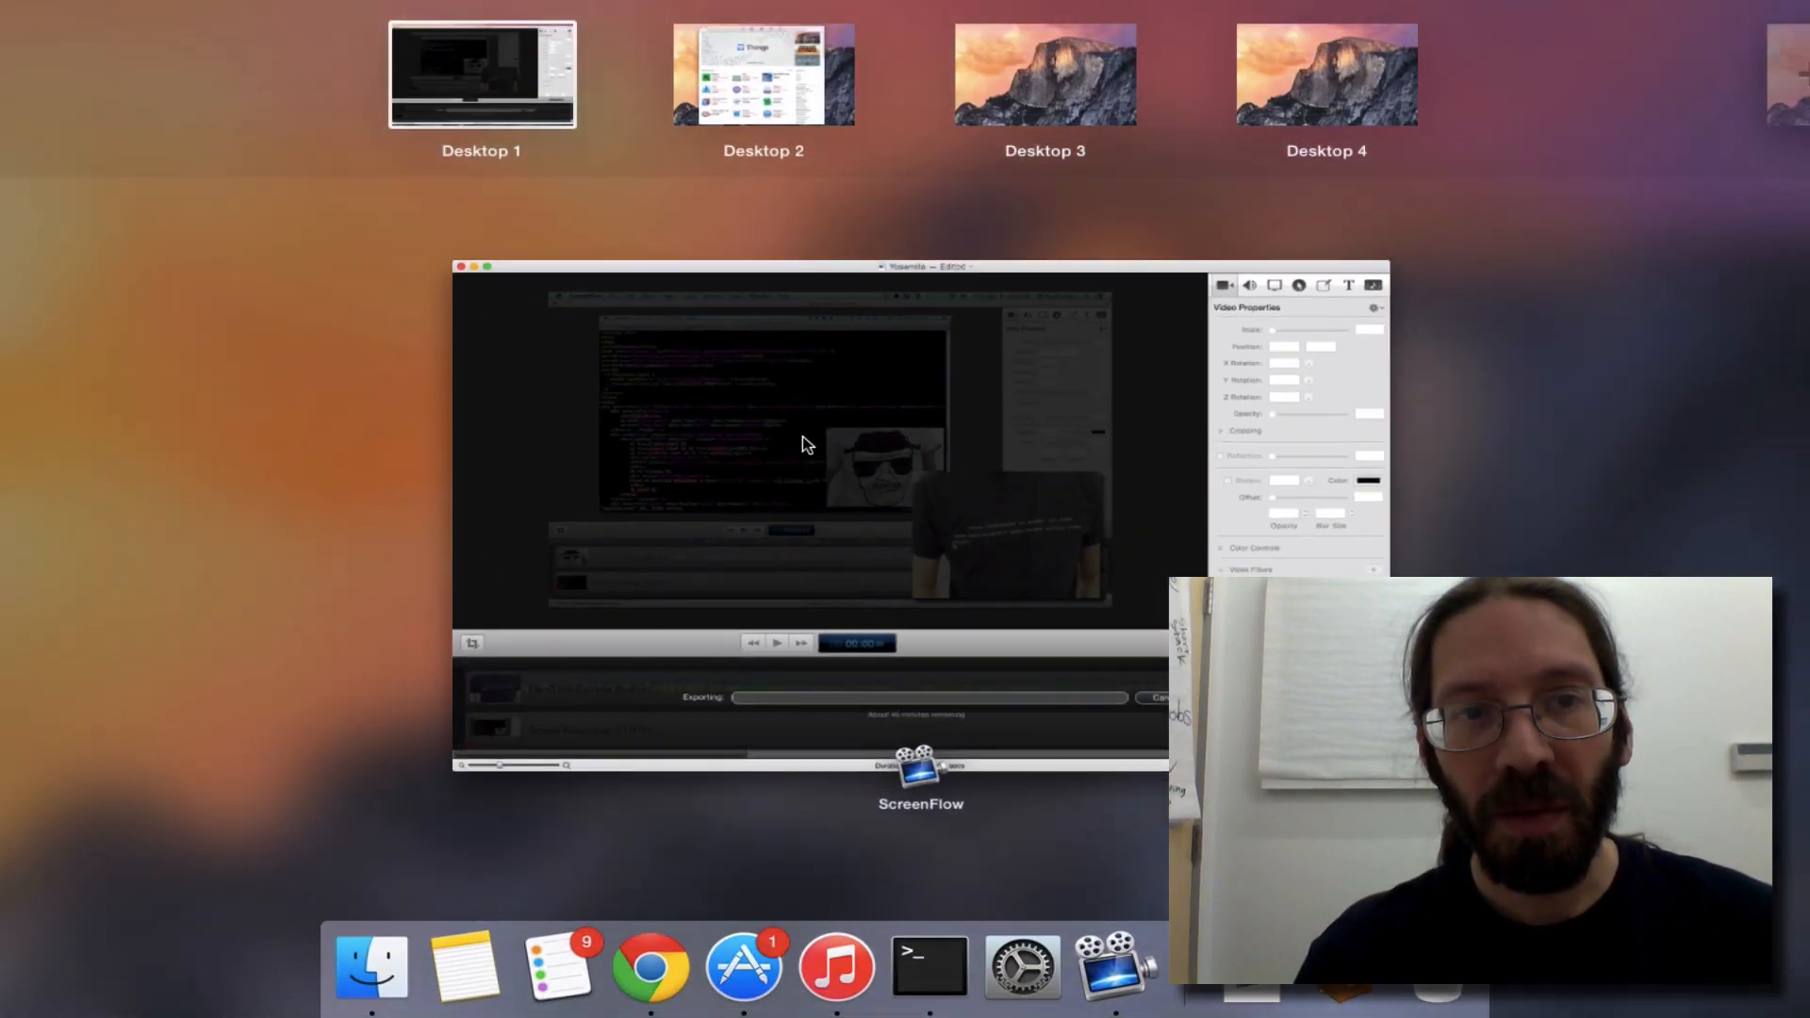
Move the exporting ScreenFlow window to a new desktop, remove the empty one, and show Desktop 2
left_click(1543, 96)
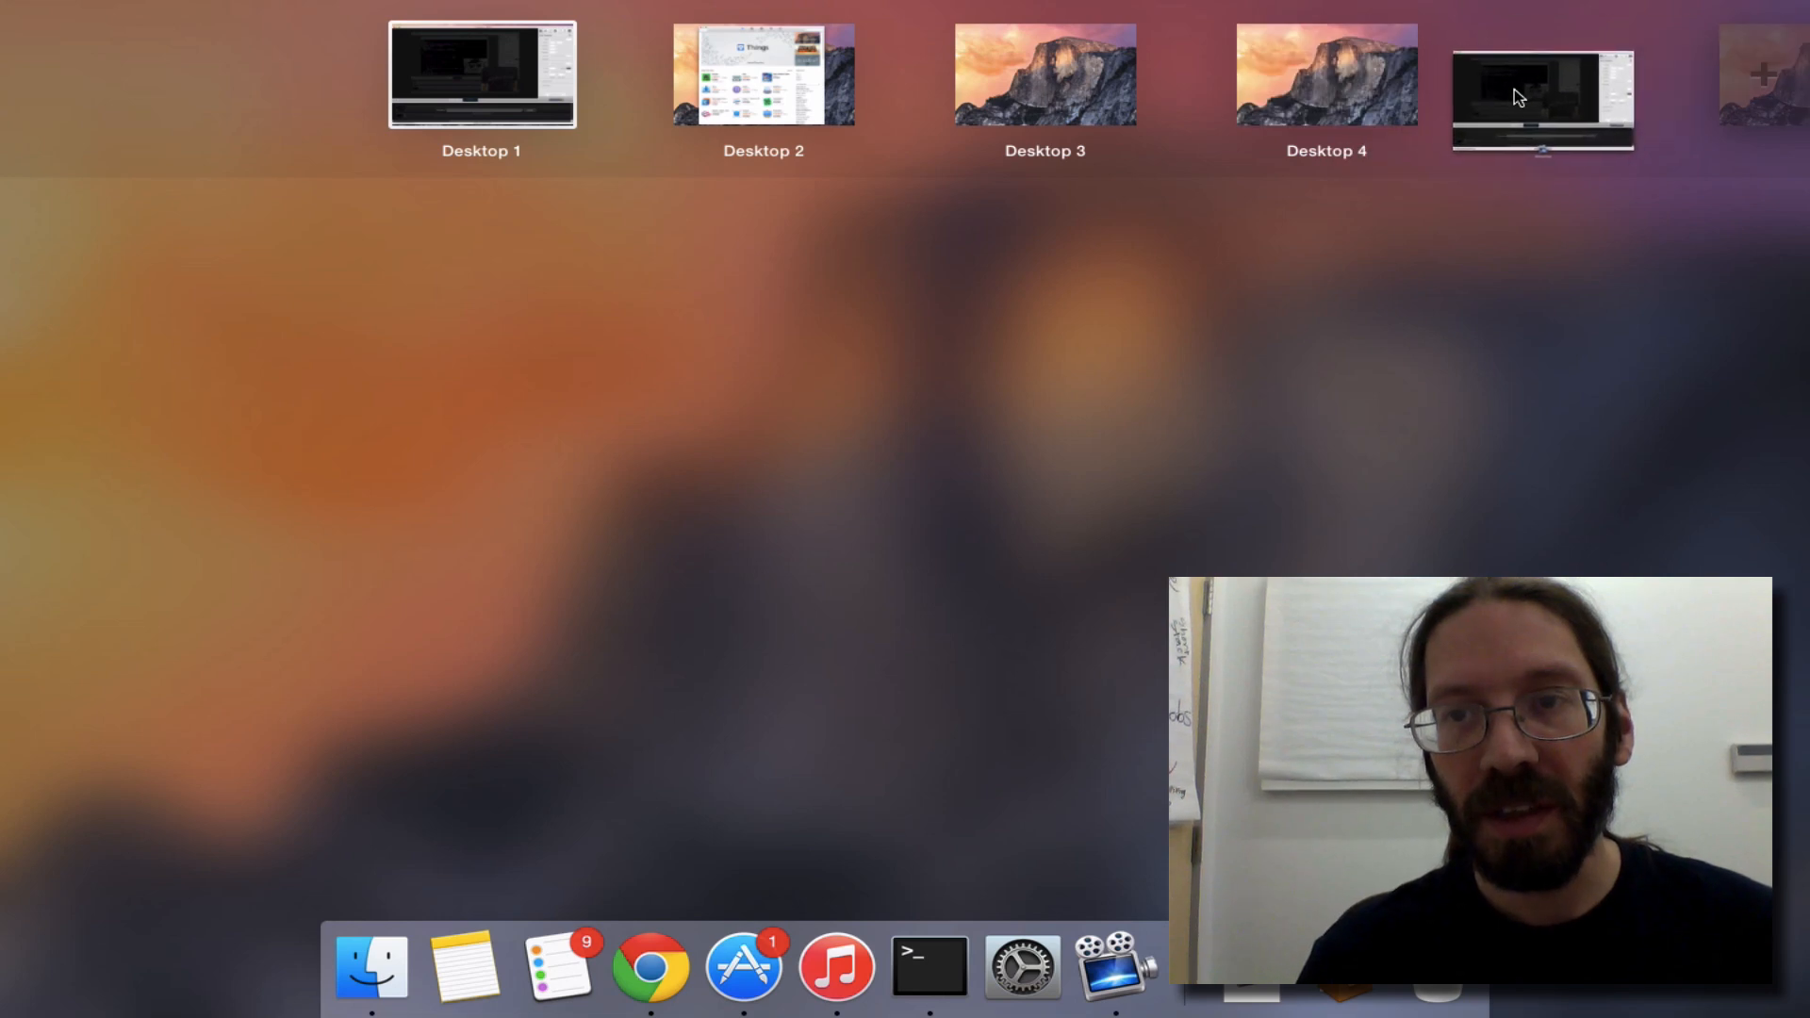
left_click(1755, 73)
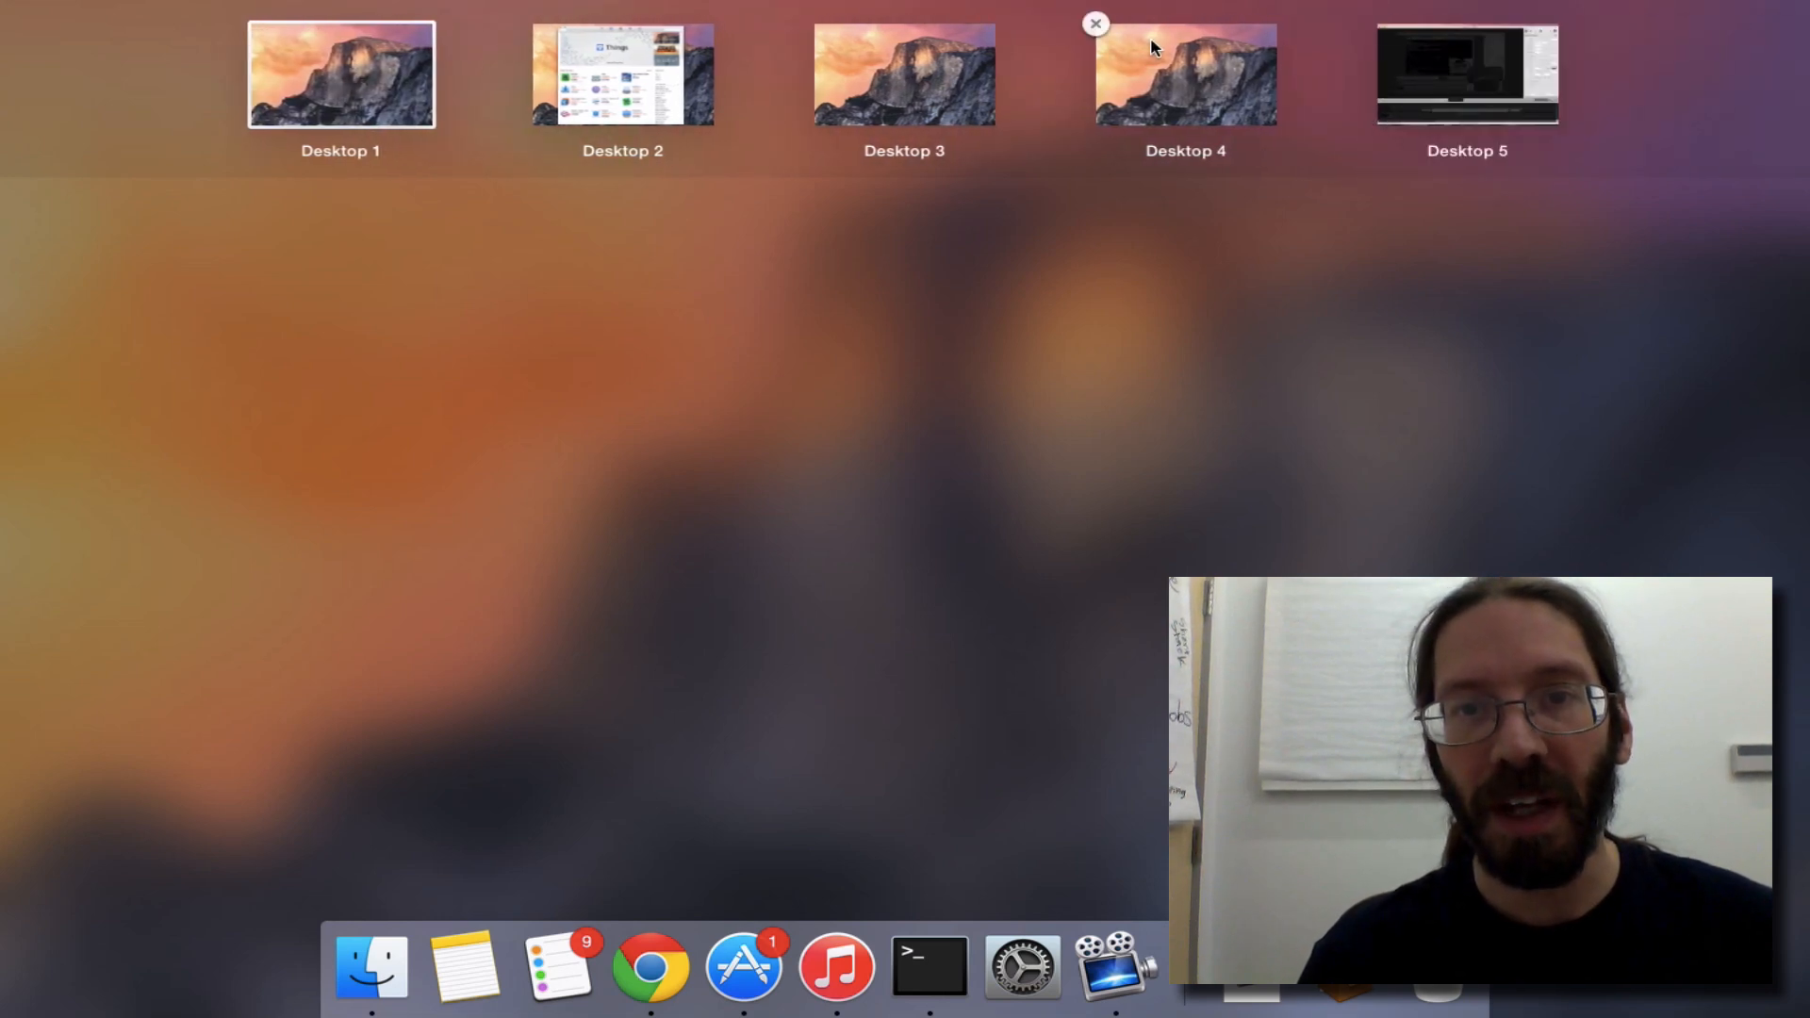
left_click(1095, 23)
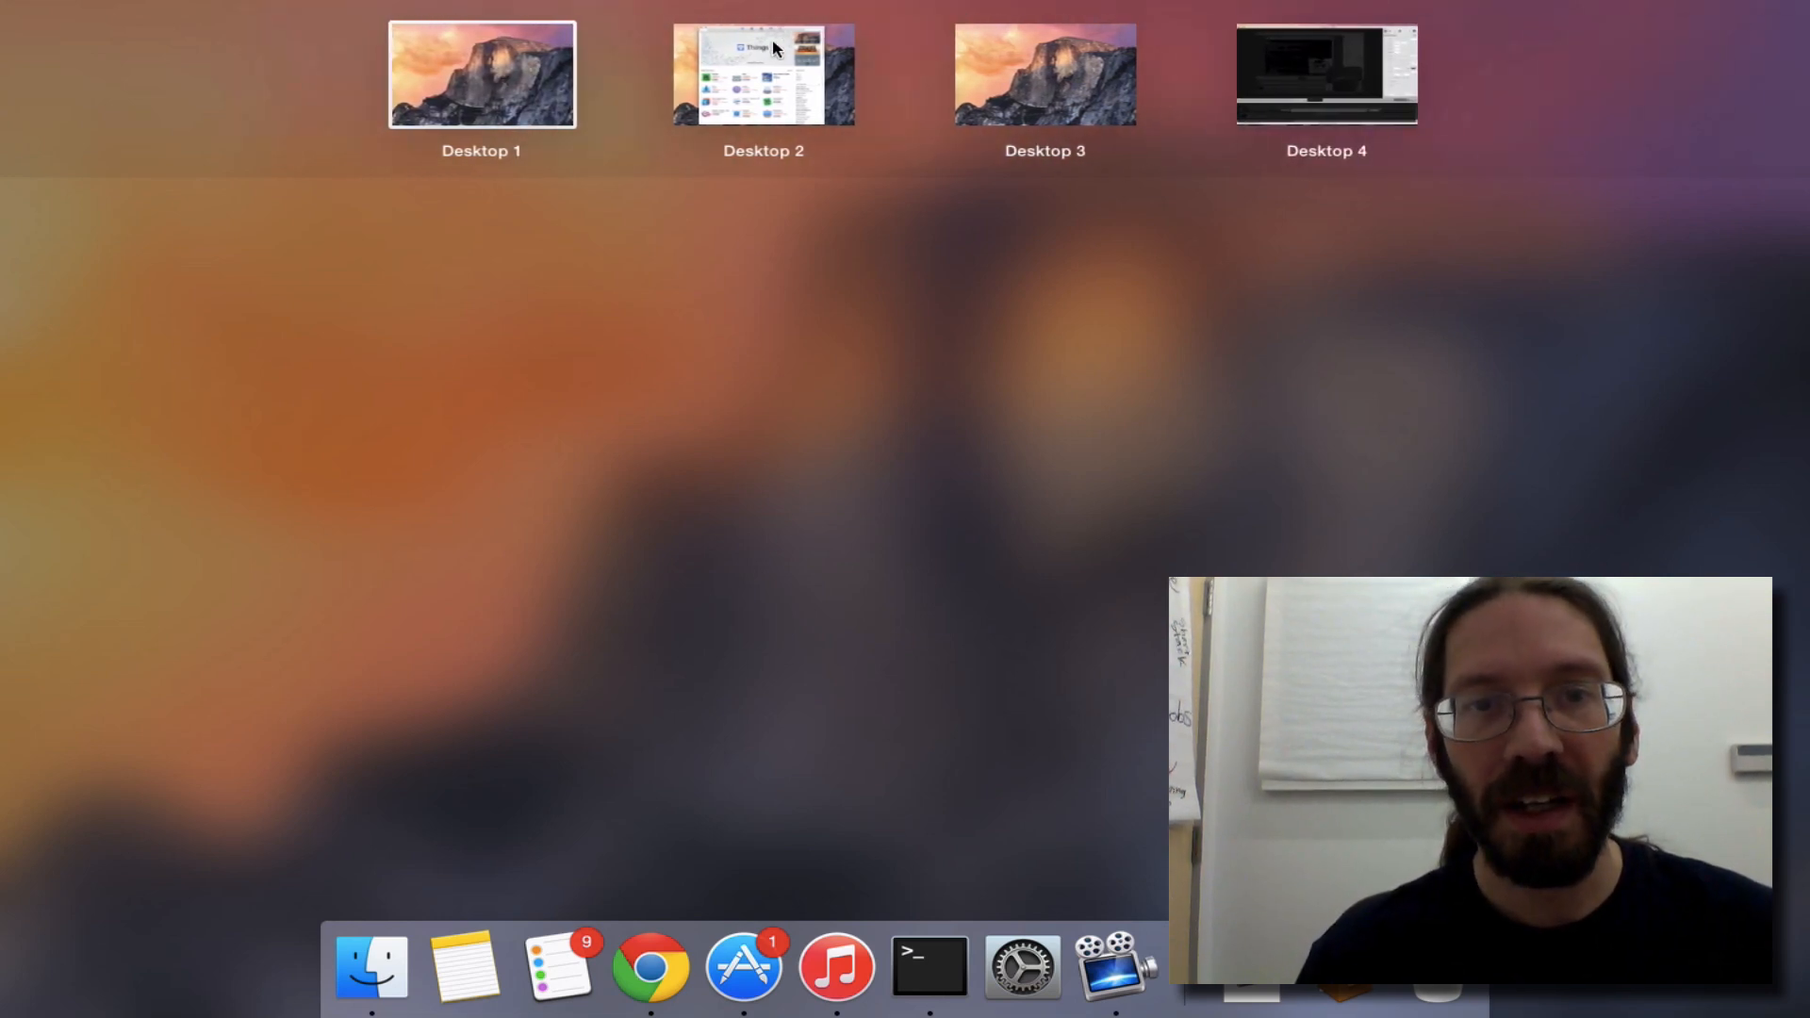
left_click(762, 73)
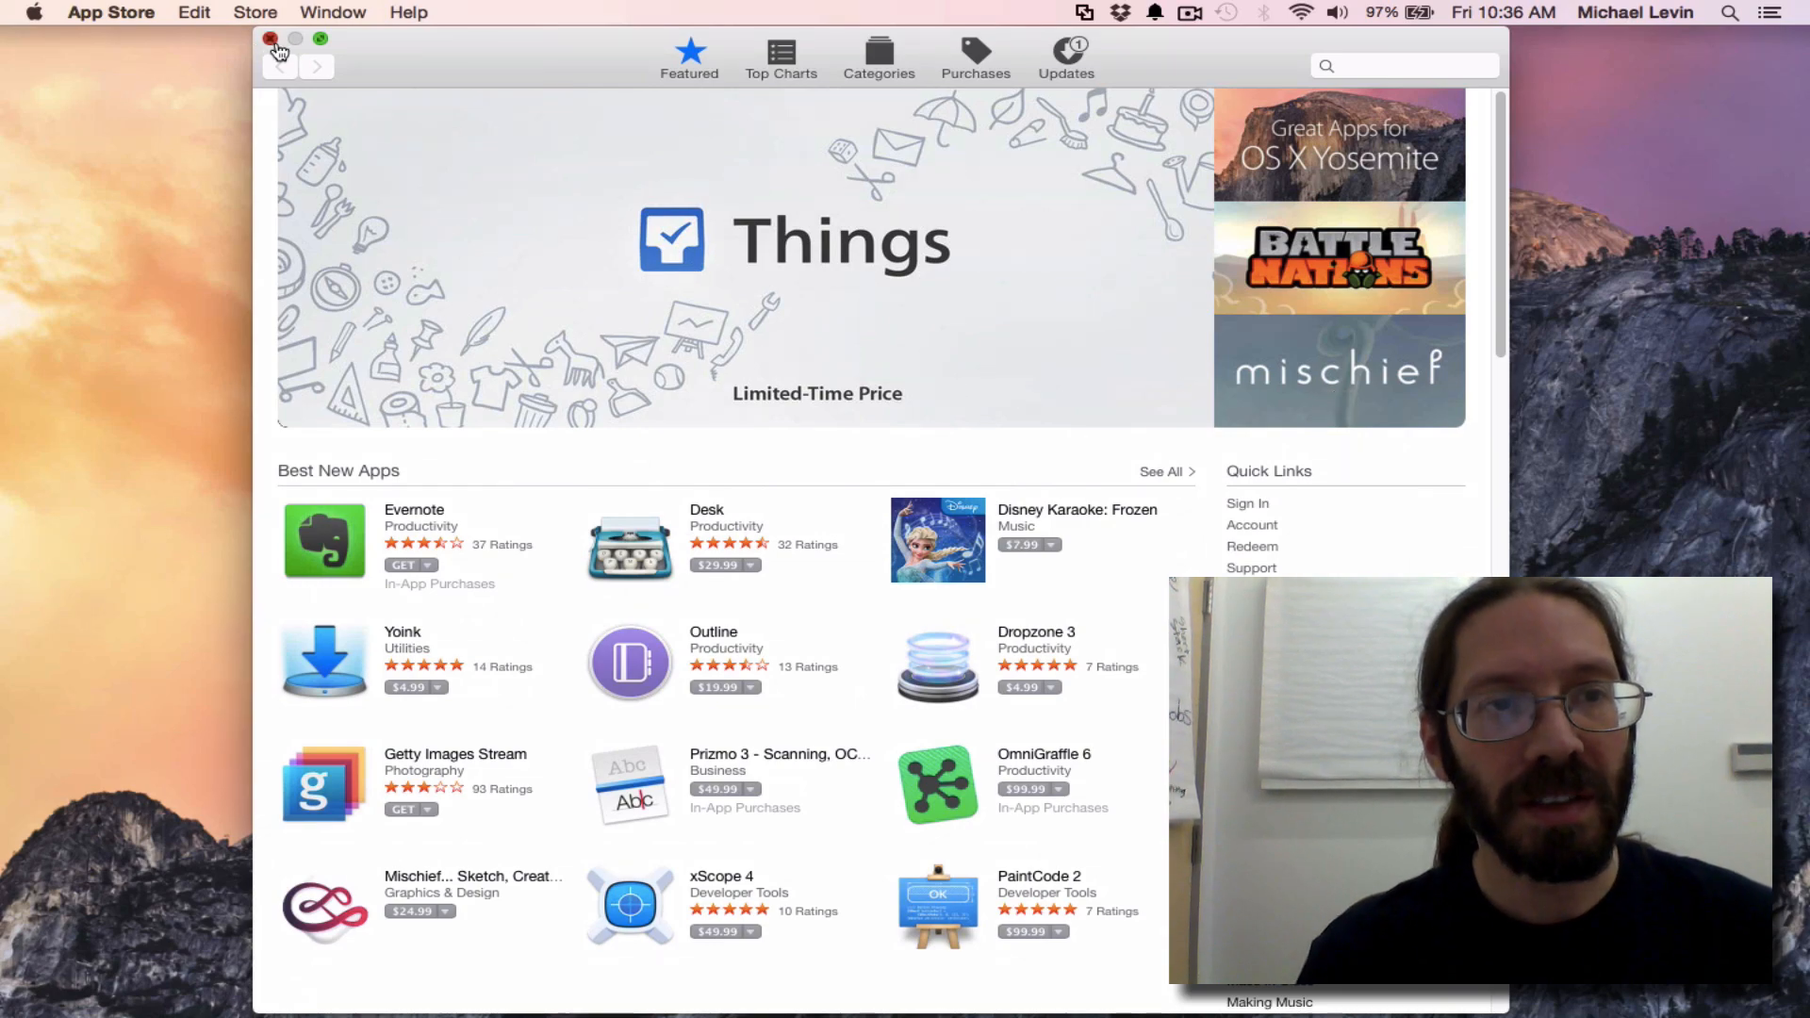
Close the App Store window
left_click(271, 38)
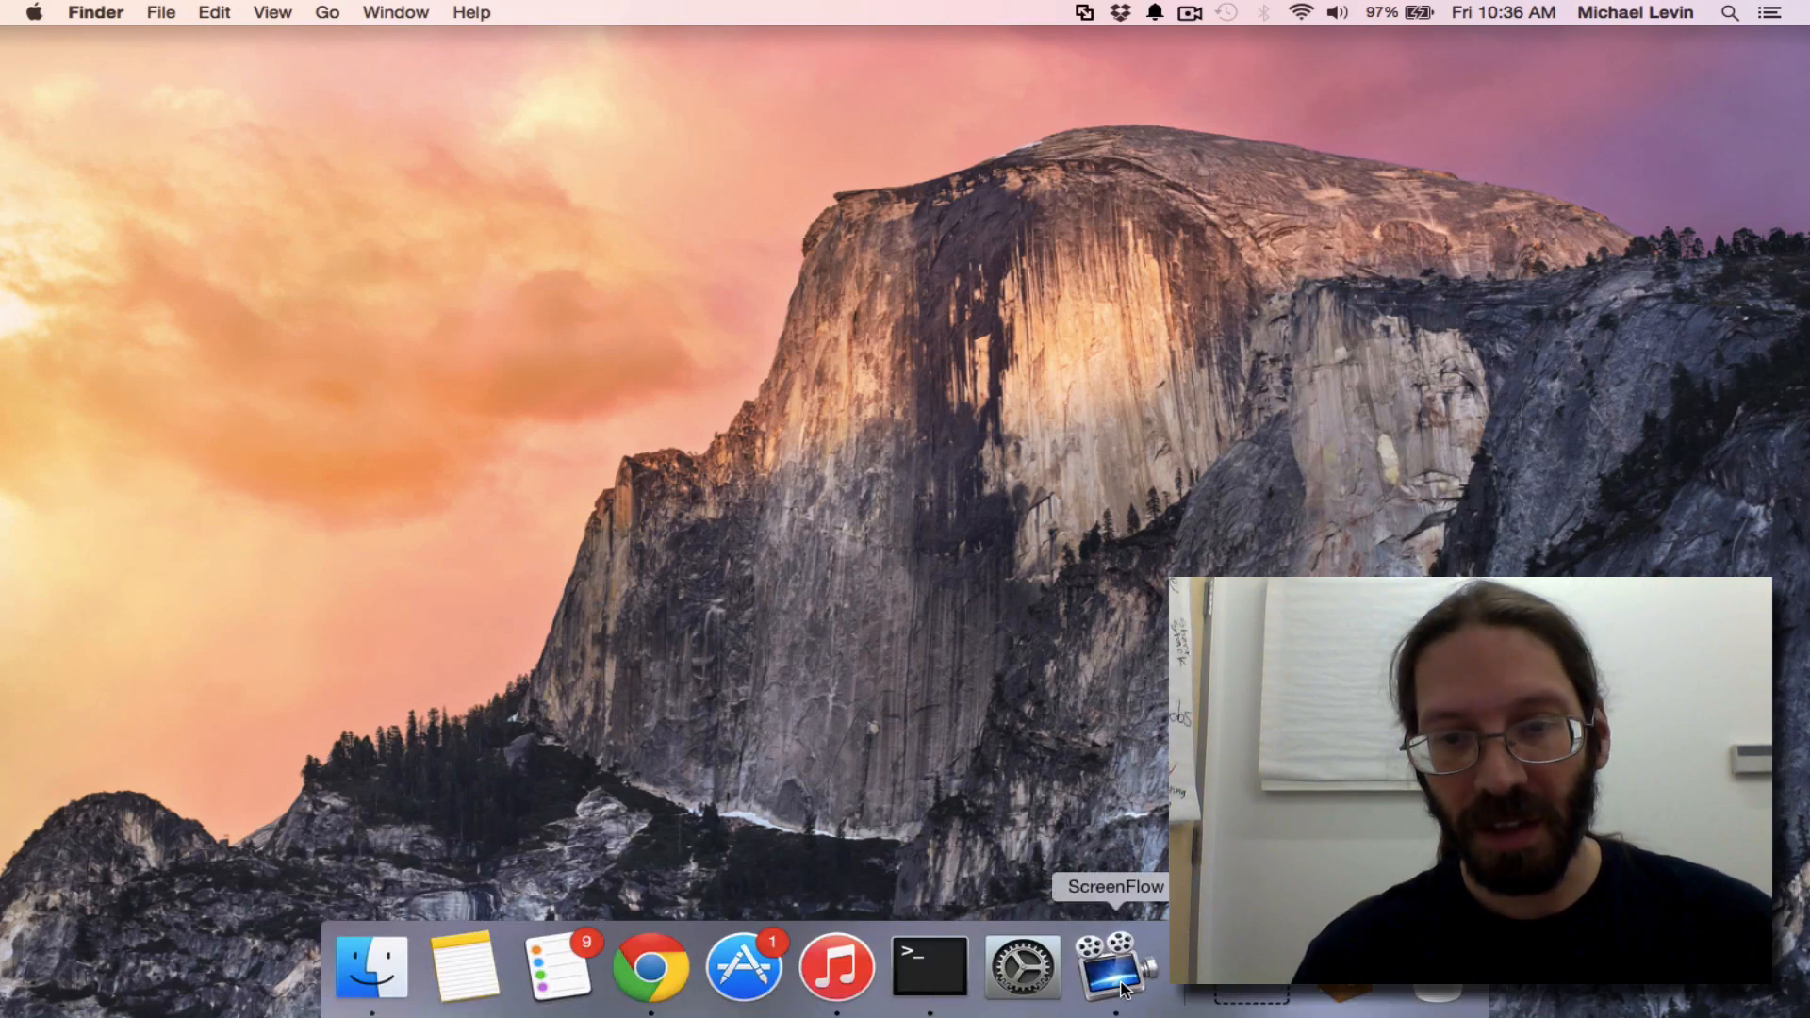
mouse_move(930, 968)
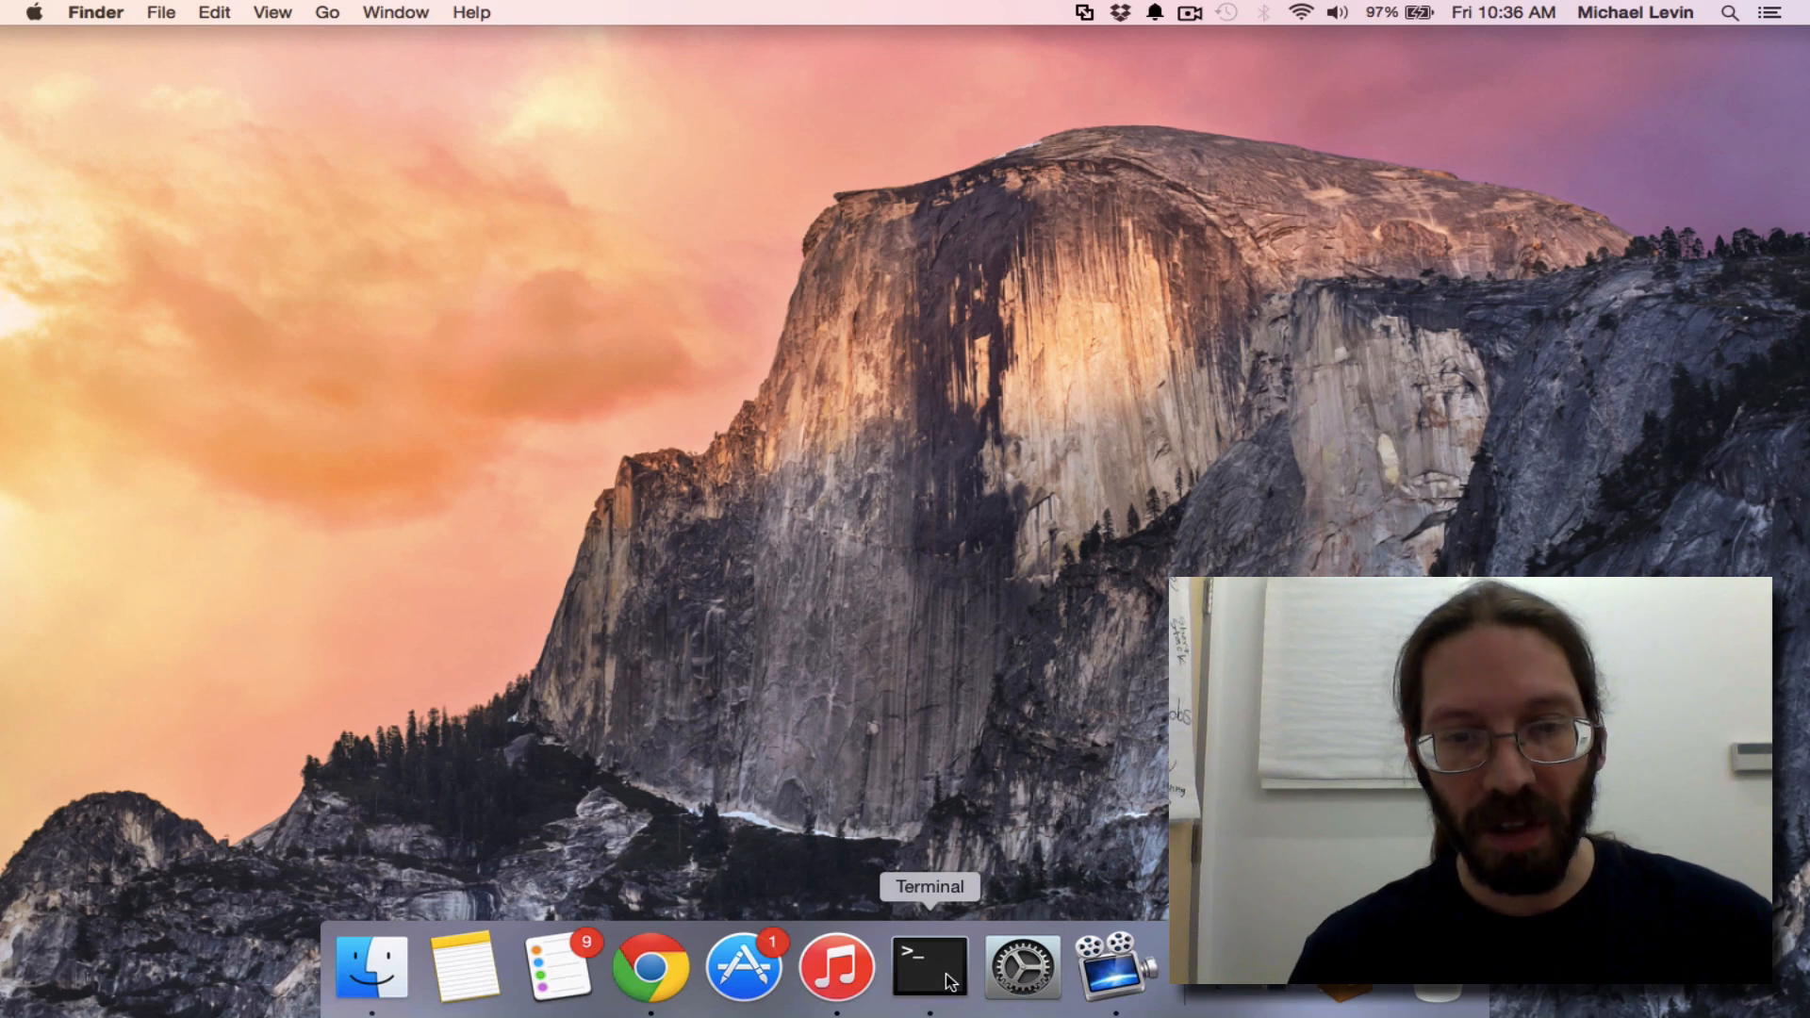
In Terminal, cd into pipulate and run git pull, which reports already up-to-date
left_click(930, 967)
type("ls")
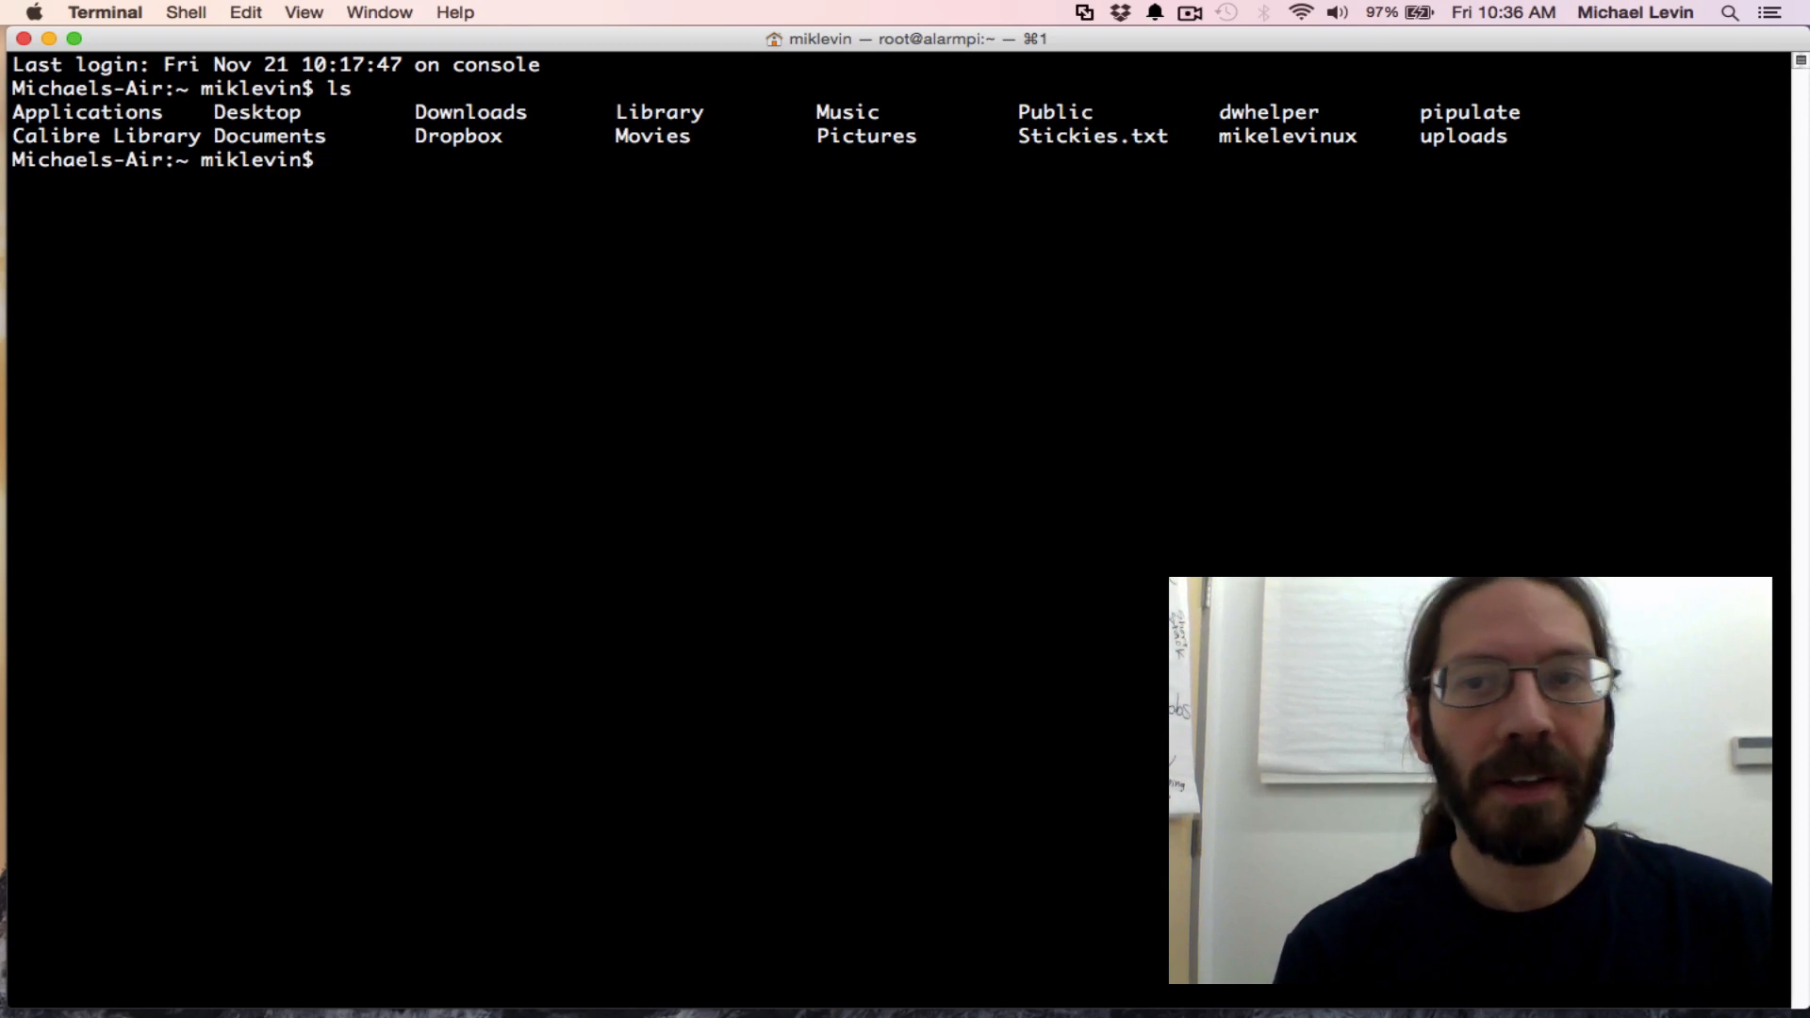
type("cd pipulate/")
type("git")
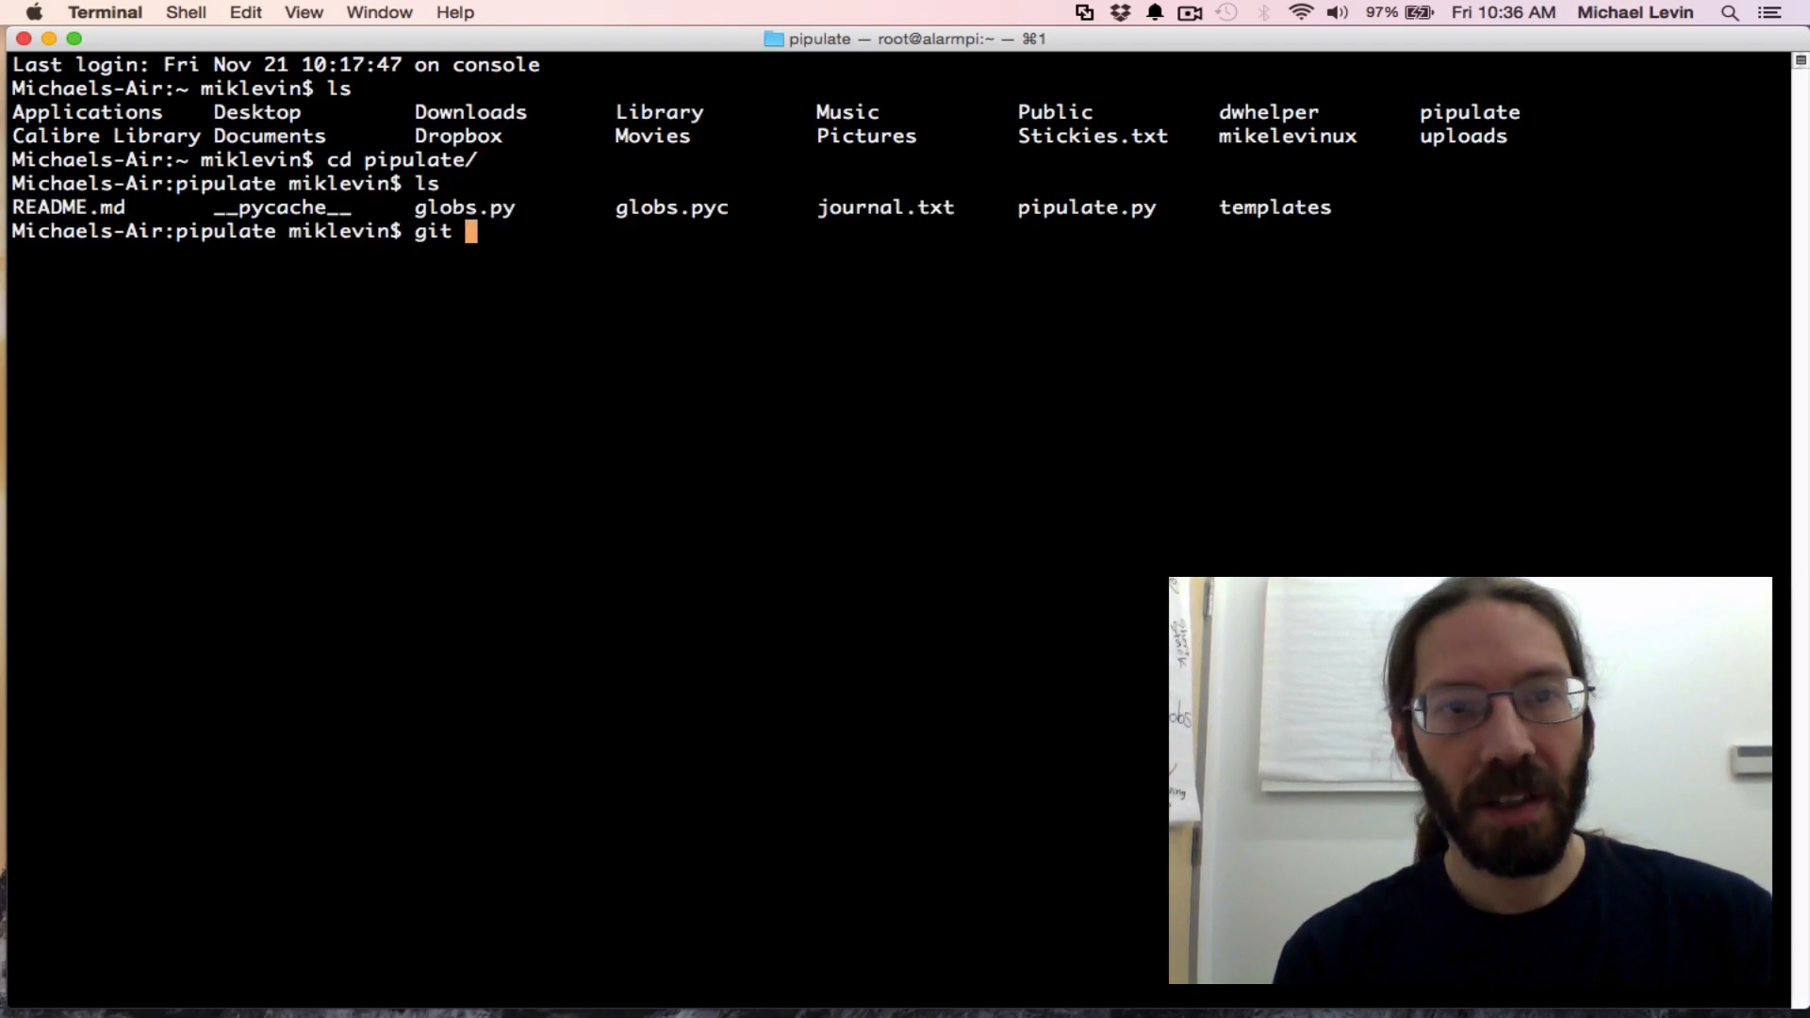
type("pull")
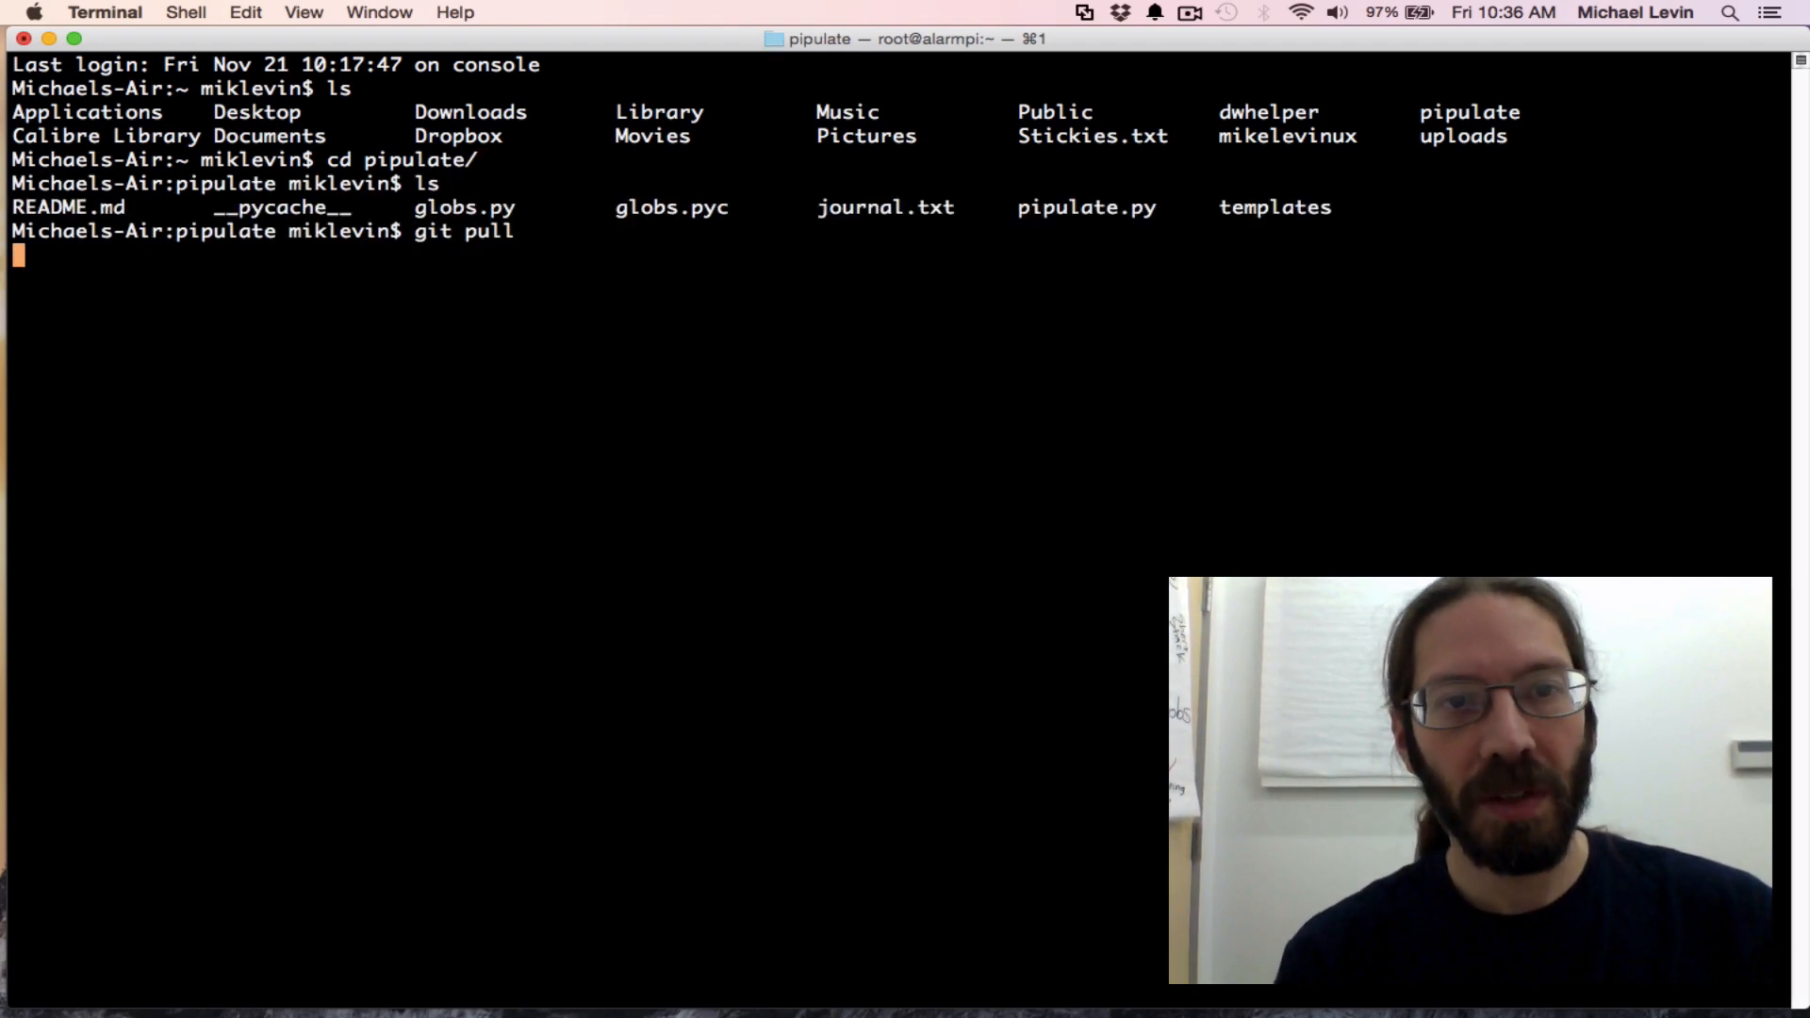
key("Return")
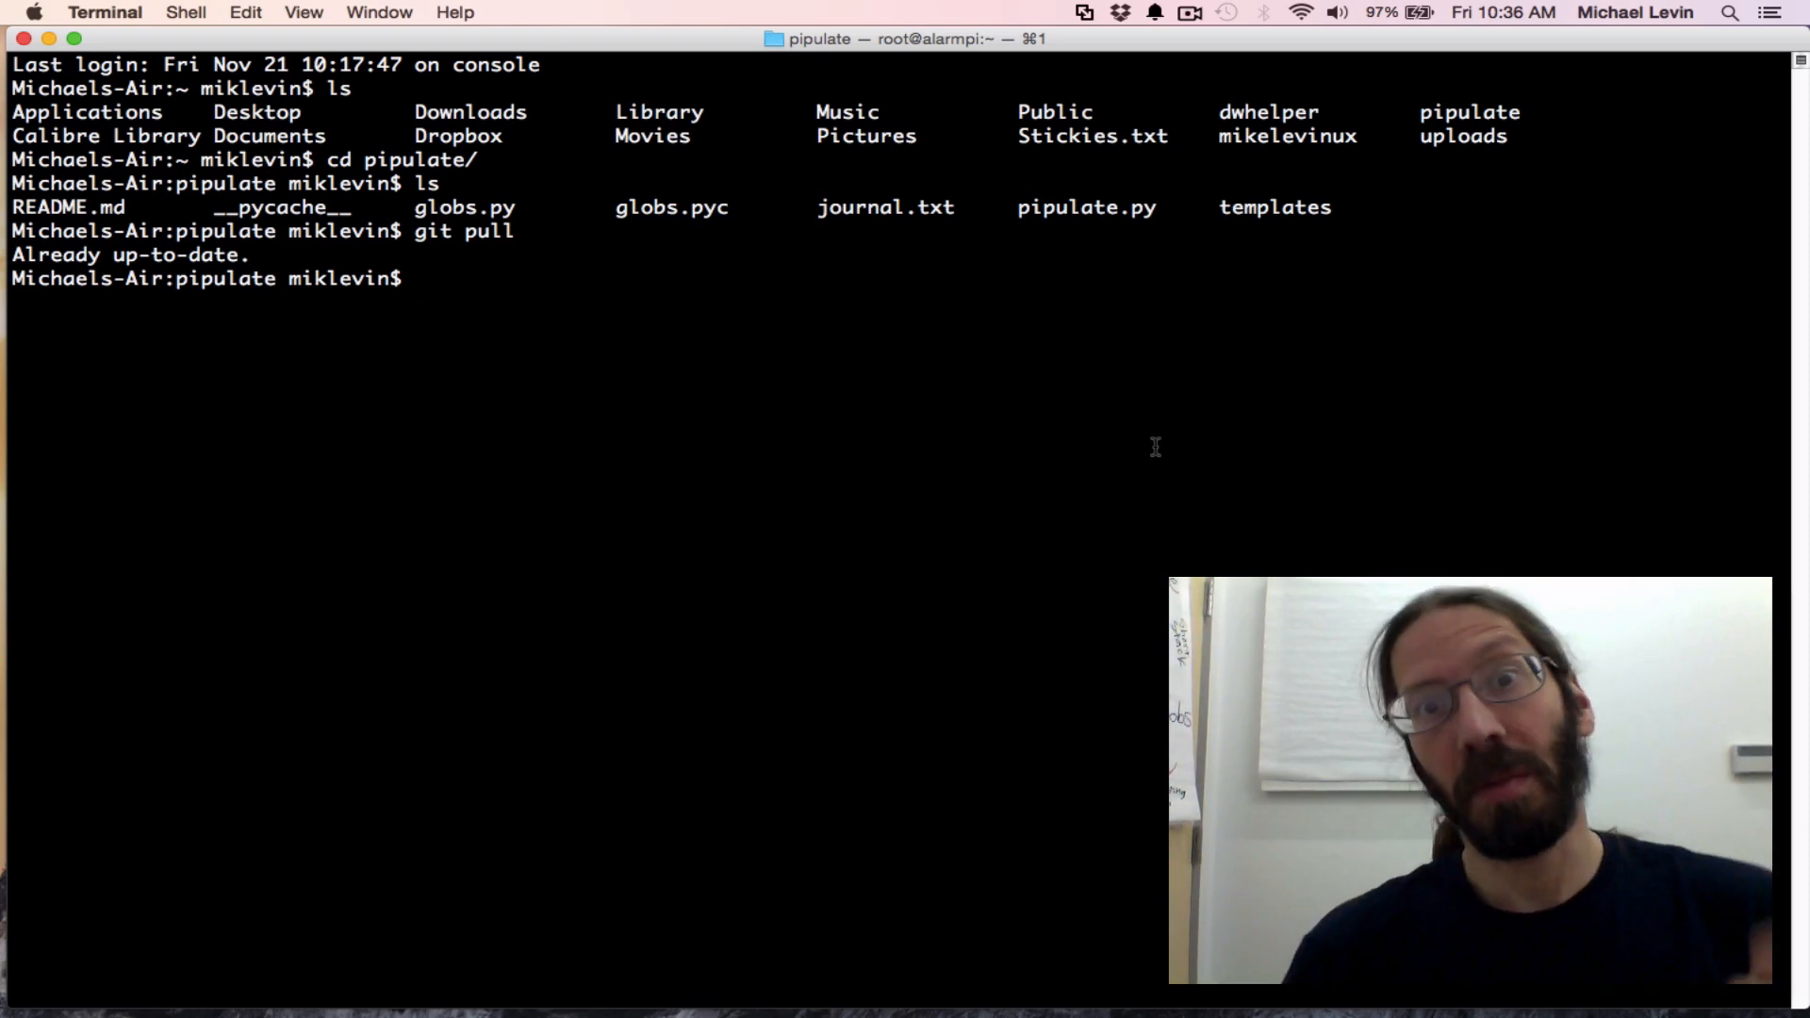
mouse_move(1219, 441)
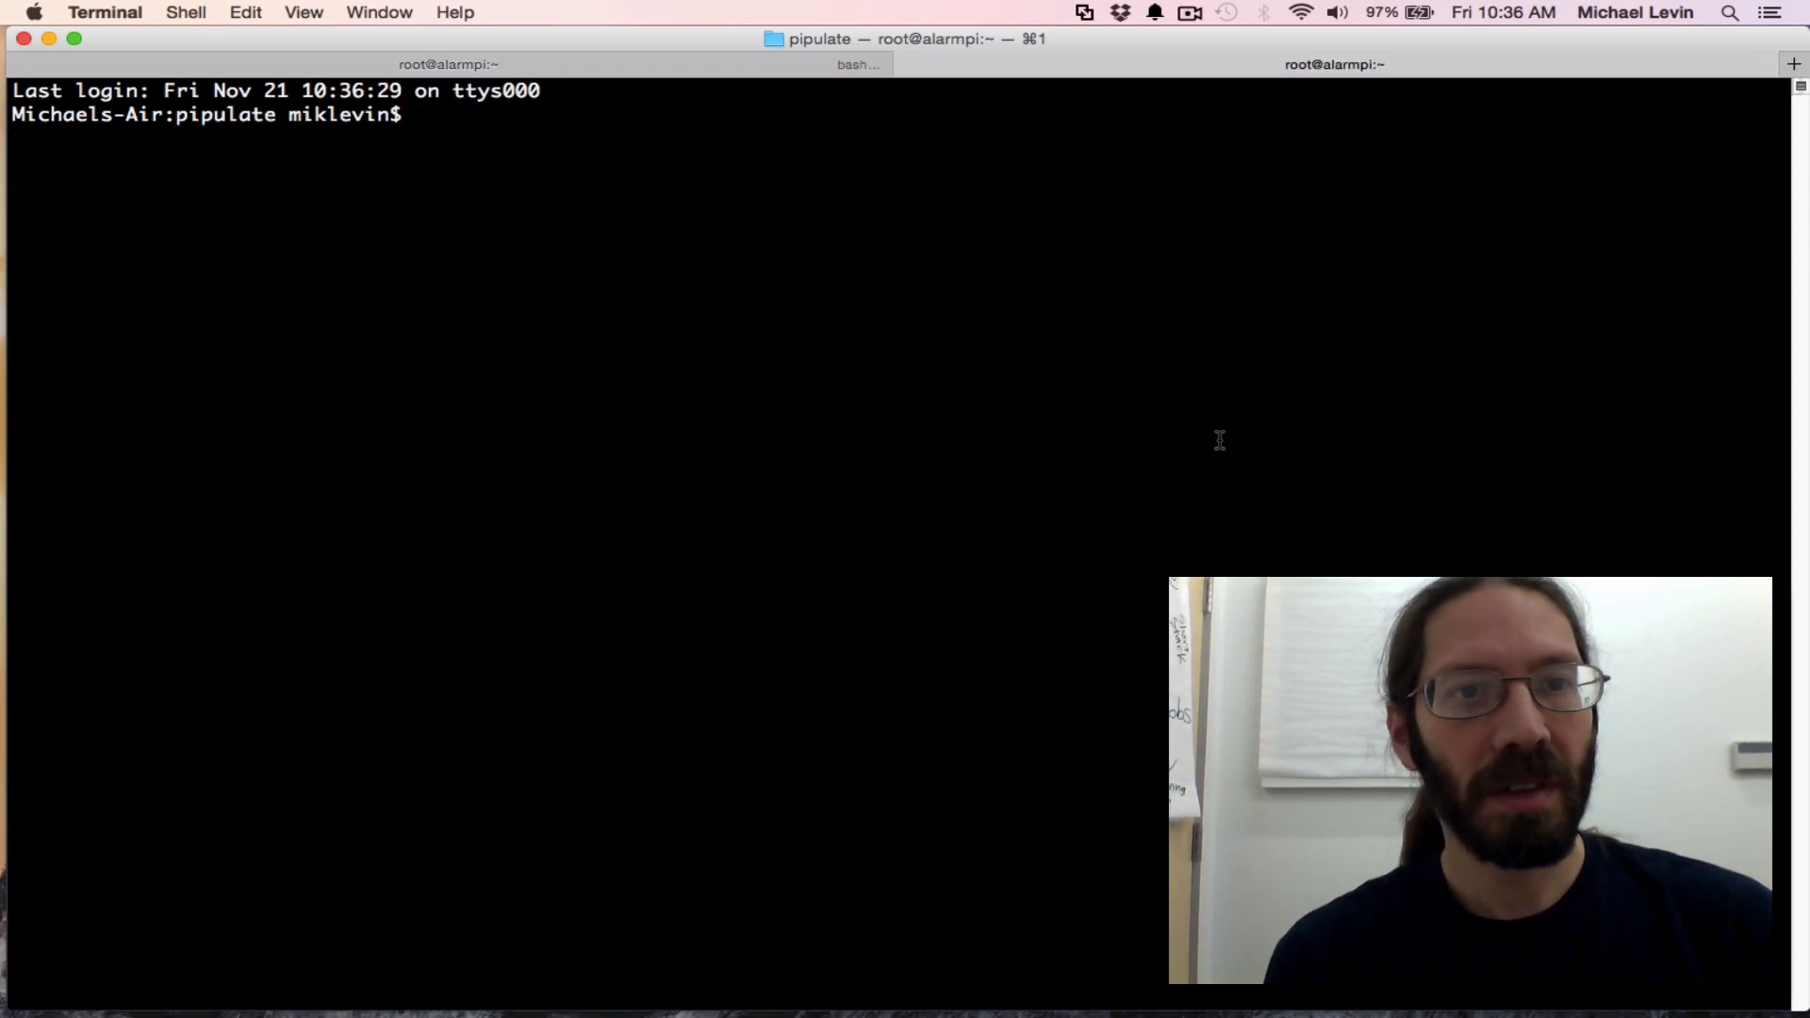
Change into the pipulate folder, list its files with ls, and run pwd
type("c")
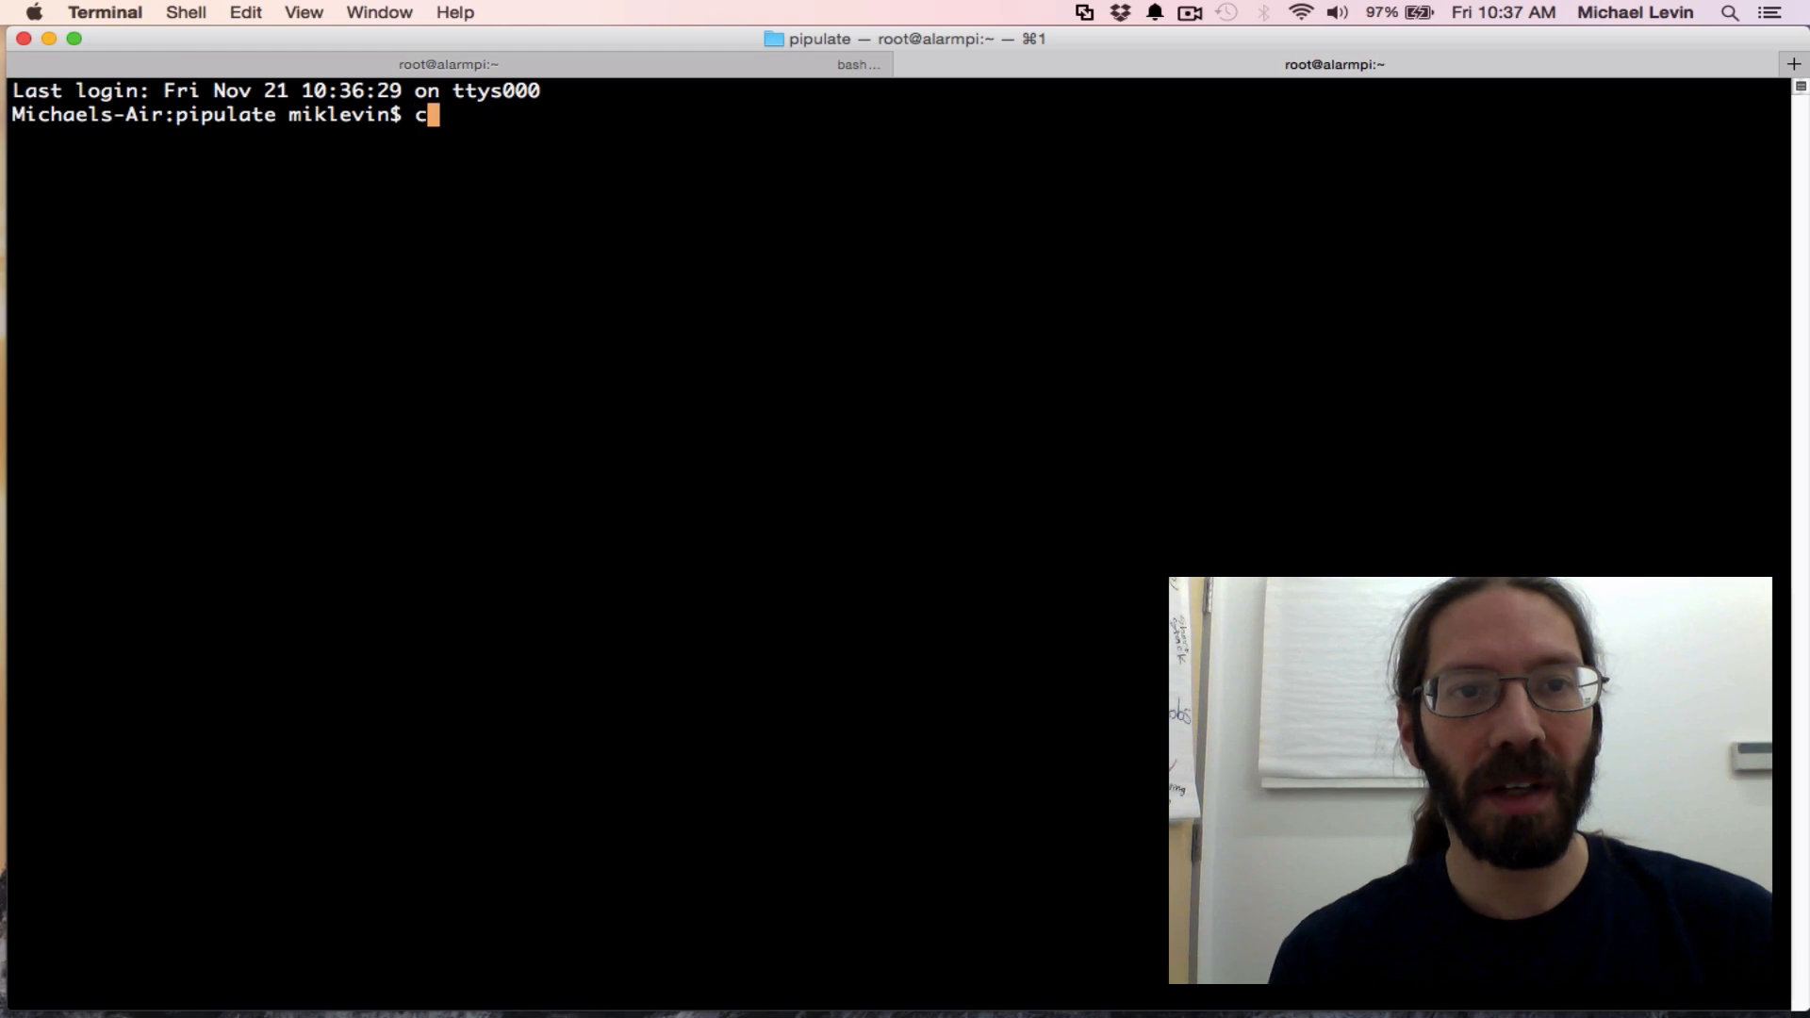
type("d pi")
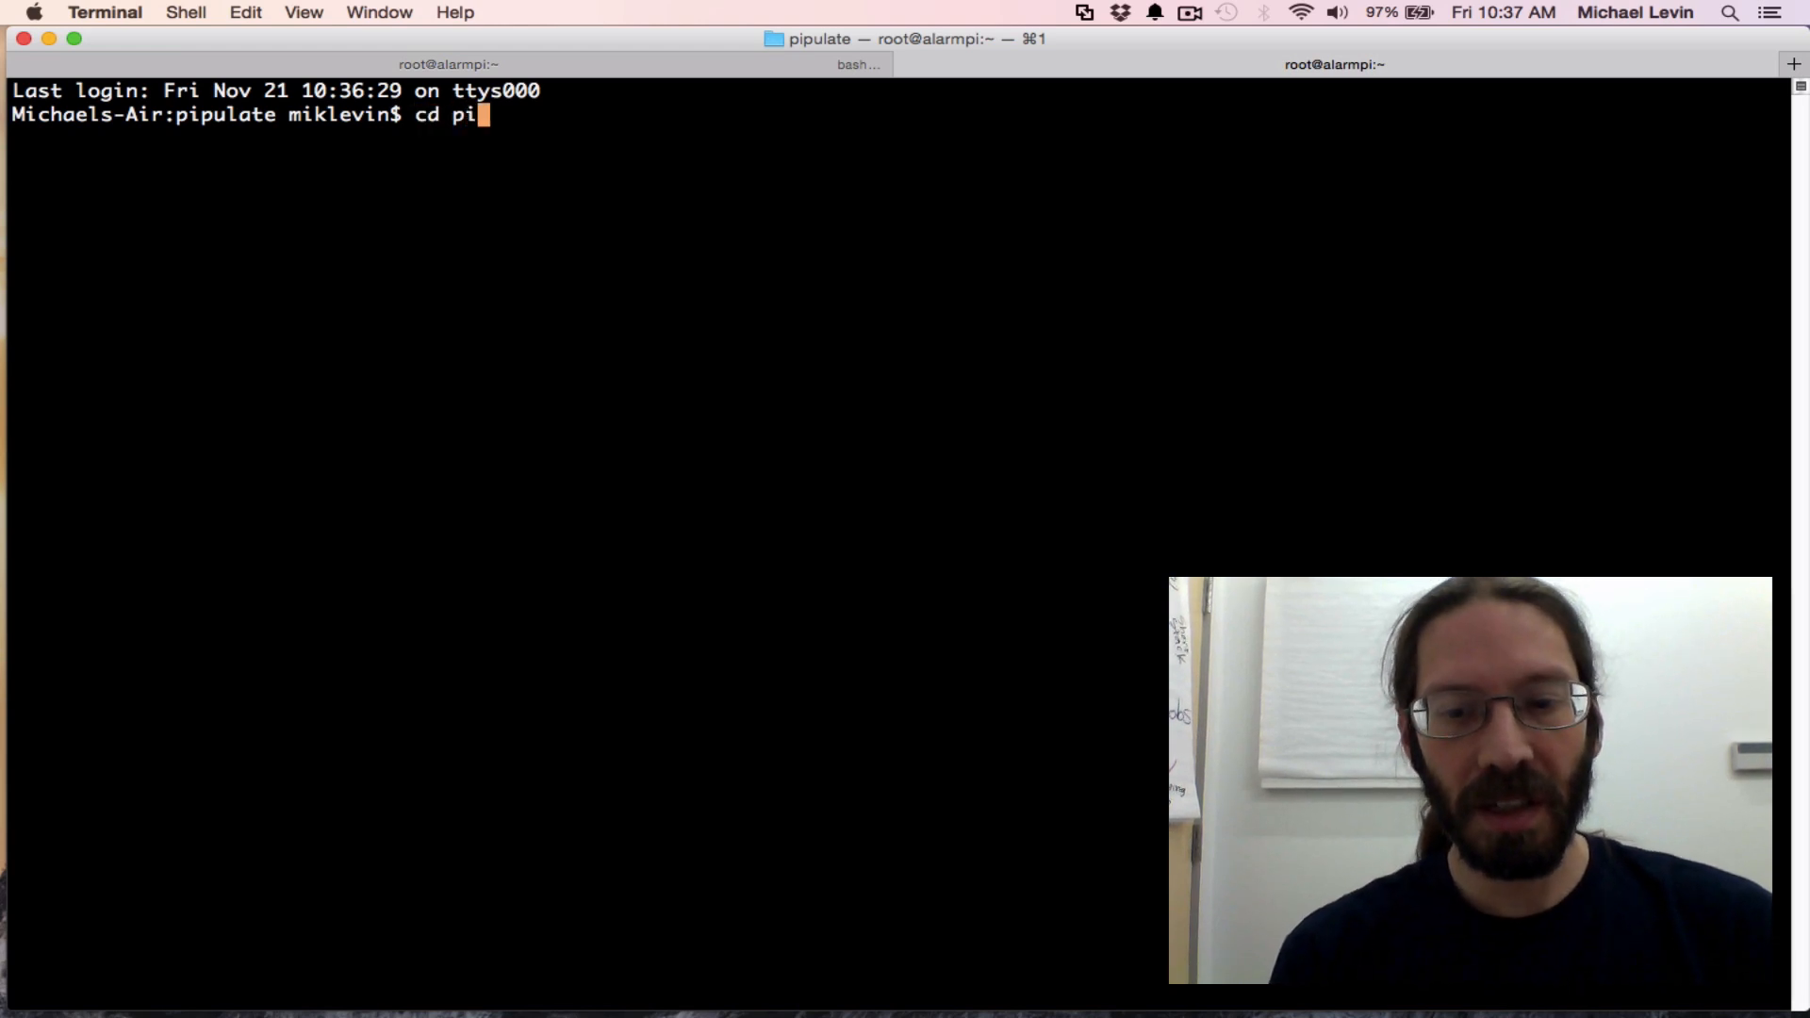
key("Return")
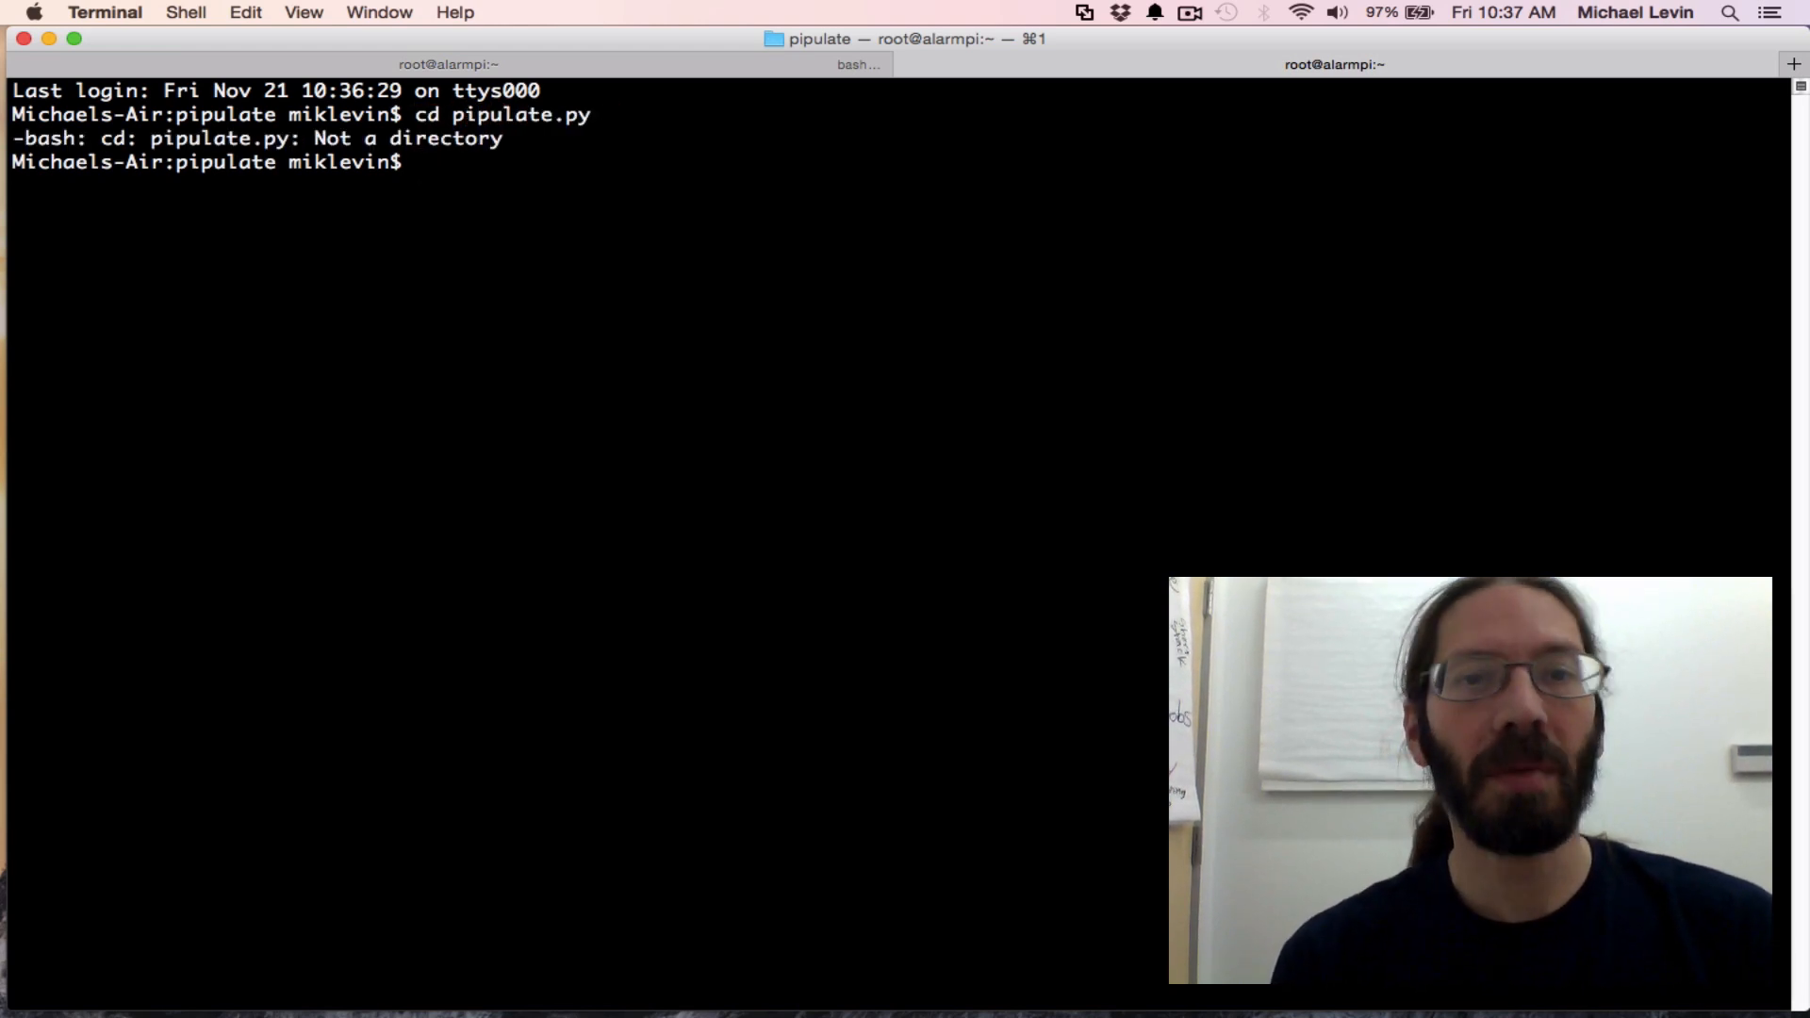
type("ls")
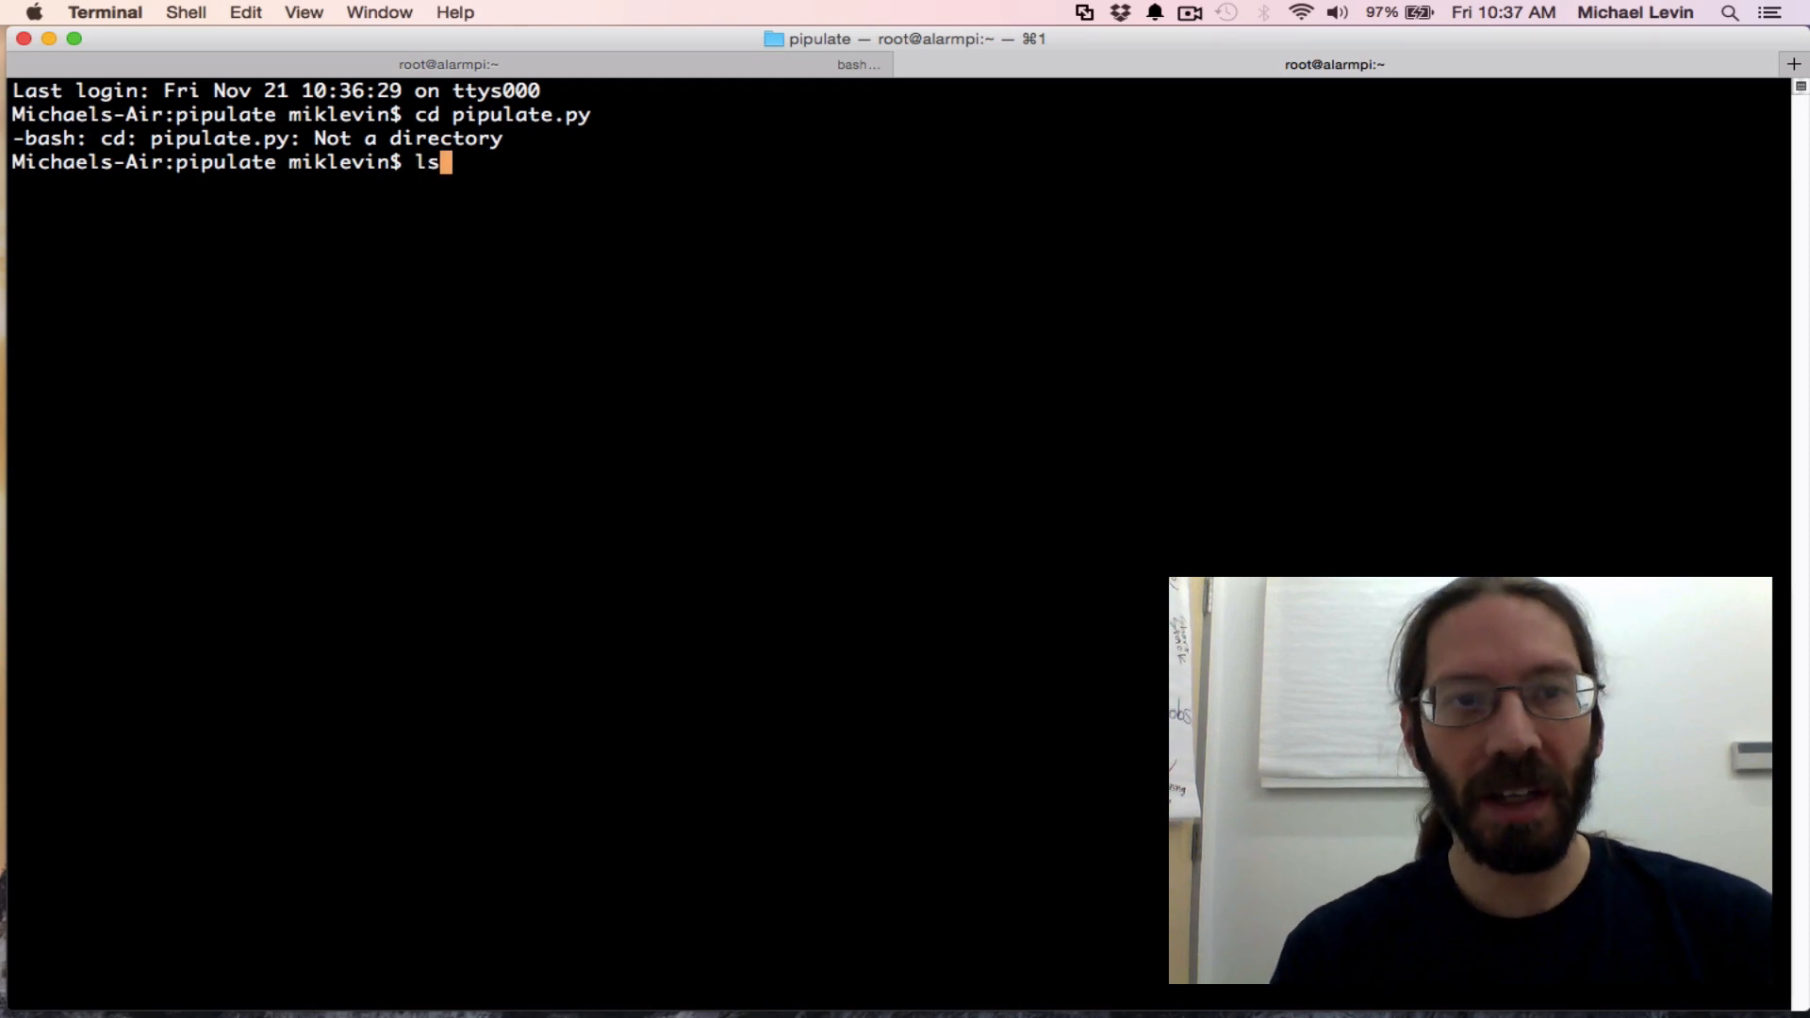
key("Return")
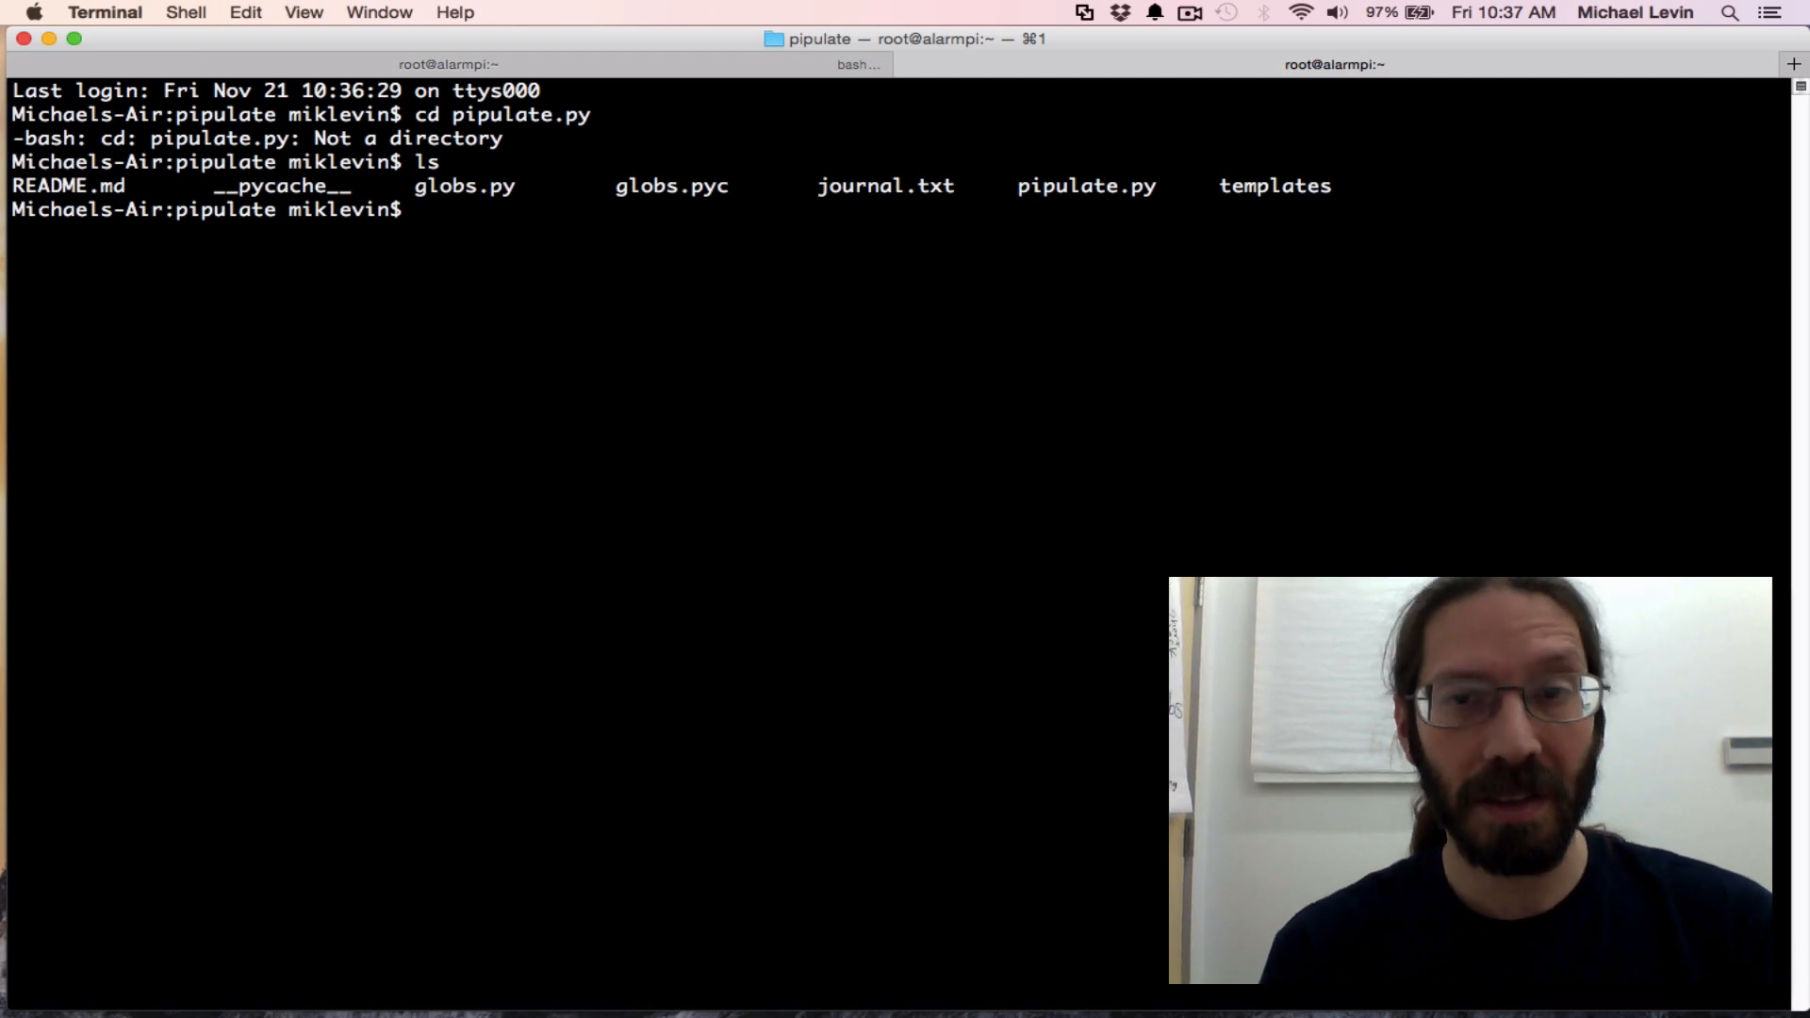
mouse_move(1196, 49)
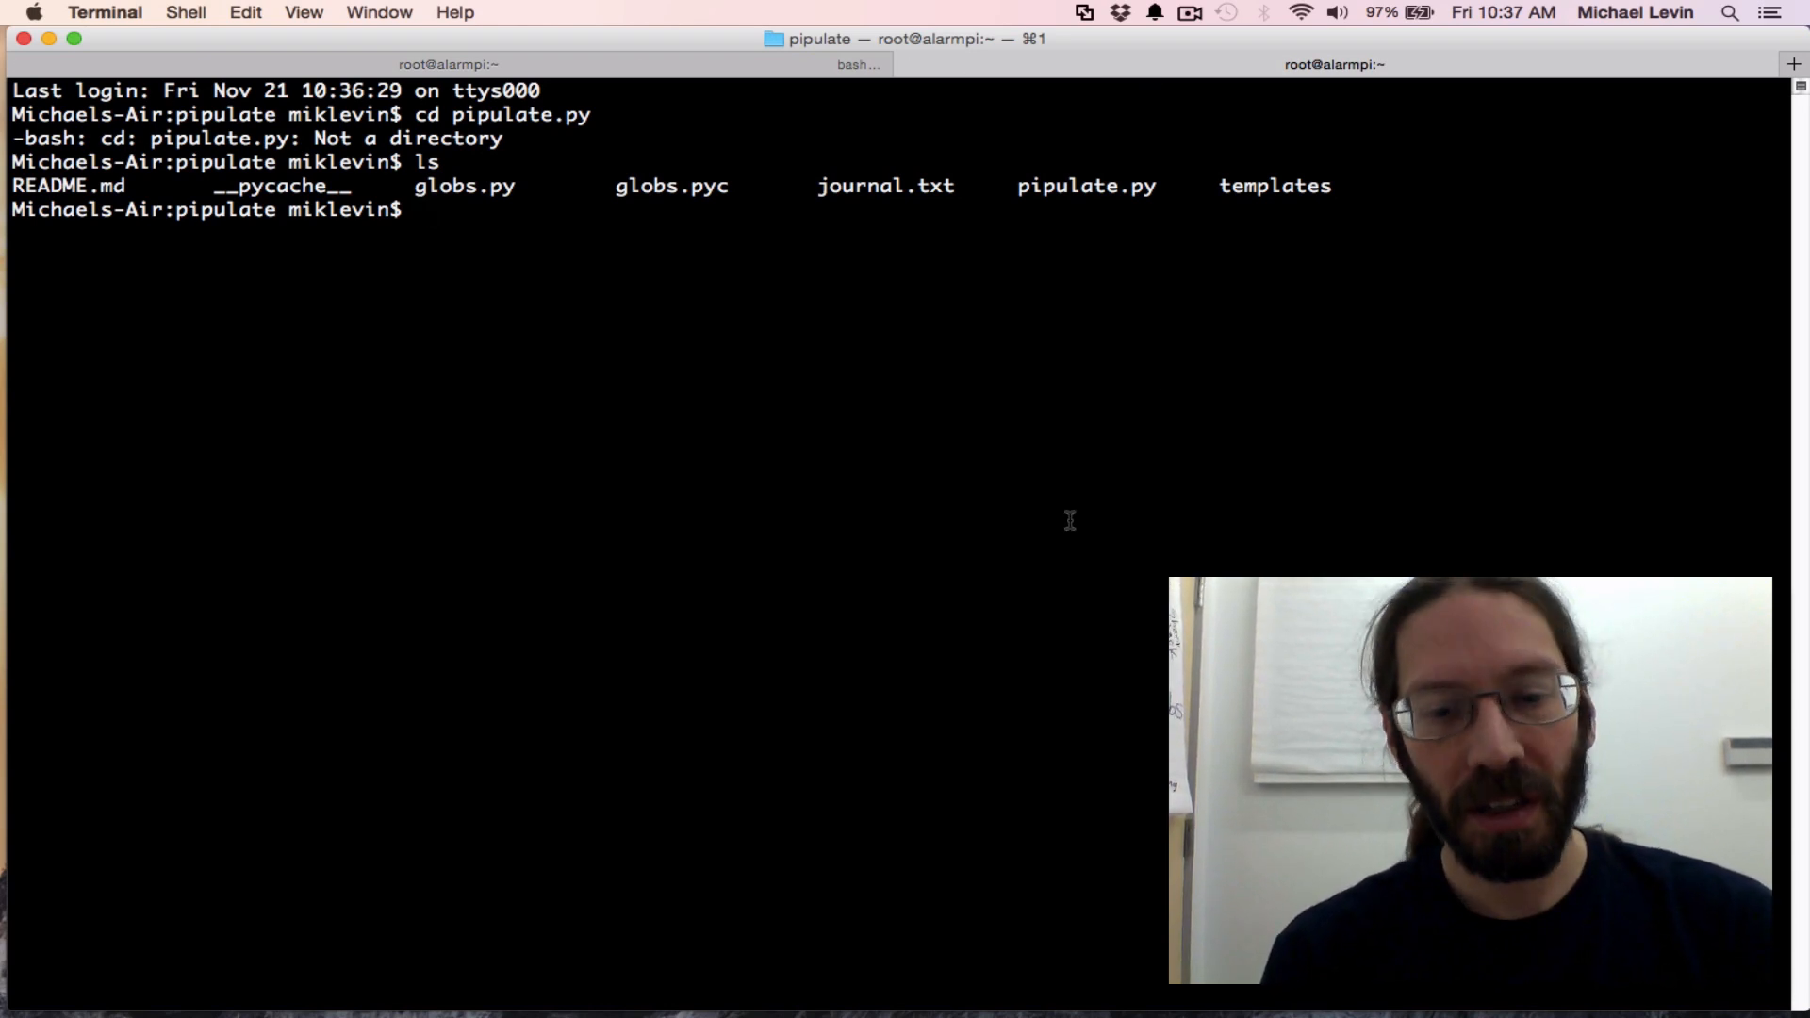
type("pw")
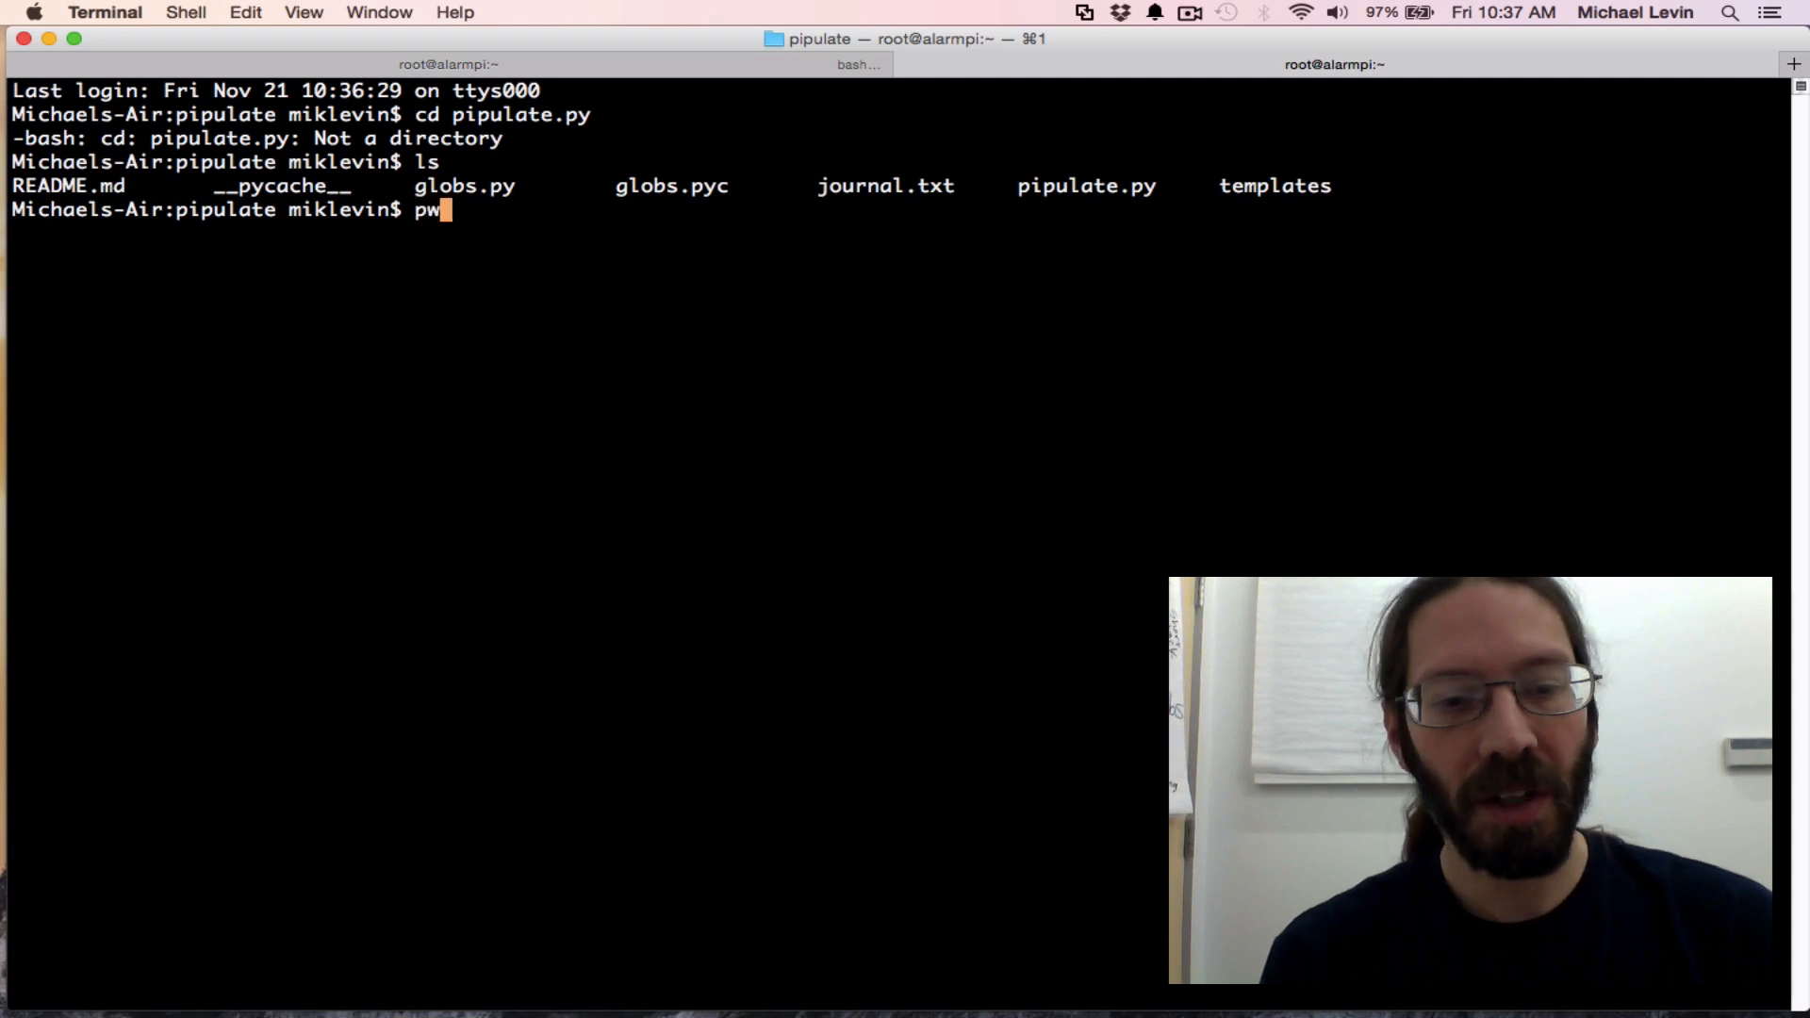
key("Return")
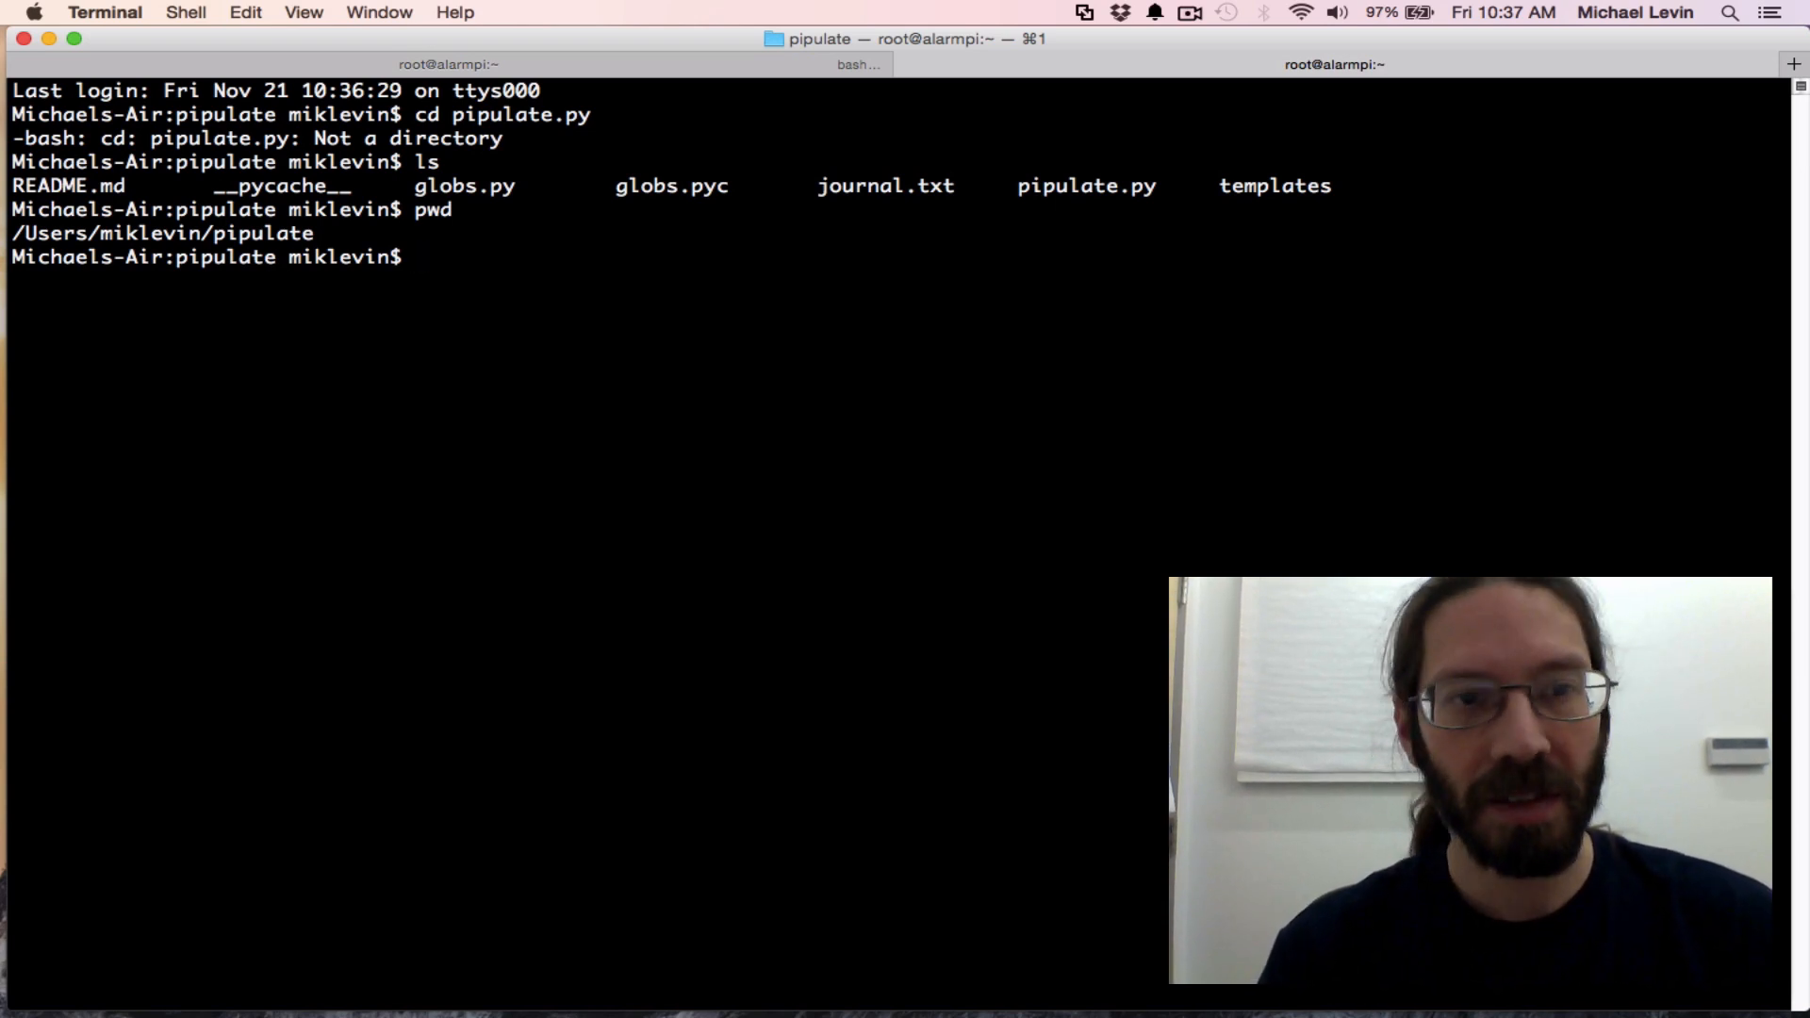
type("pi")
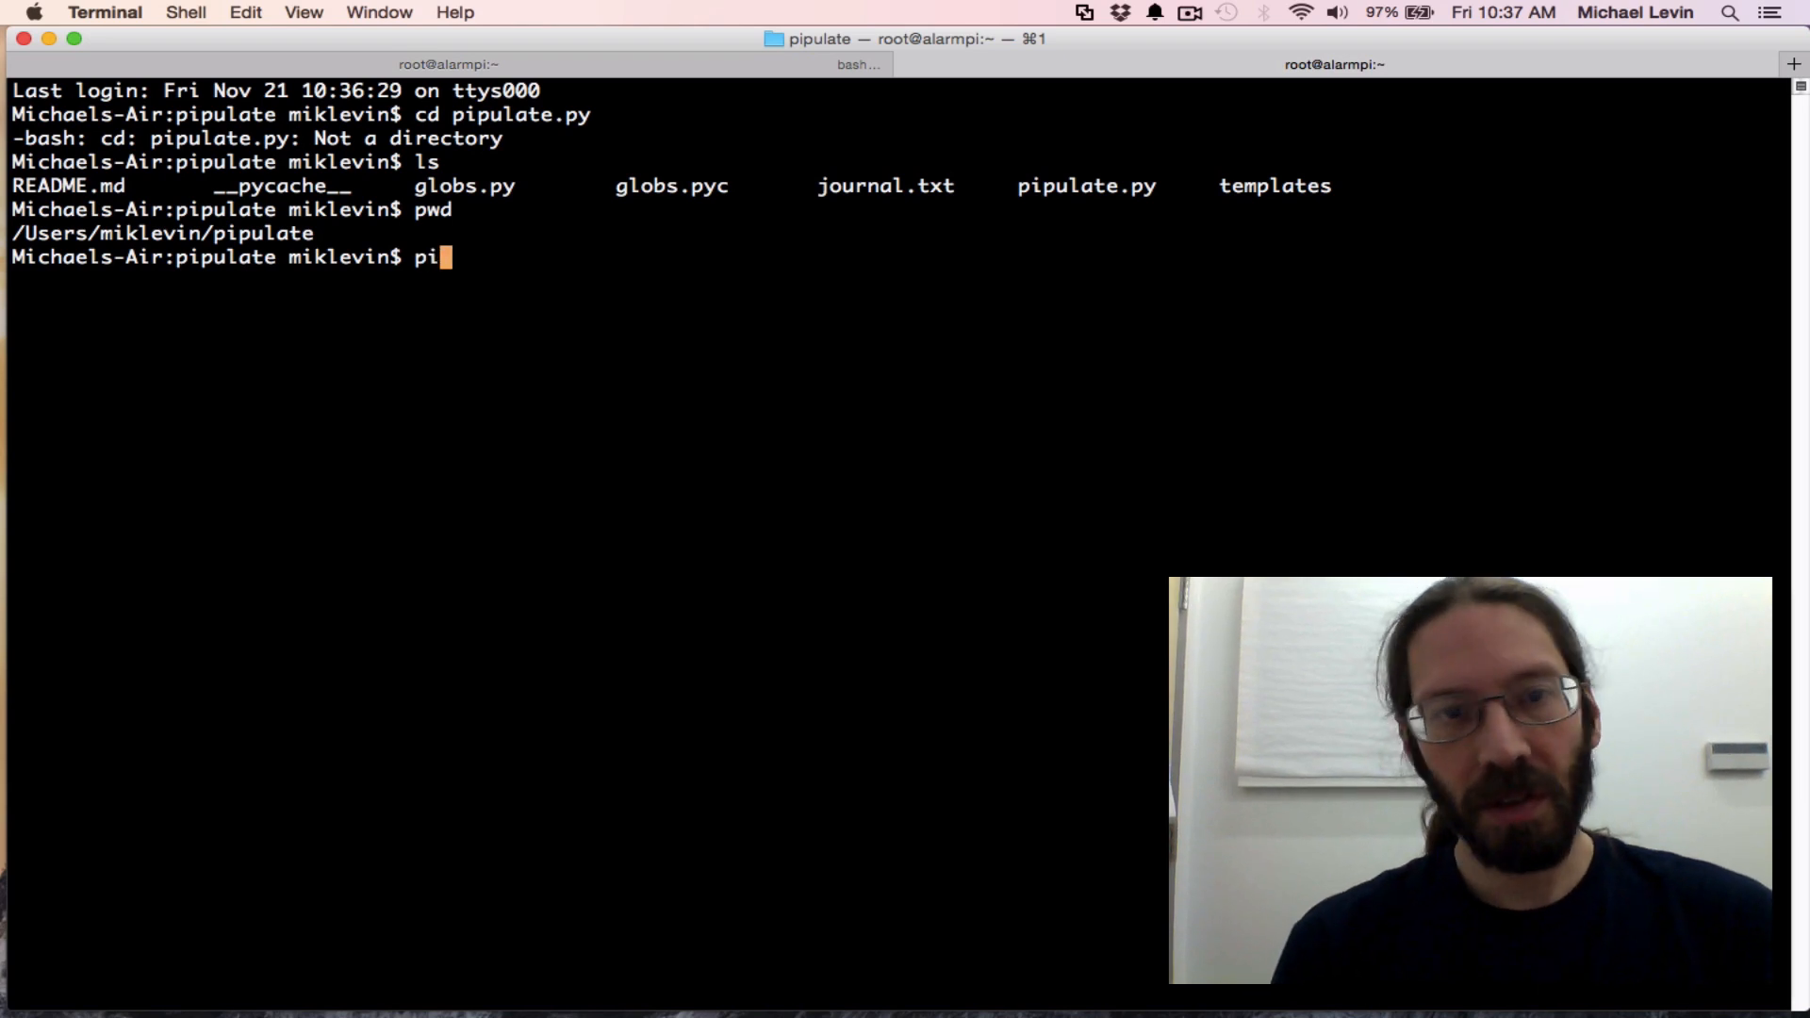
type("pul")
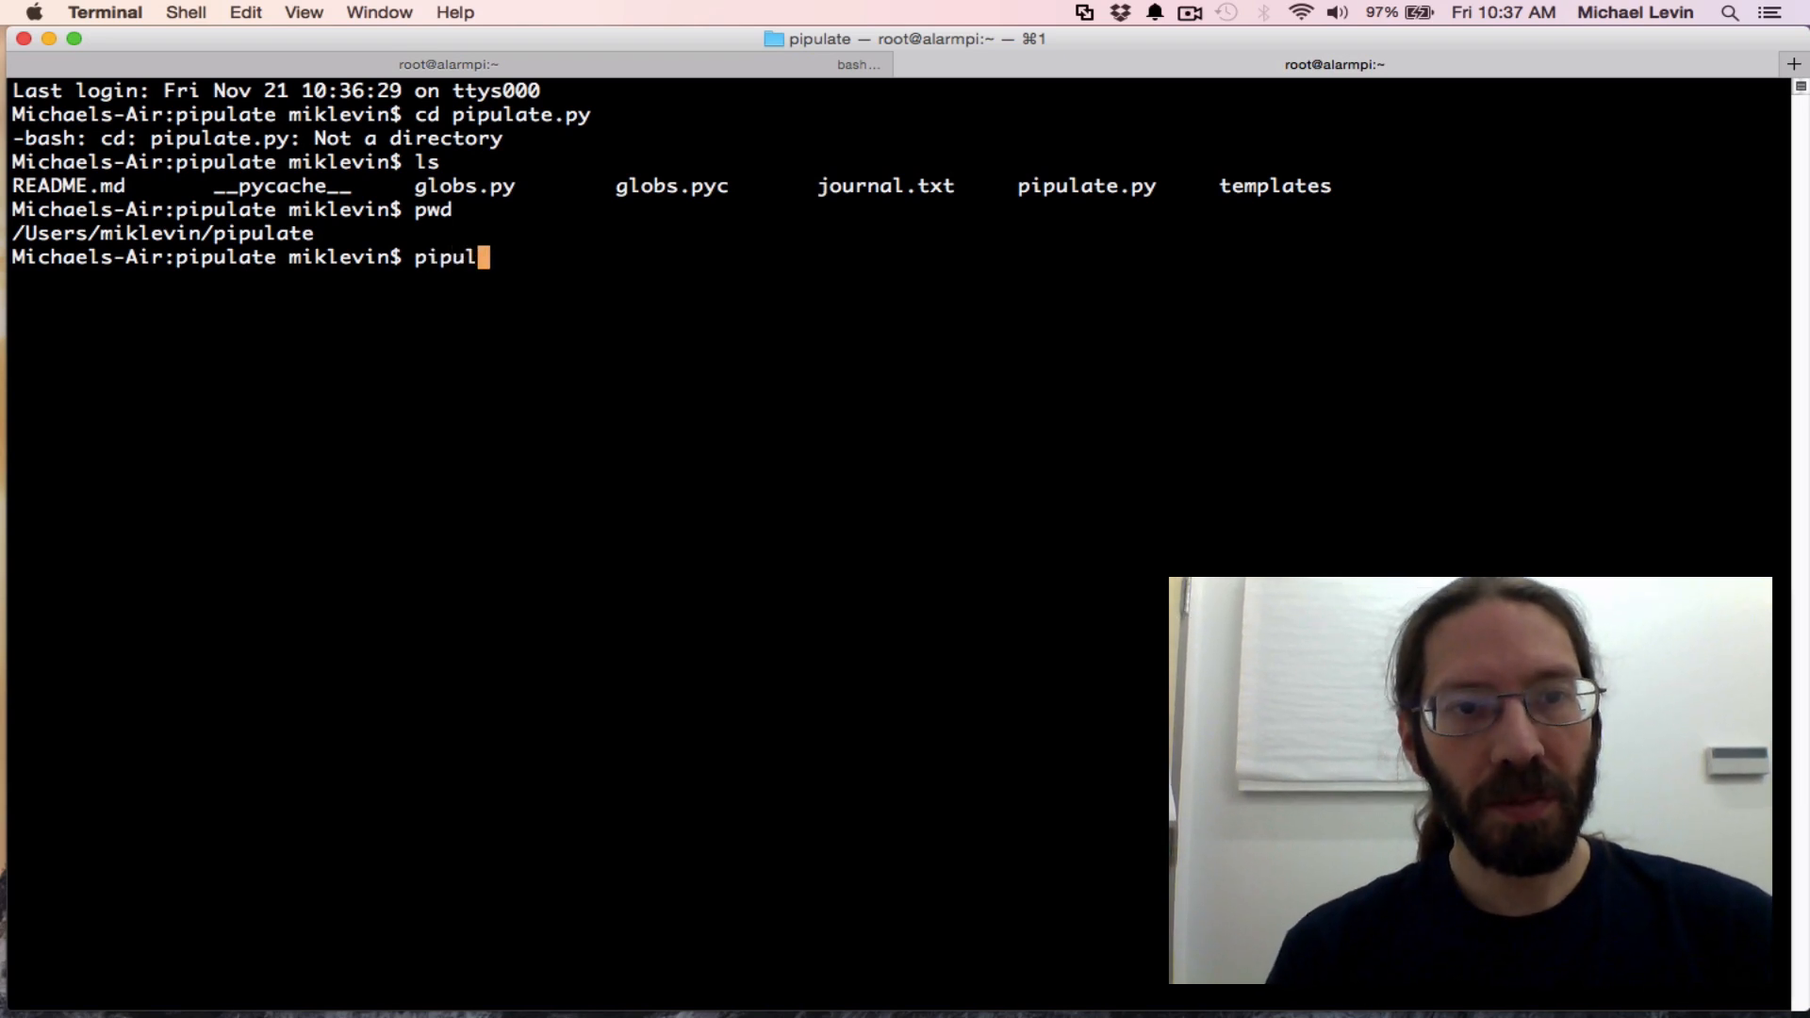
type("python")
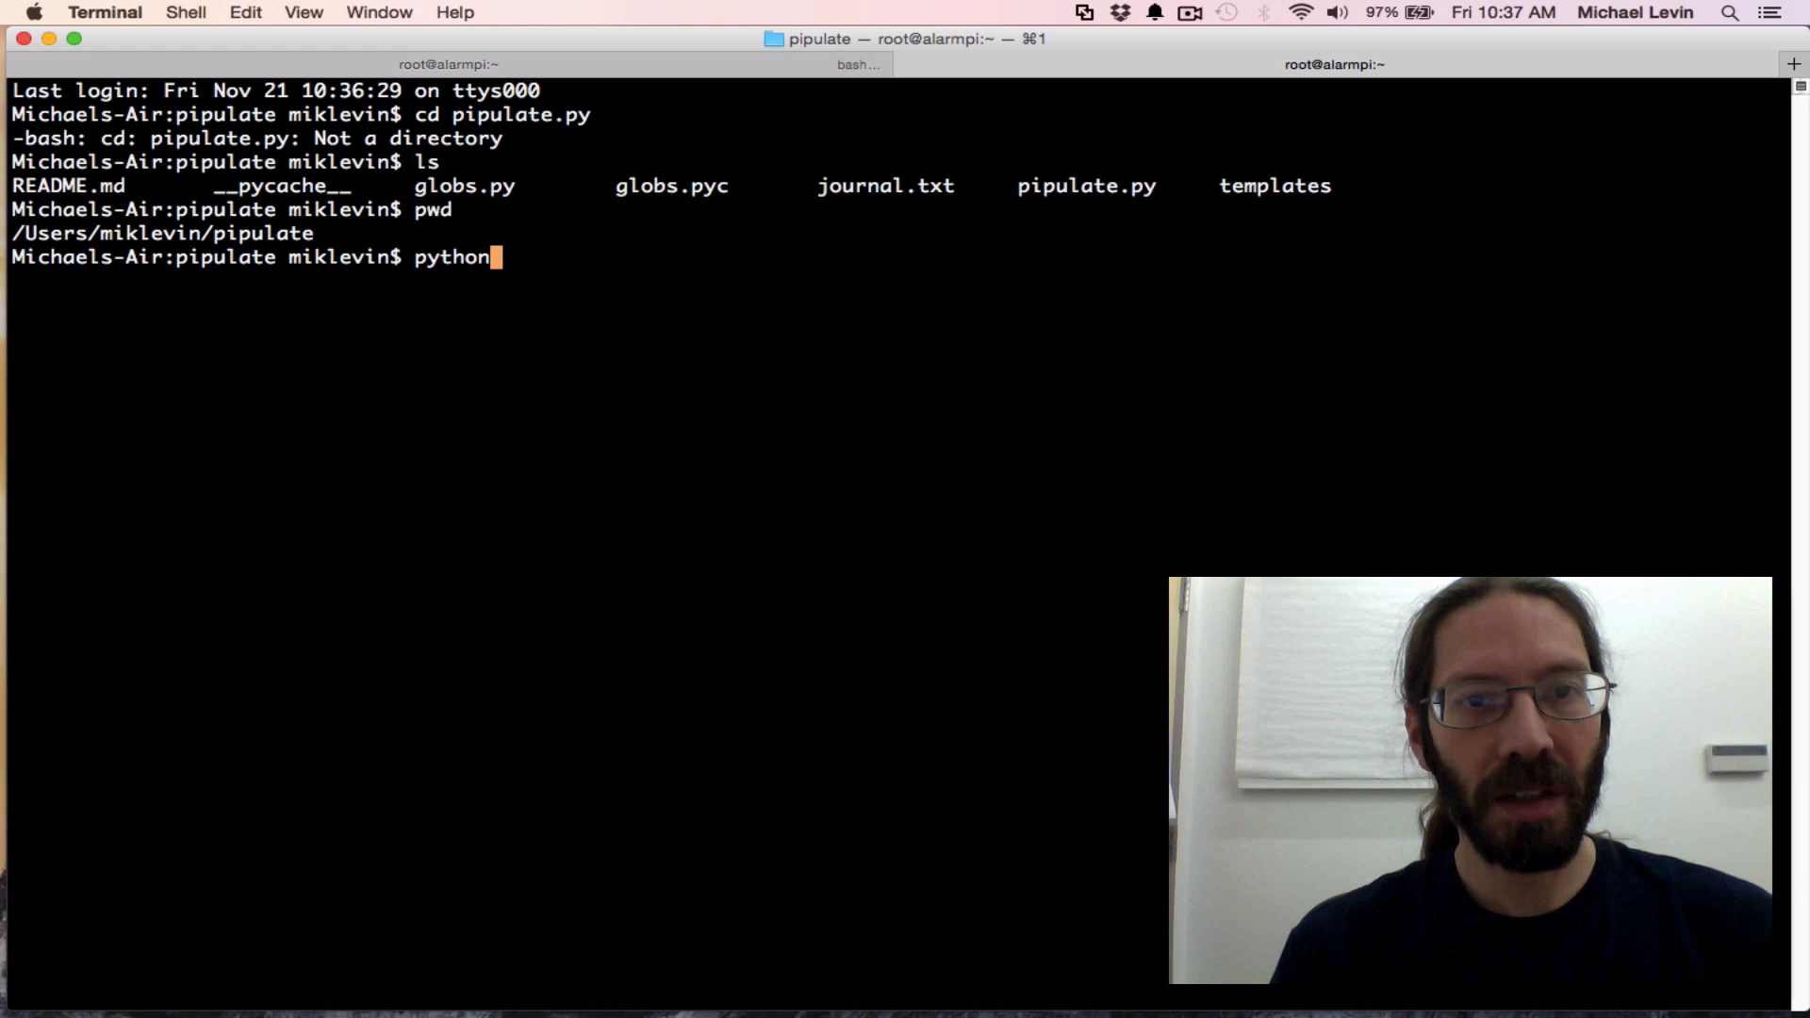
type("pipulate.py")
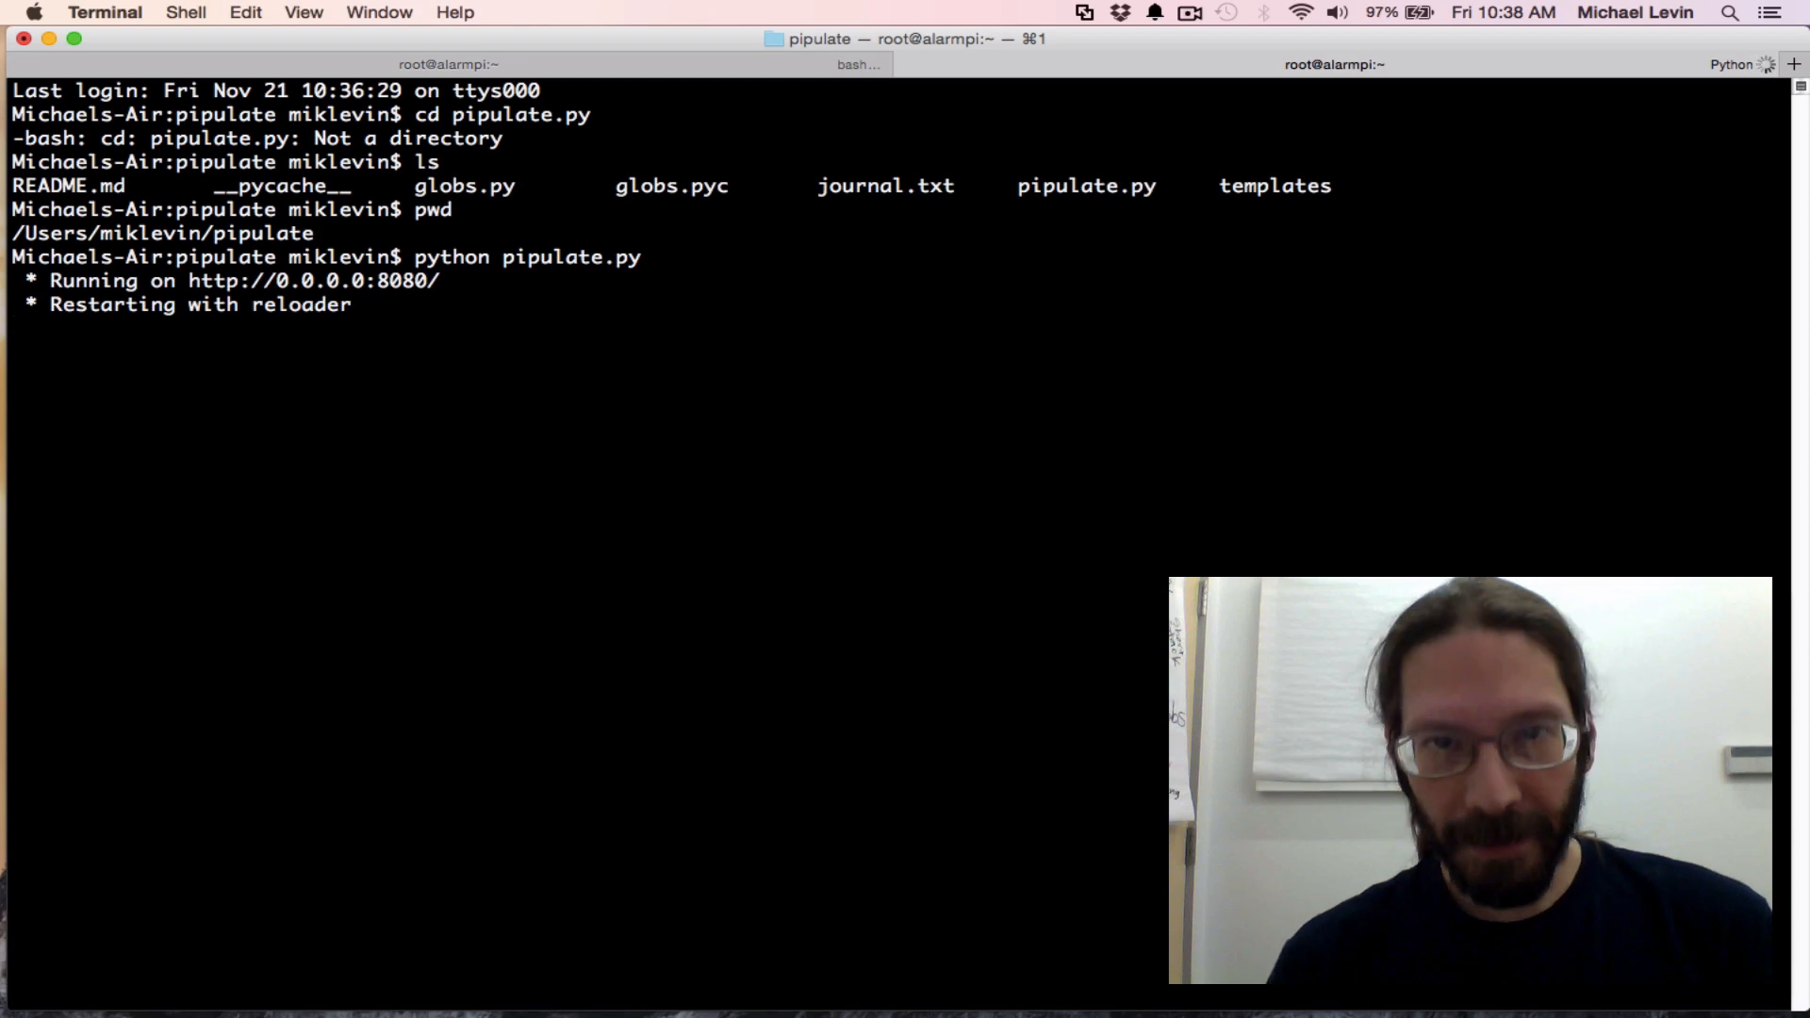
mouse_move(860, 298)
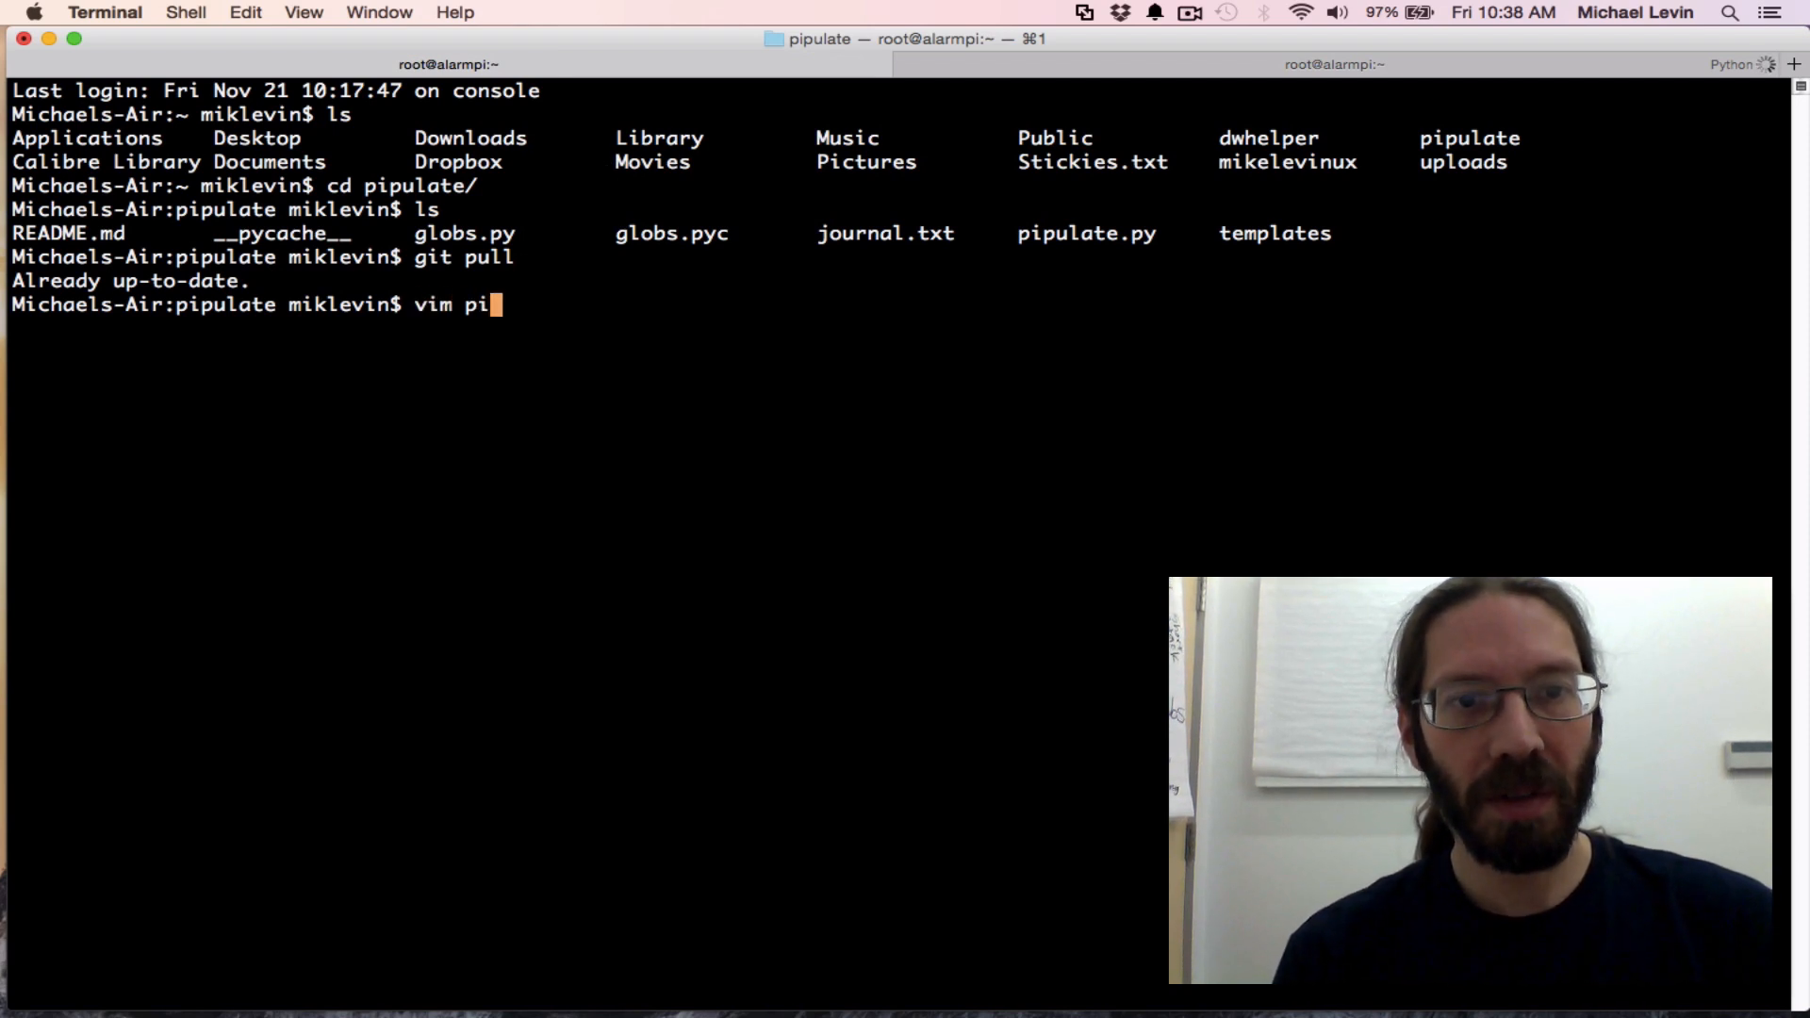
Switch to the pipulate shell window and narrow it to the screen's right side
type("pu")
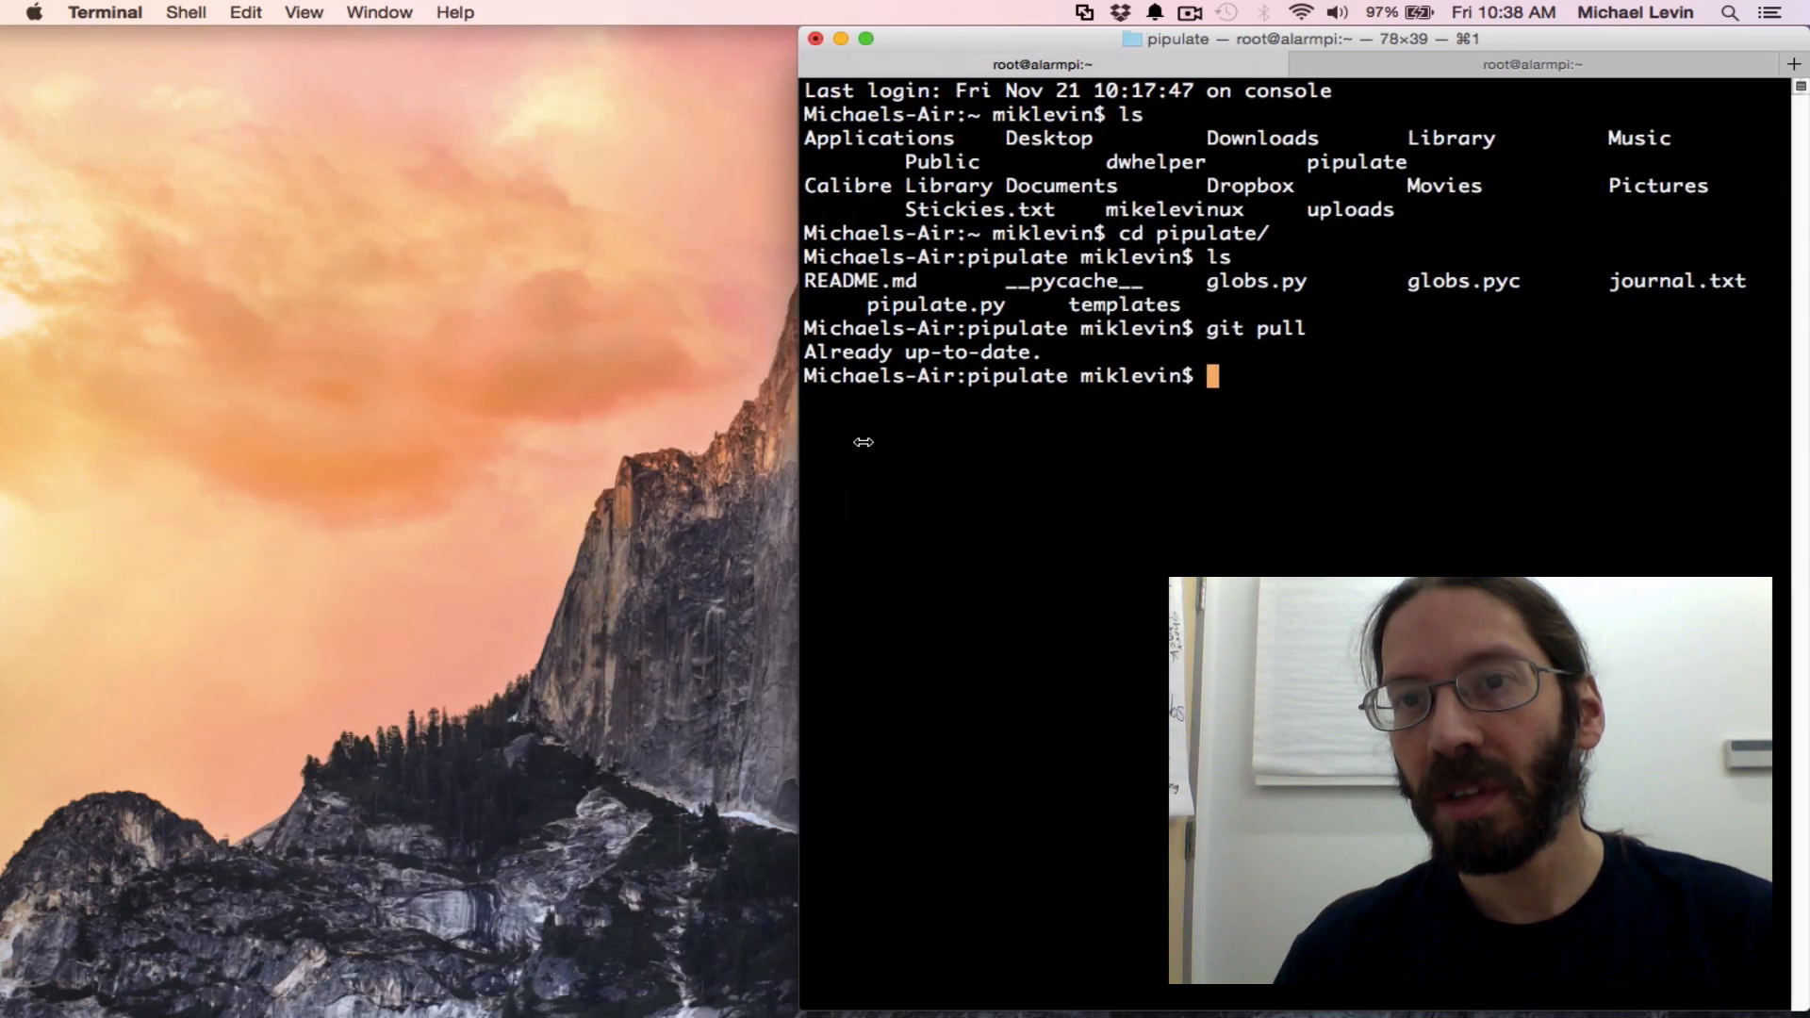
left_click_drag(799, 442, 762, 442)
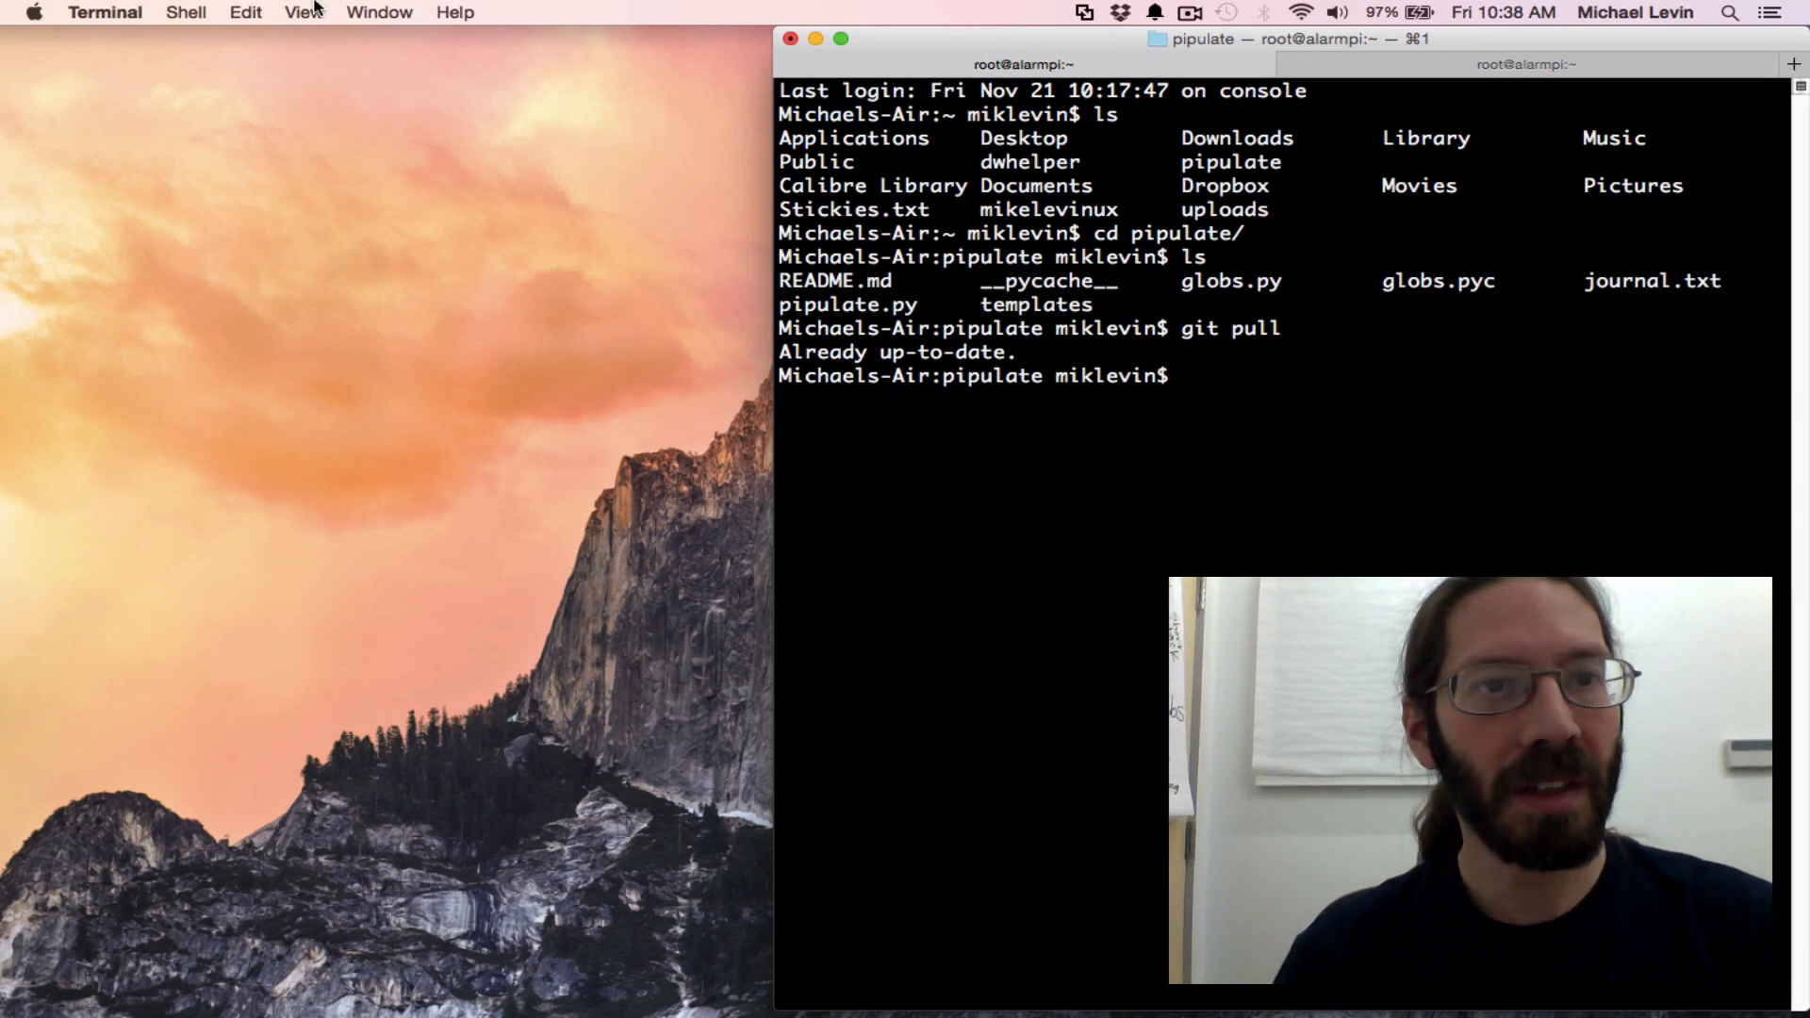
left_click(379, 12)
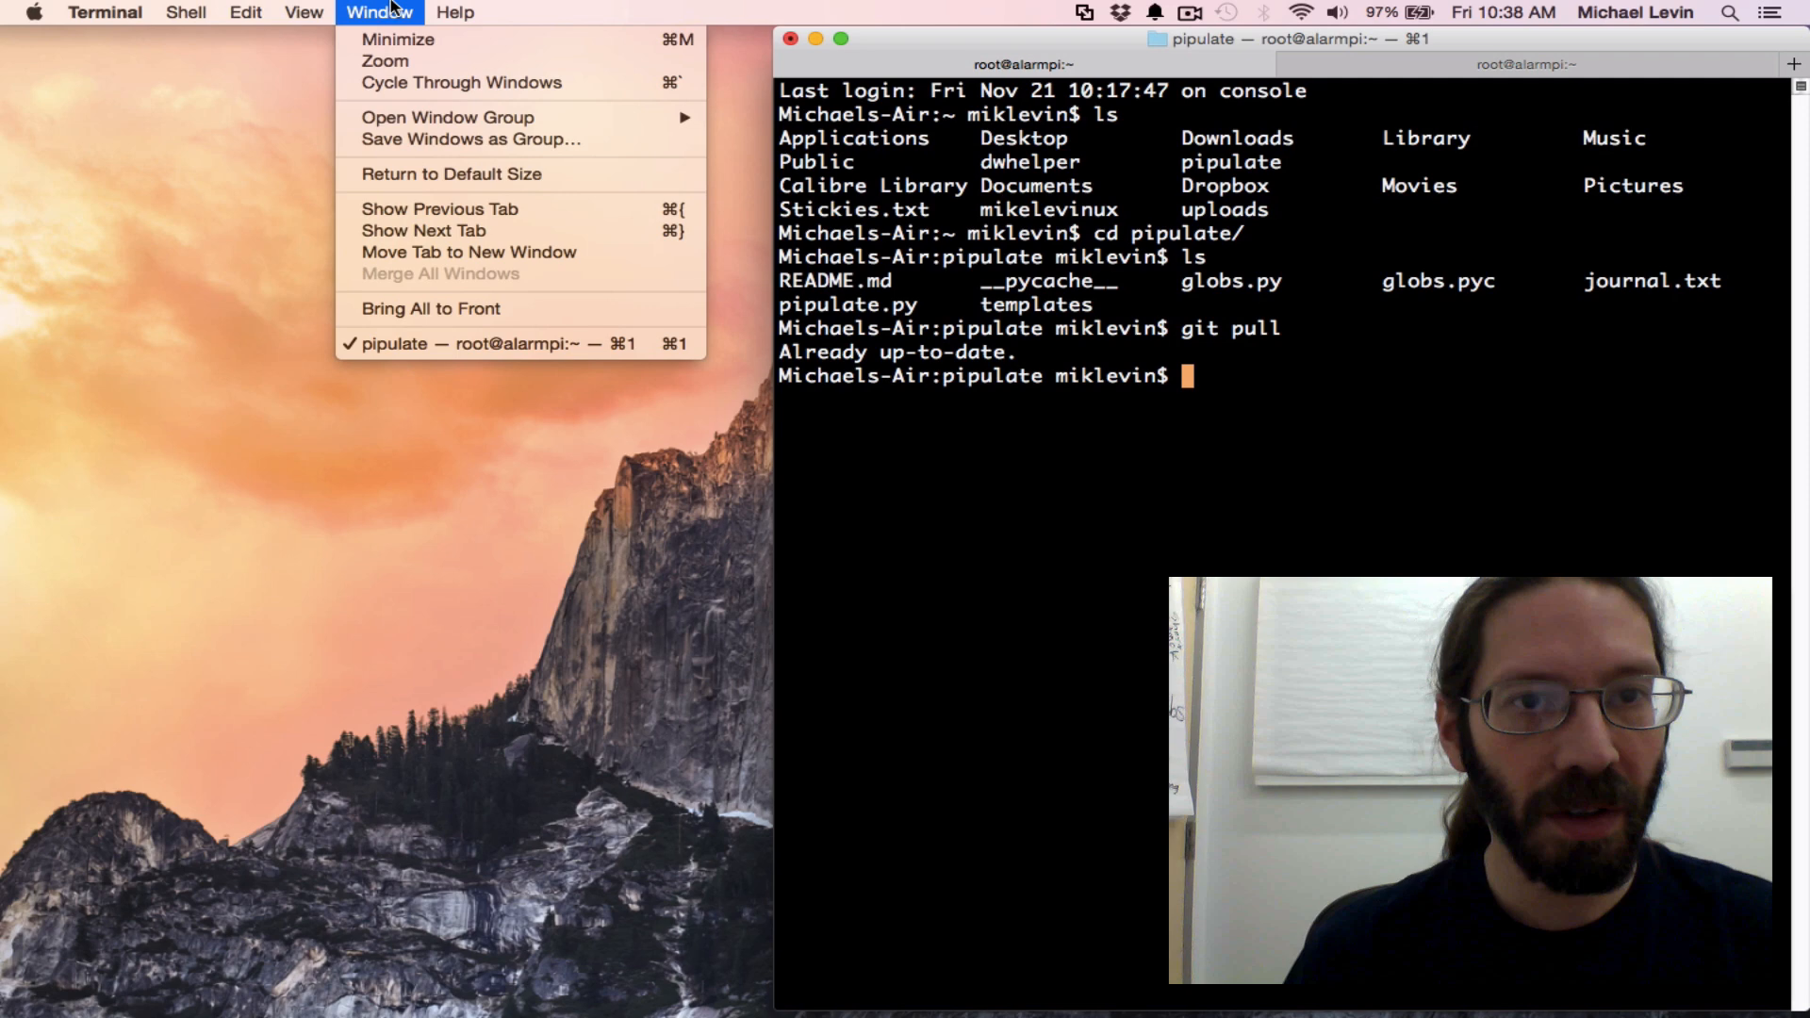
left_click(244, 12)
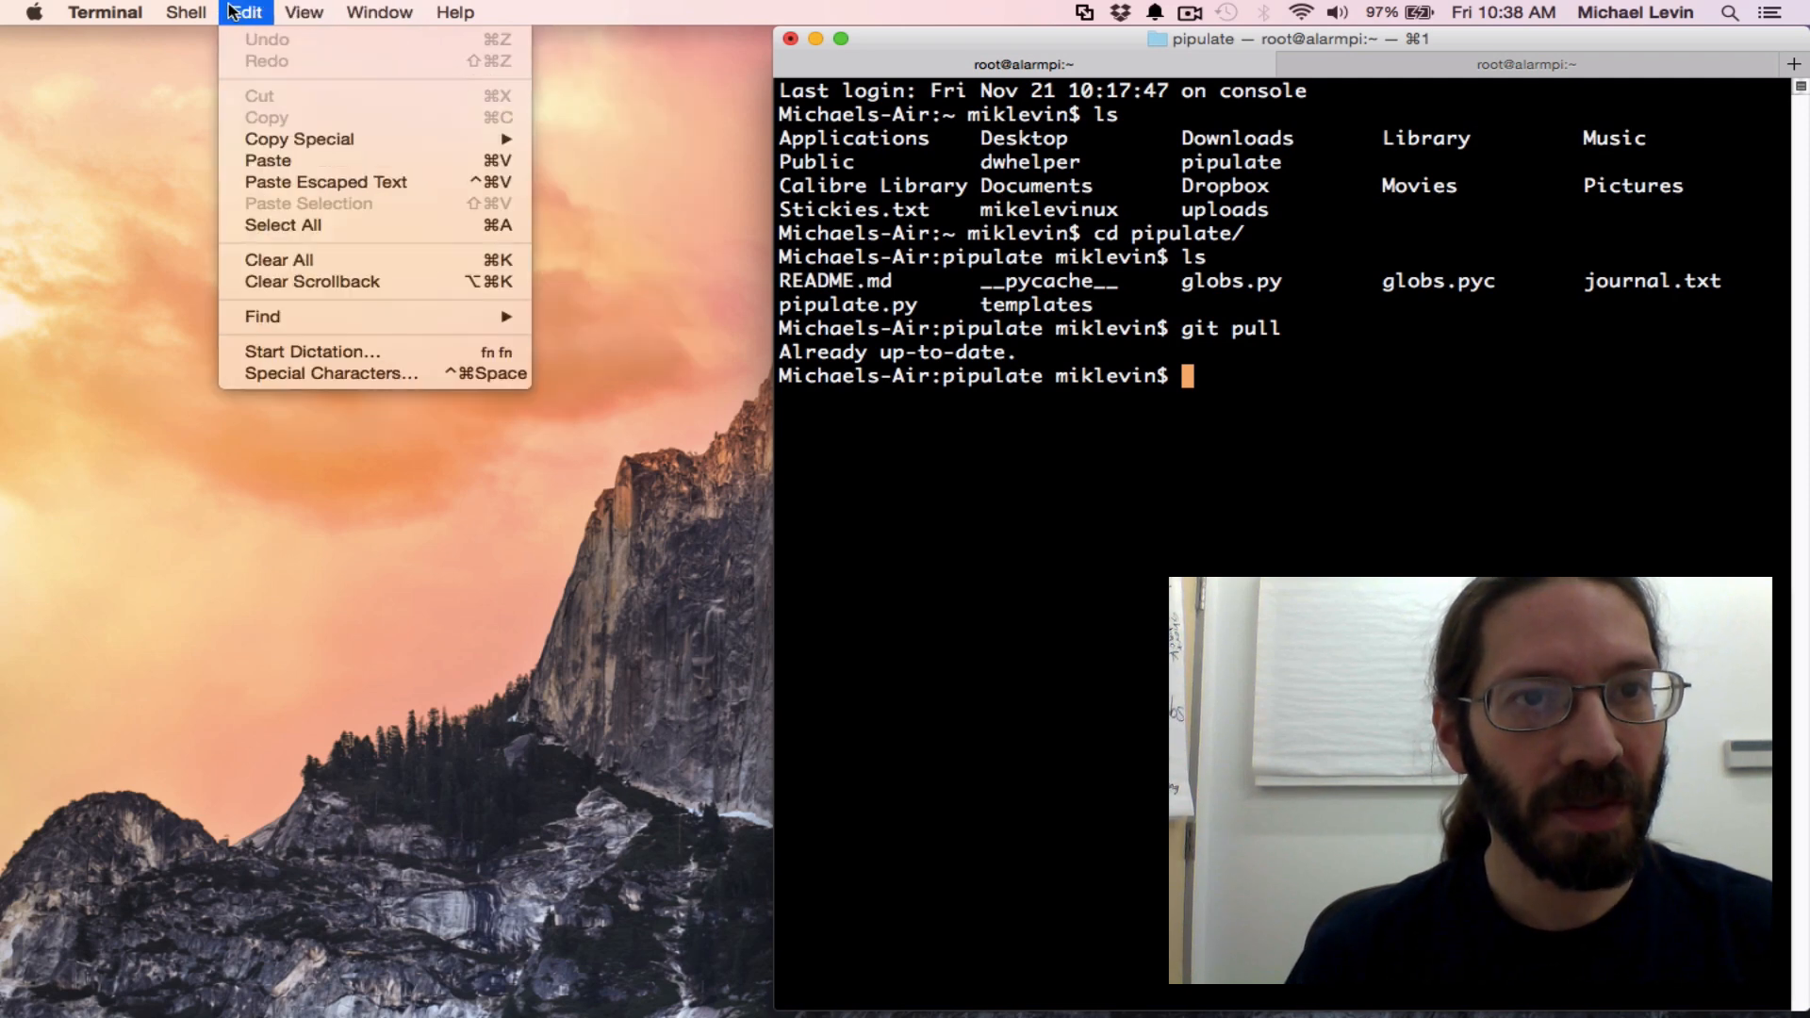
left_click(1053, 48)
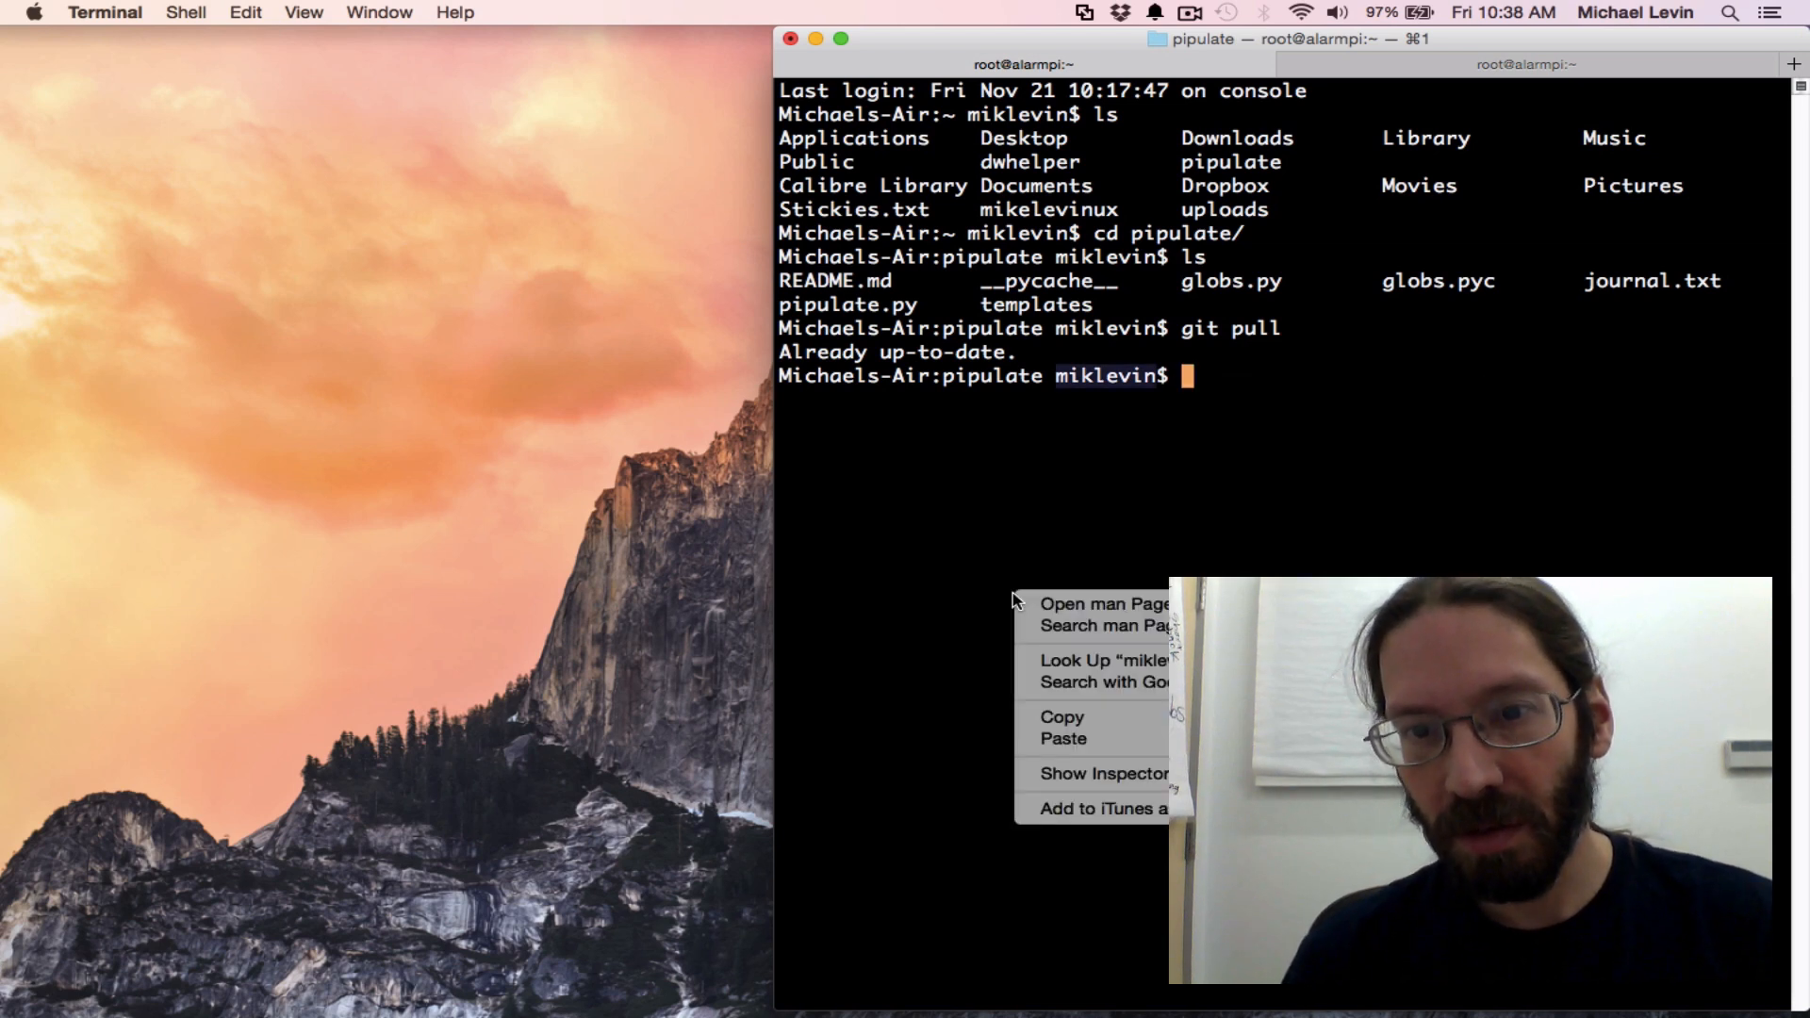
mouse_move(597, 283)
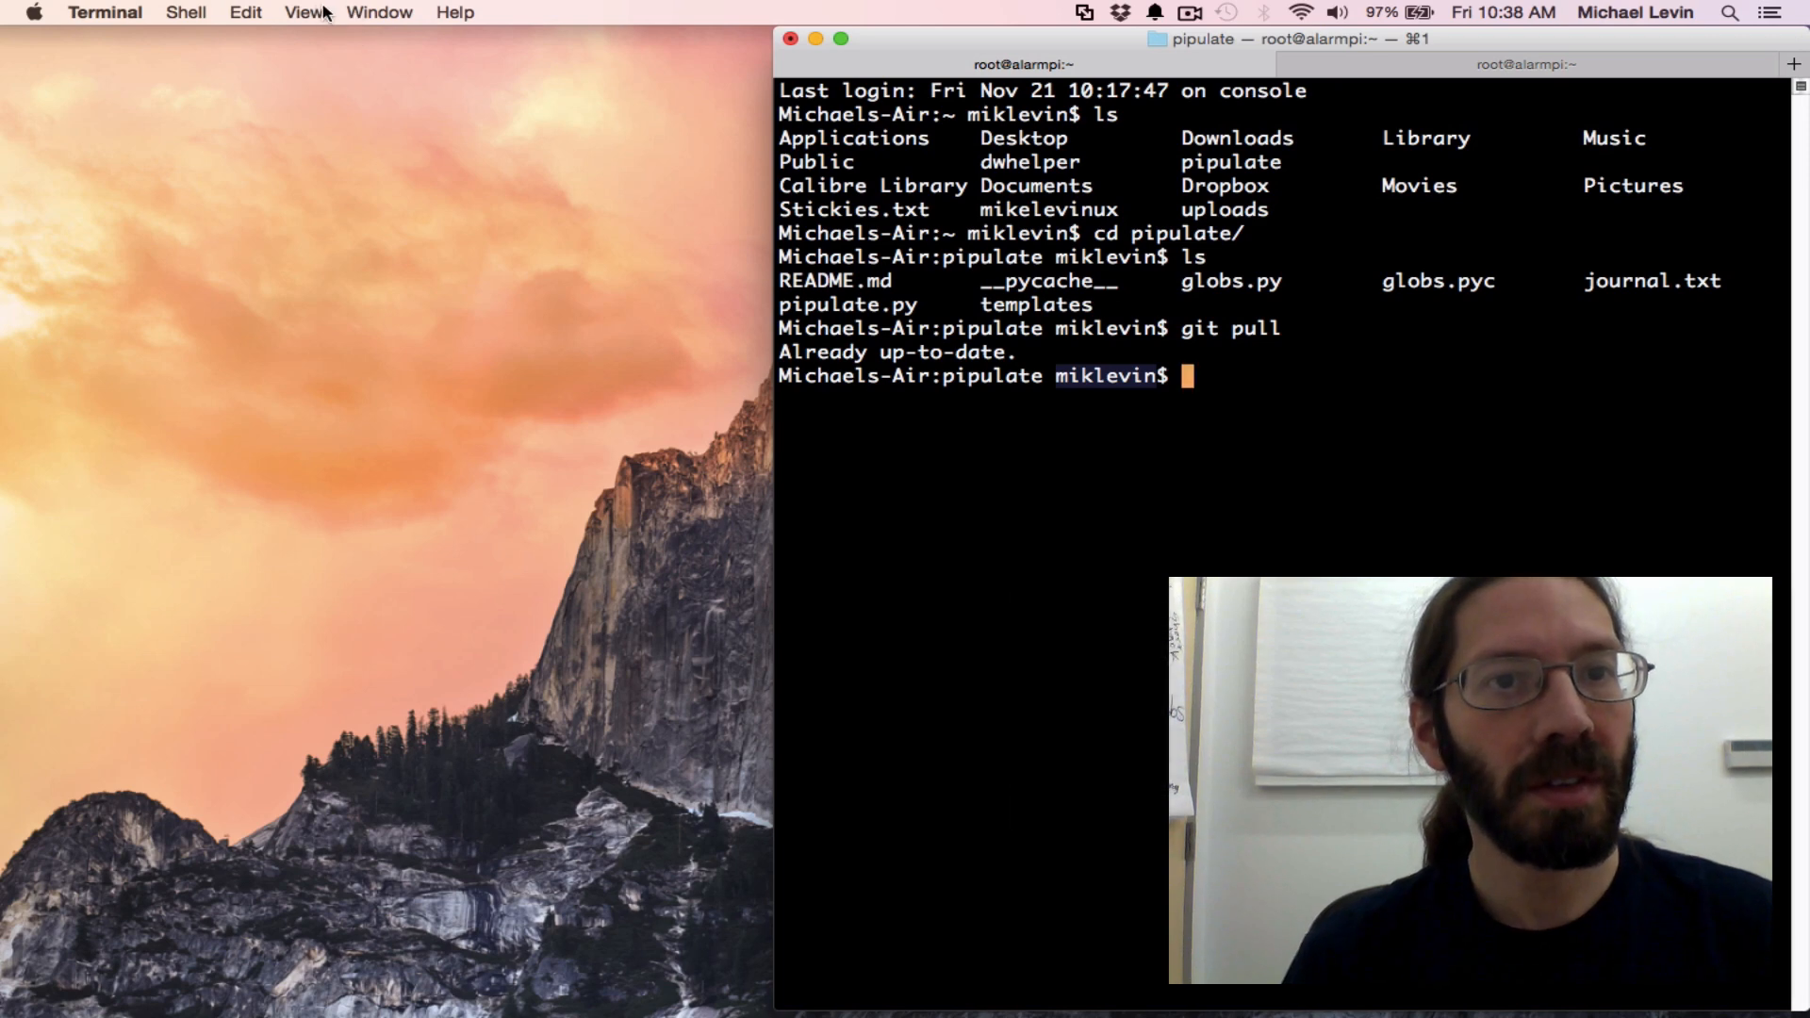
left_click(187, 13)
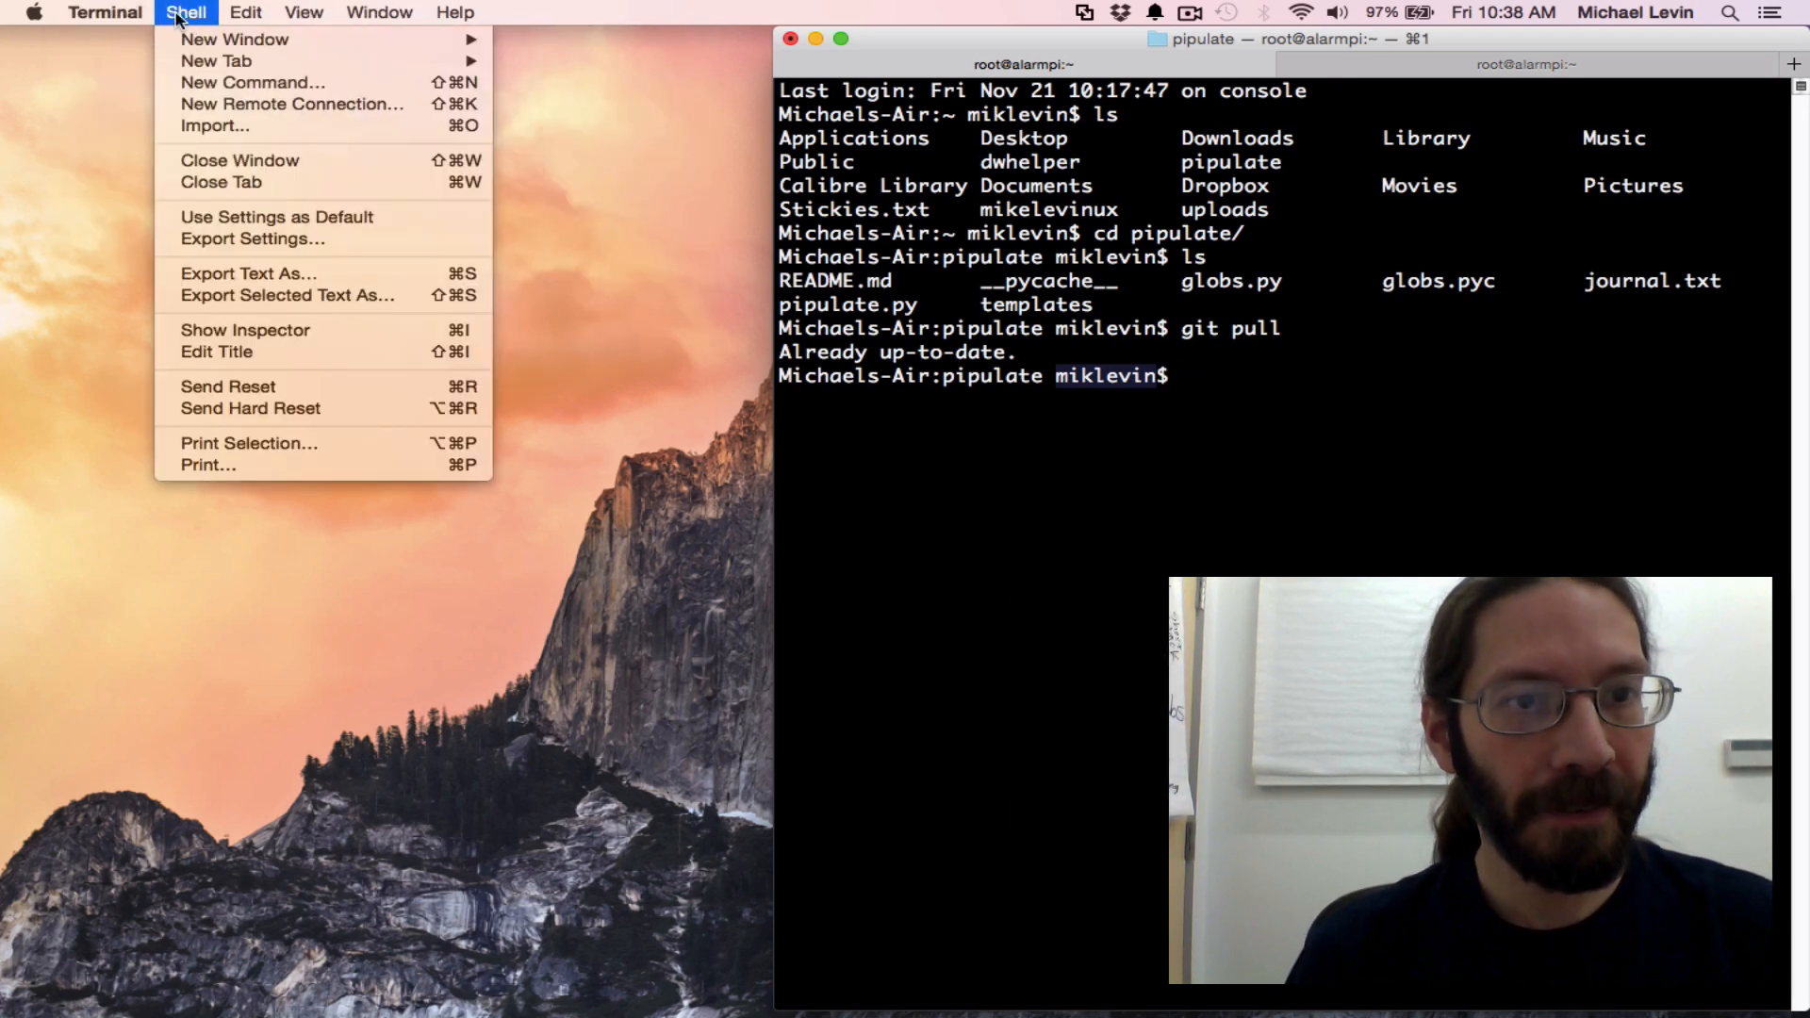
mouse_move(242, 408)
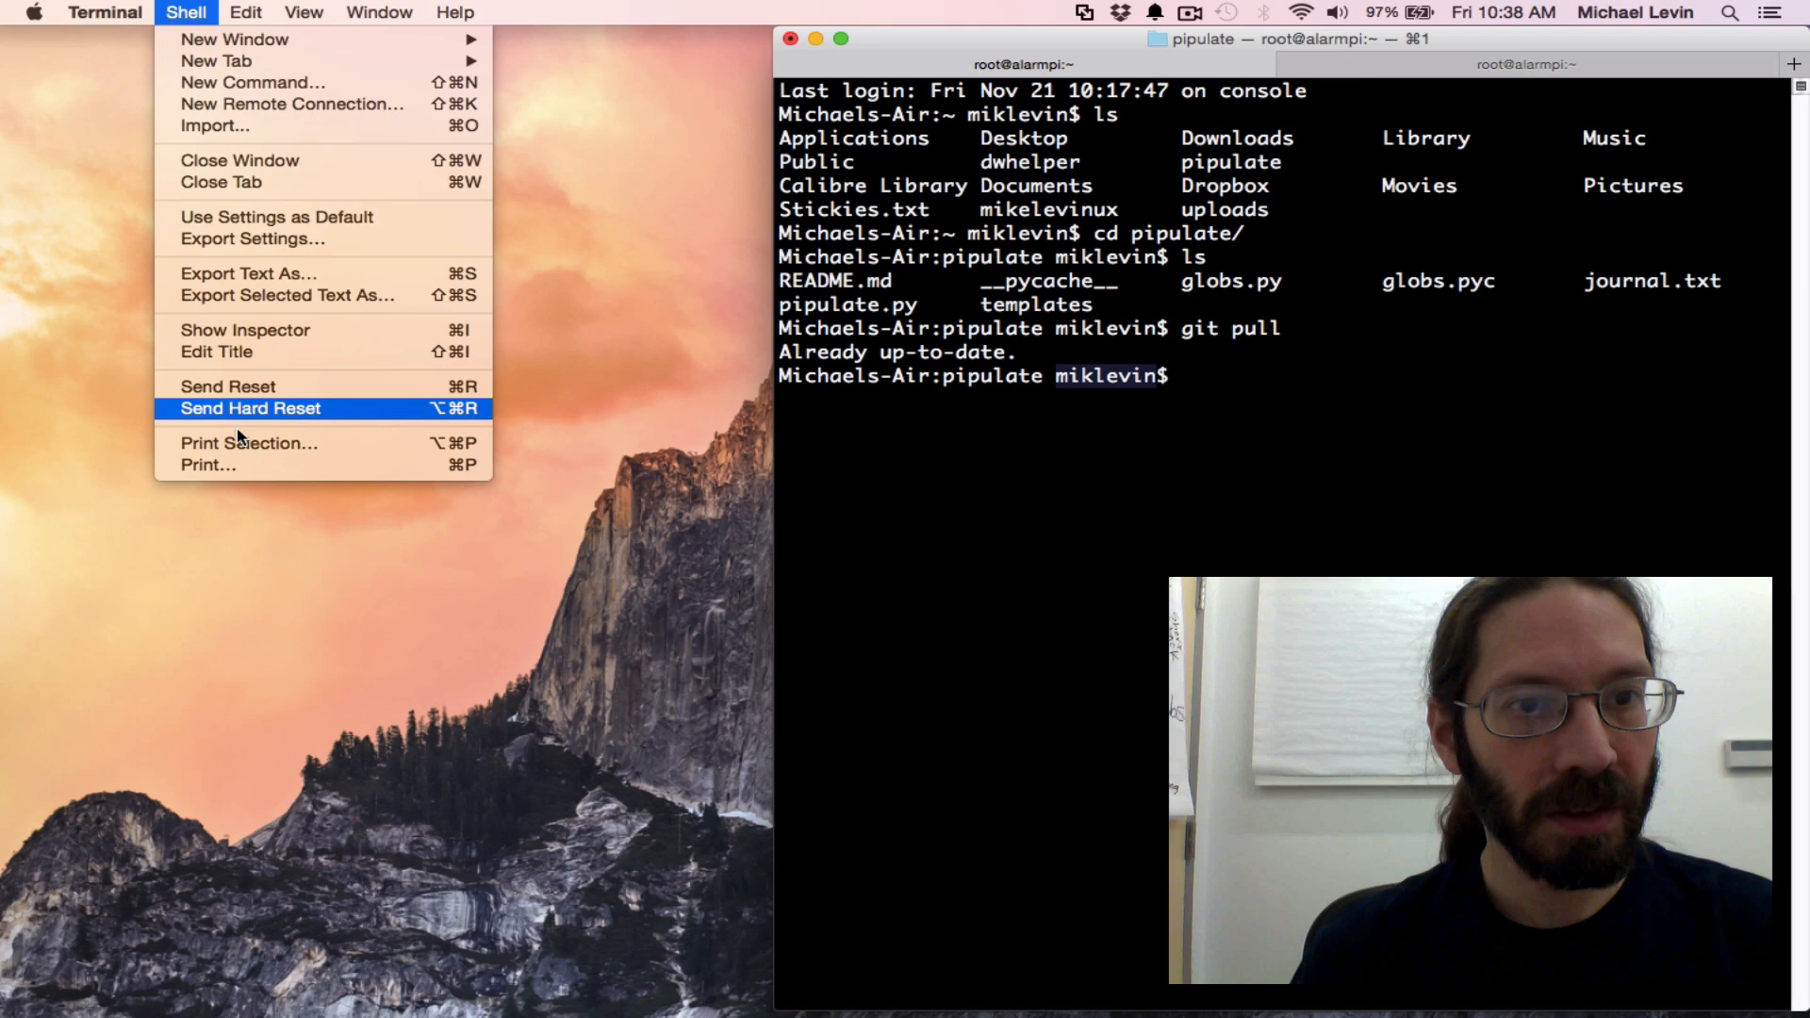
mouse_move(252, 239)
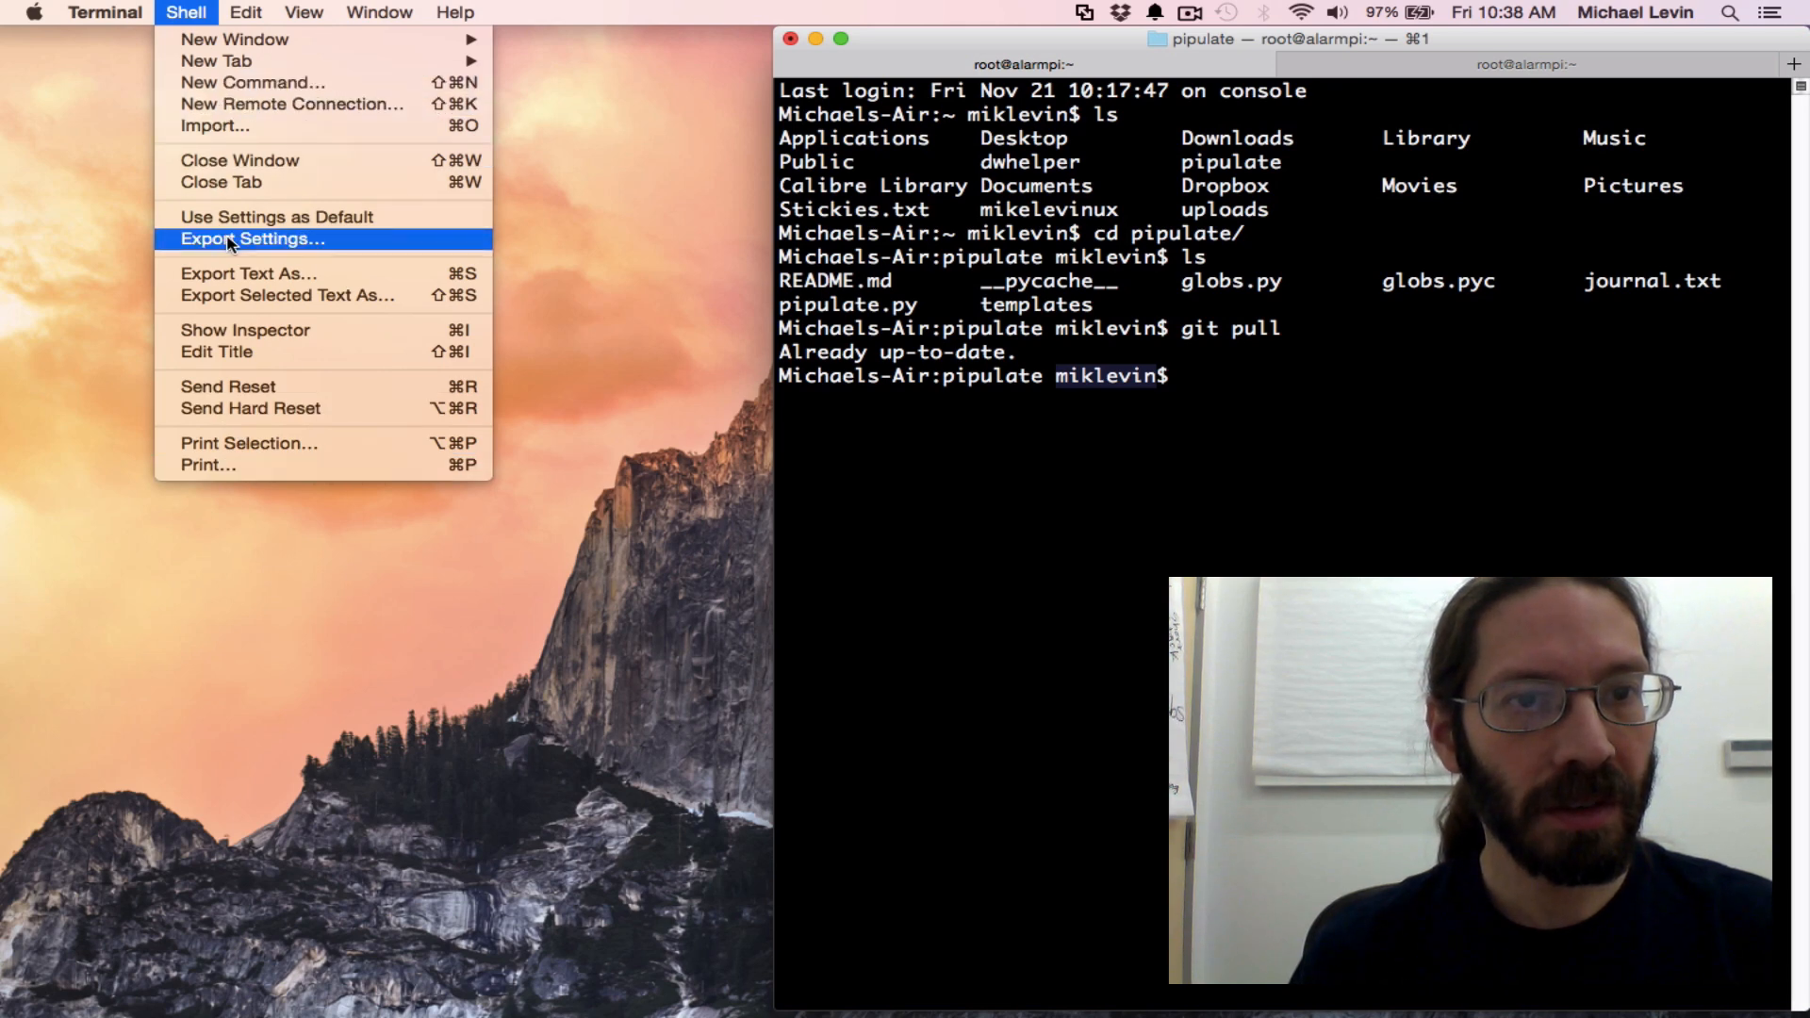
left_click(243, 13)
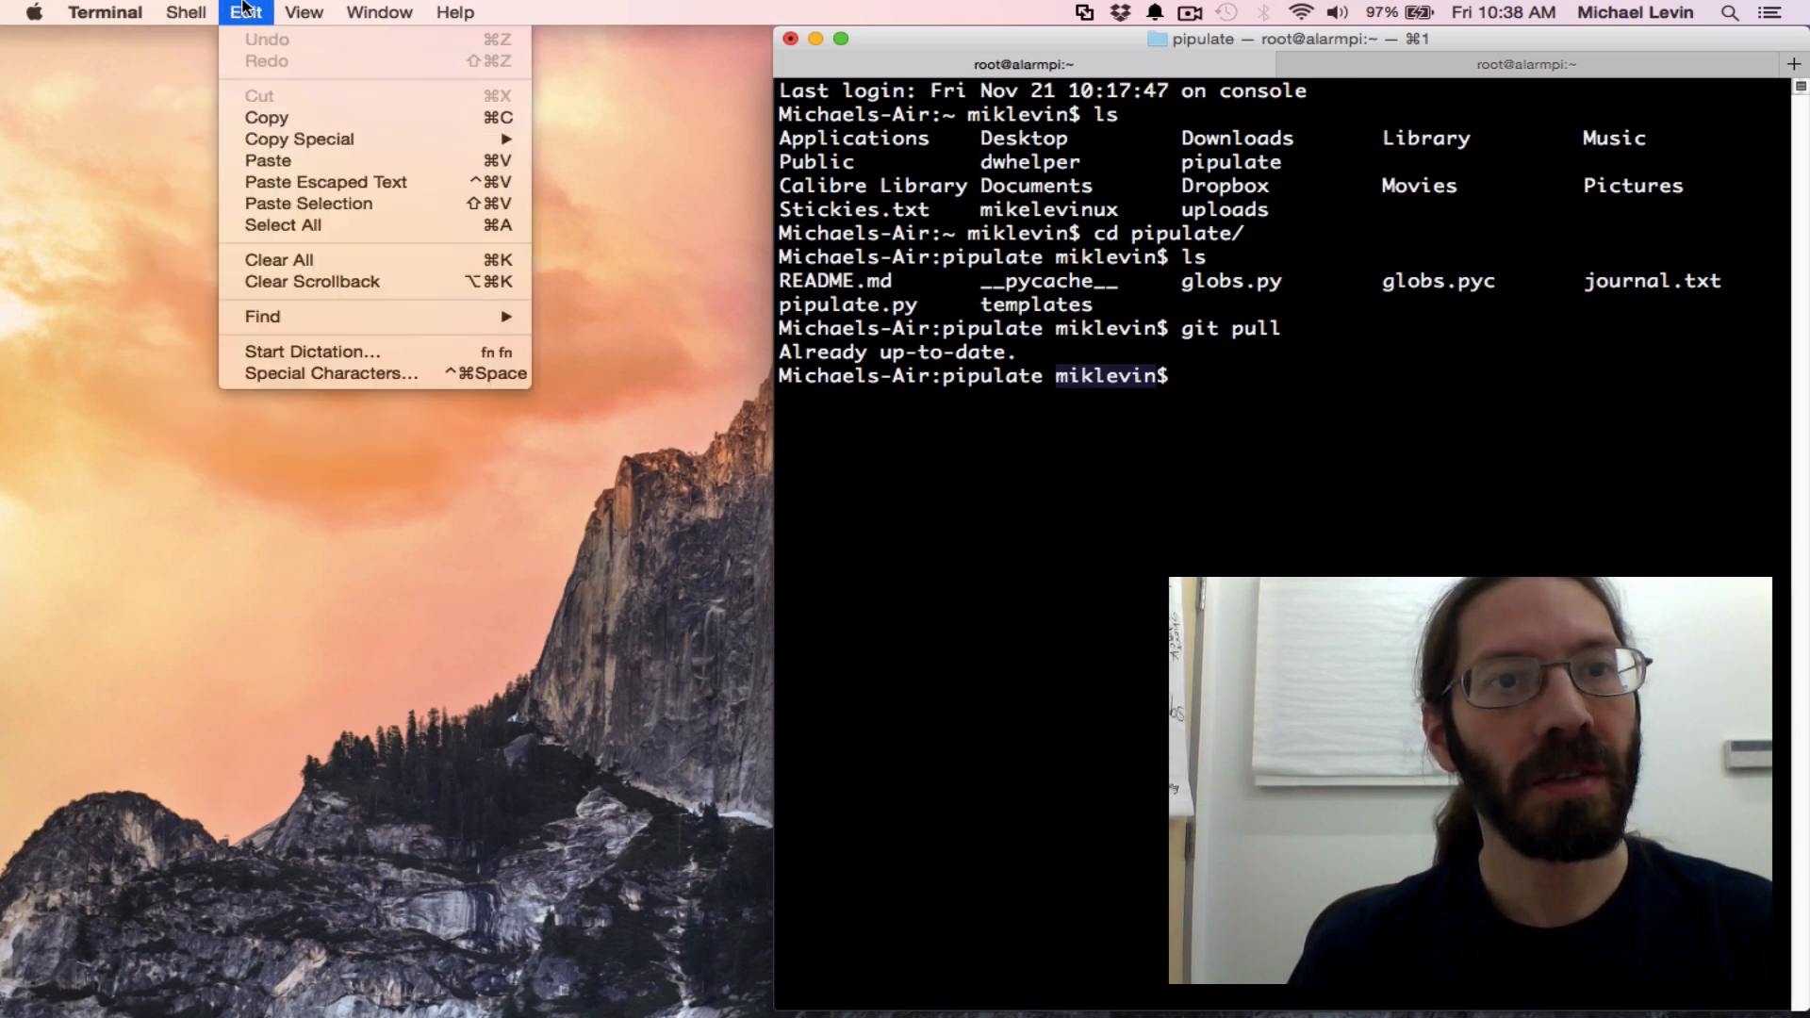
left_click(304, 11)
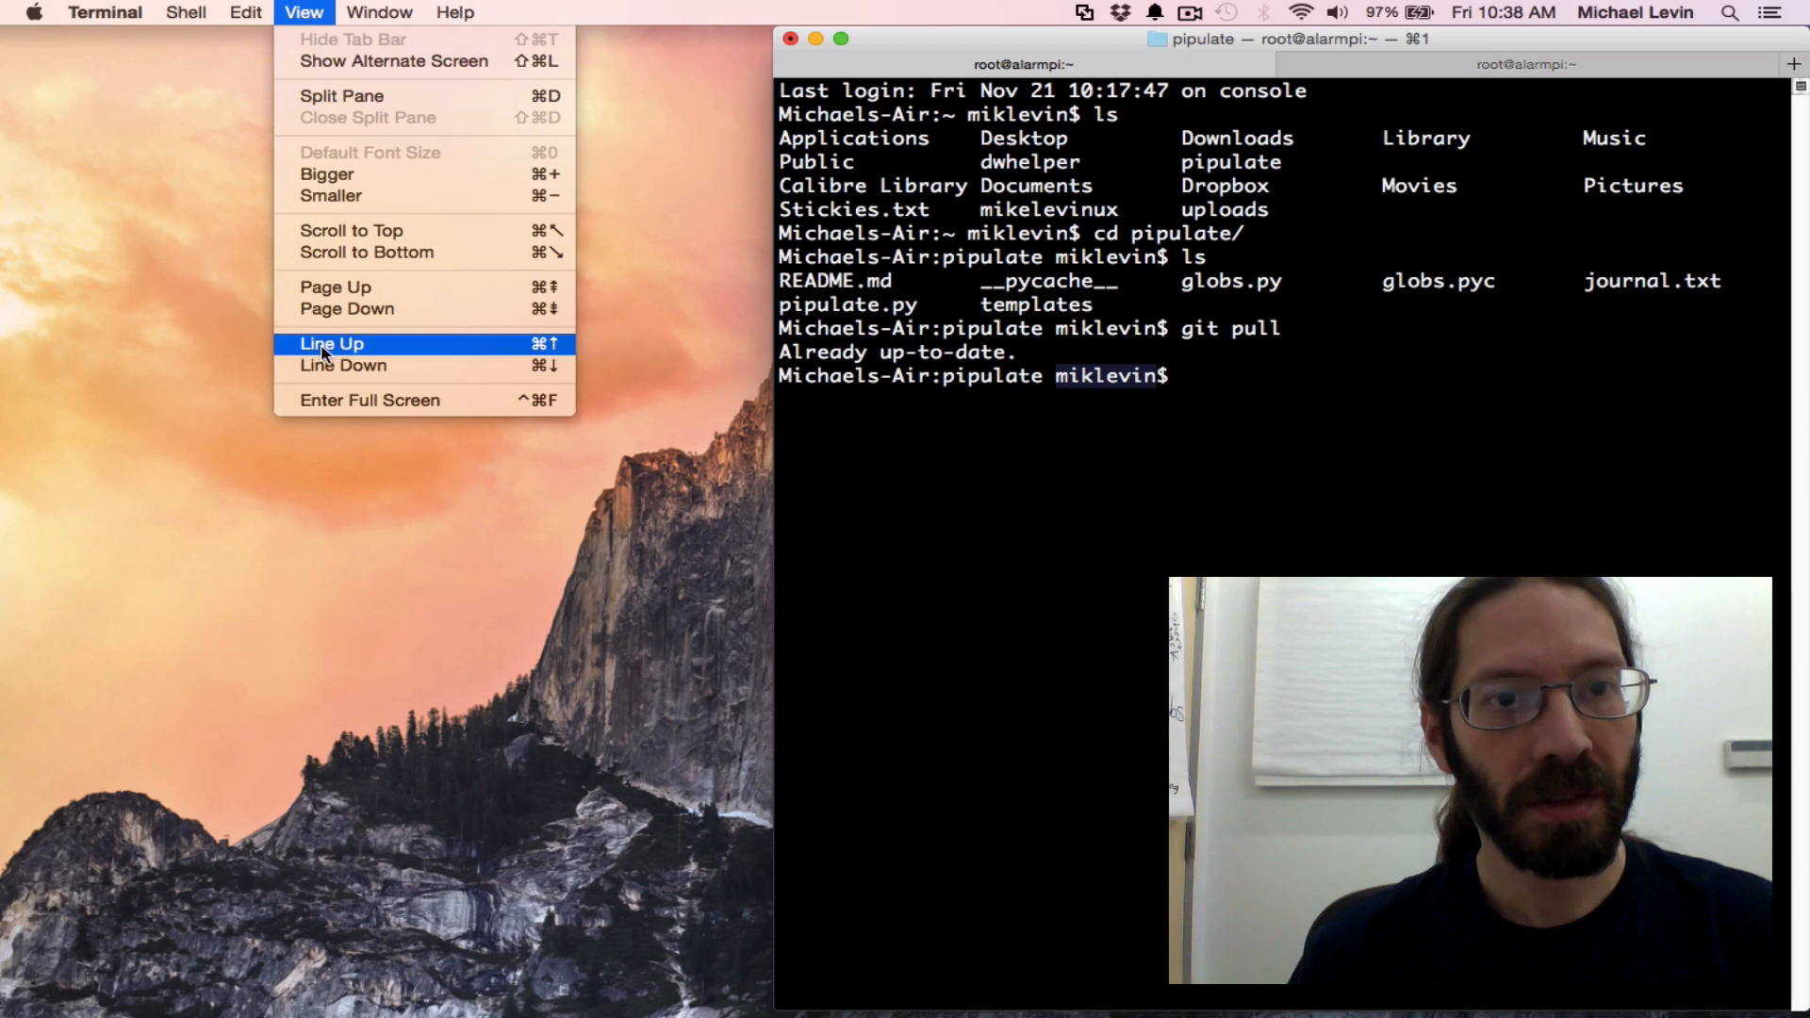
left_click(380, 11)
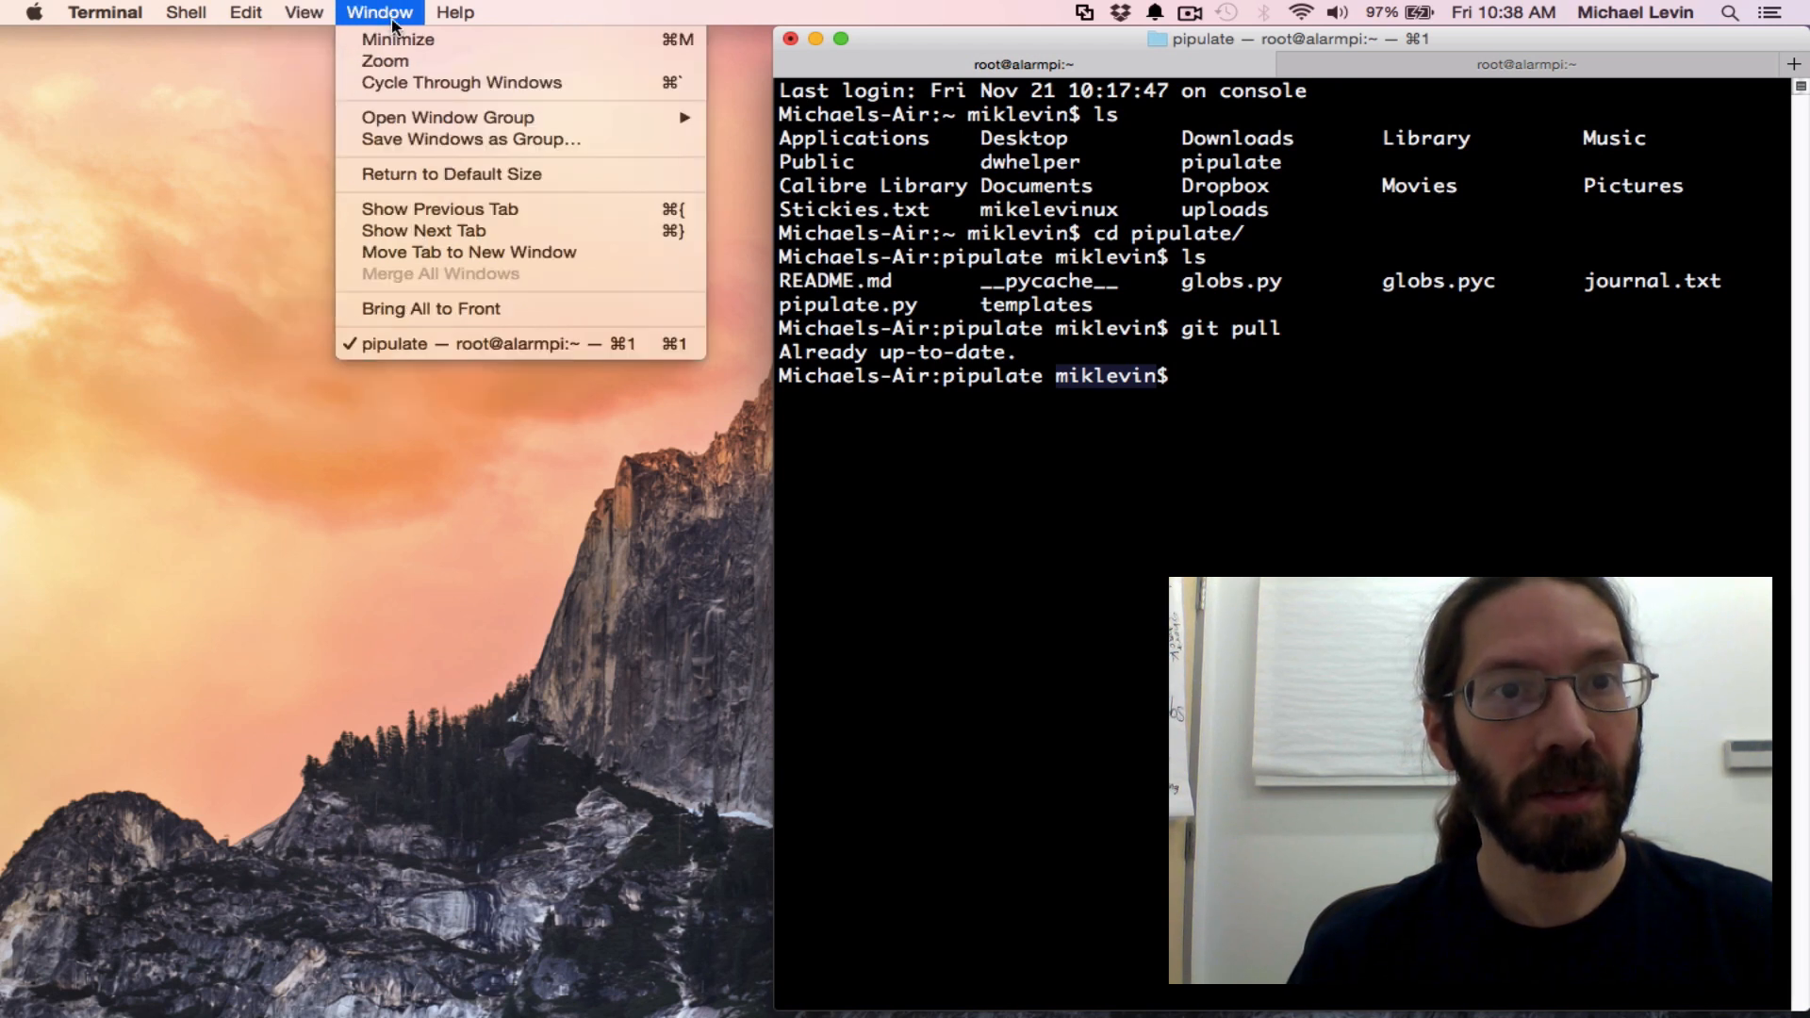
mouse_move(430, 308)
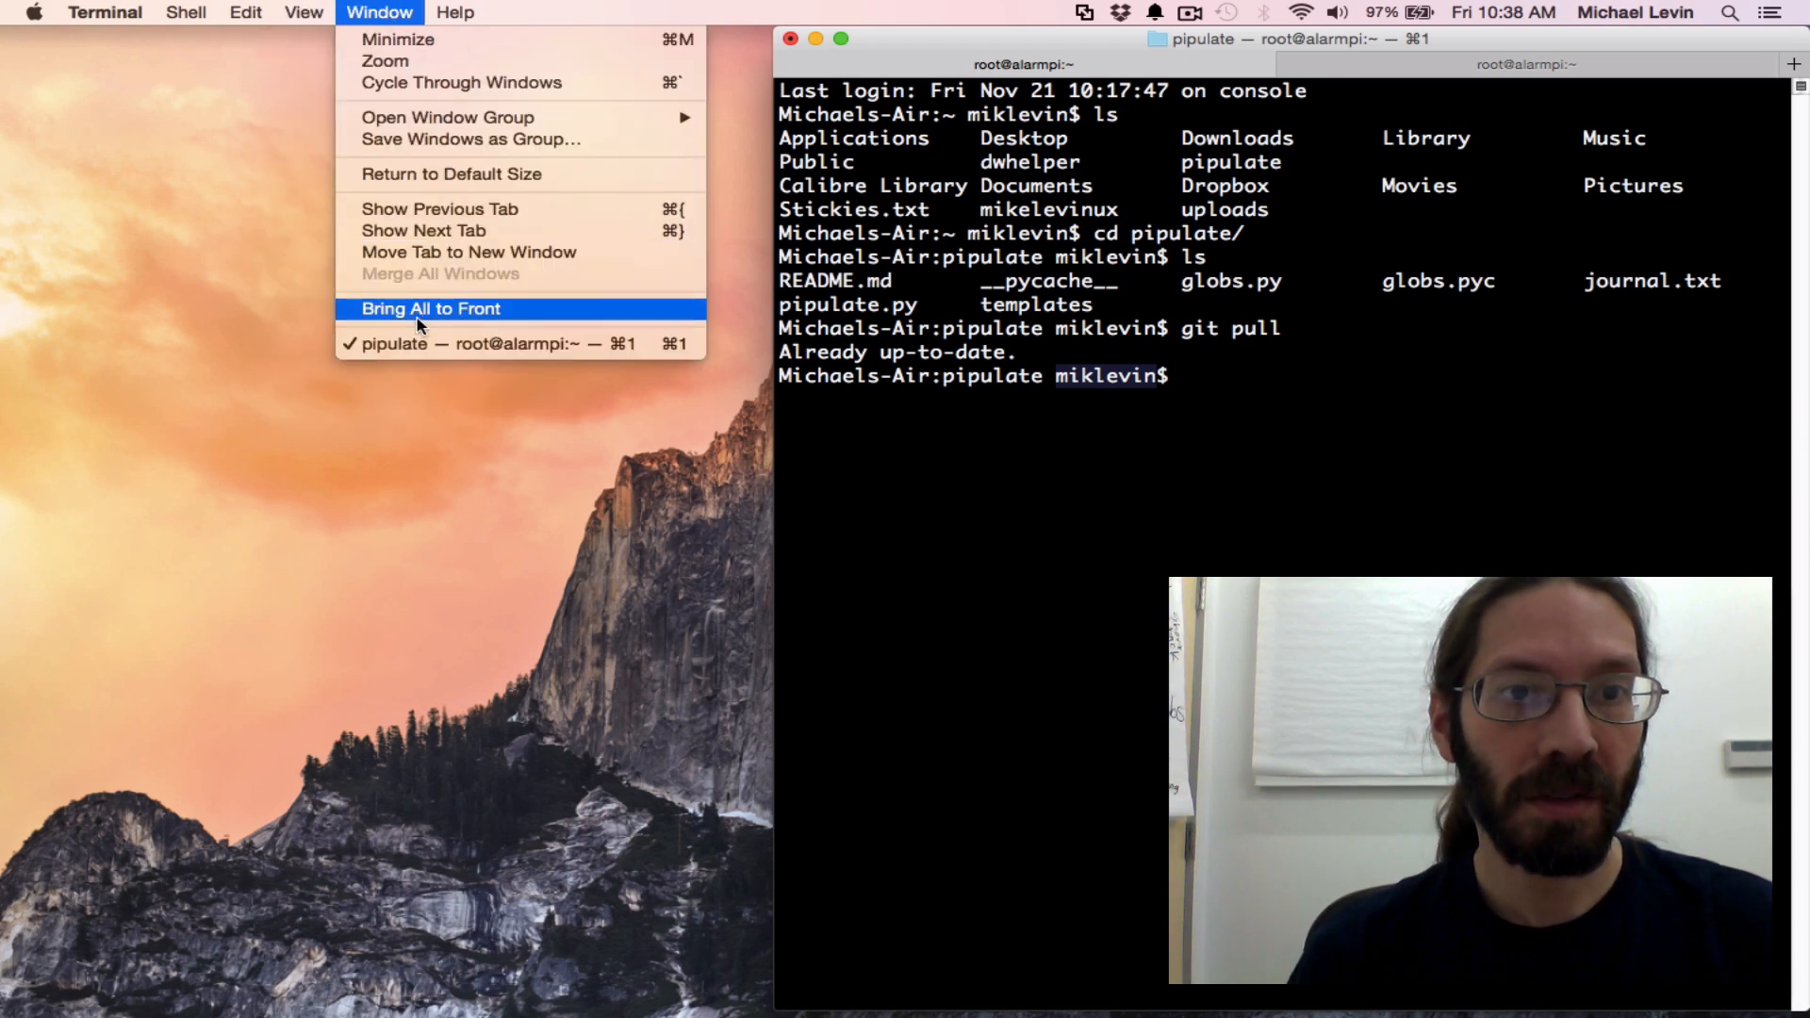
left_click(104, 12)
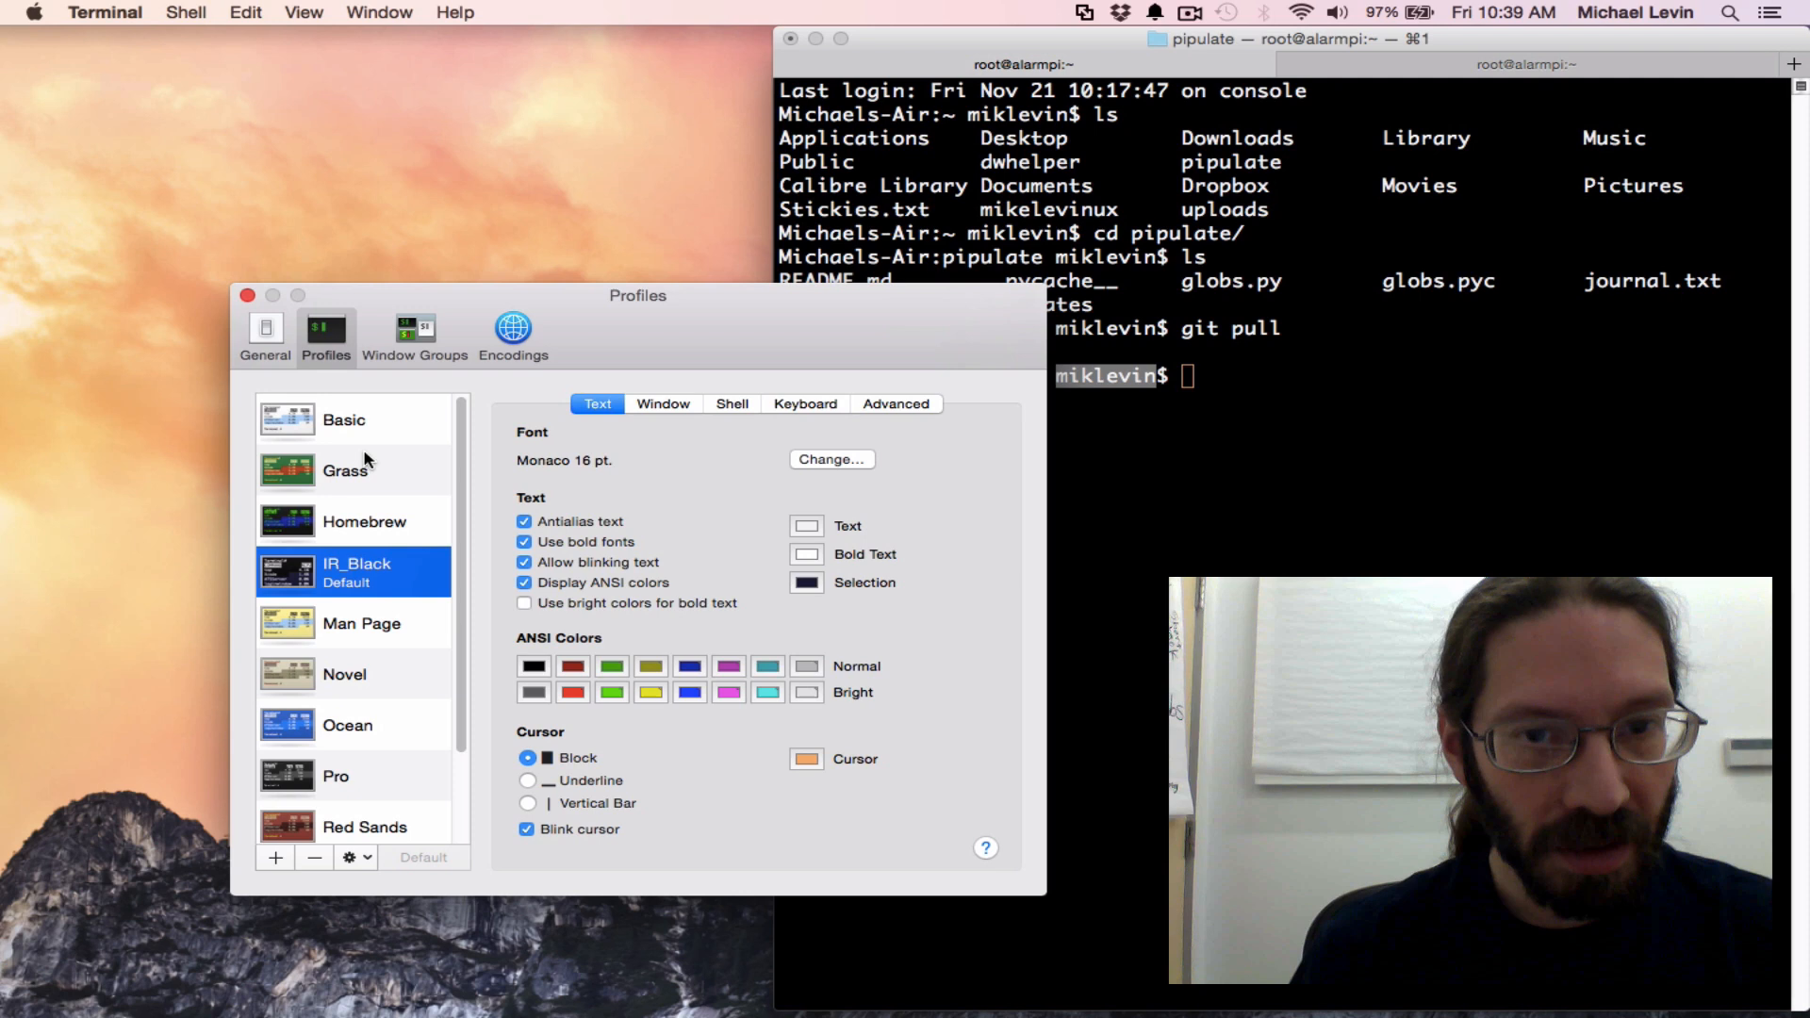
mouse_move(622, 418)
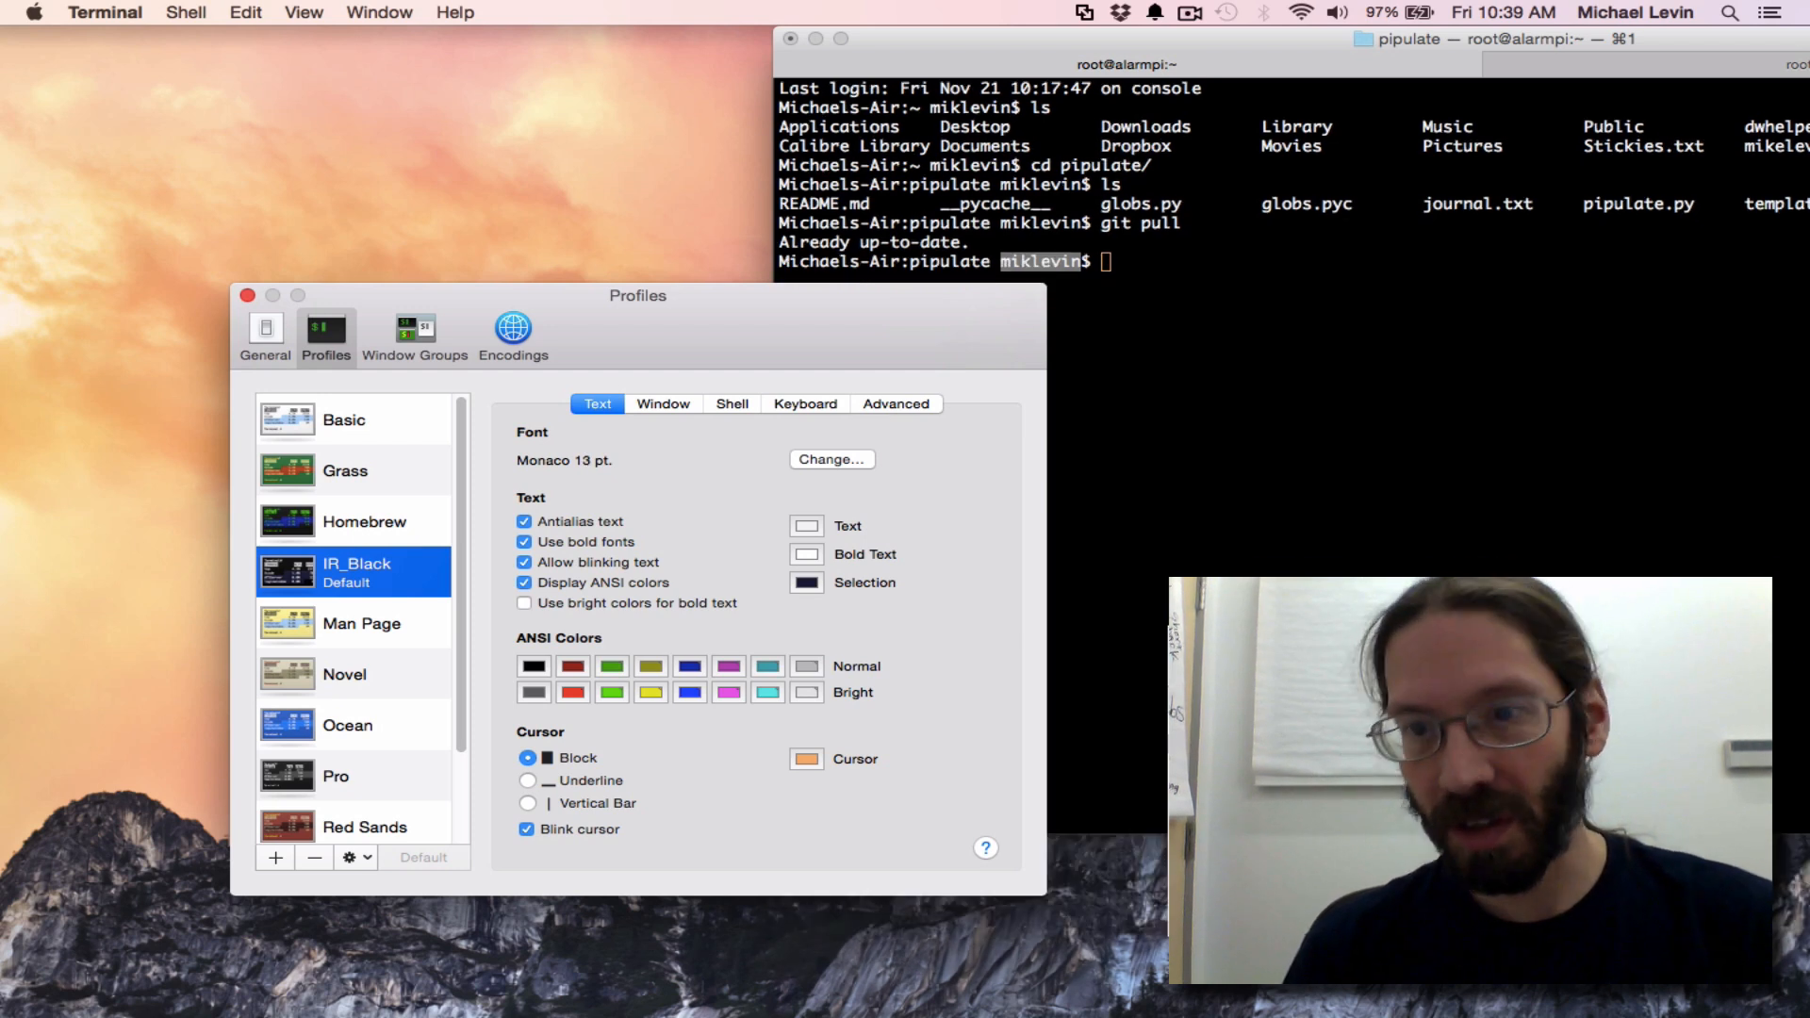
Preview the Homebrew profile, return to IR_Black, browse menus, then close Preferences
left_click(363, 520)
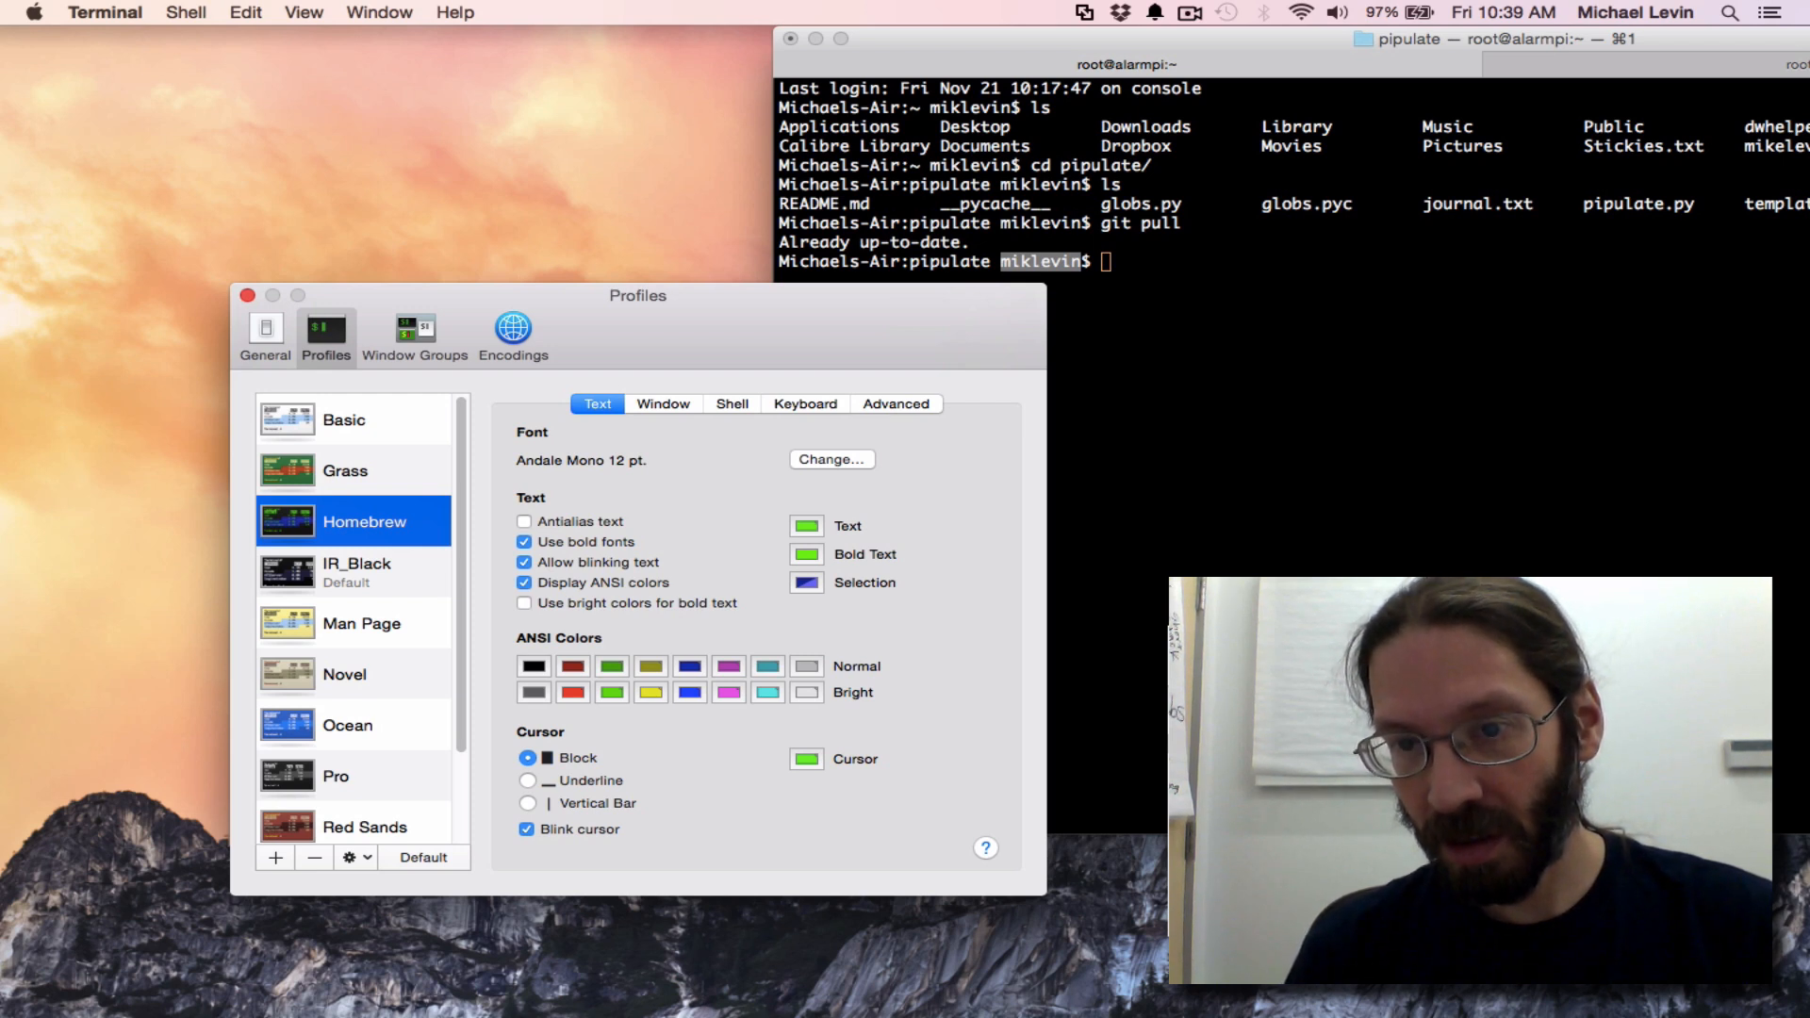
left_click(354, 572)
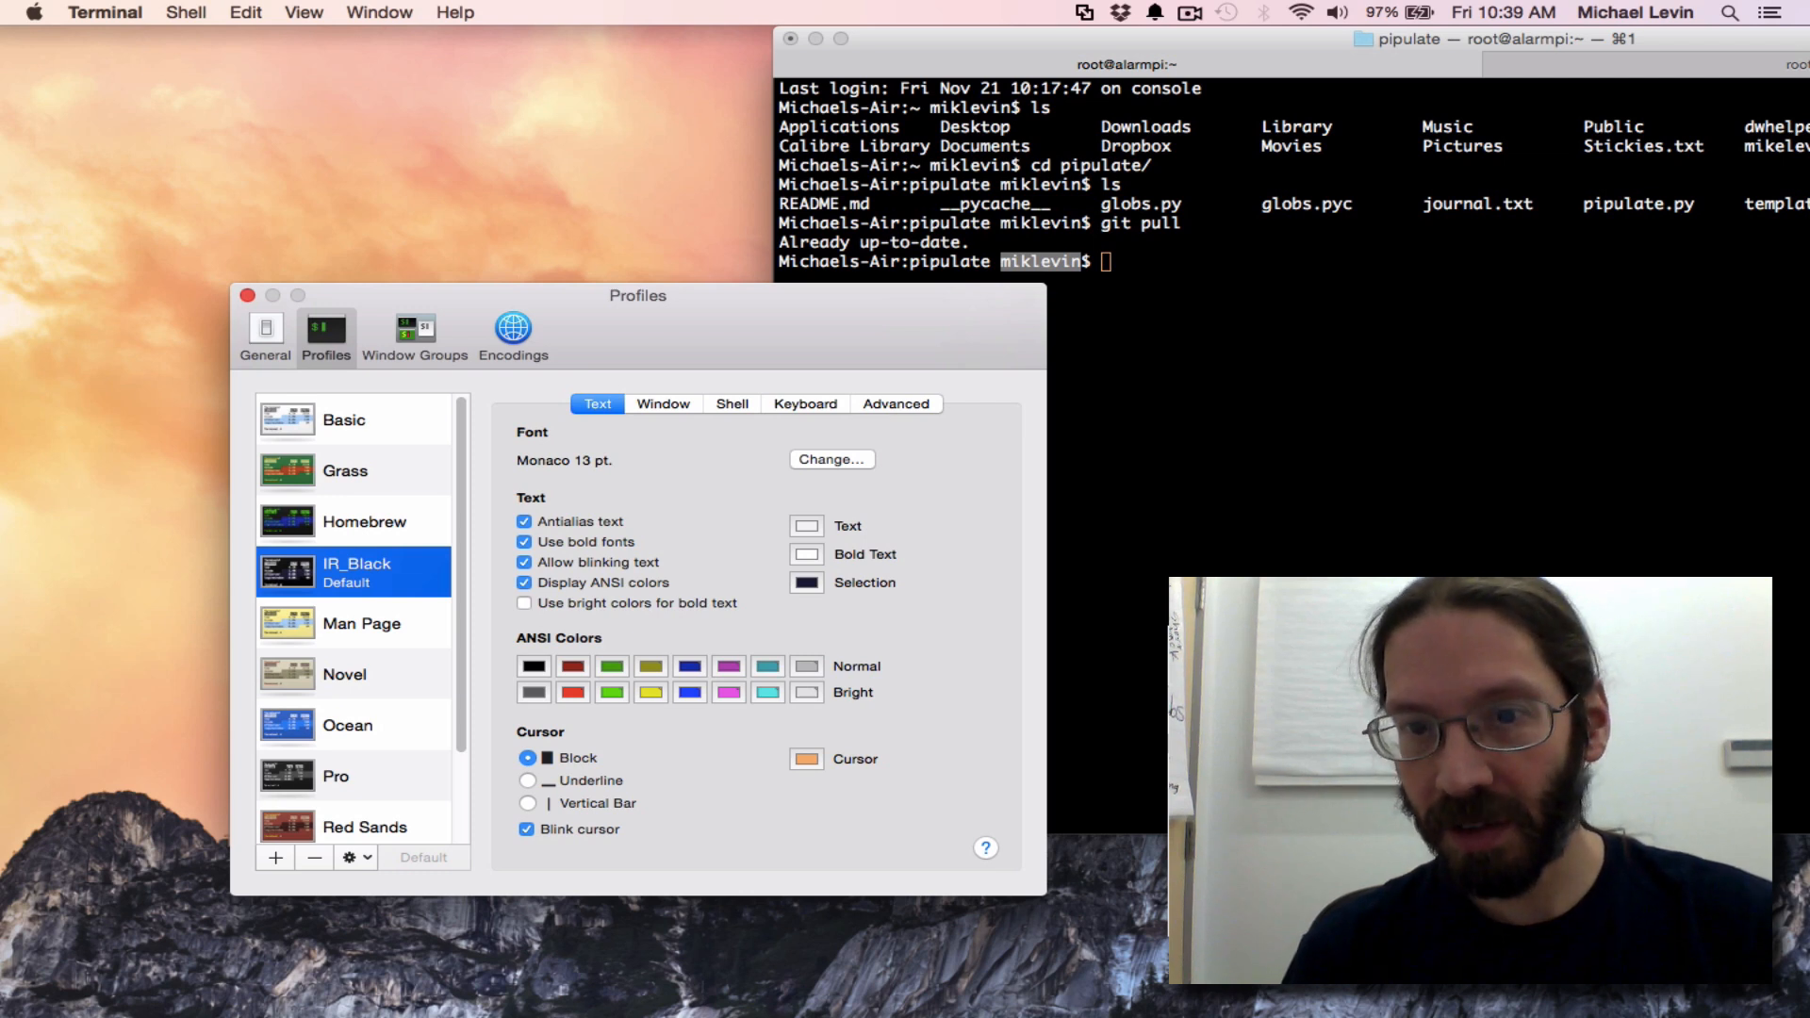
mouse_move(537, 433)
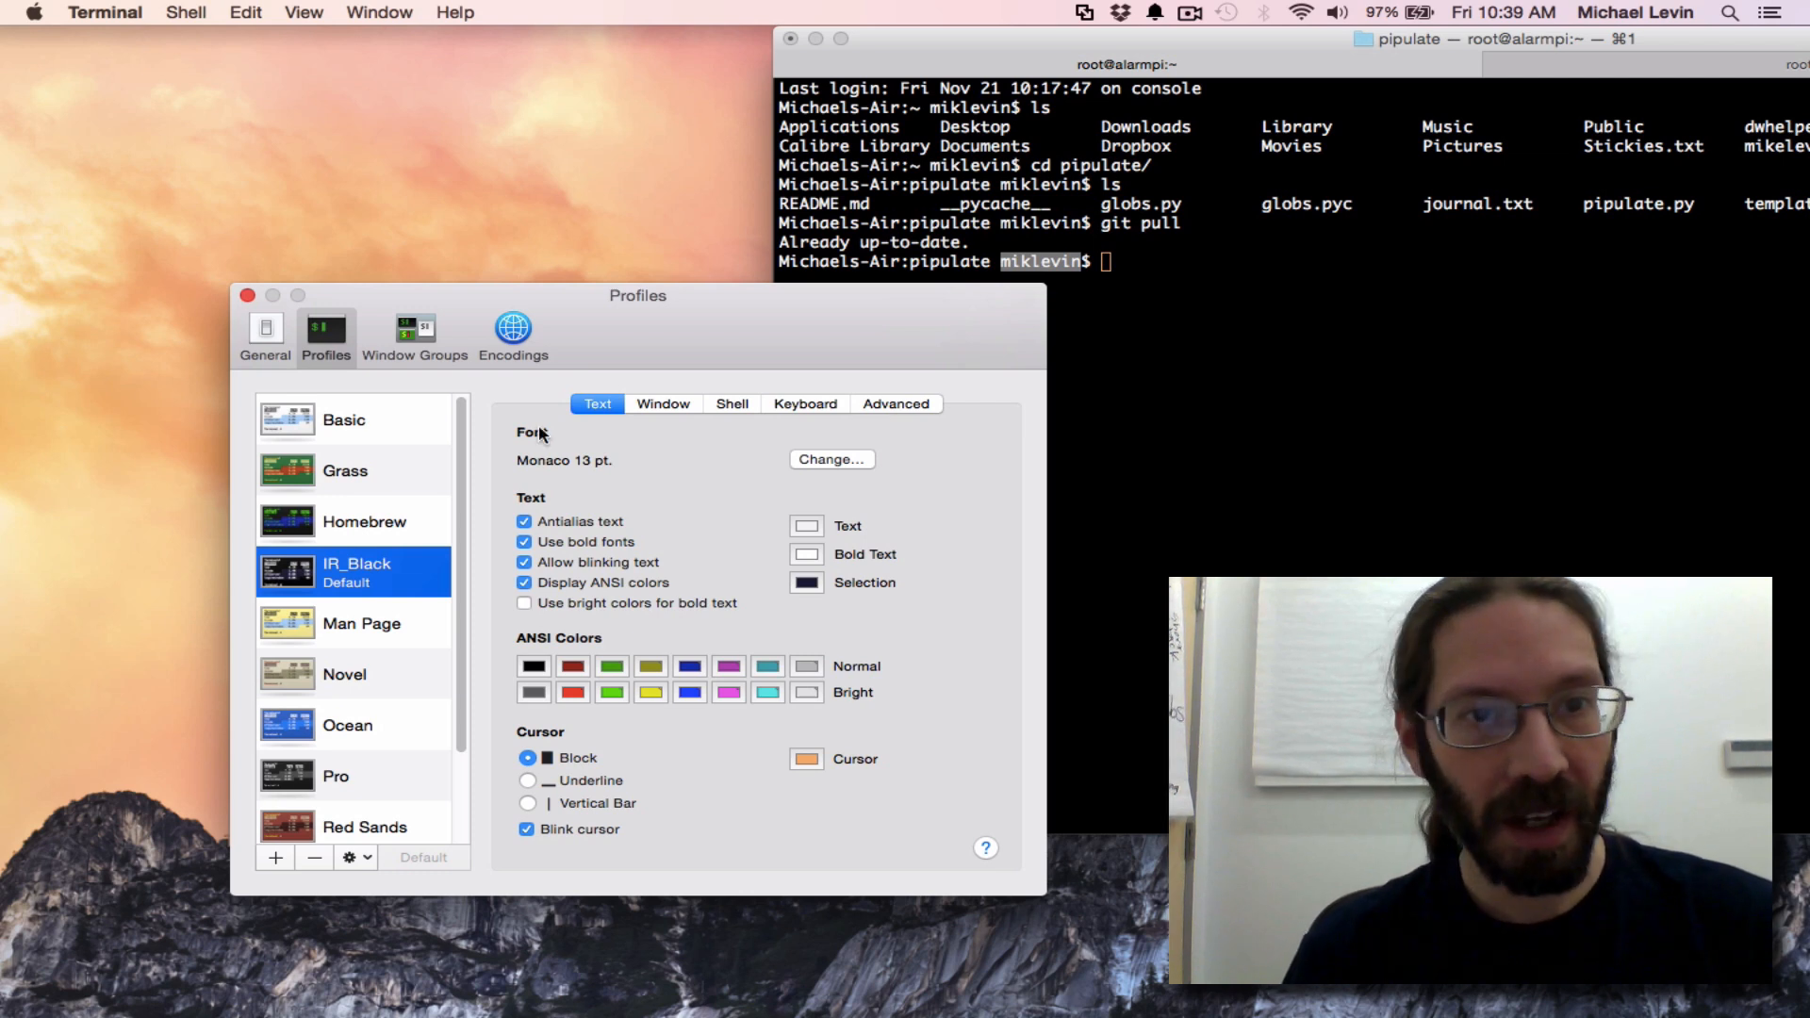
left_click(104, 12)
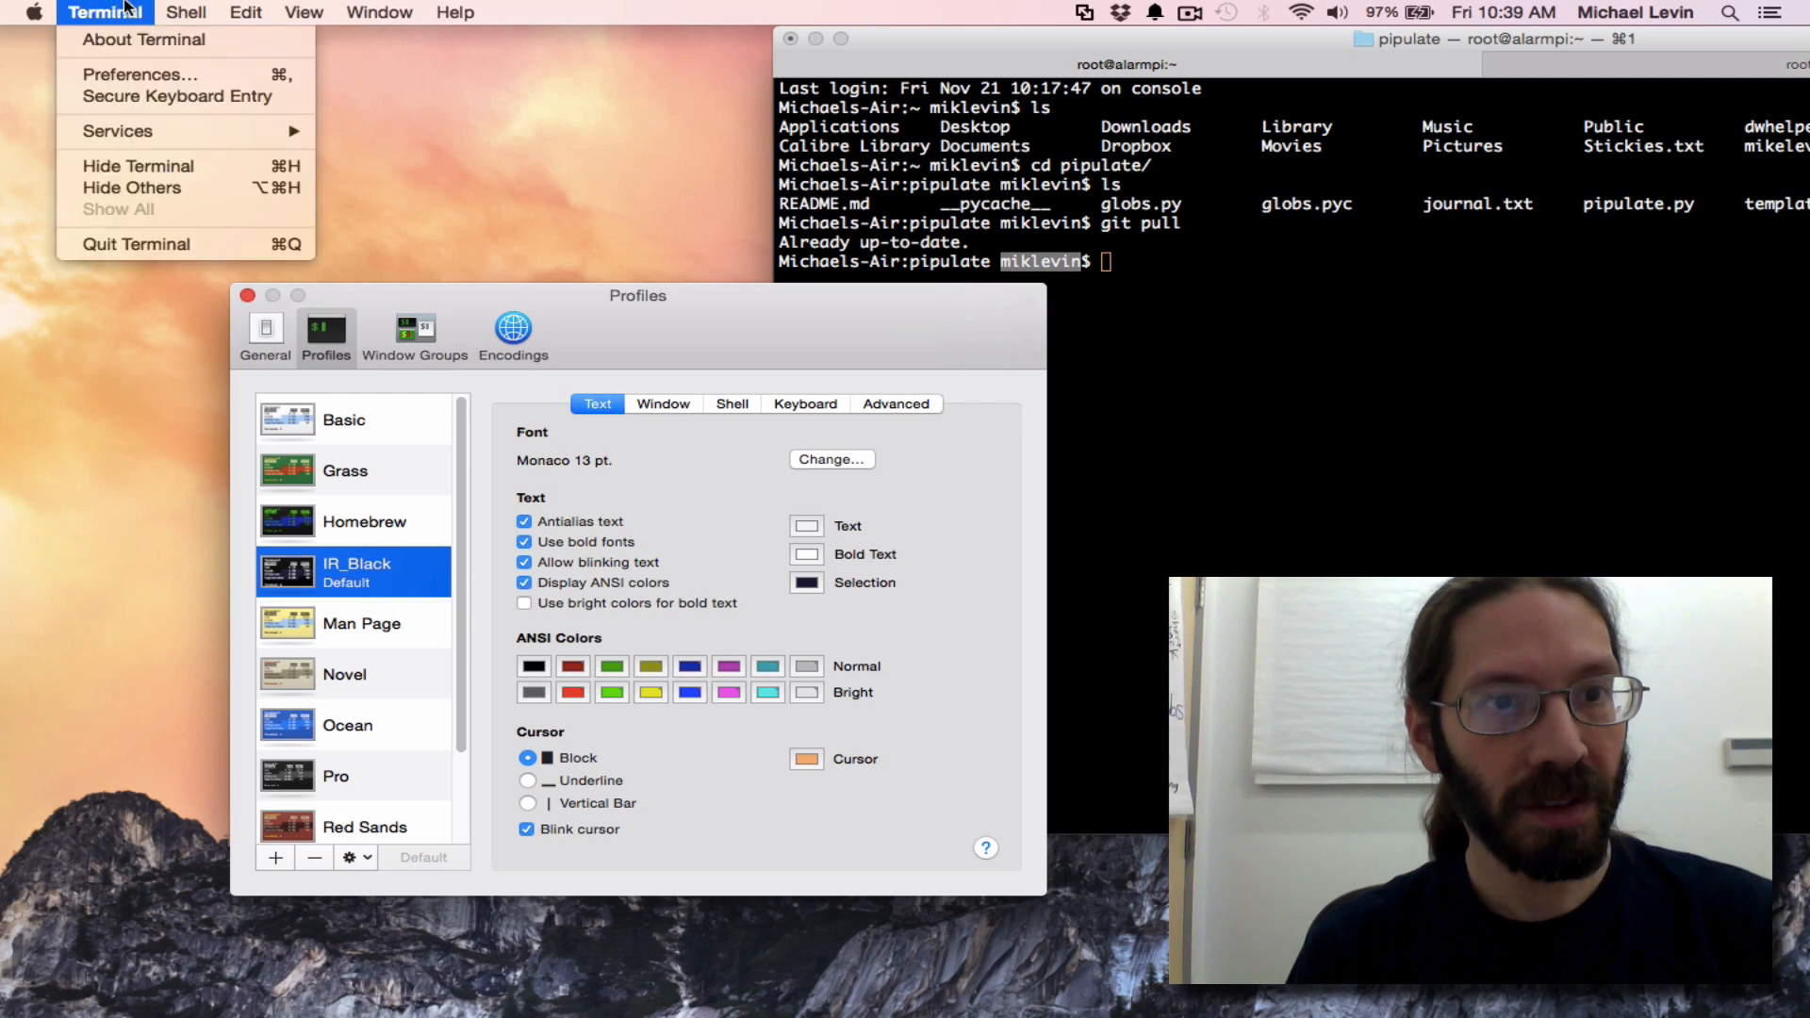
left_click(185, 12)
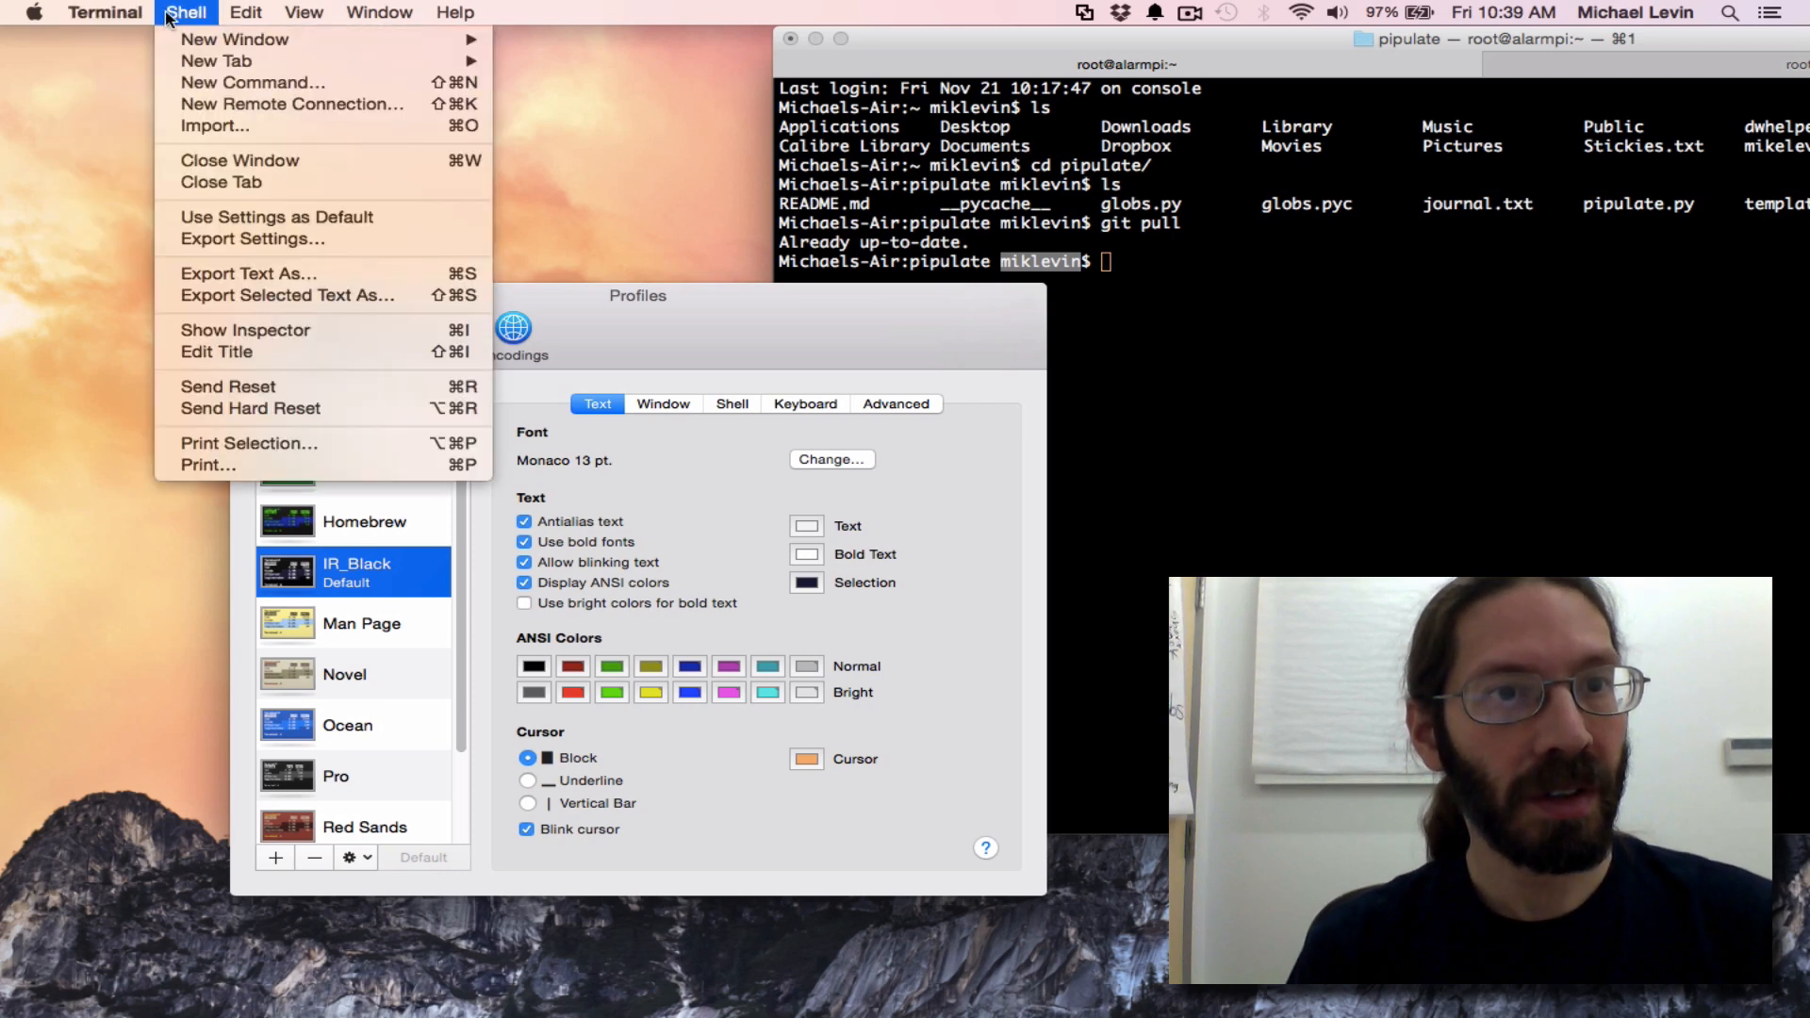
mouse_move(252, 239)
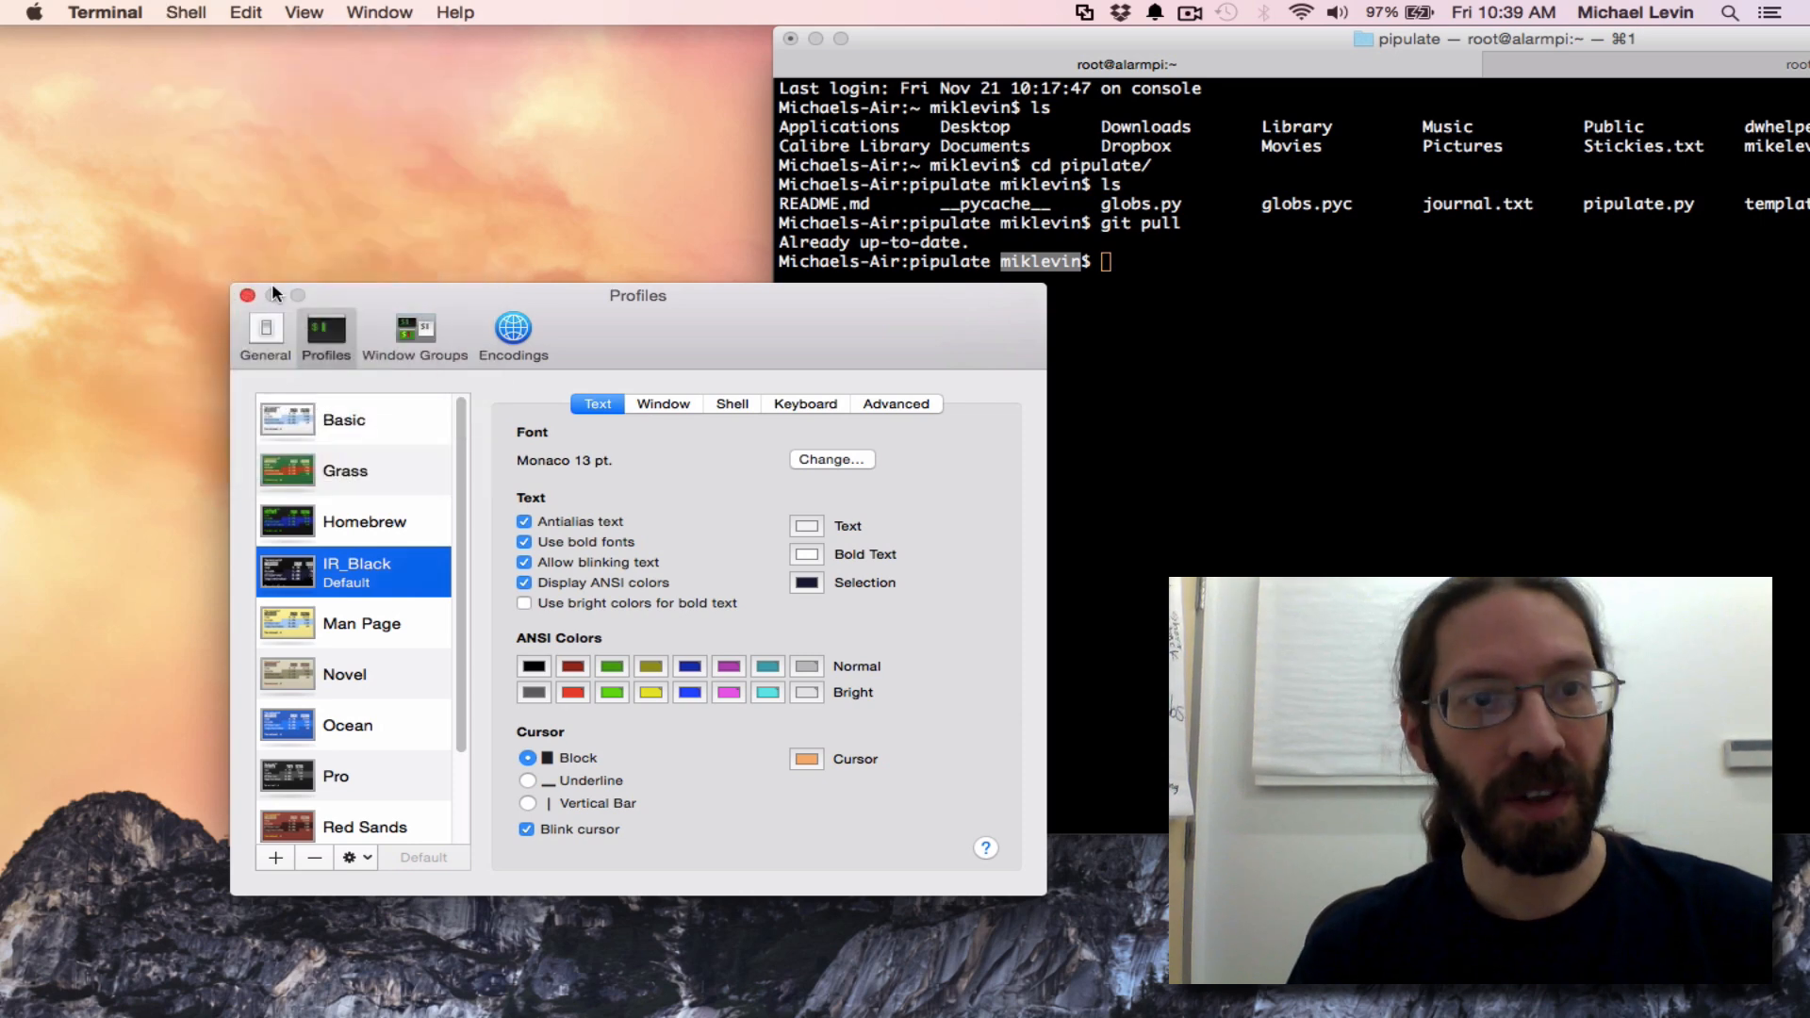
left_click(246, 295)
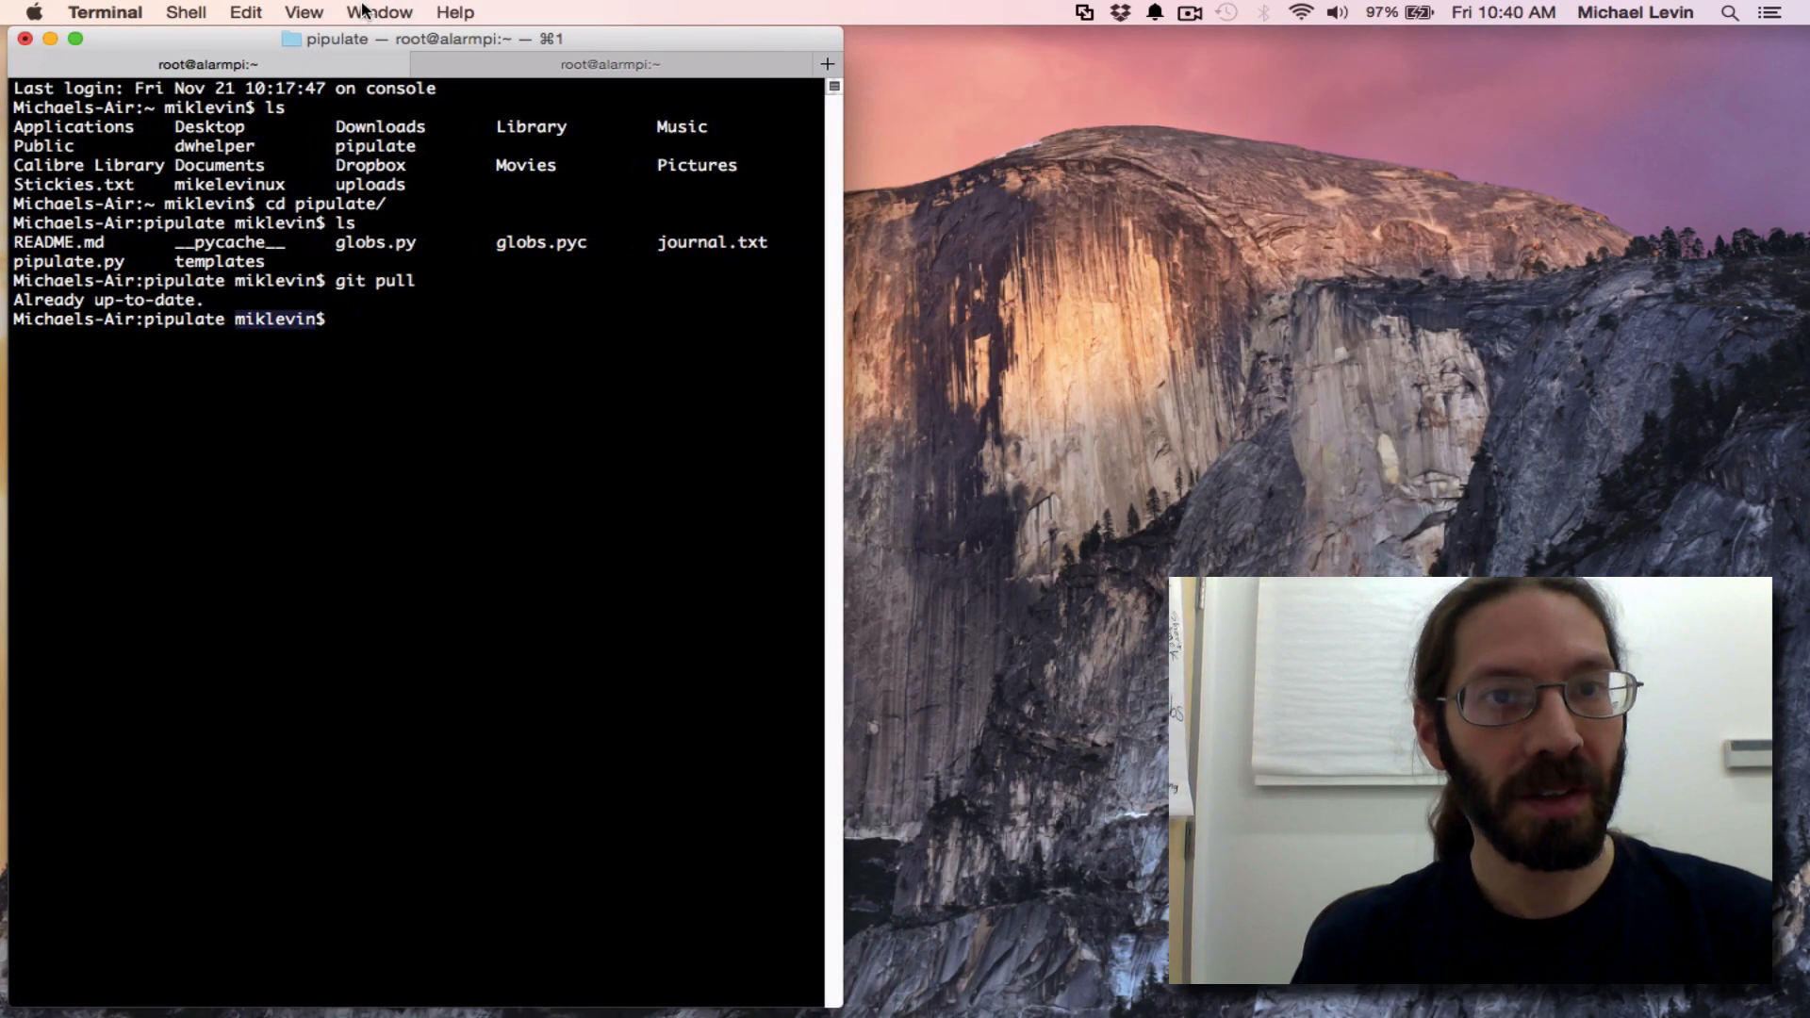
Move the pipulate.py server tab into its own Terminal window
left_click(186, 11)
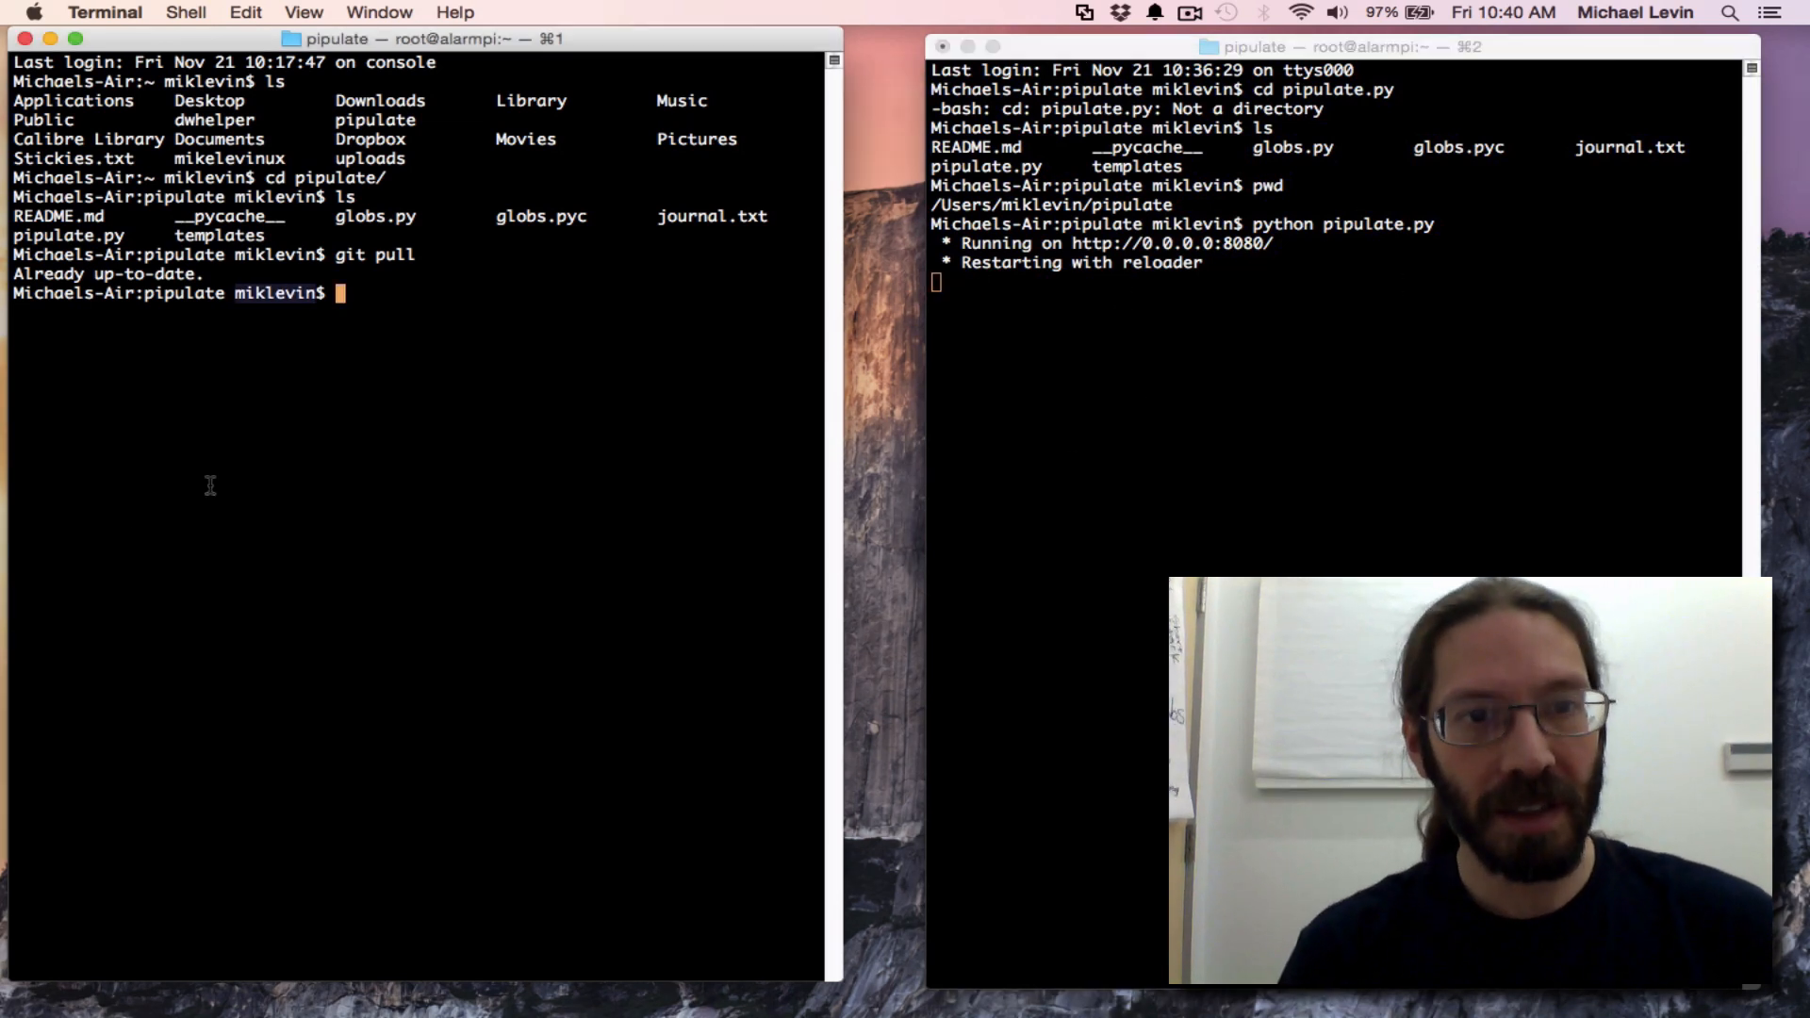
Run 'vim pipulate.py' in the left Terminal window
type("vim")
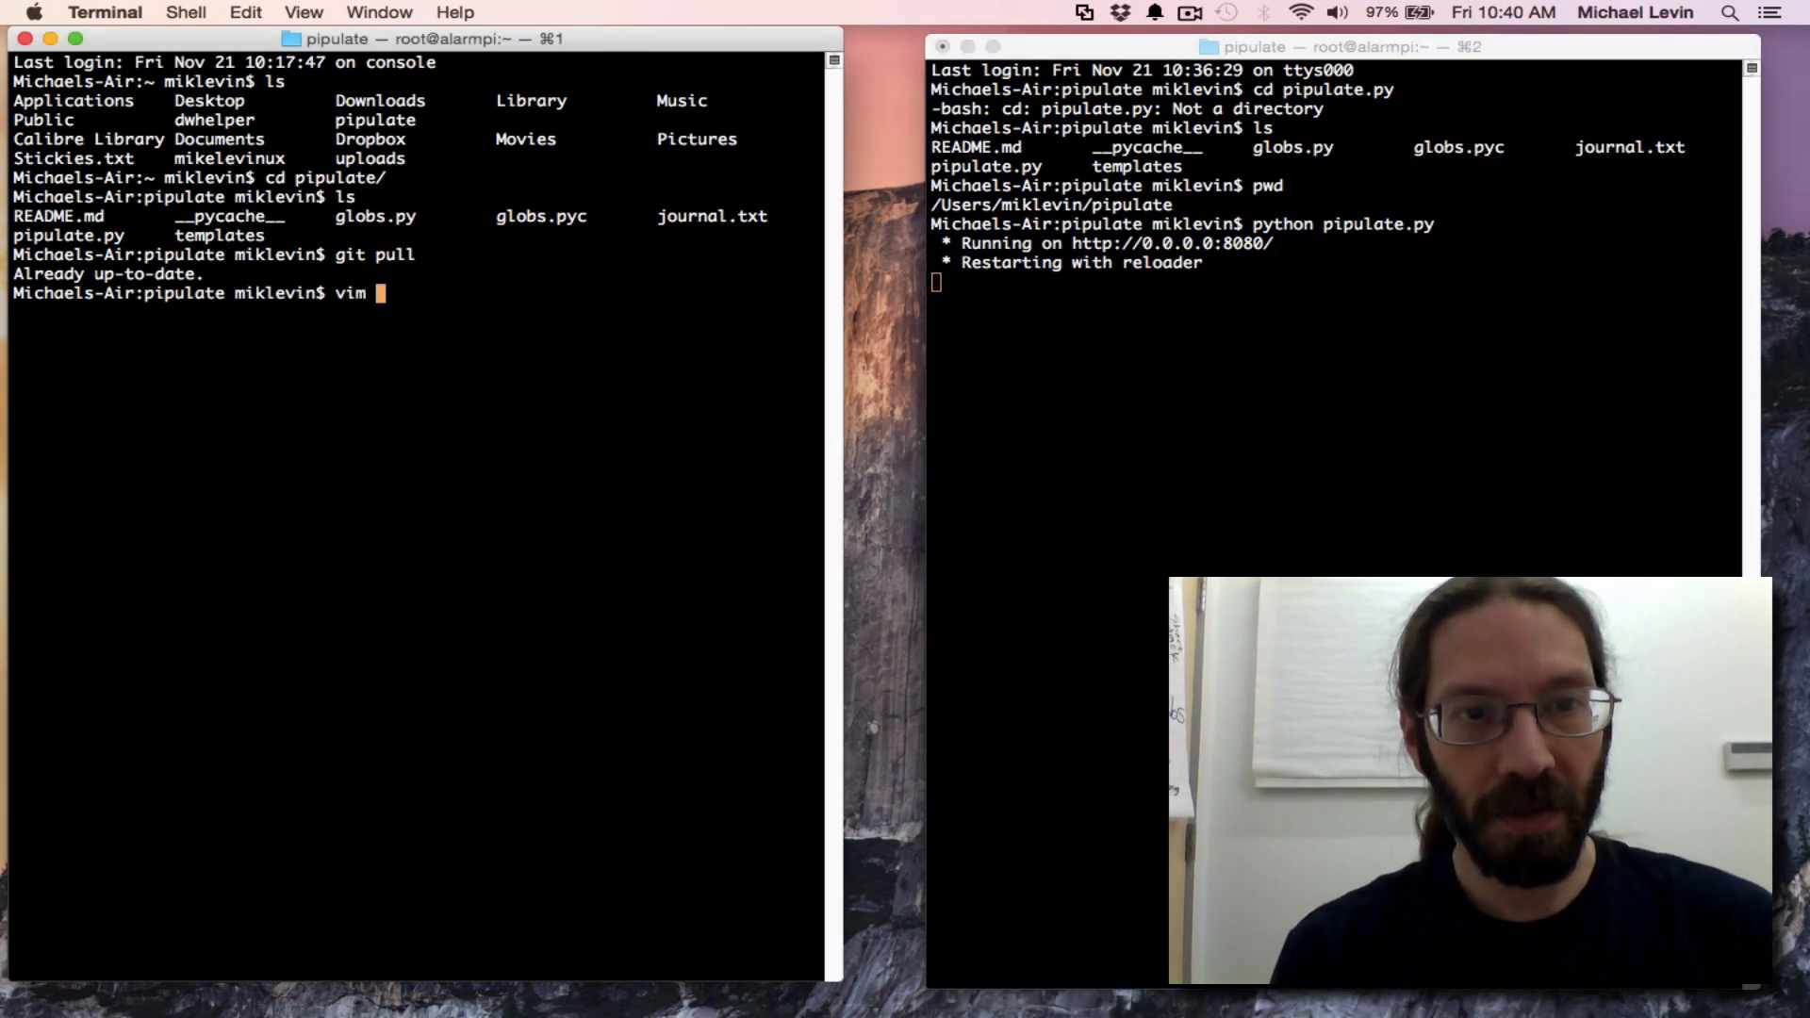
type("ipu")
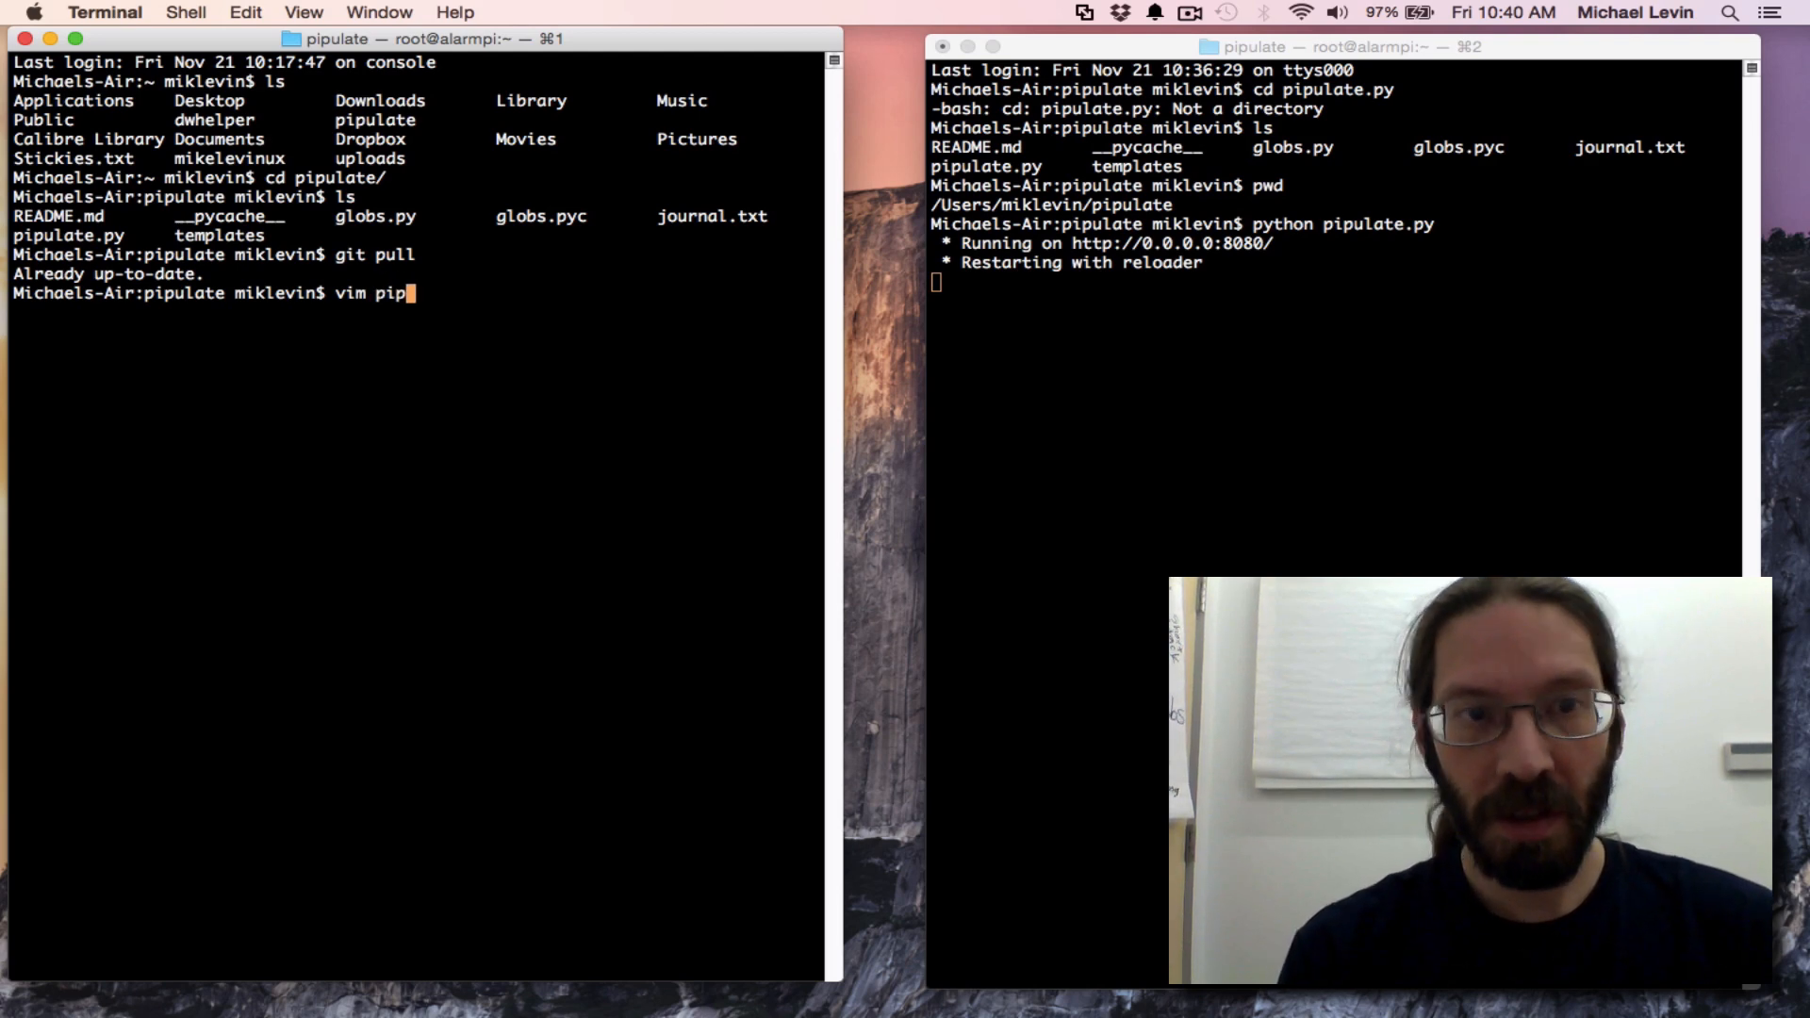
key("Return")
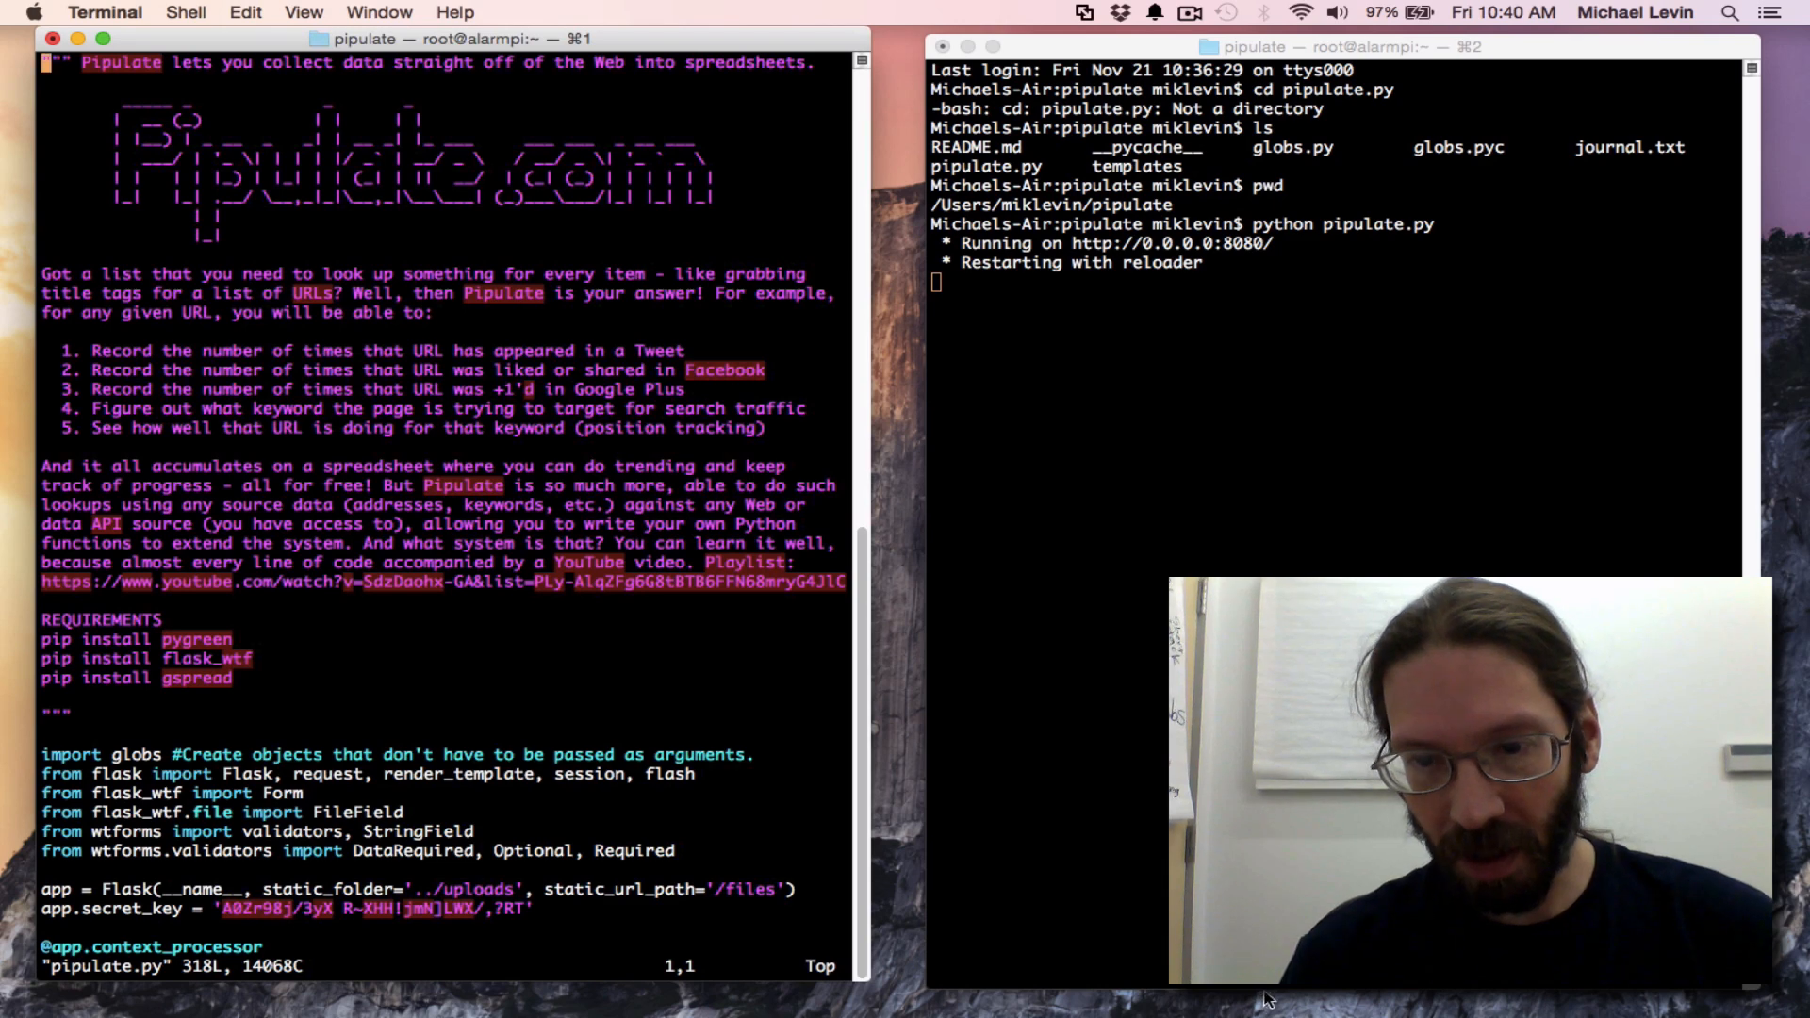
mouse_move(1788, 991)
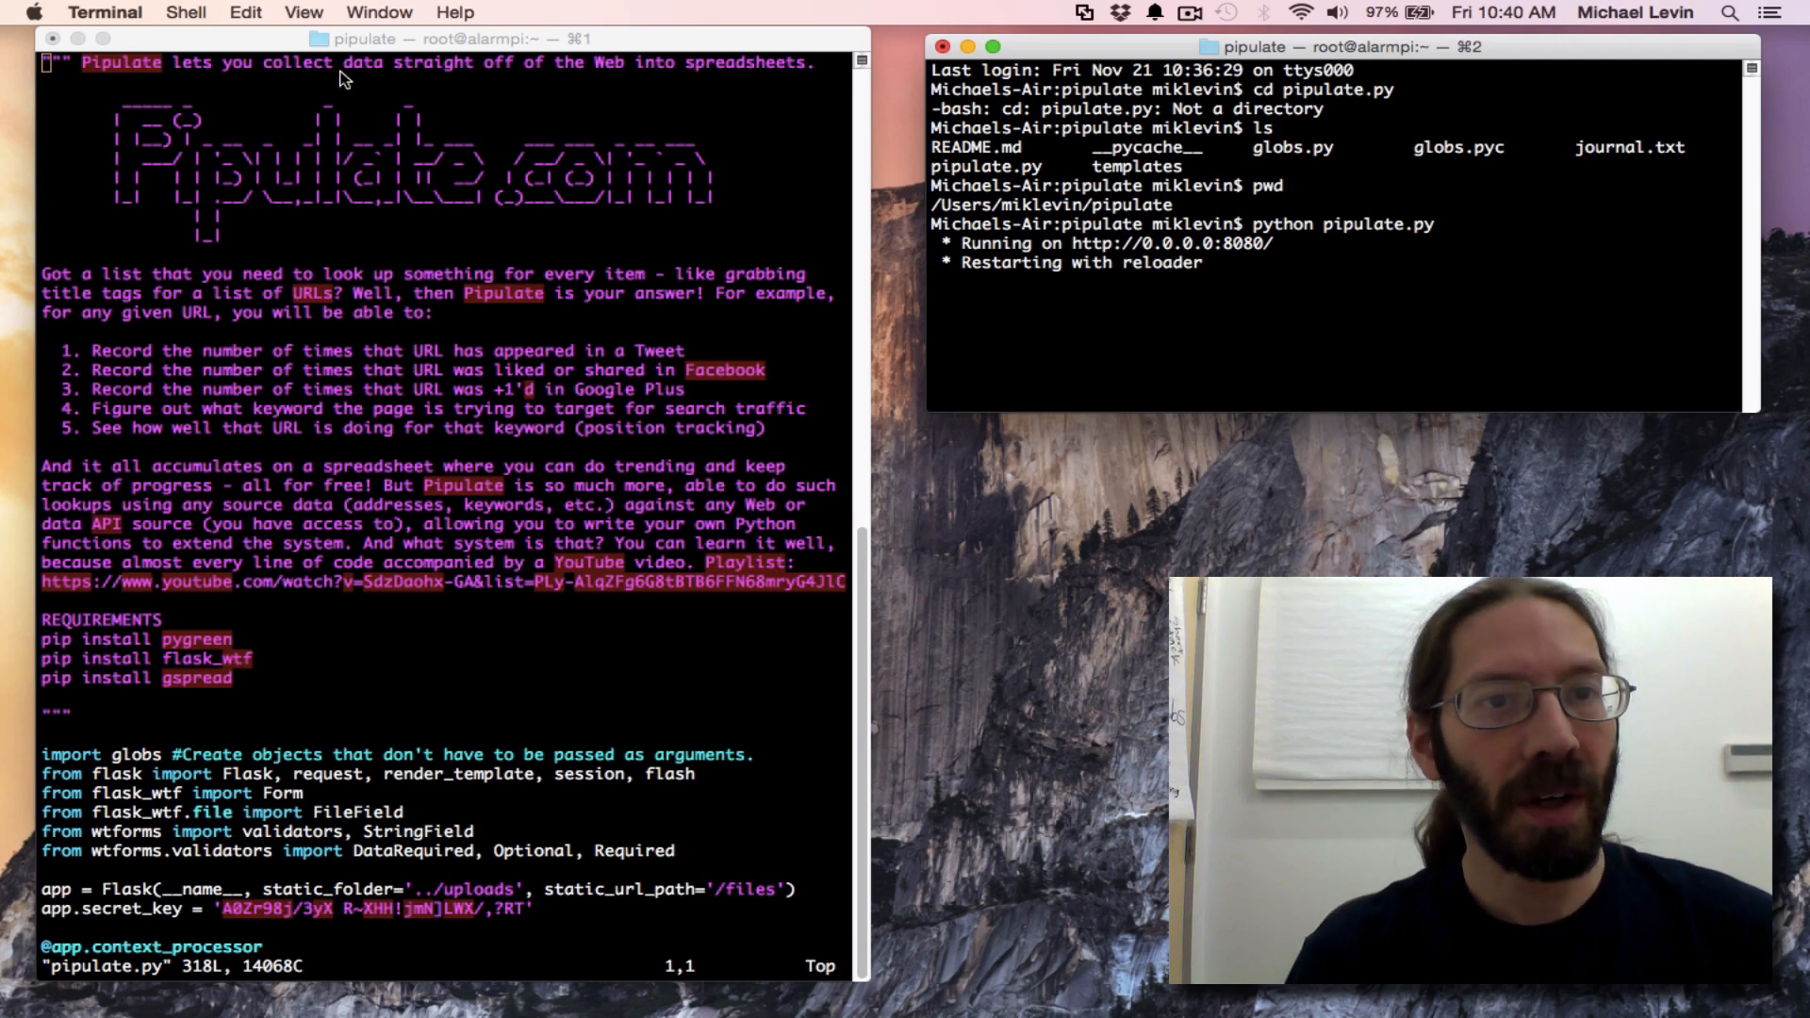
Look for the new-window command and close the stray Finder window
left_click(185, 12)
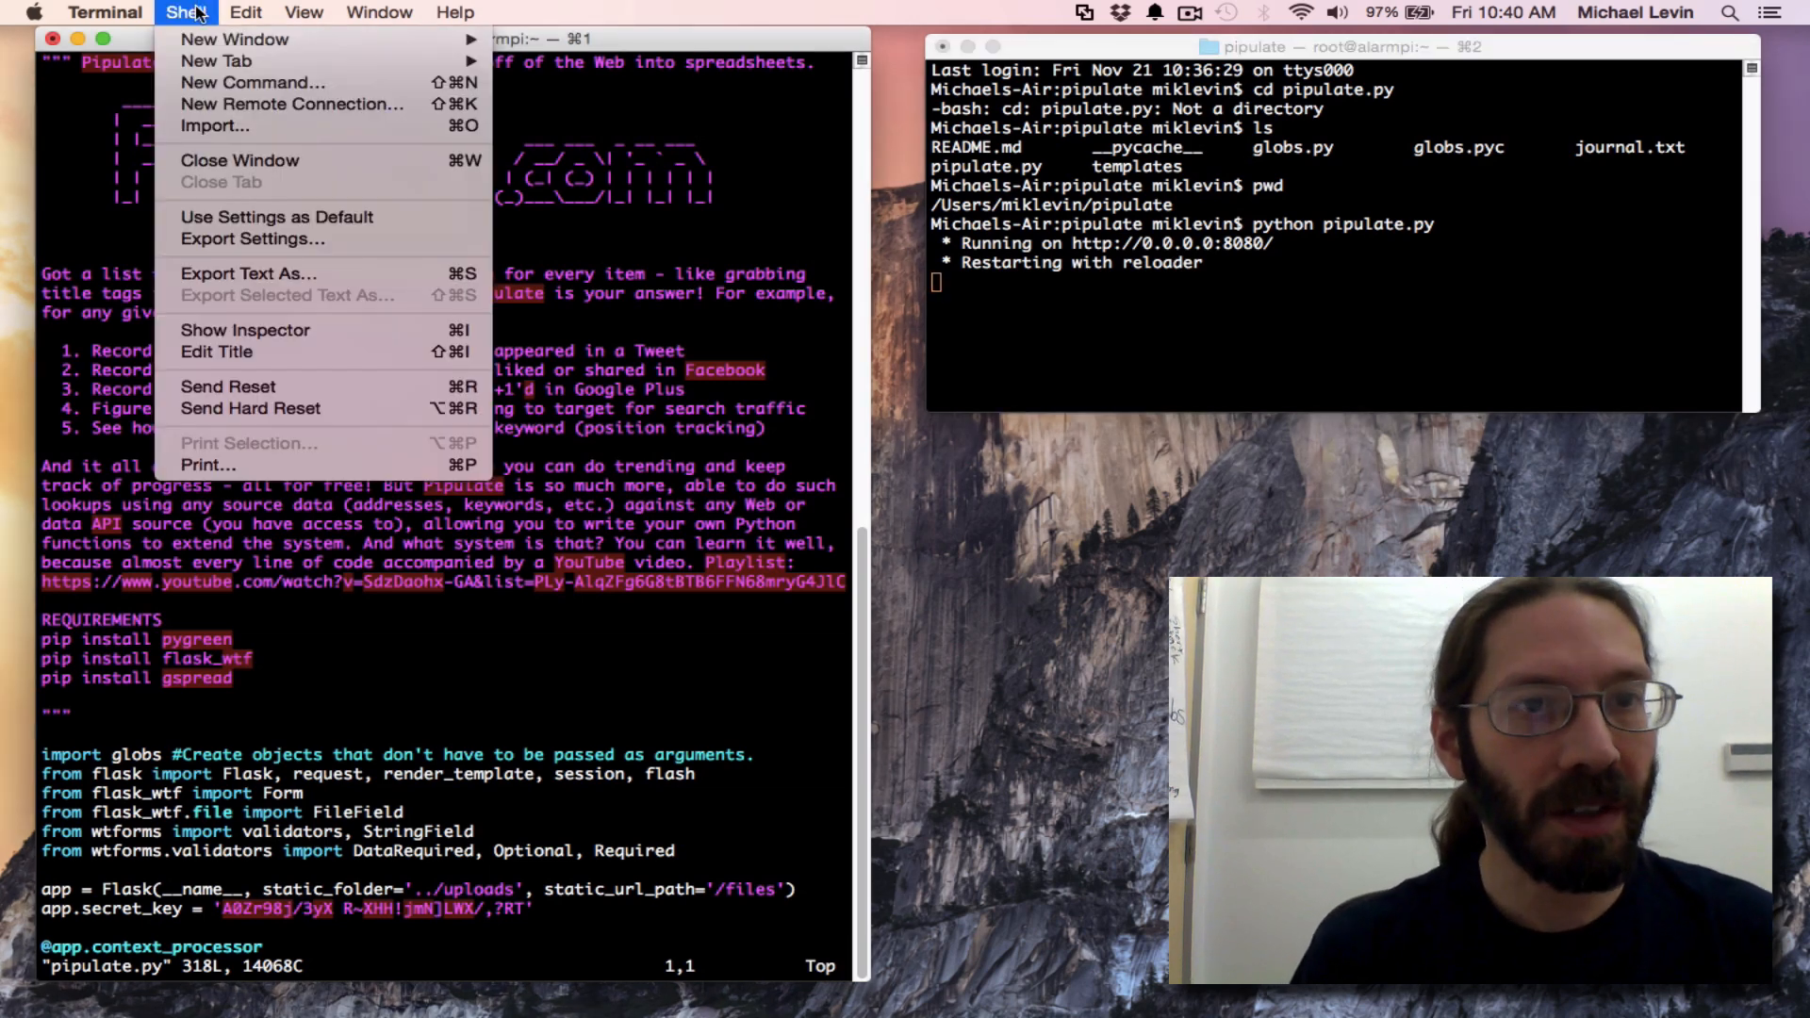
mouse_move(235, 38)
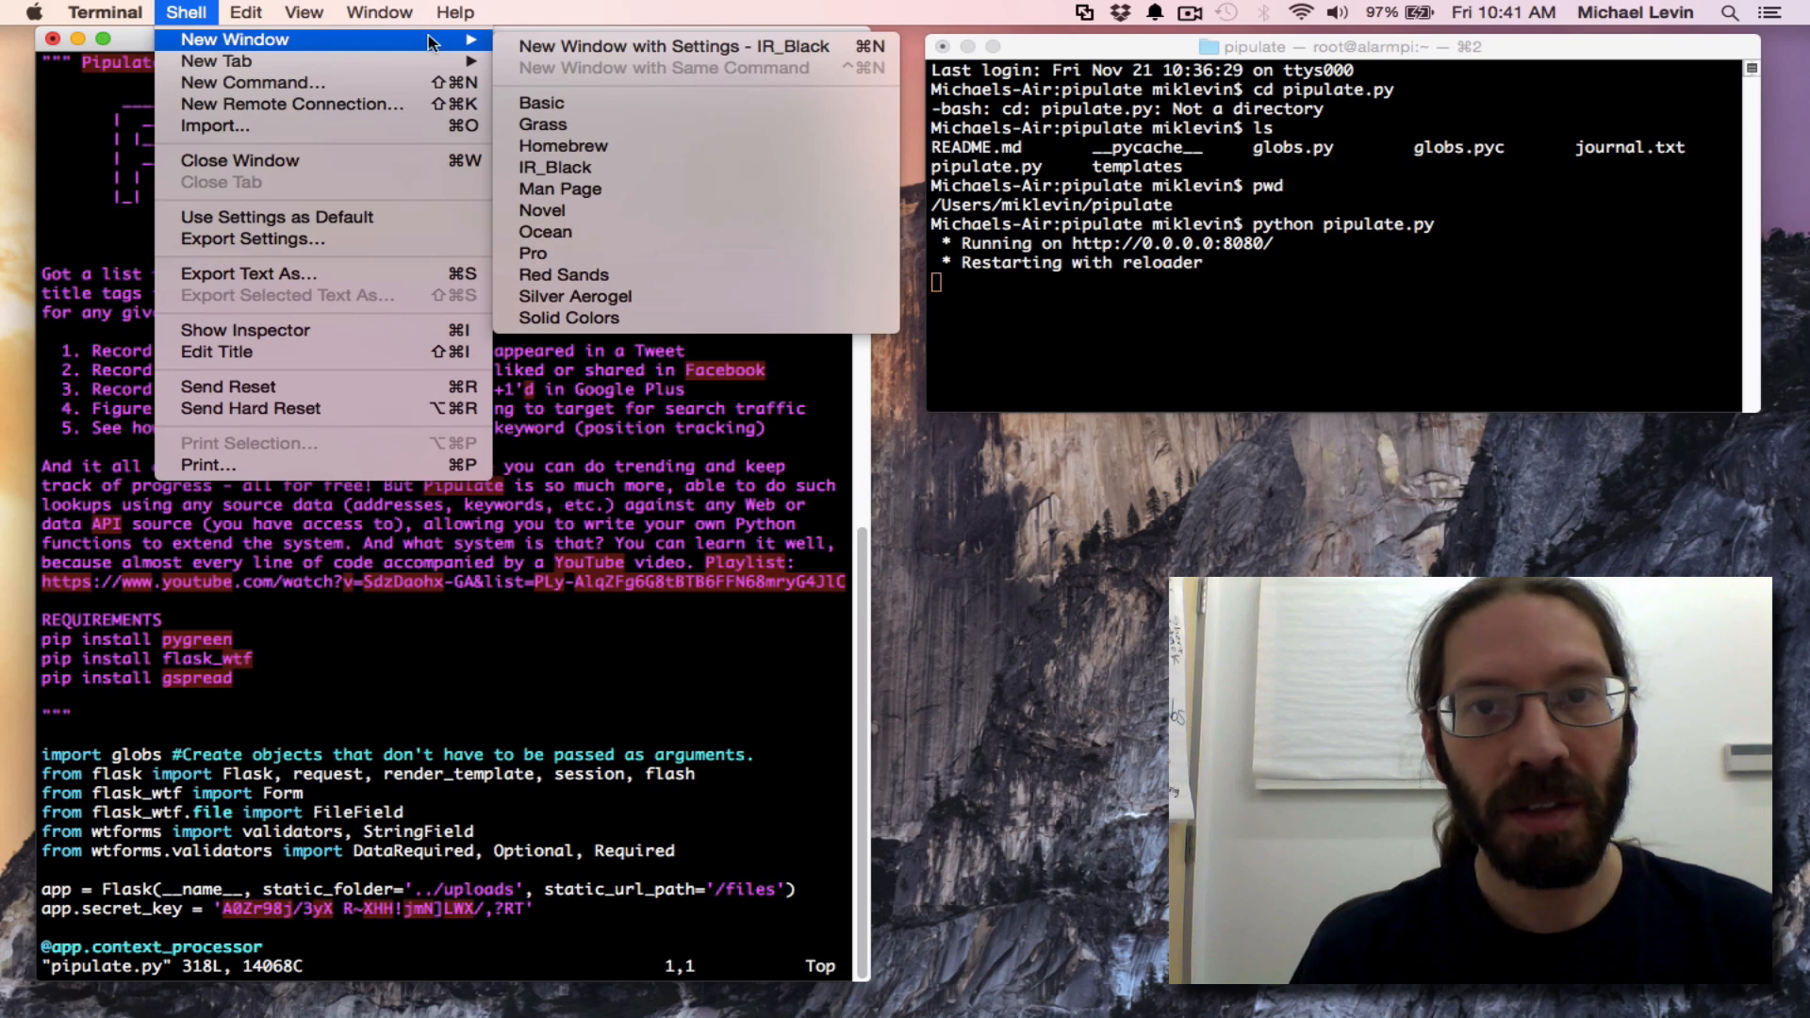
mouse_move(1248, 518)
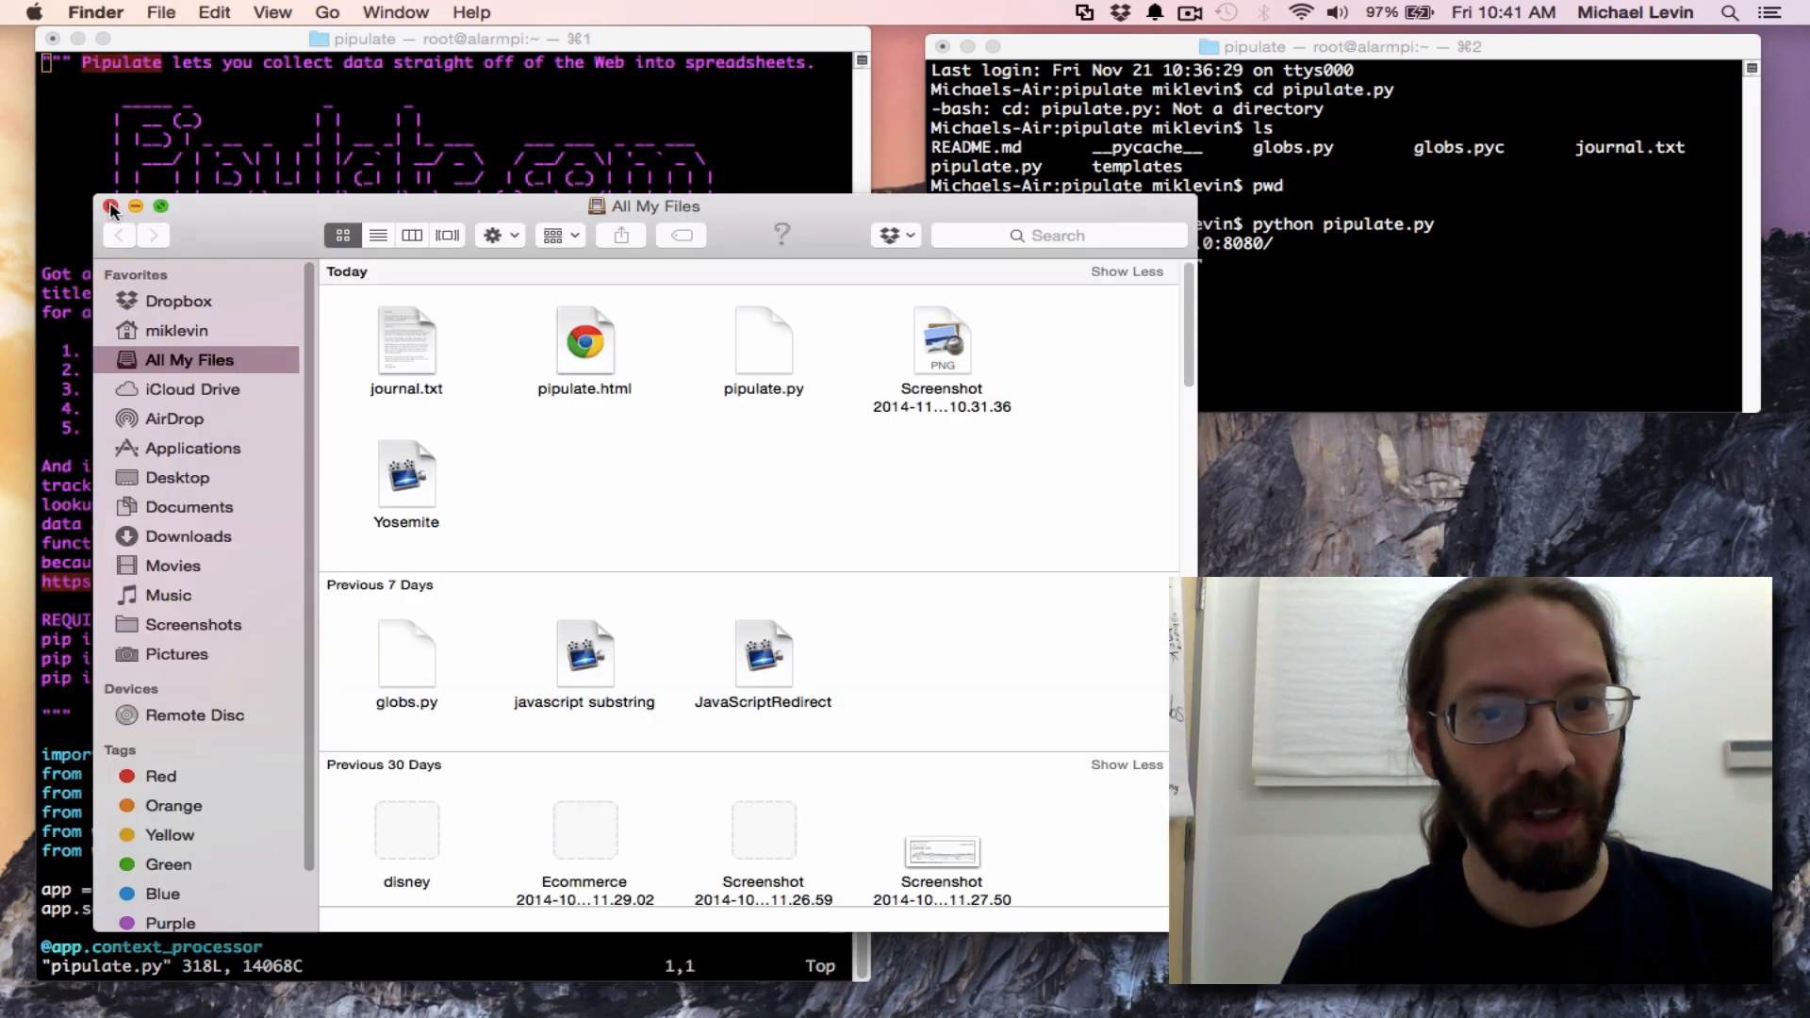
left_click(109, 206)
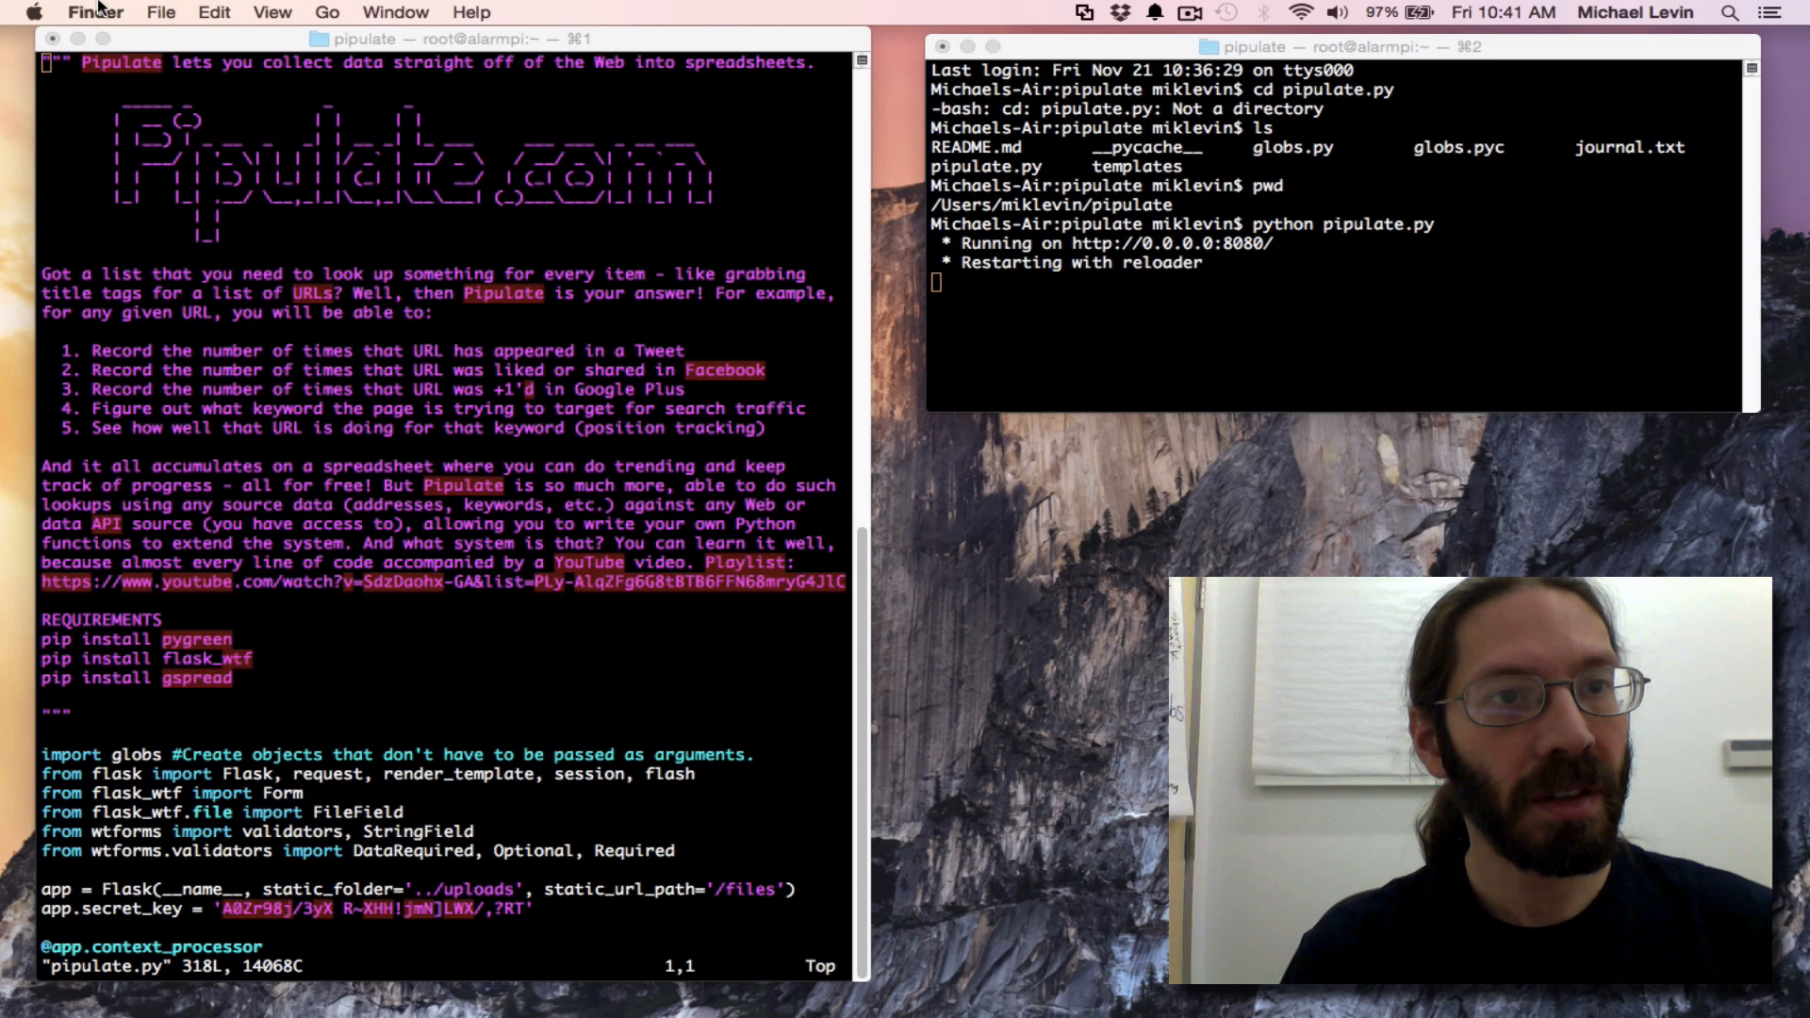
left_click(214, 12)
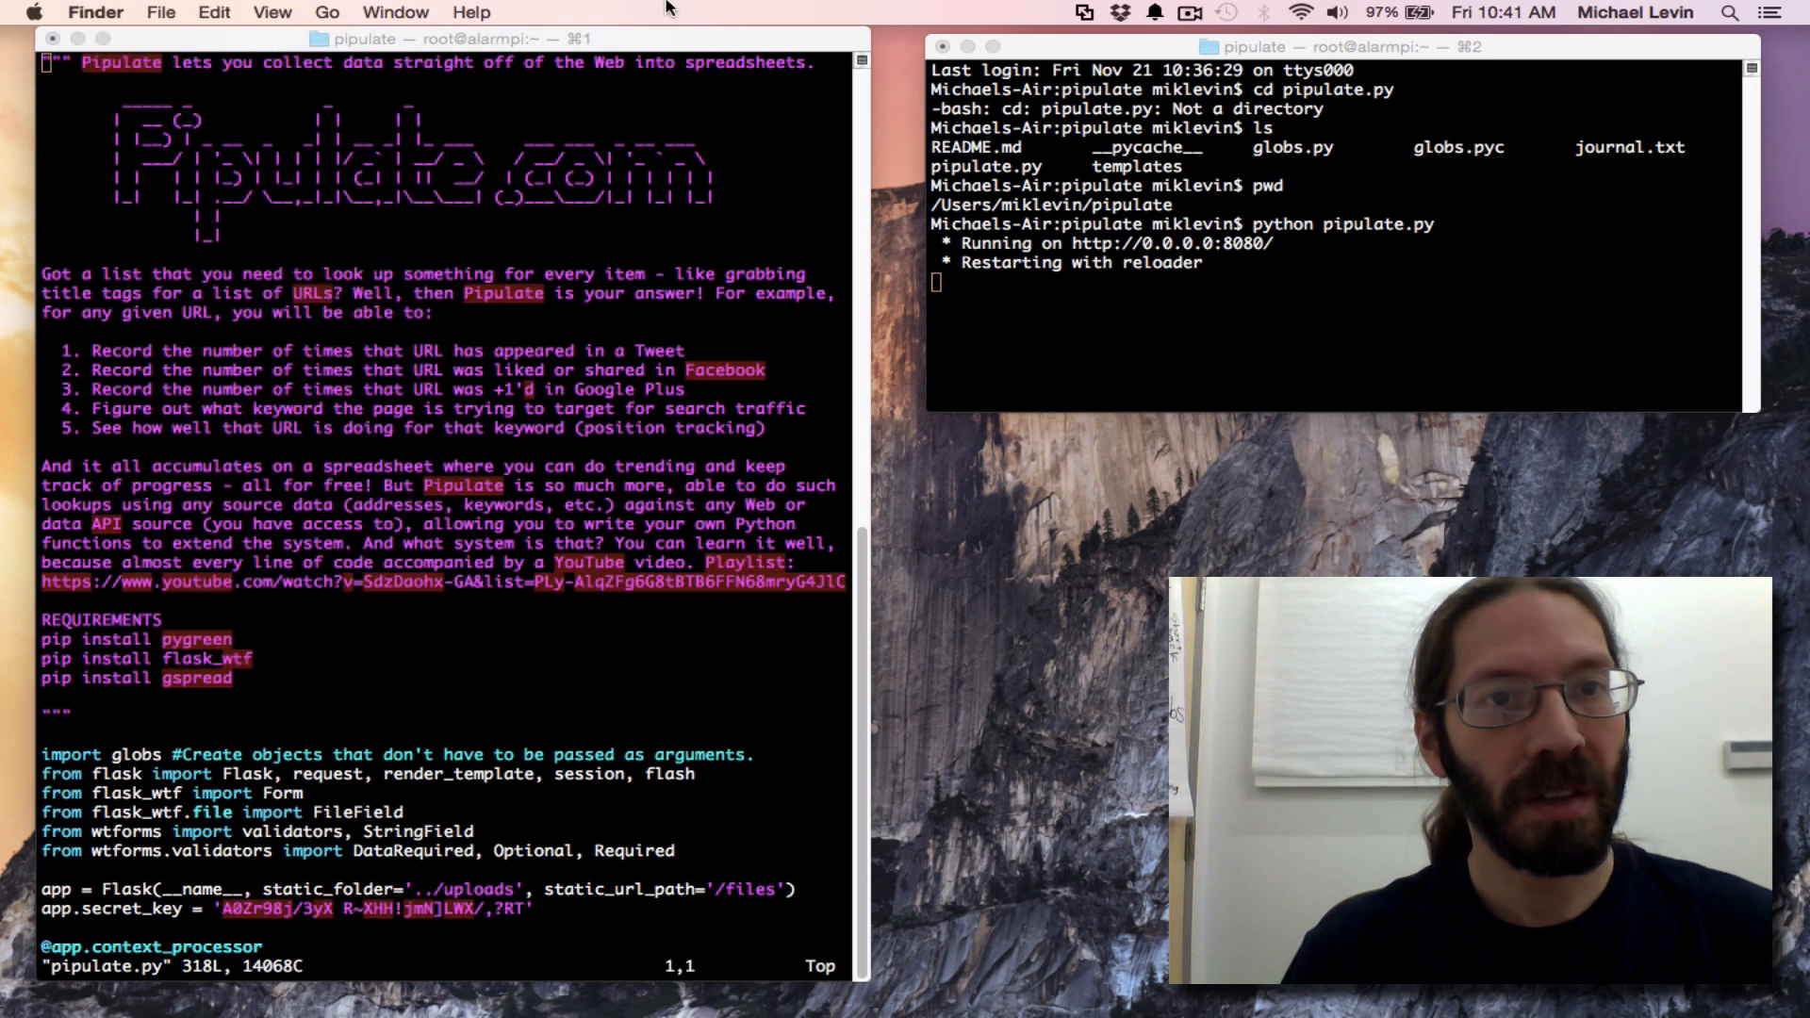
Retry the Shell menu and cancel the close prompt so vim keeps running
left_click(185, 12)
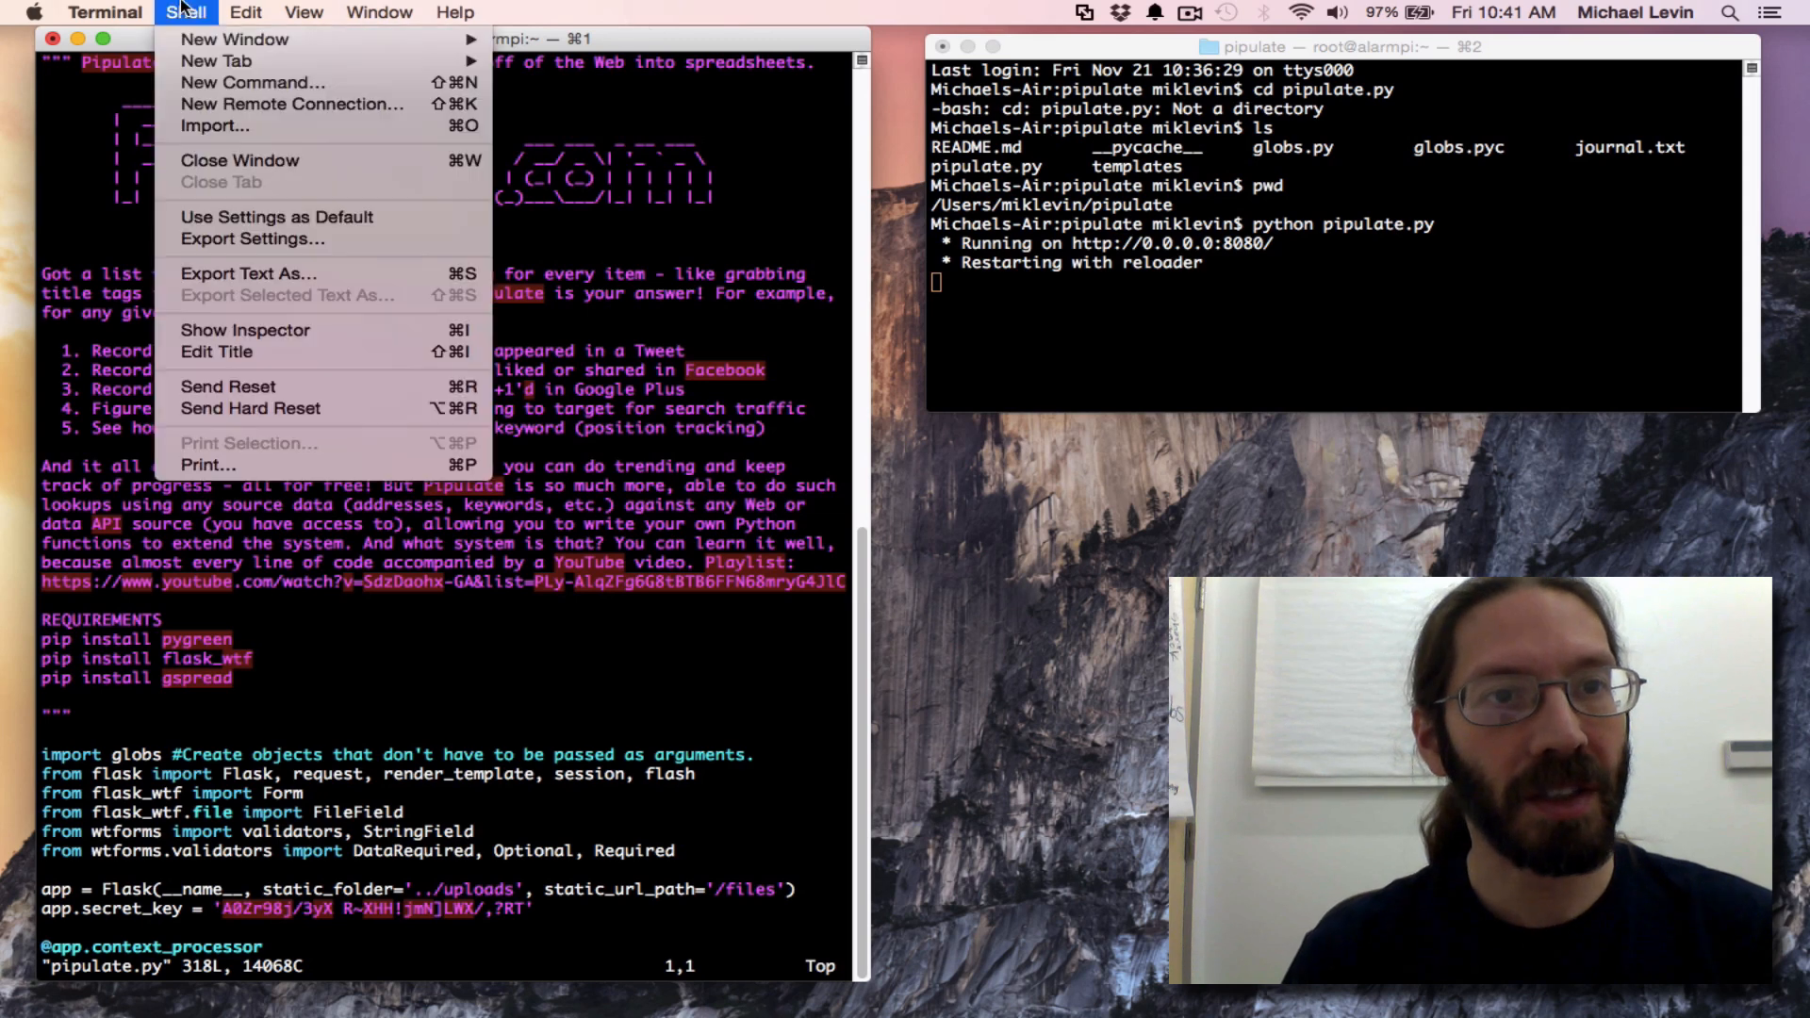
mouse_move(236, 40)
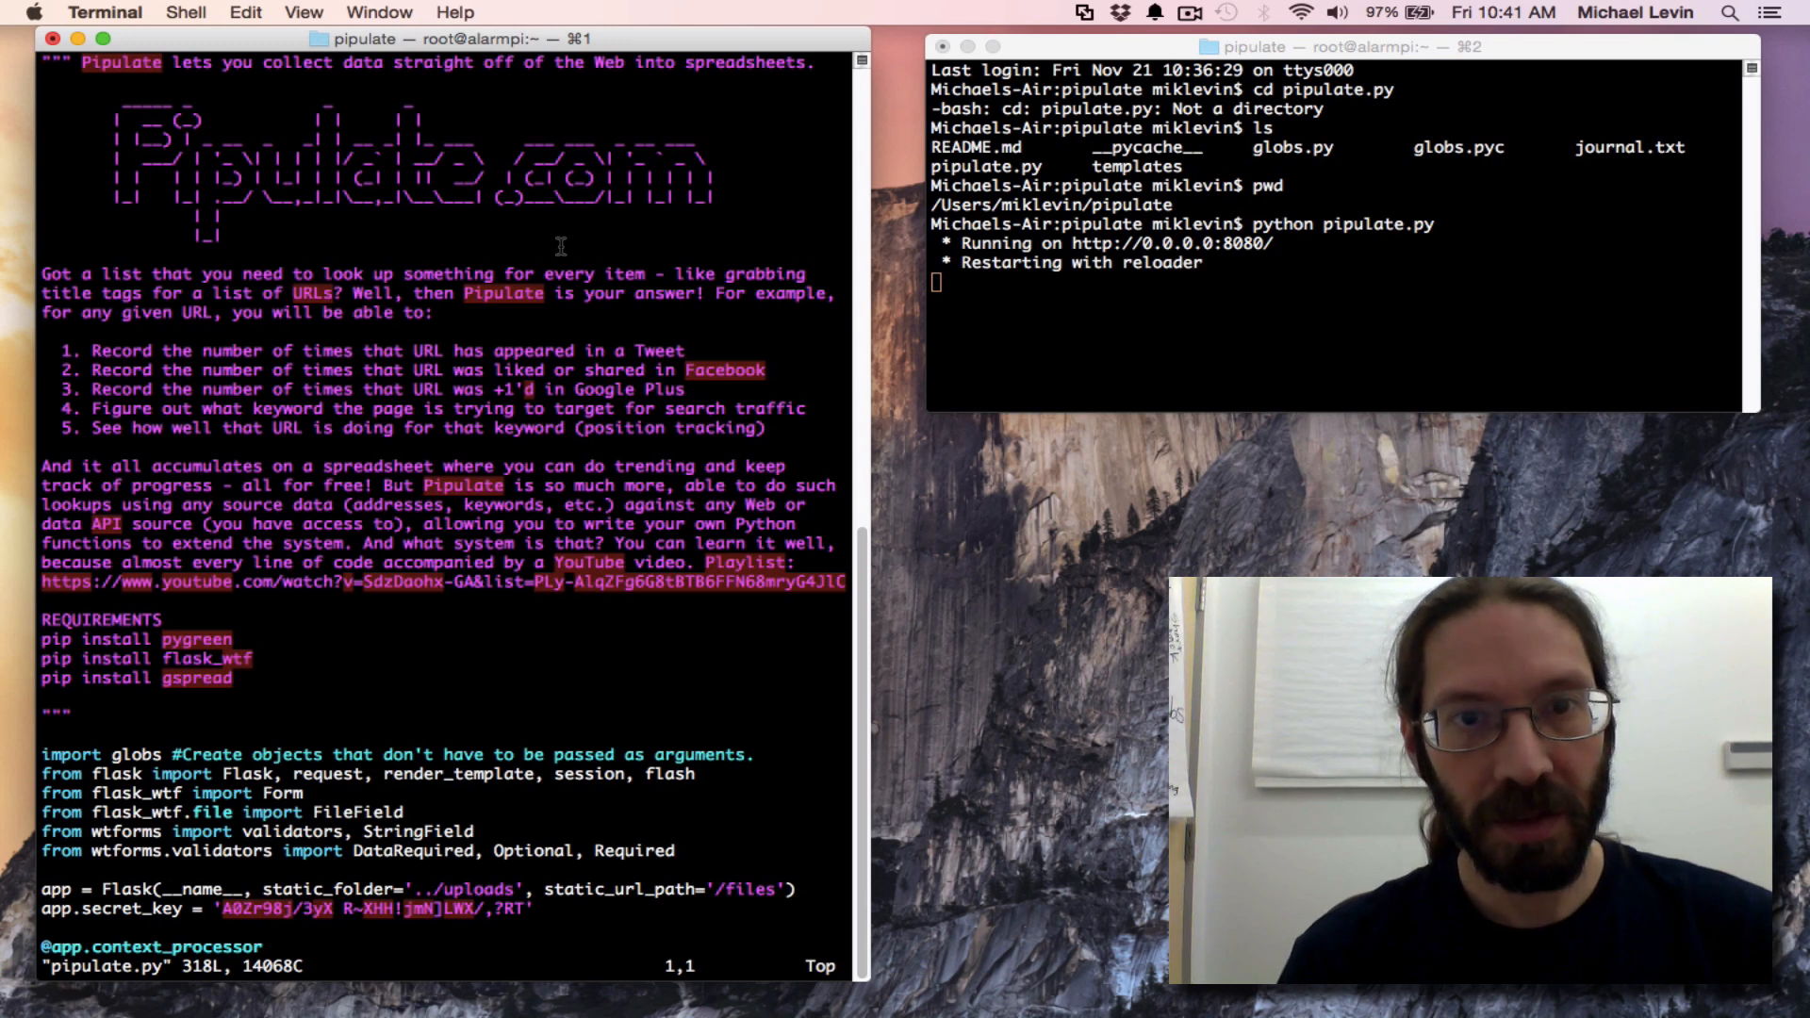
left_click(53, 38)
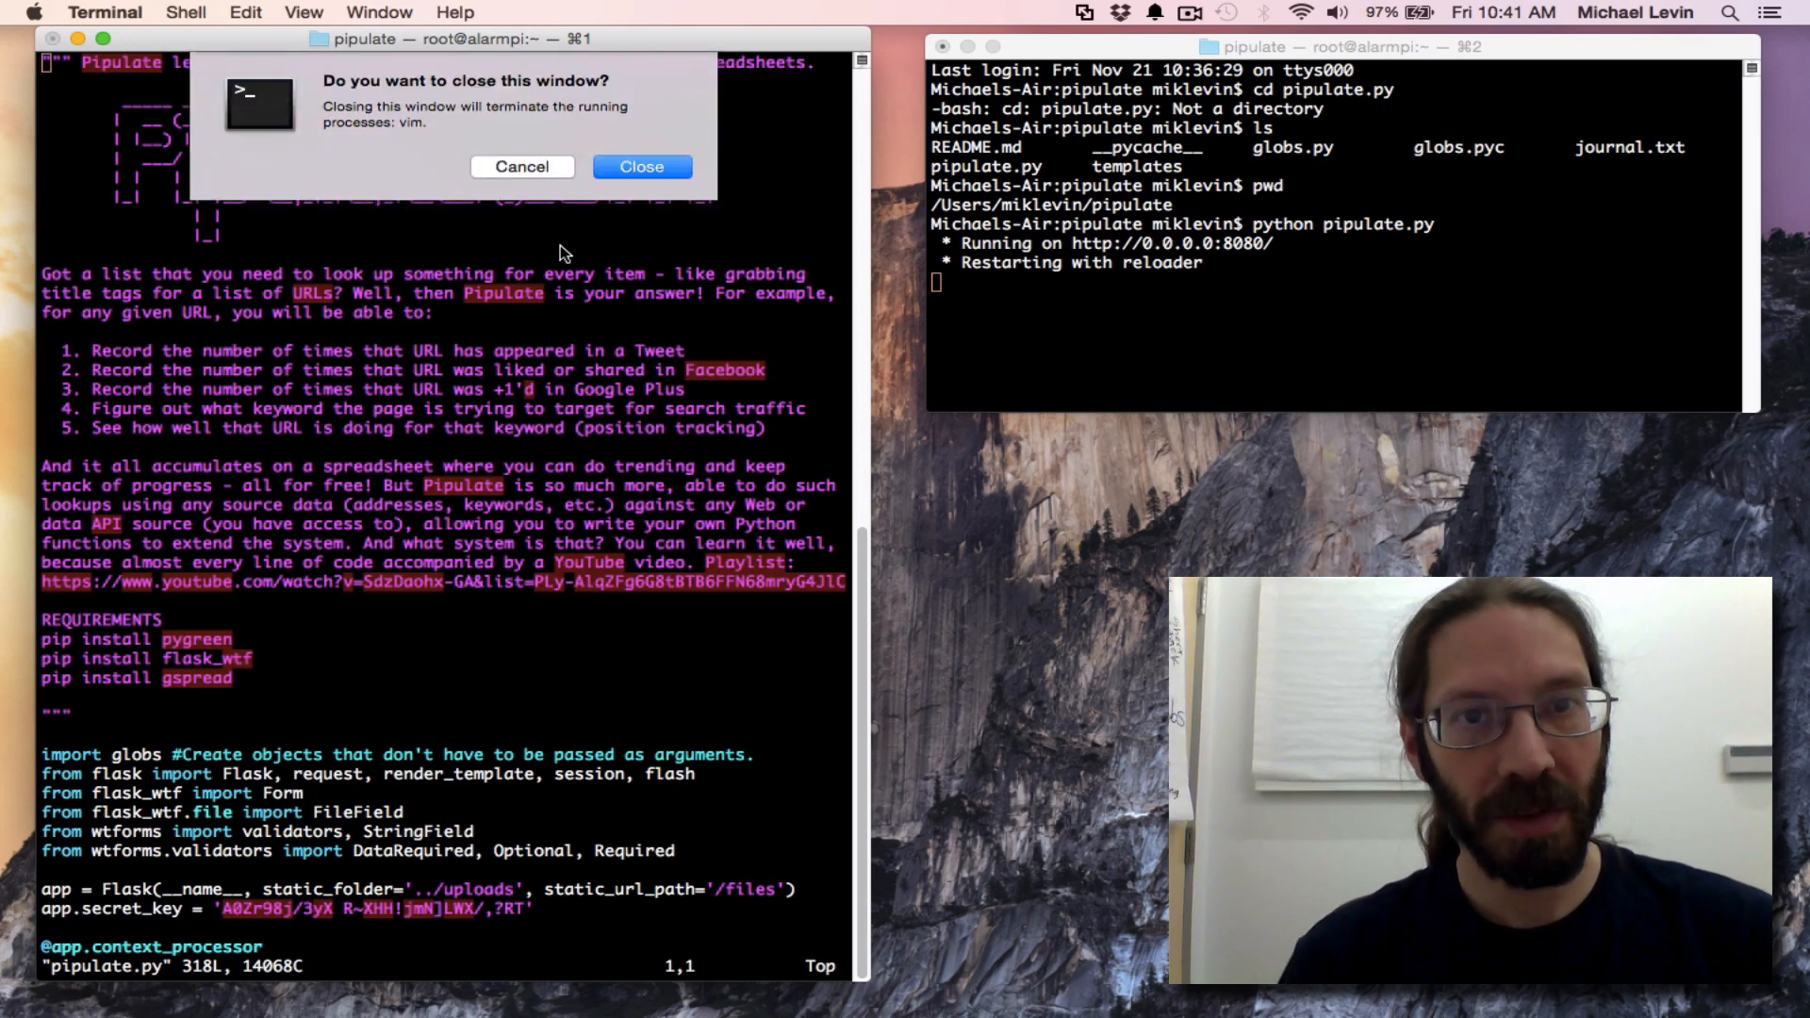
left_click(641, 166)
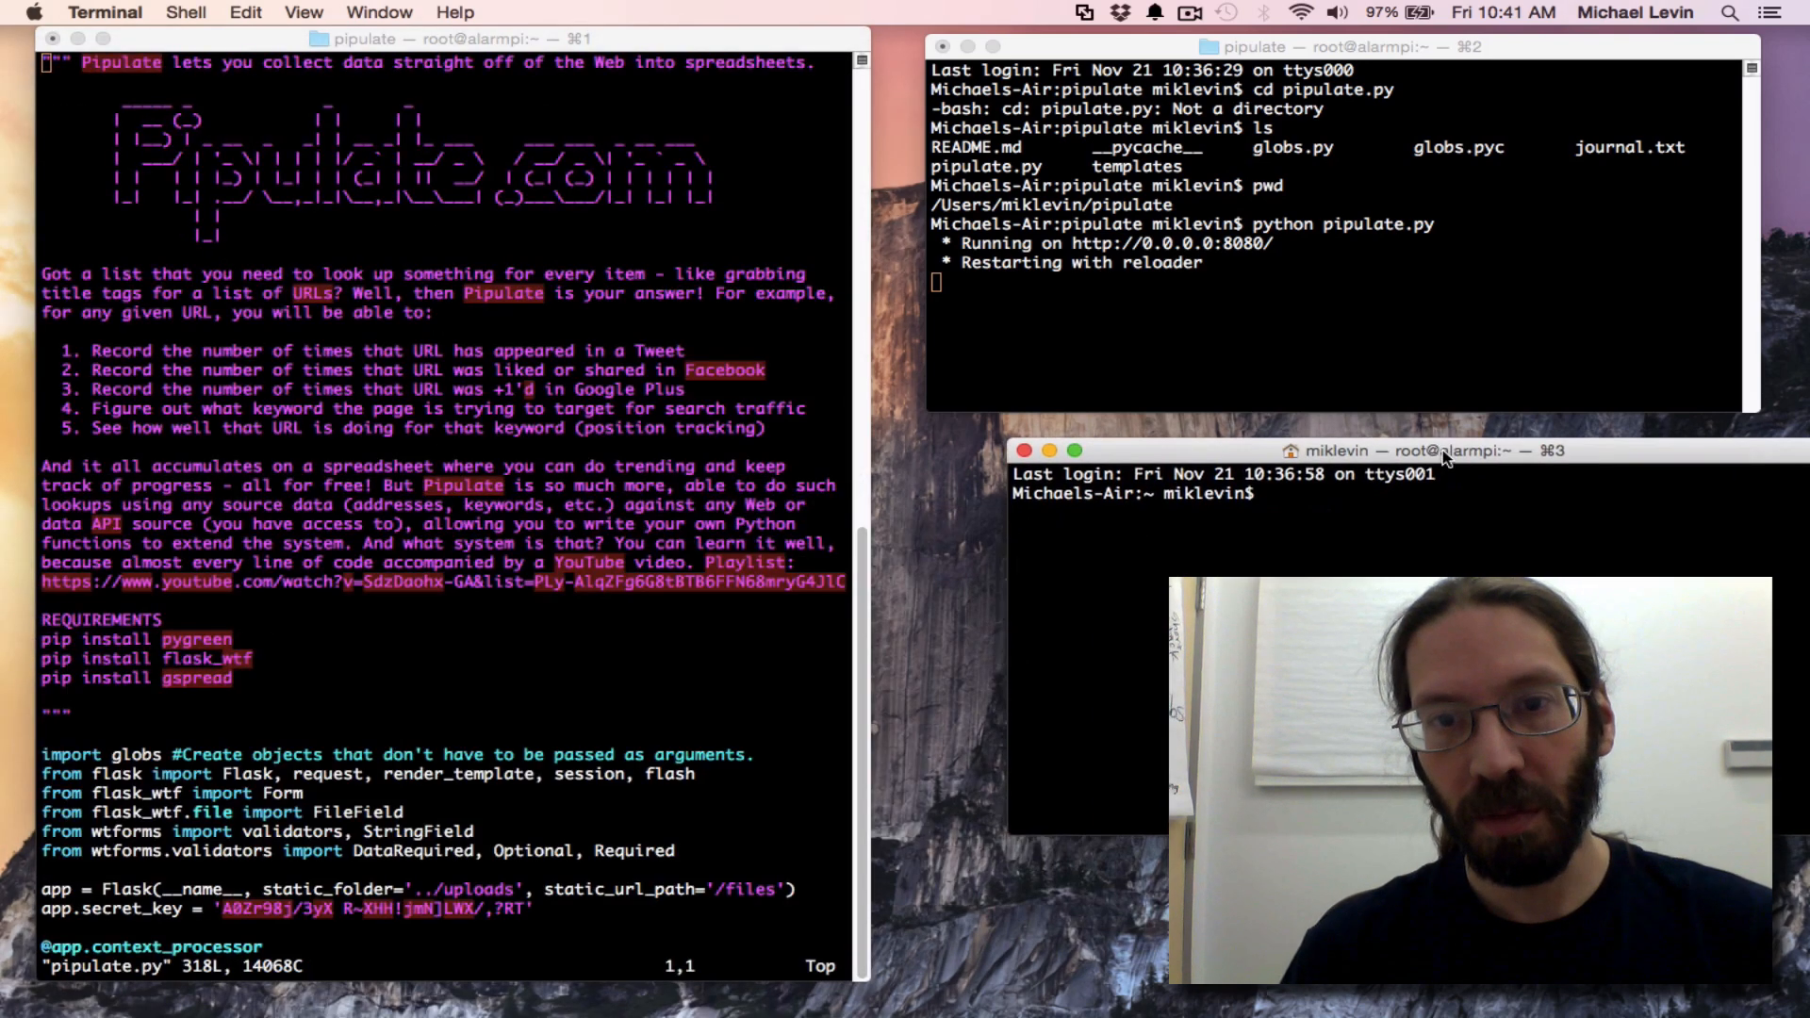
Line up the third Terminal window under the server window
left_click(1368, 451)
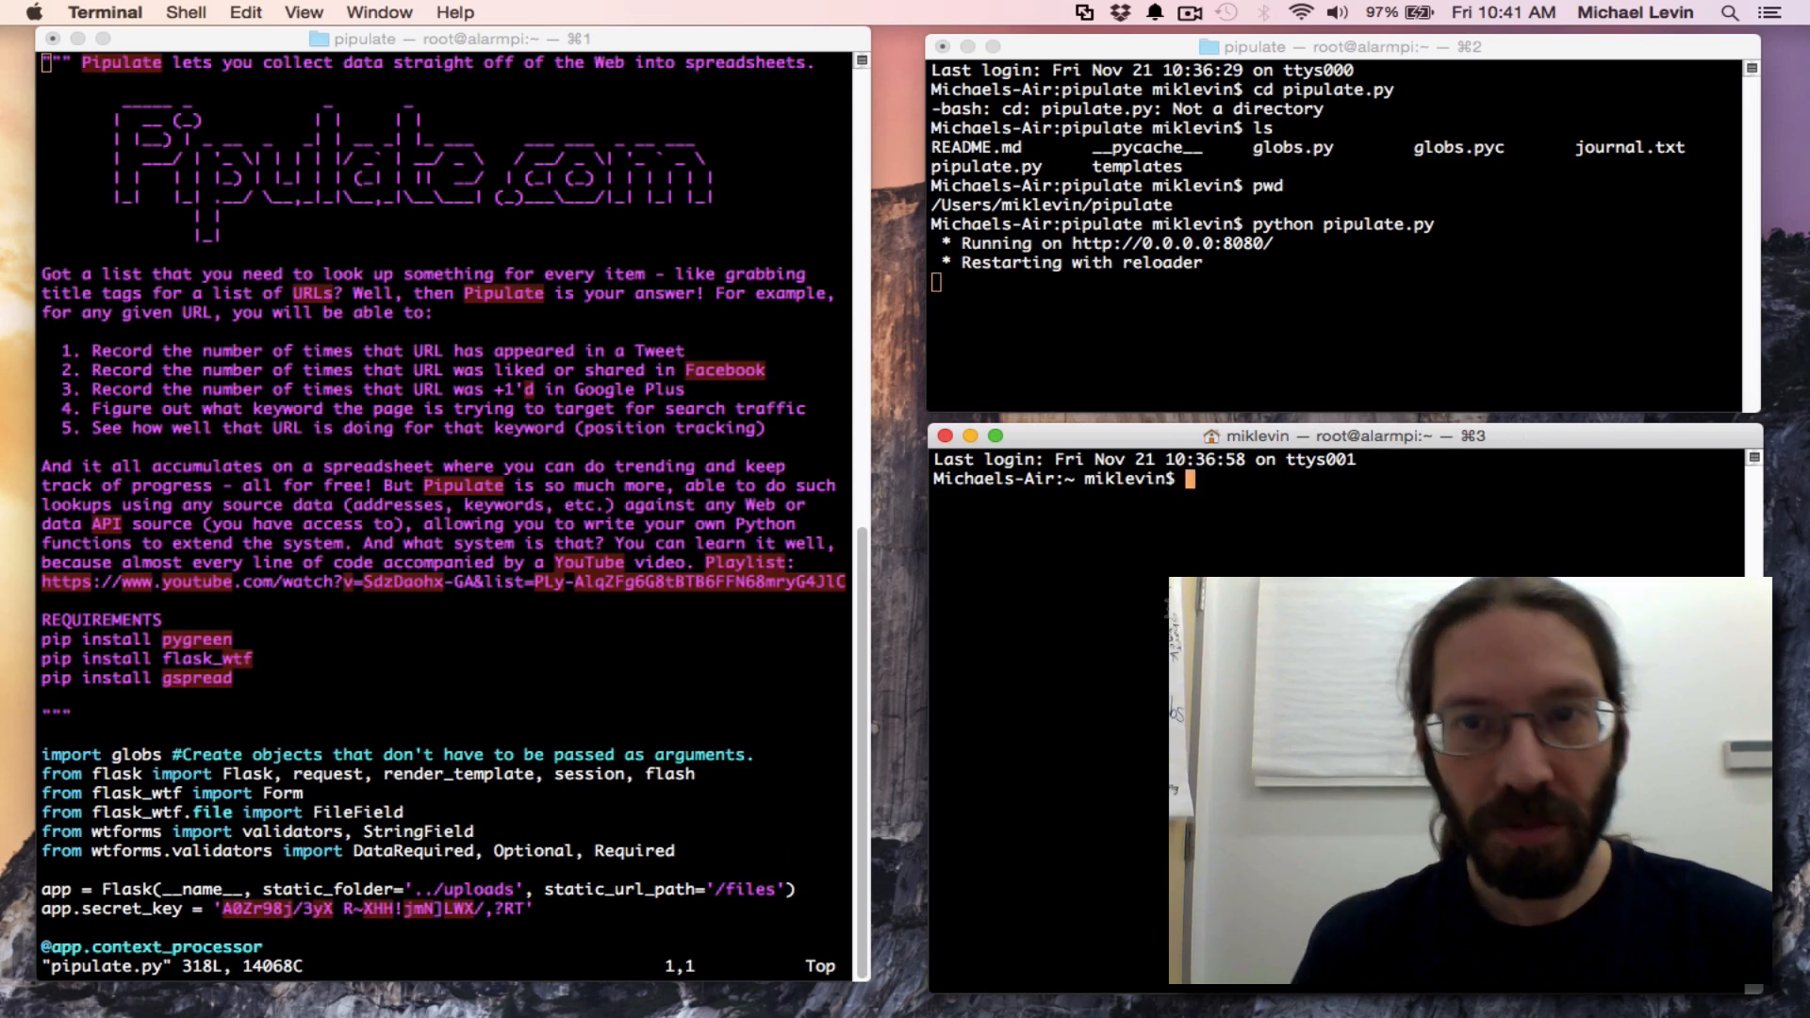
mouse_move(428, 328)
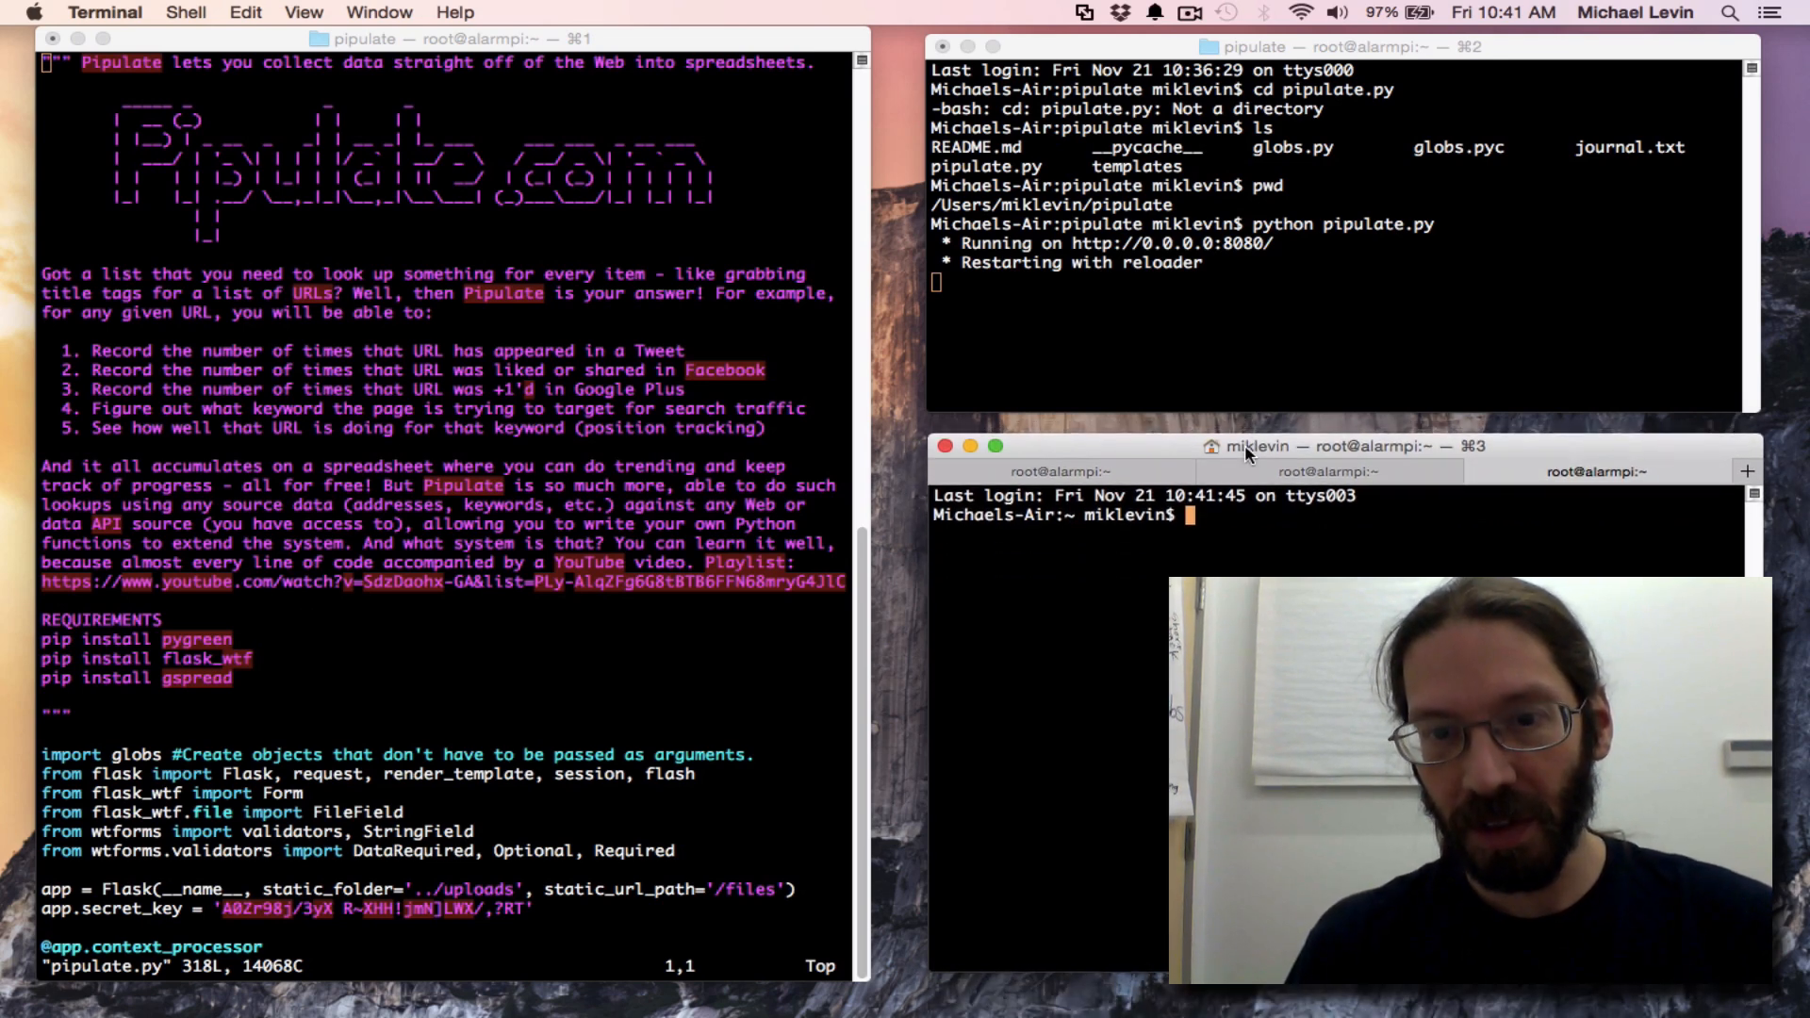
left_click(1058, 475)
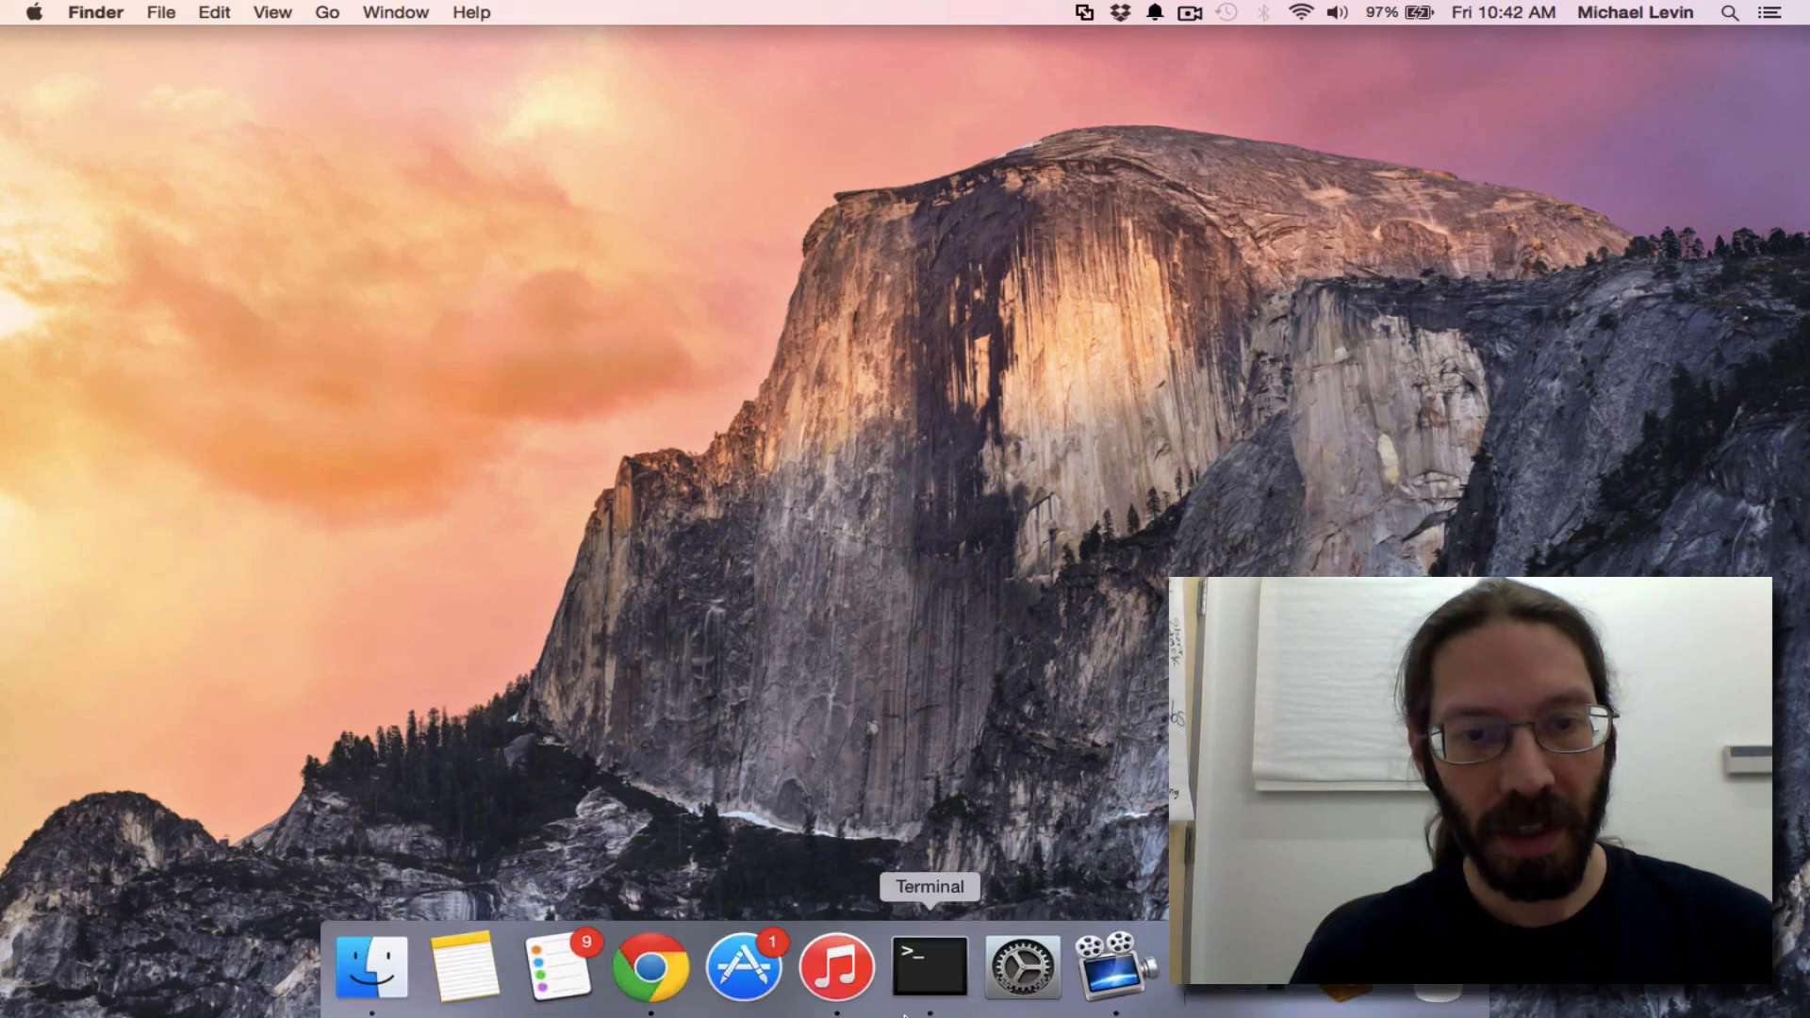
Pick Desktop 4 in Mission Control to return to ScreenFlow's running export
left_click(649, 967)
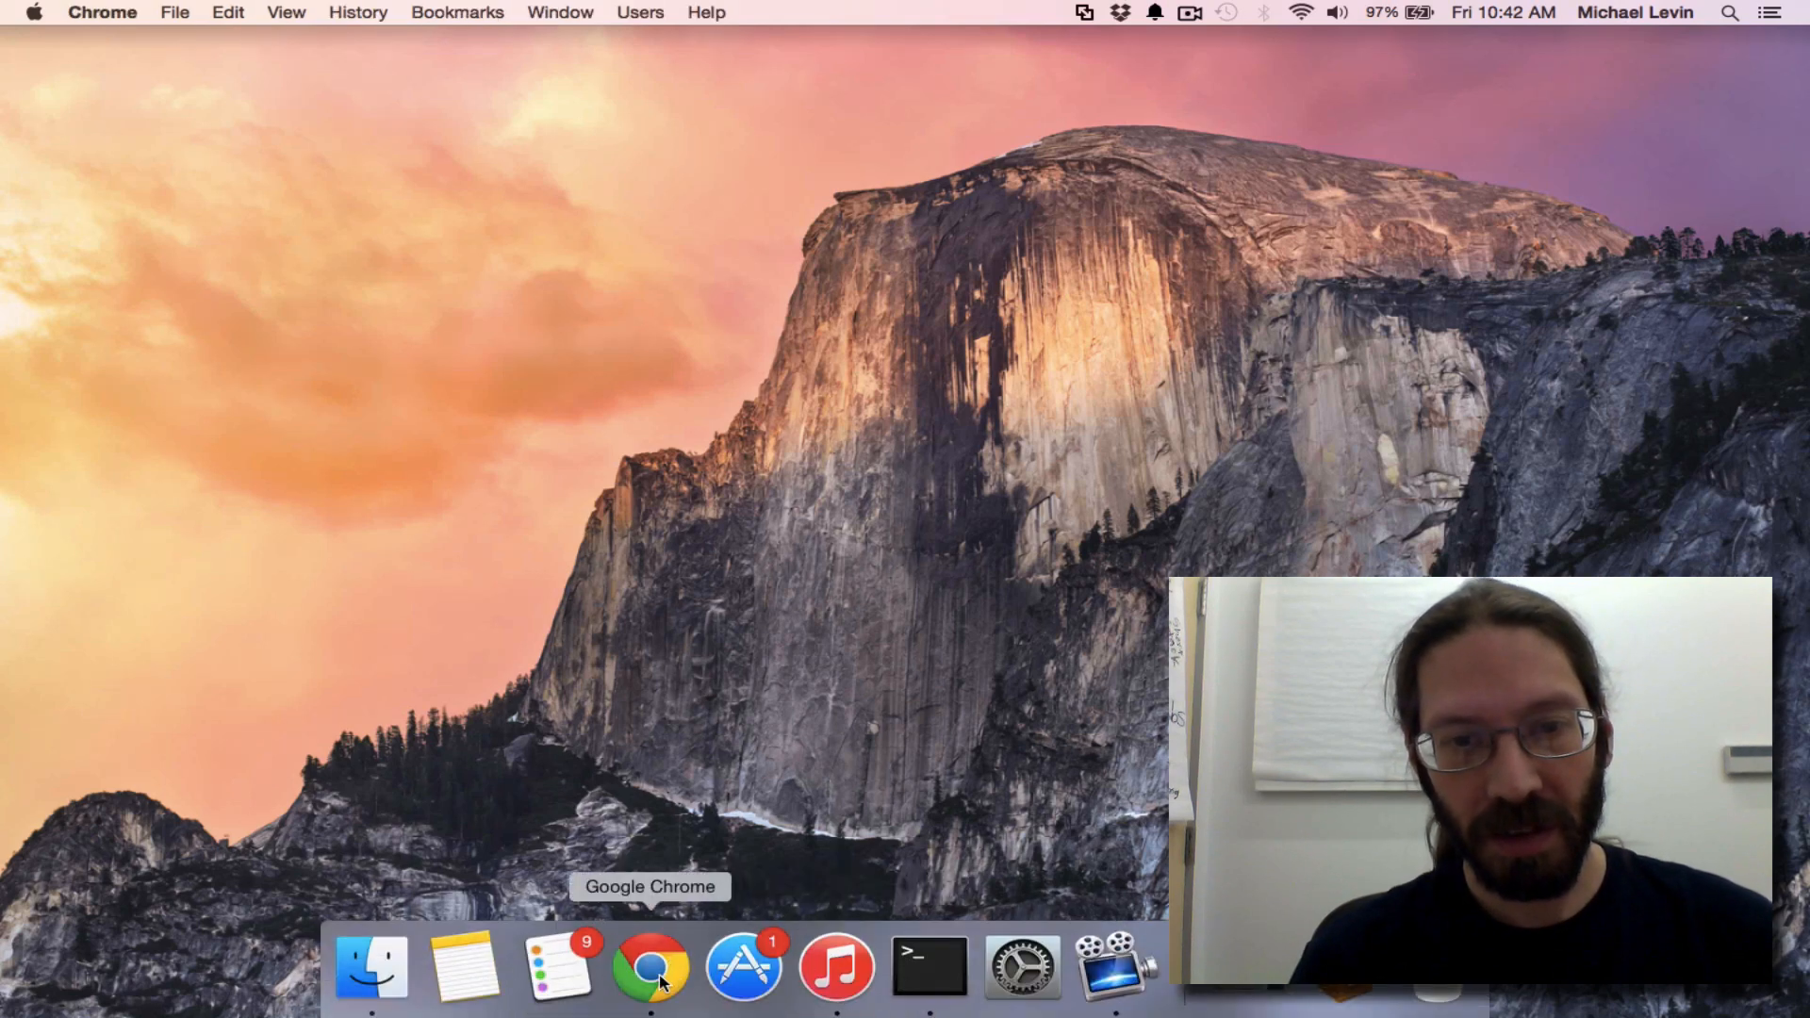
left_click(649, 965)
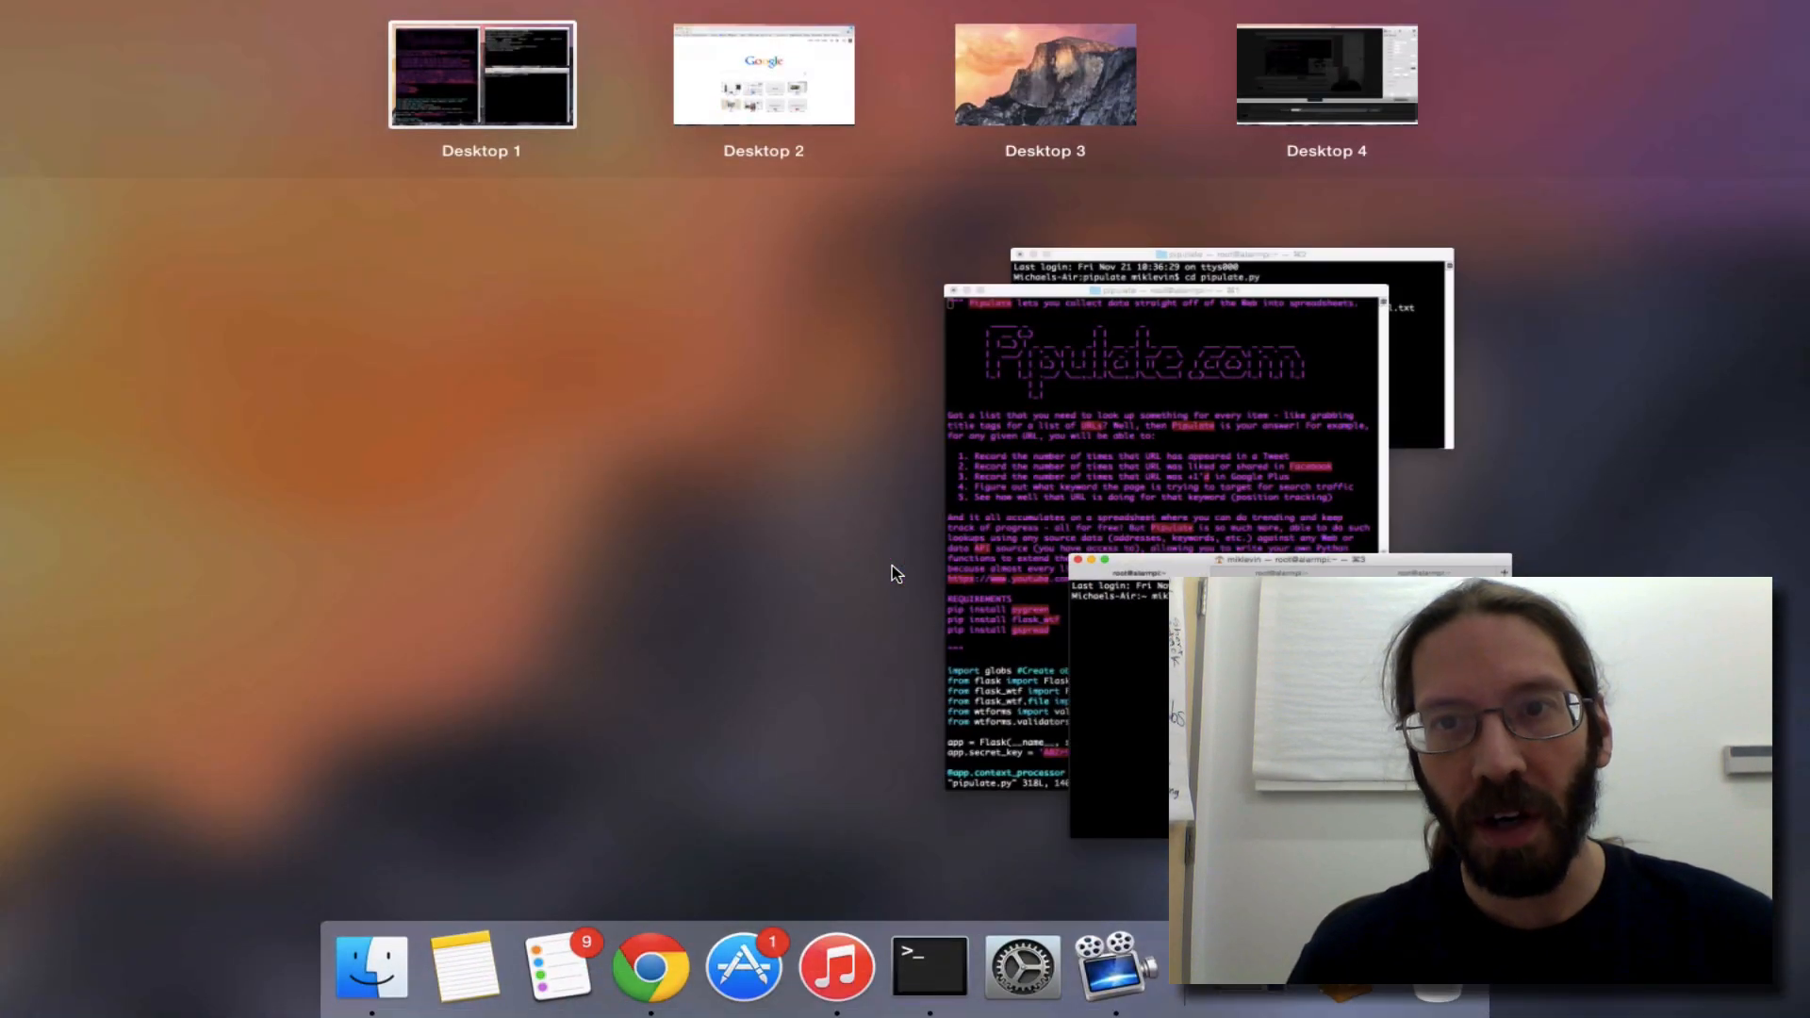
left_click(480, 74)
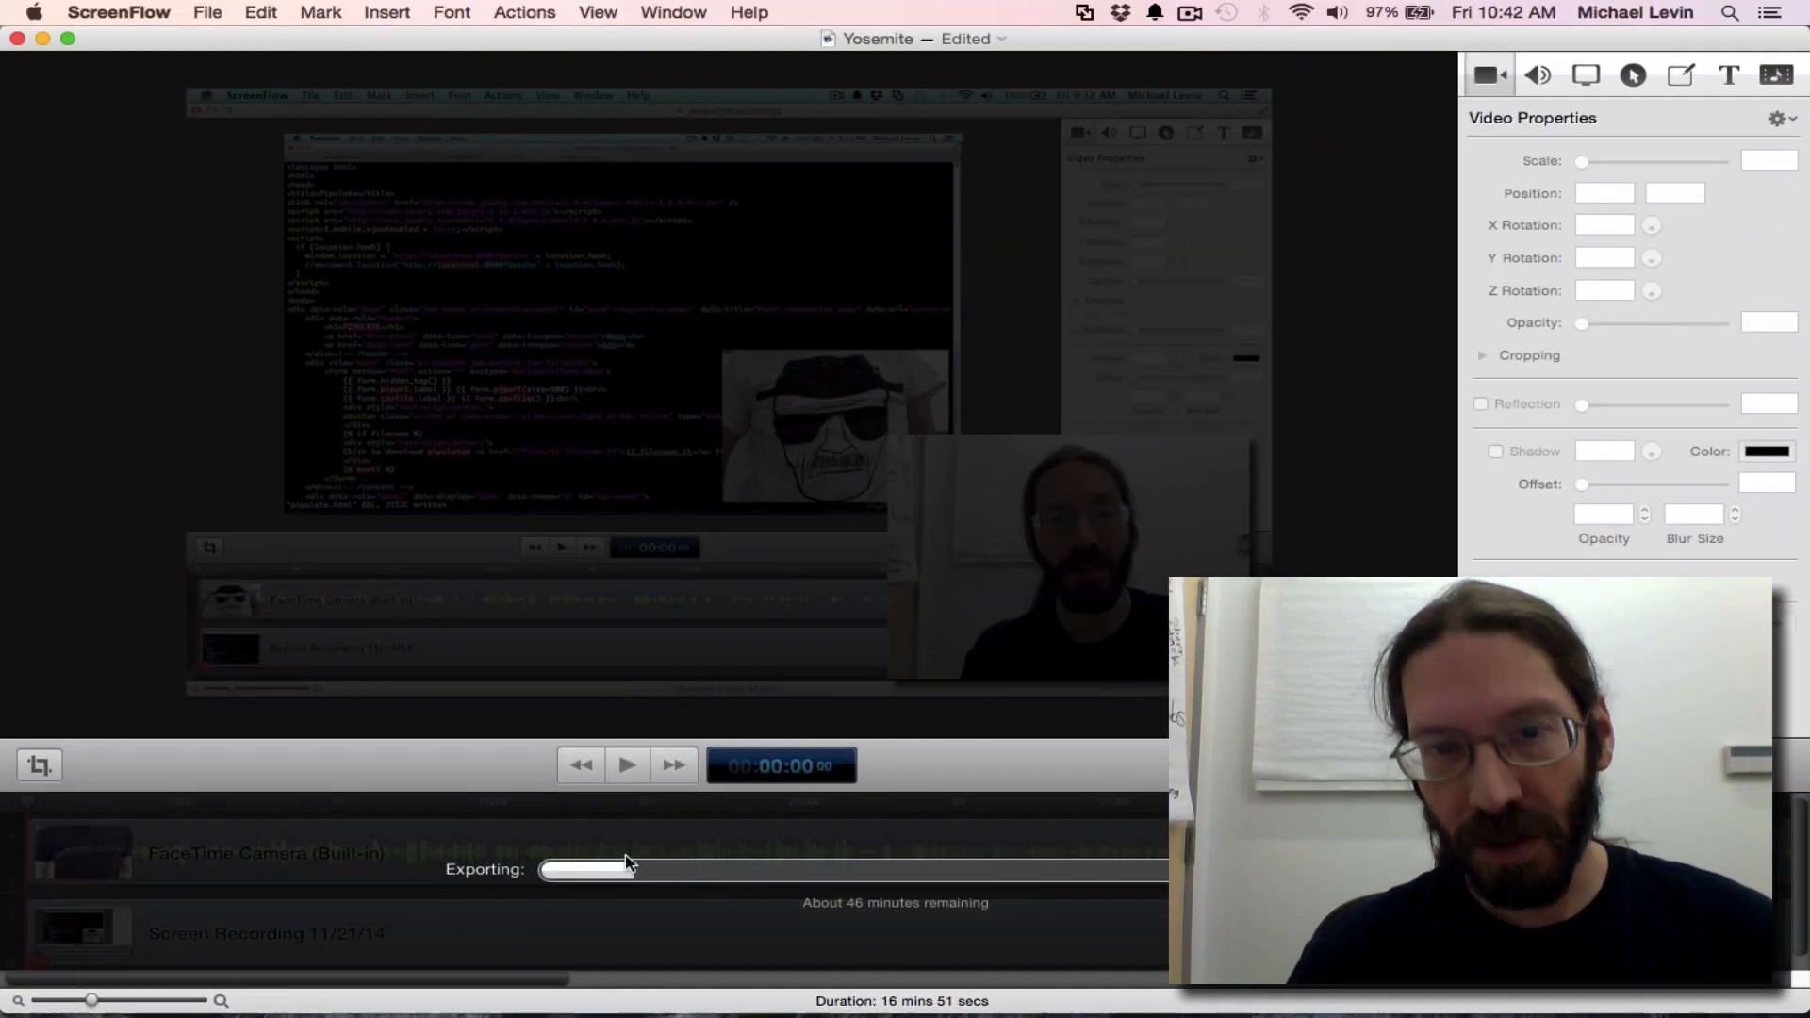
mouse_move(838, 895)
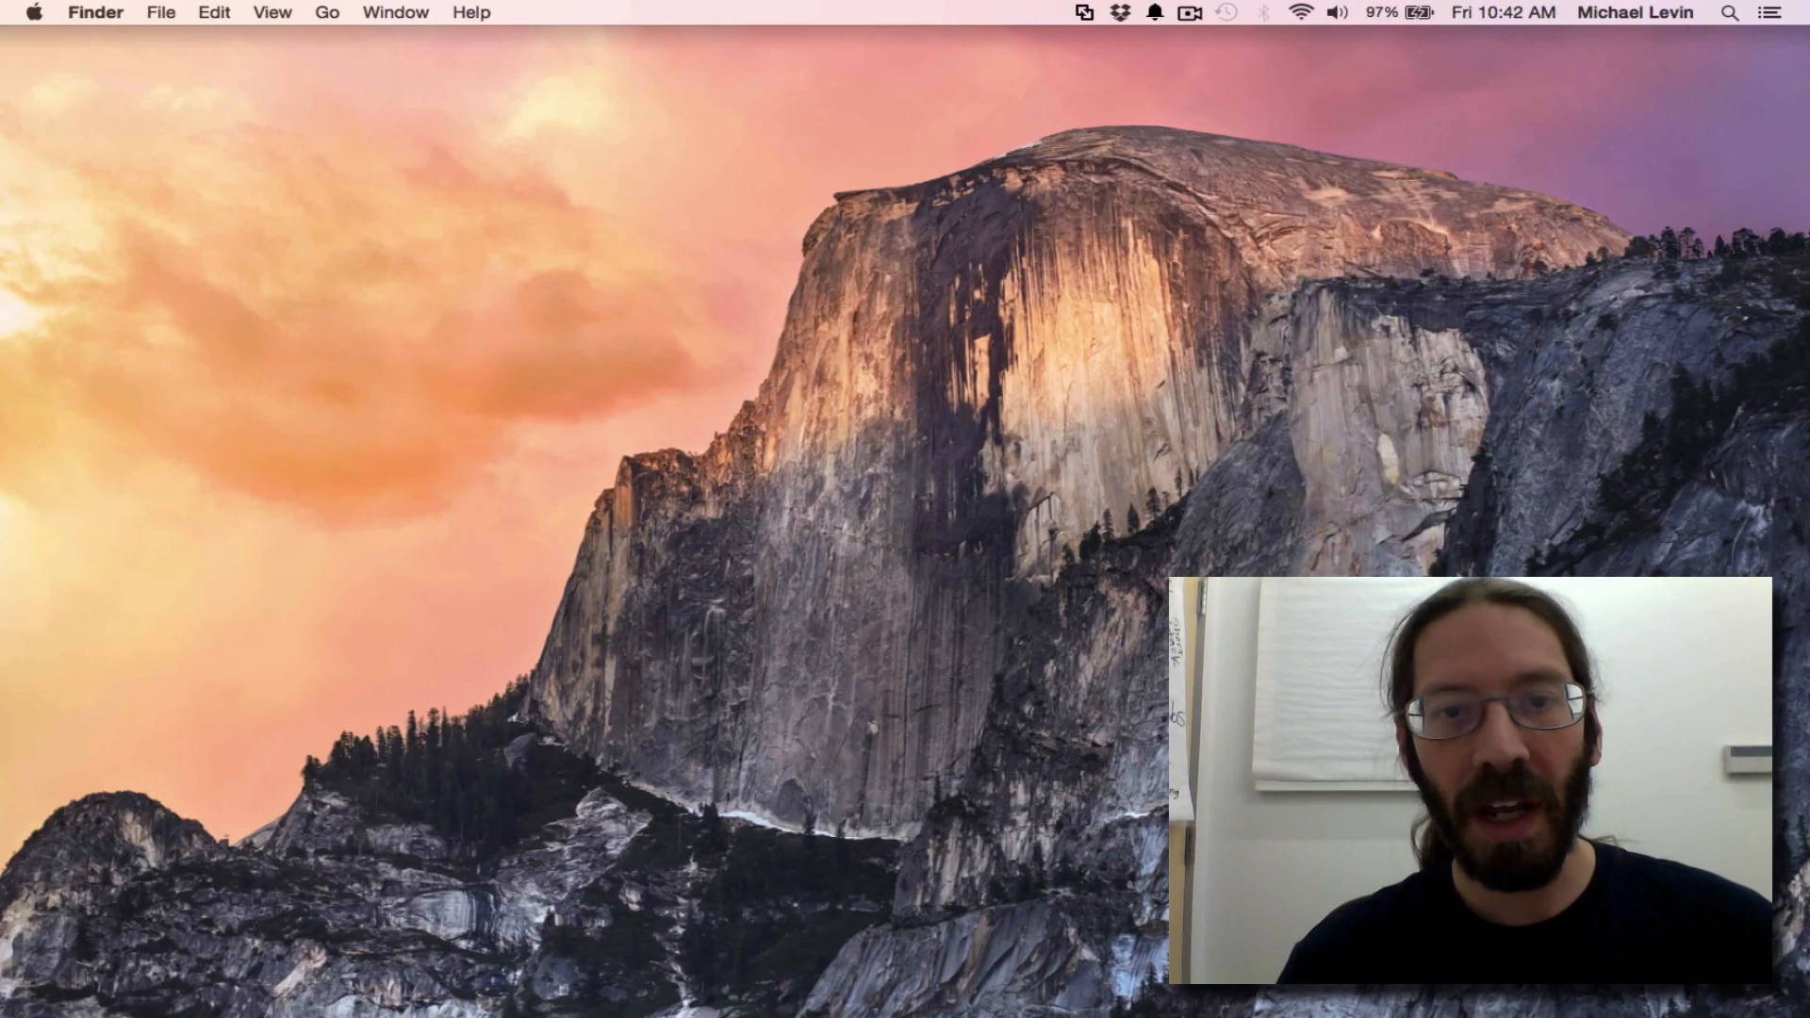
mouse_move(716, 549)
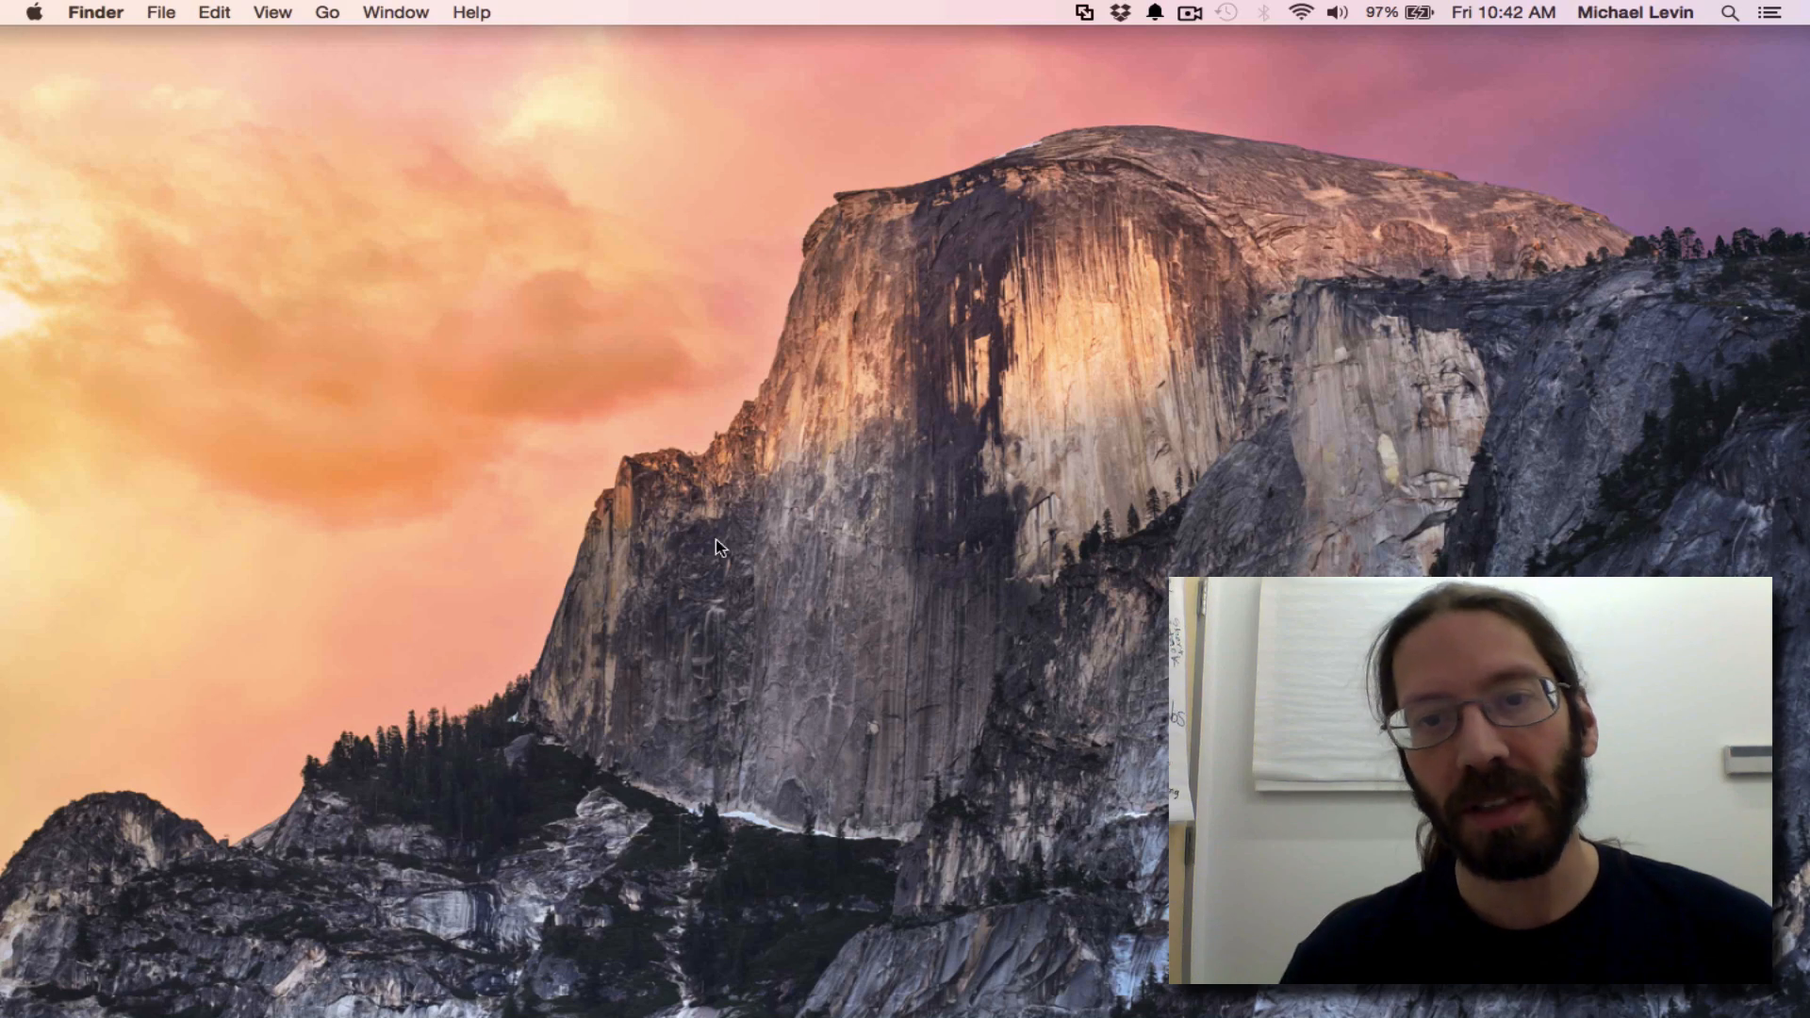
mouse_move(935, 656)
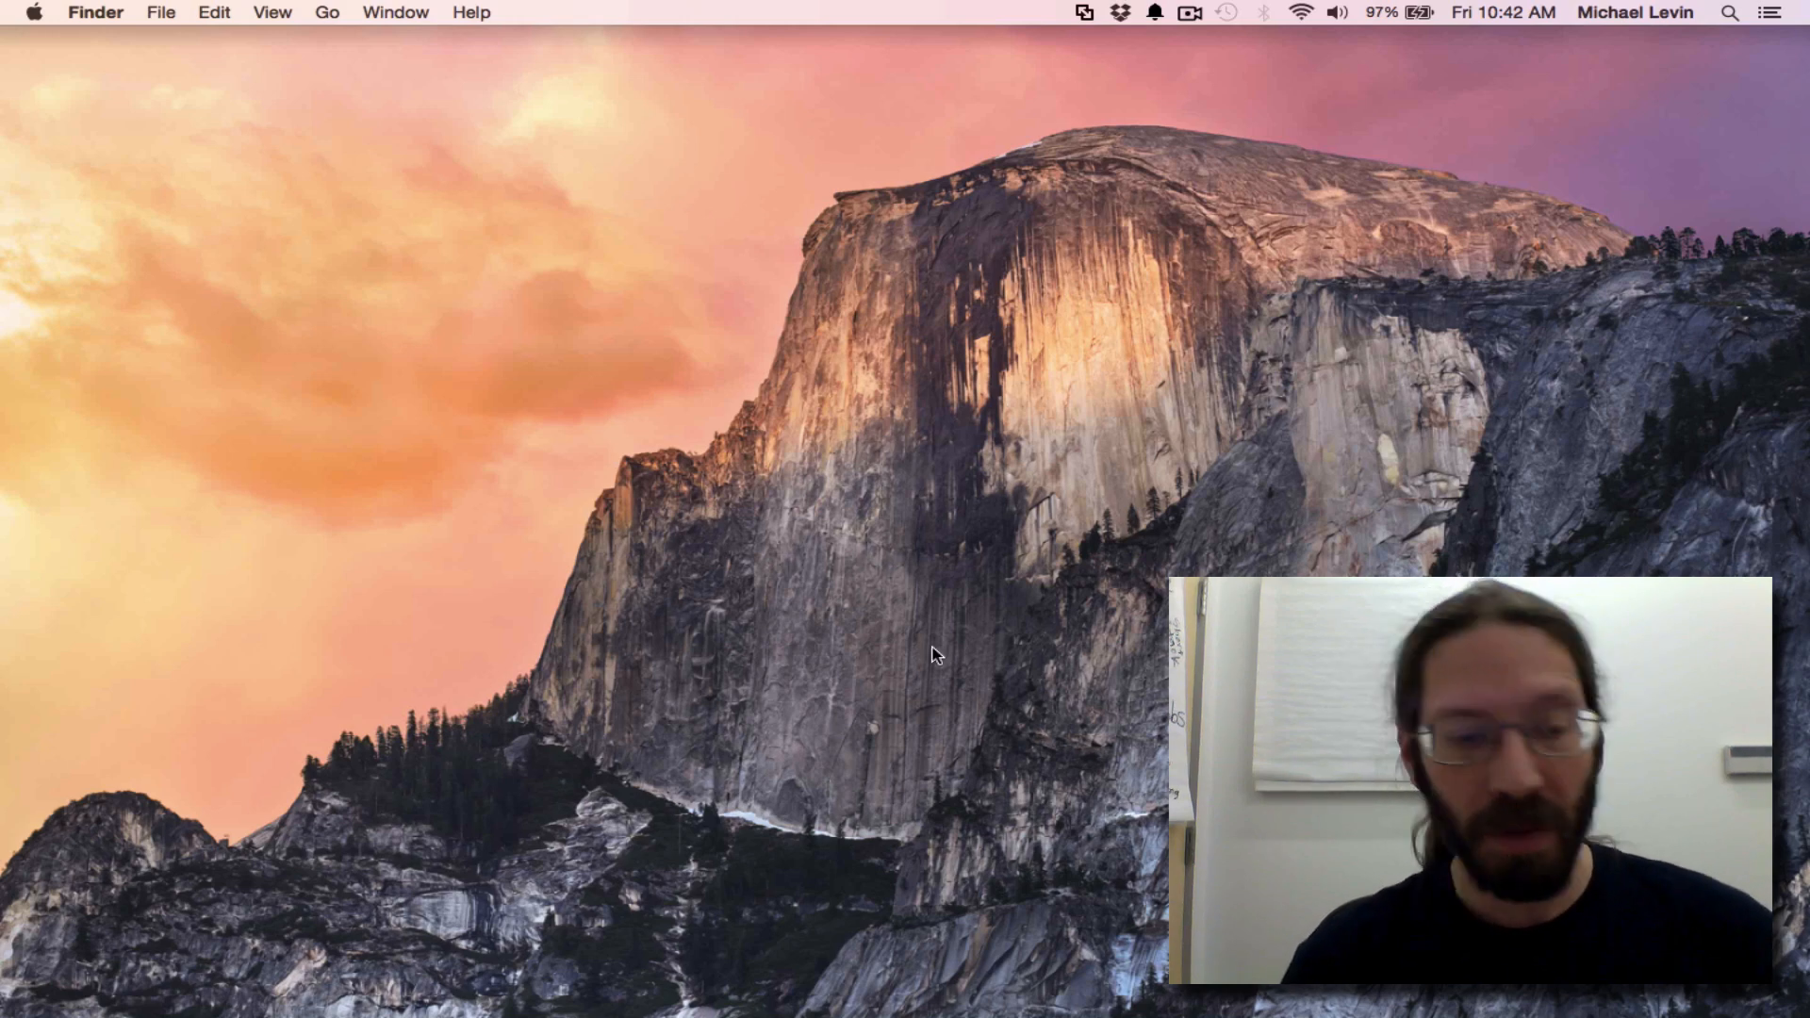